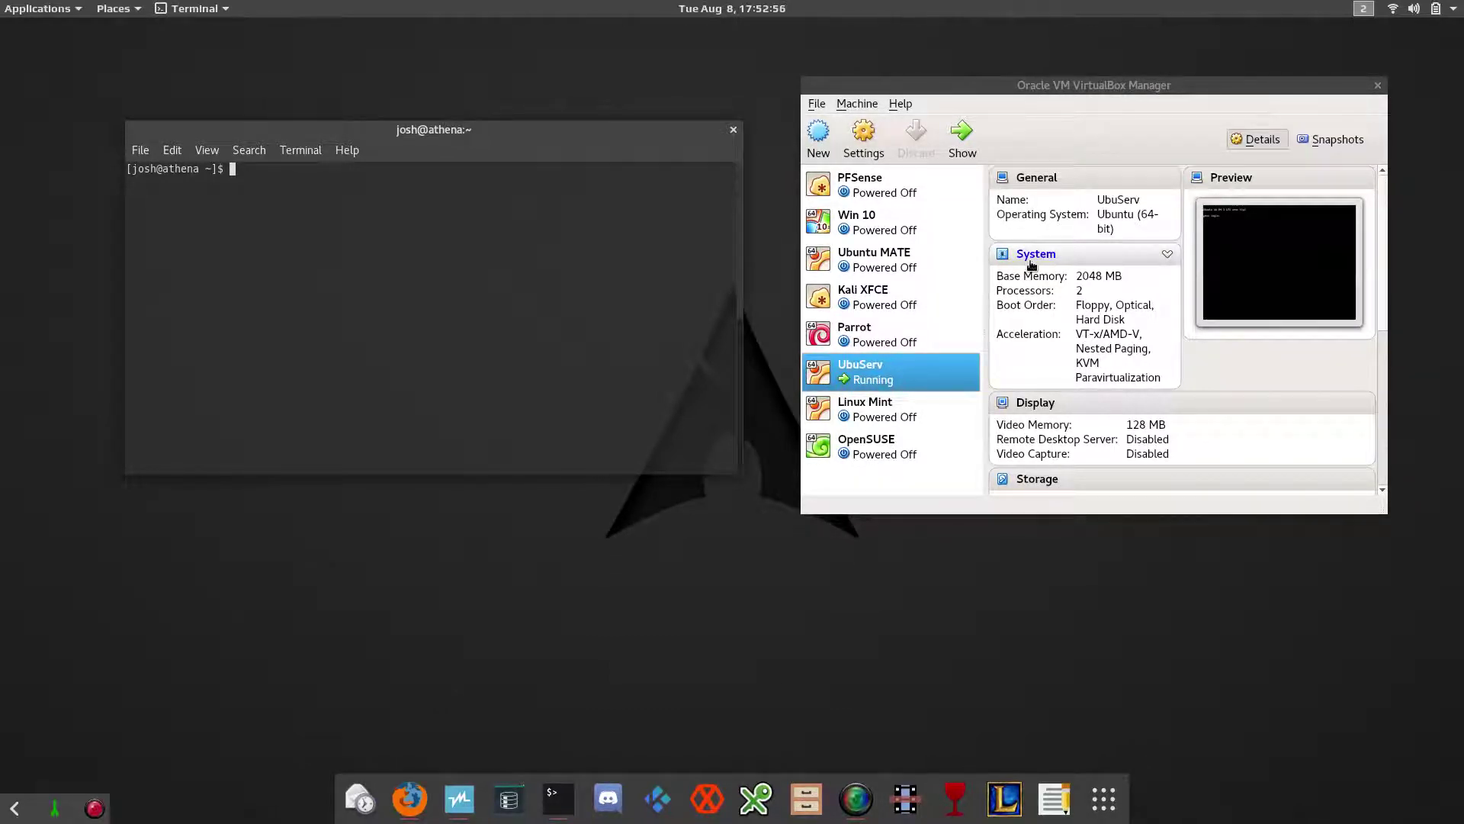
Step: SSH into the Ubuntu server at 192.168.10.119 and submit the account password
text(ssh)
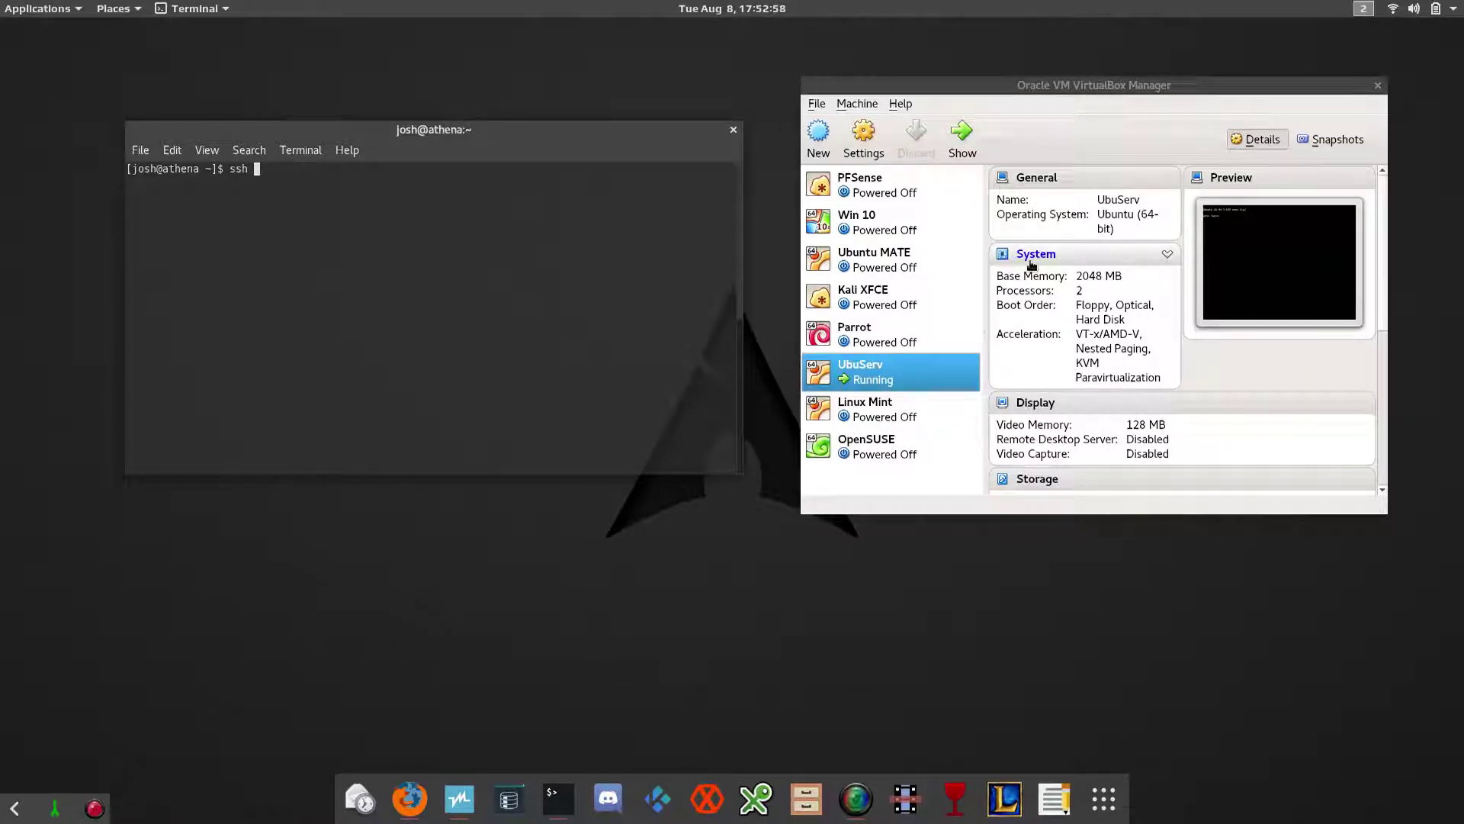
text(192.1)
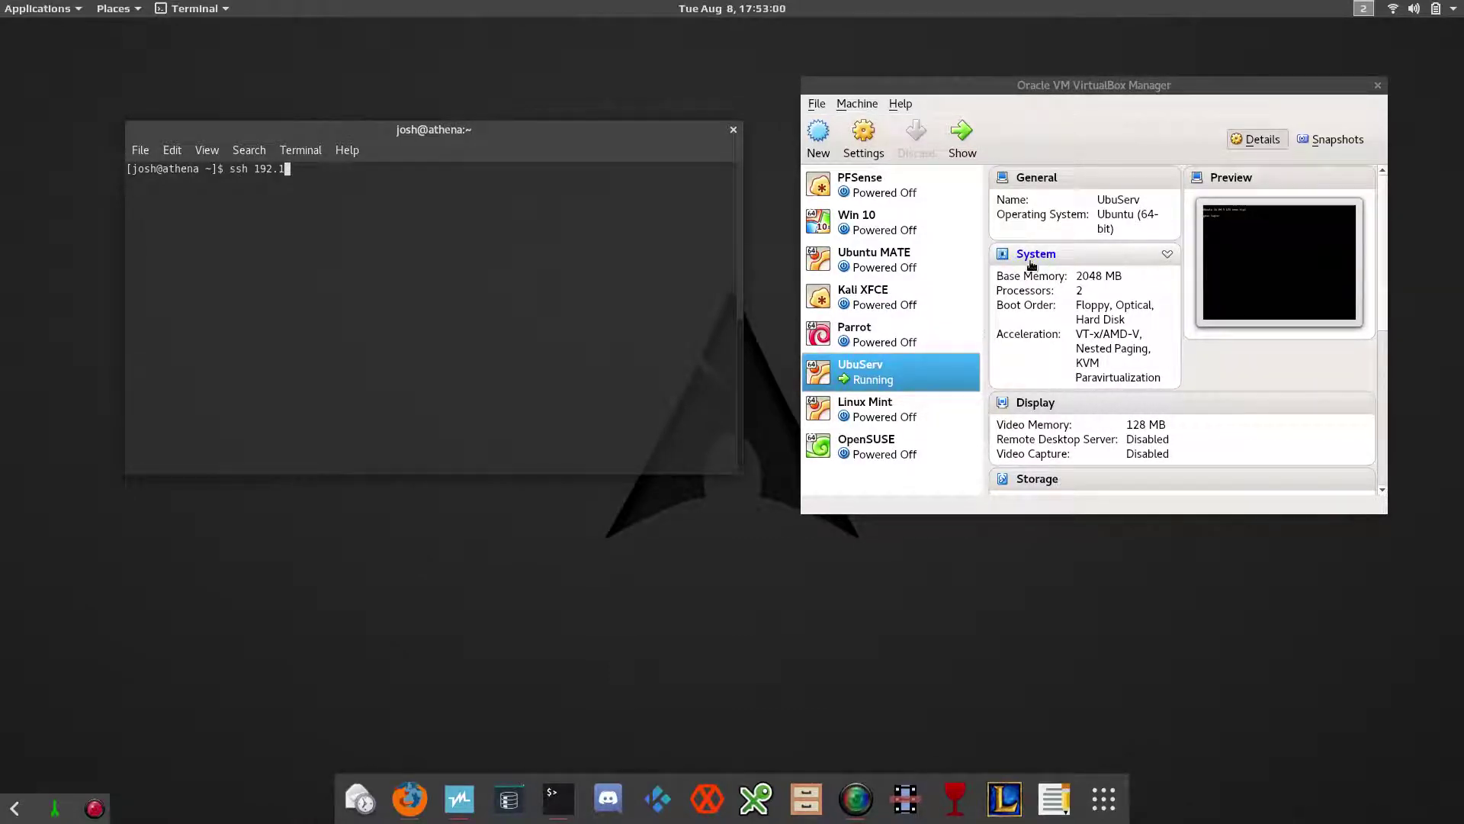
text(68.)
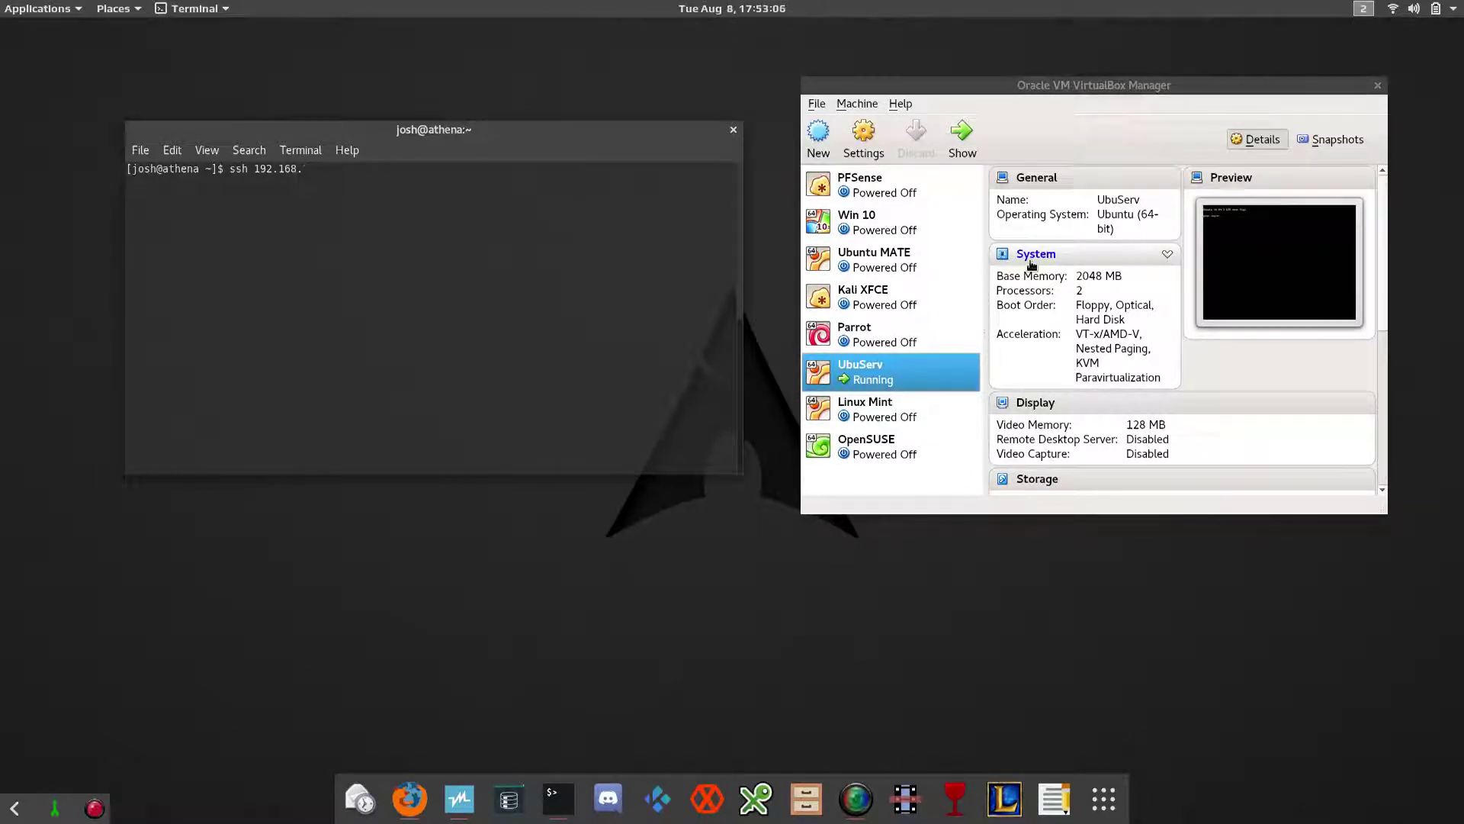
text(10.)
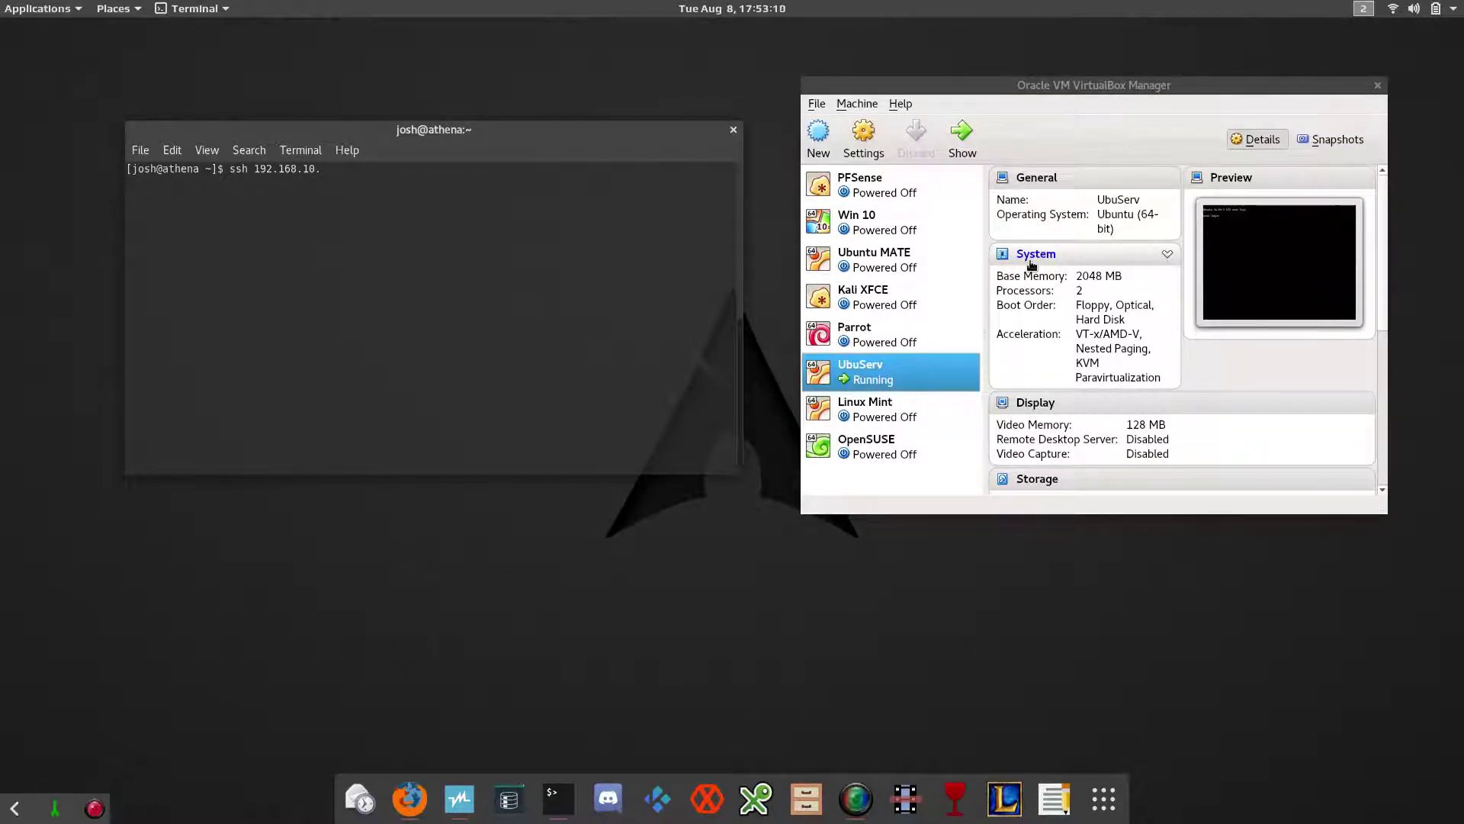
text(119)
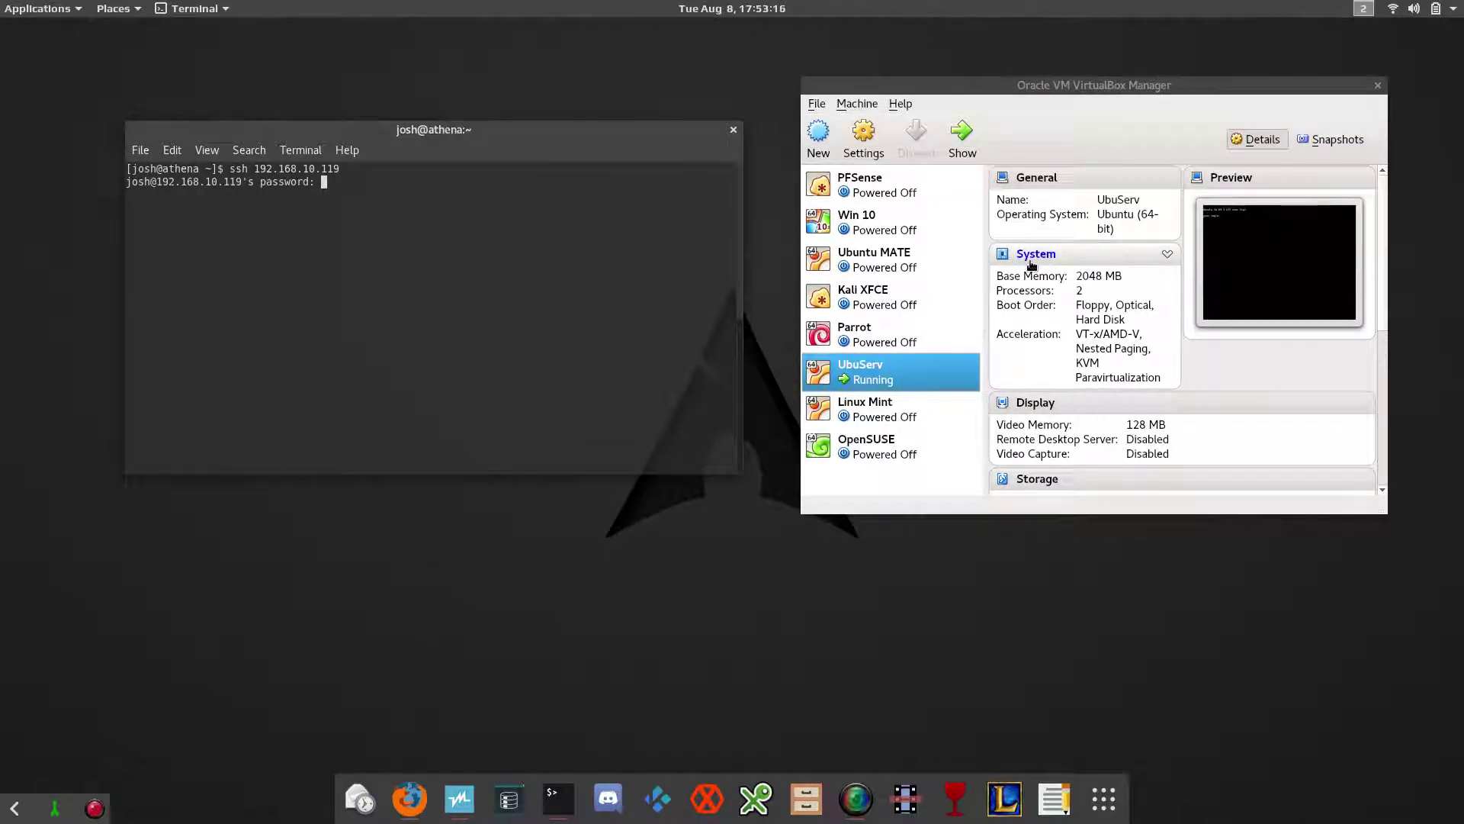
key(Return)
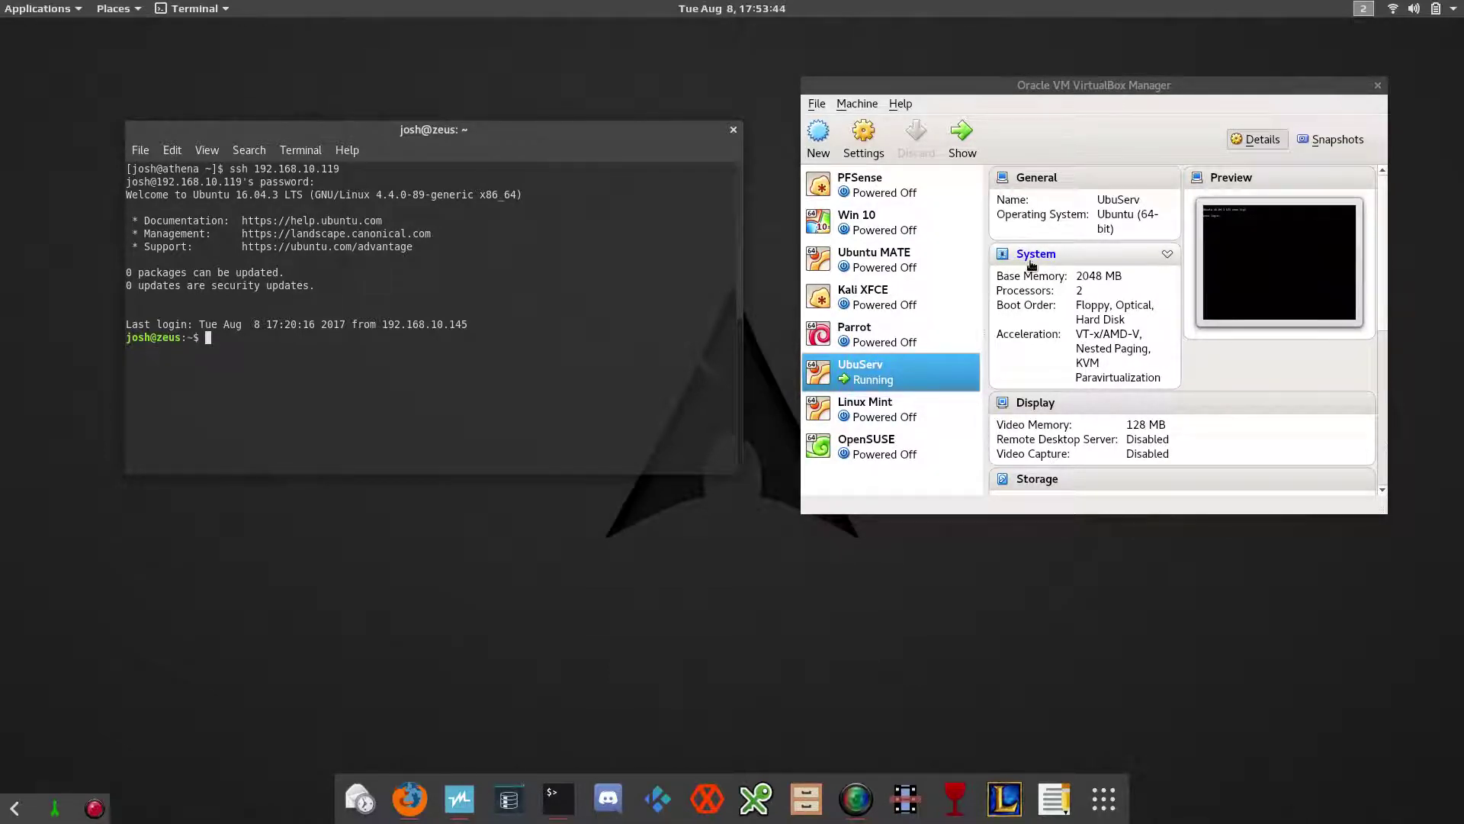
Step: Run sudo apt-get install bind9 bind9utils bind9-doc and authenticate with the sudo password
text(sud)
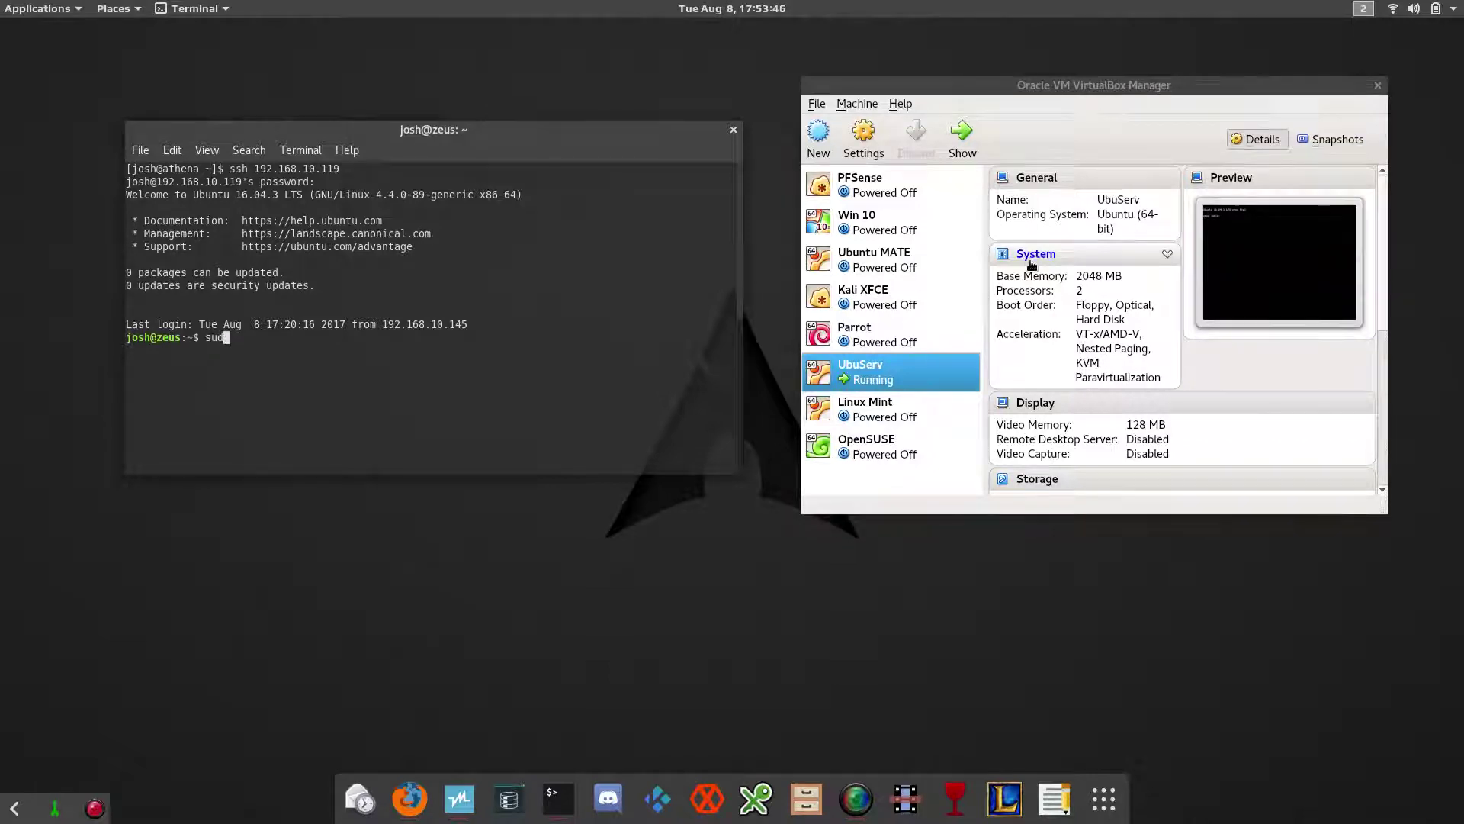
text(o)
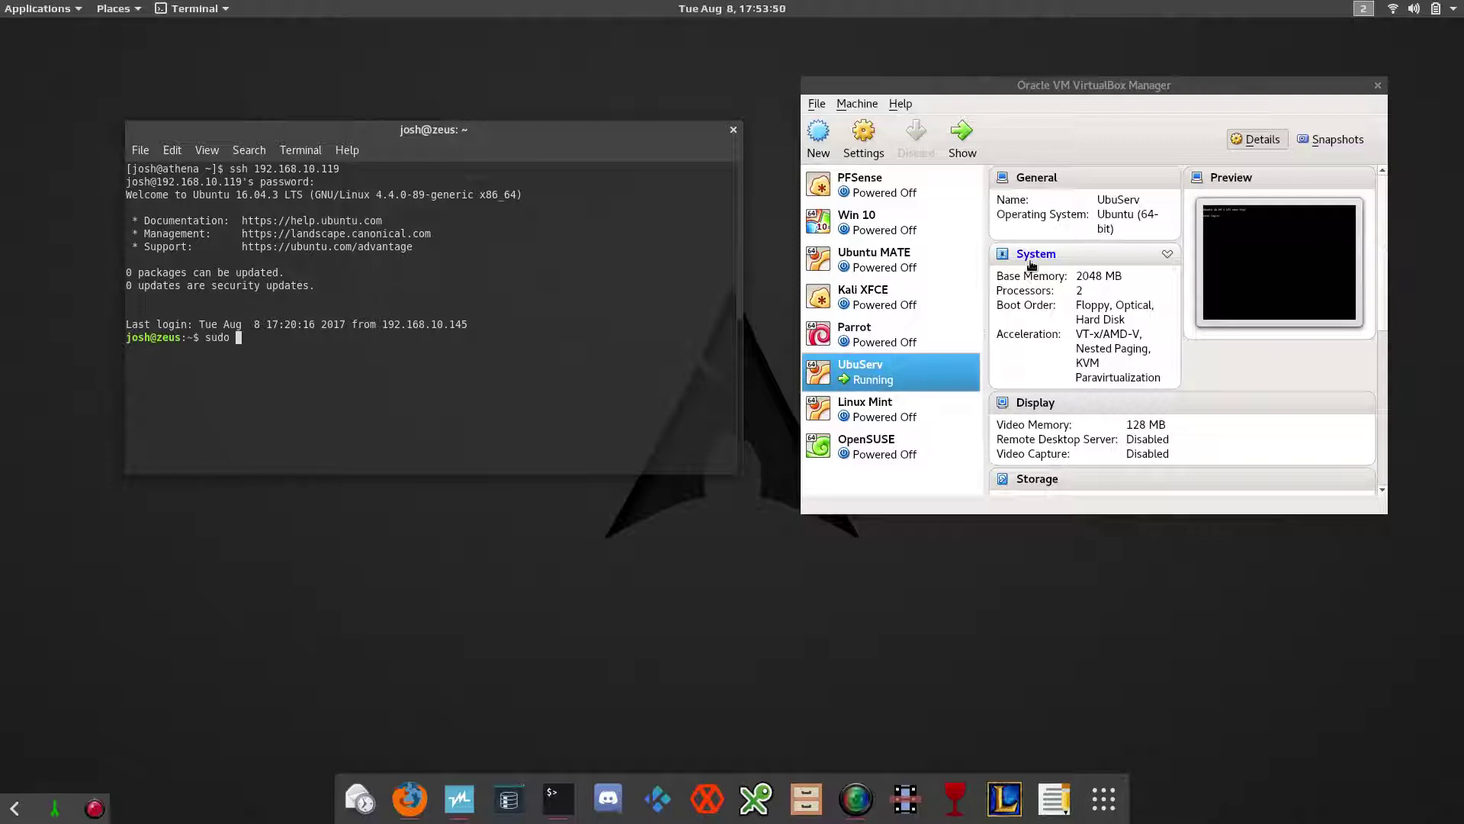
text(apt-get)
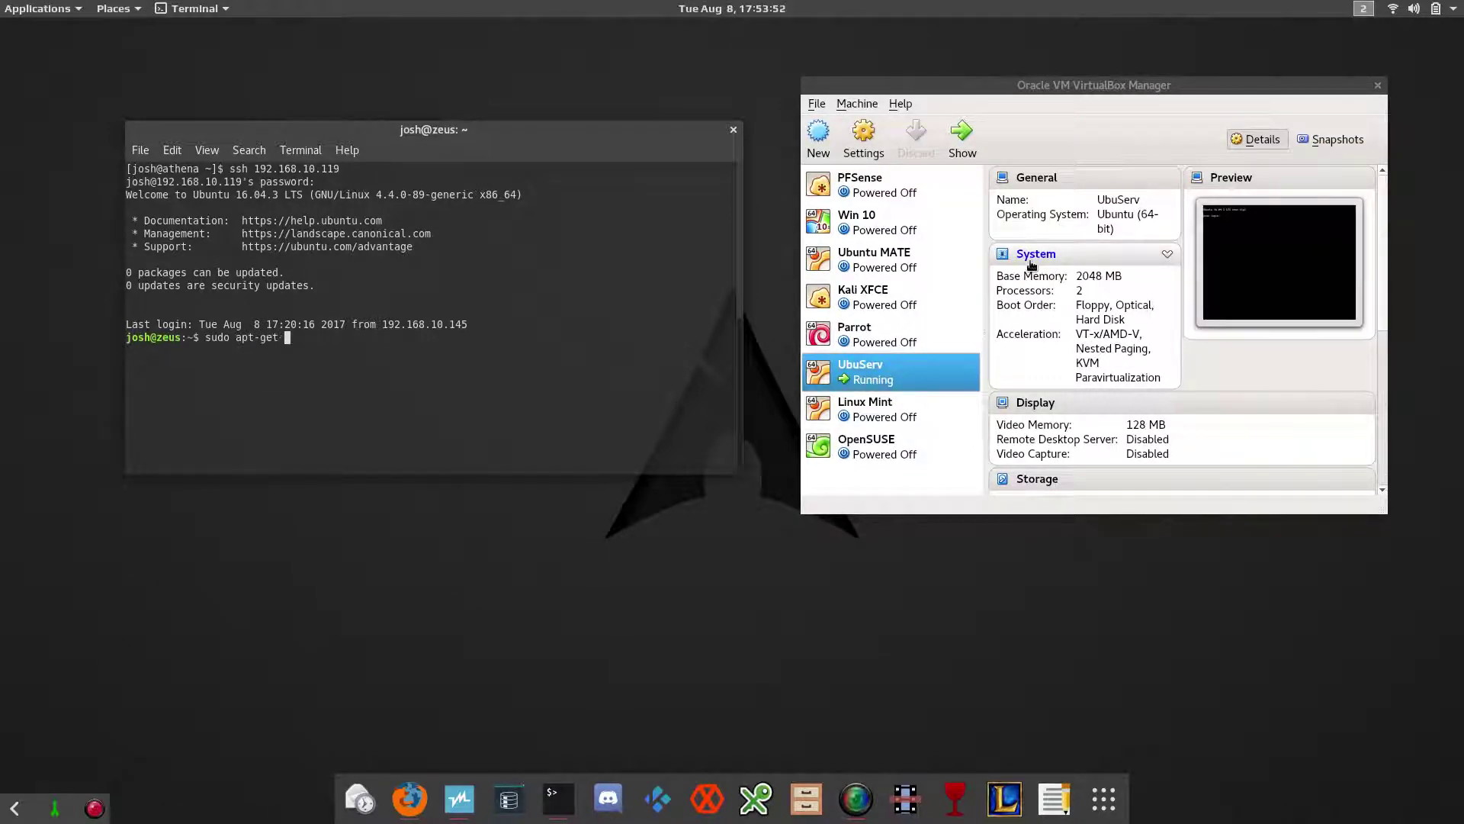
text(install l)
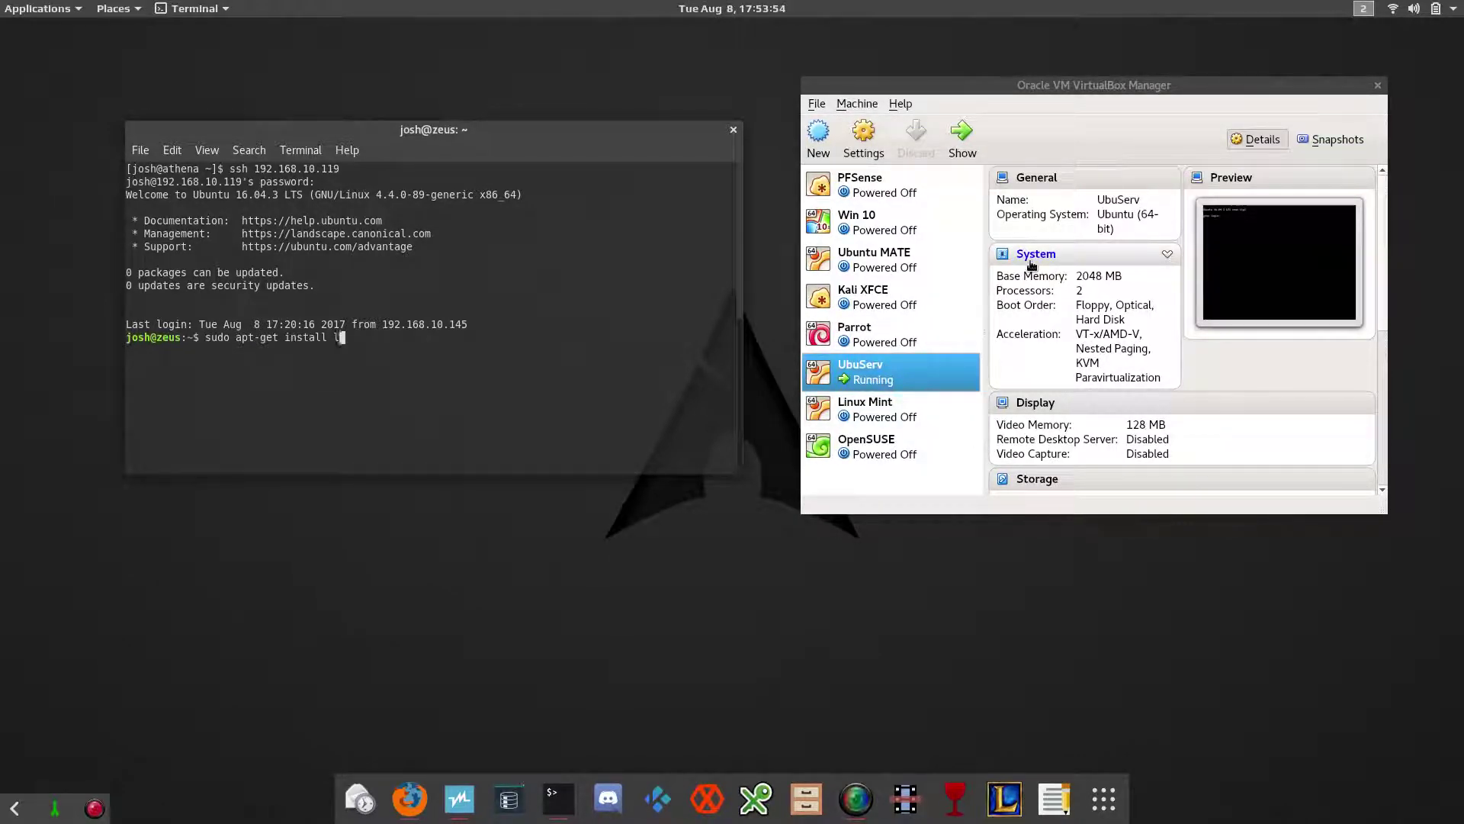
text(l)
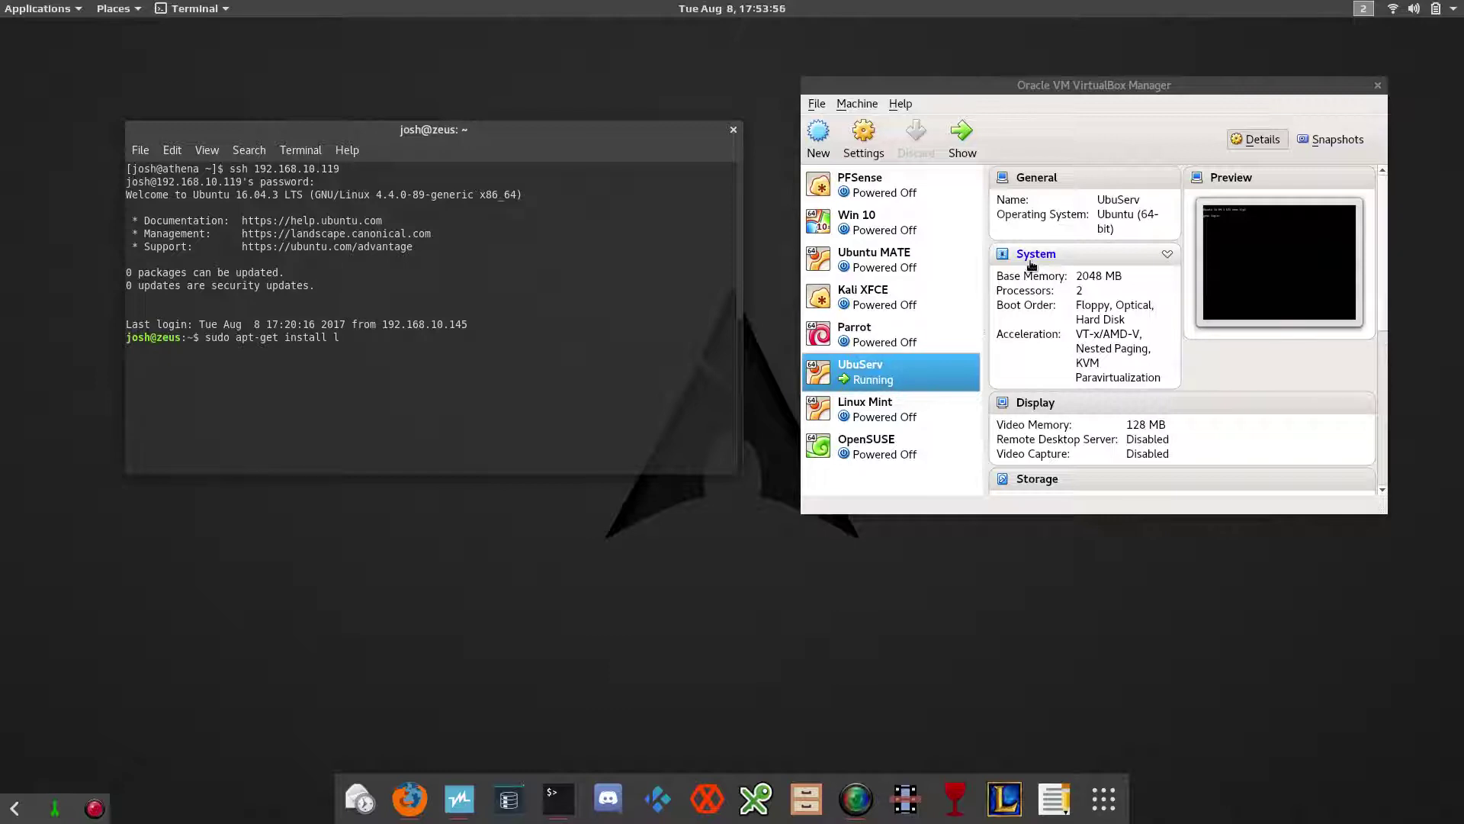
text(bind)
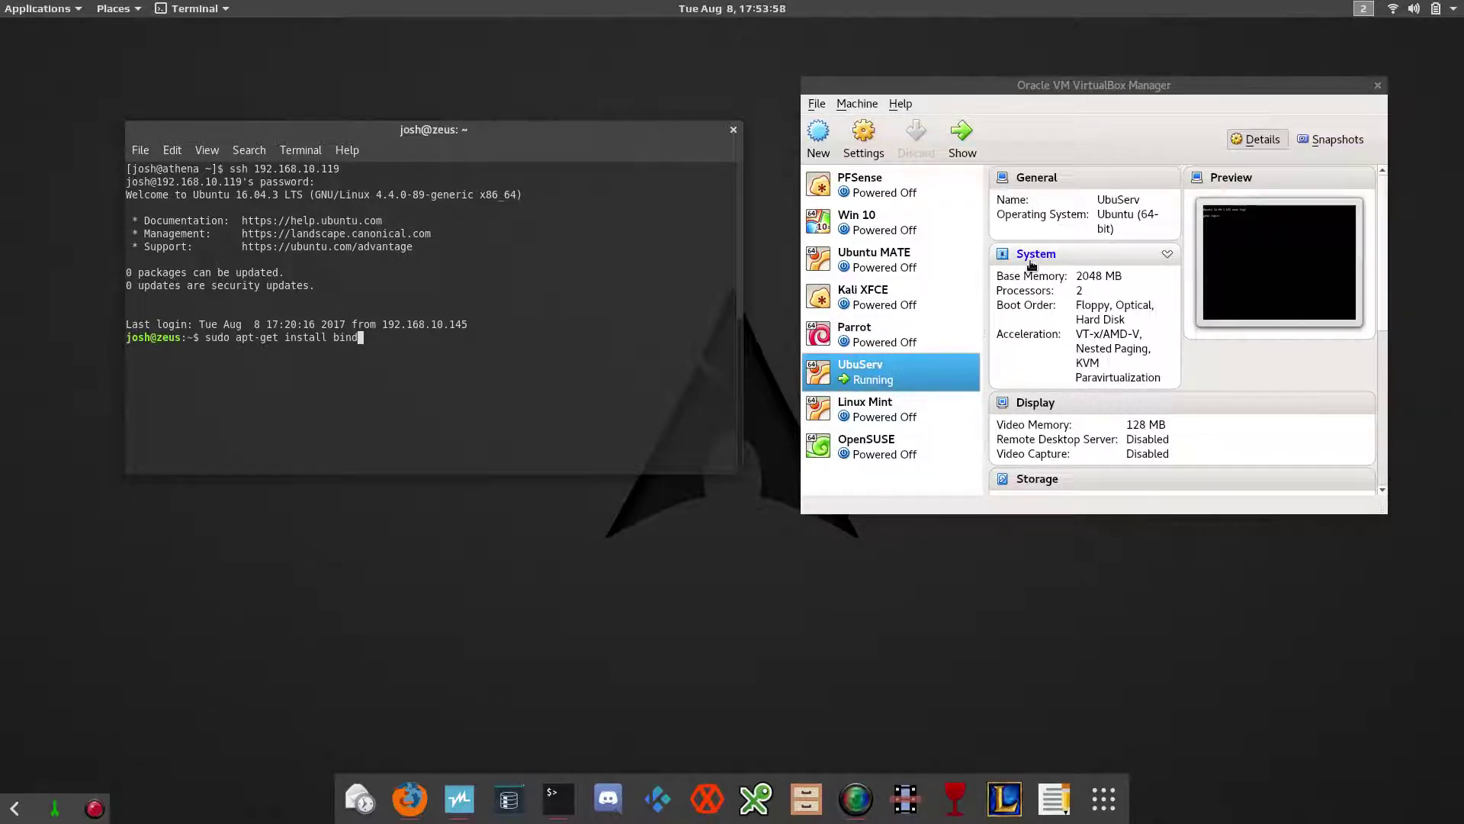
text(9)
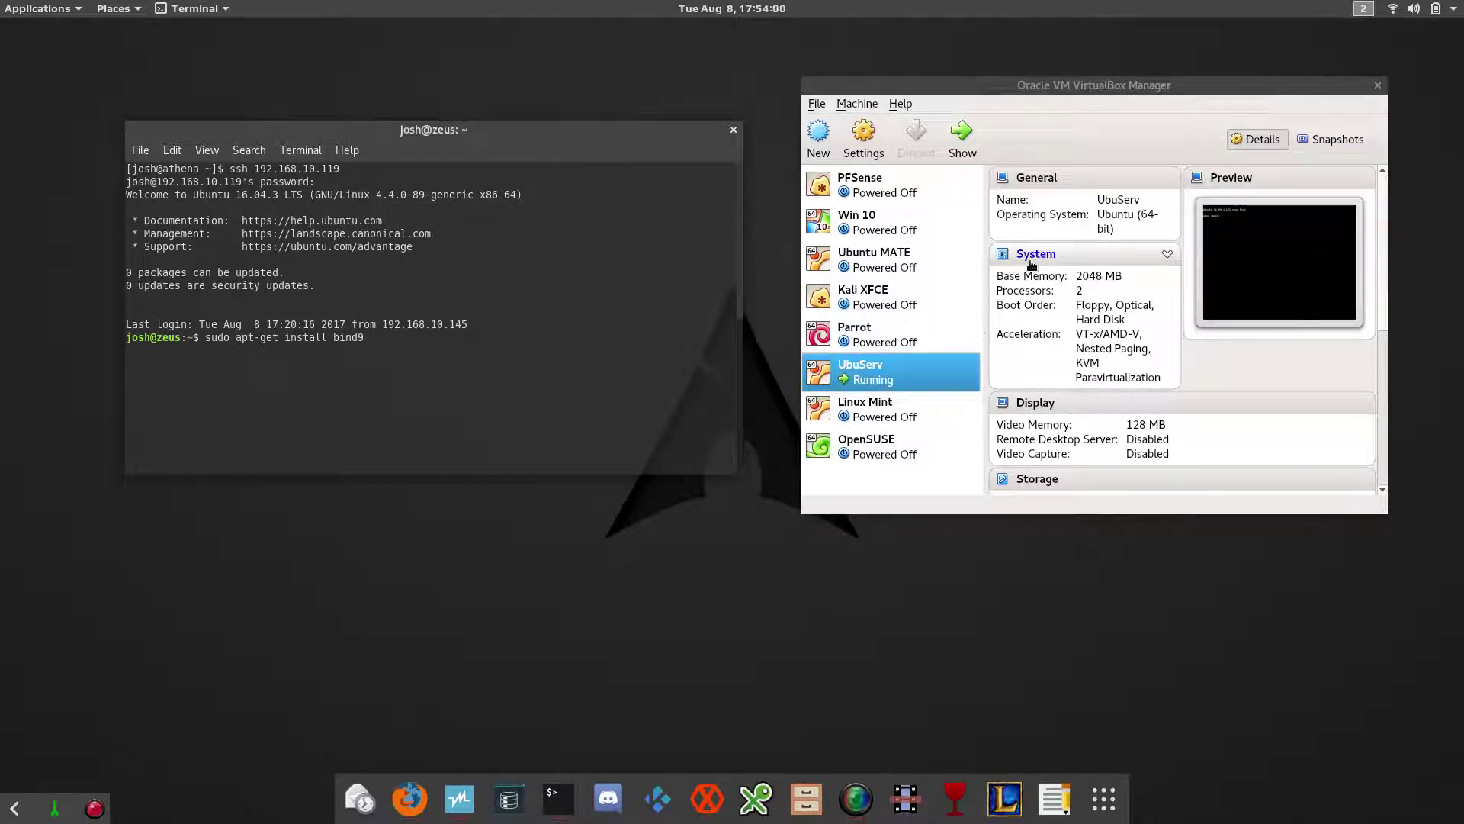
text(b)
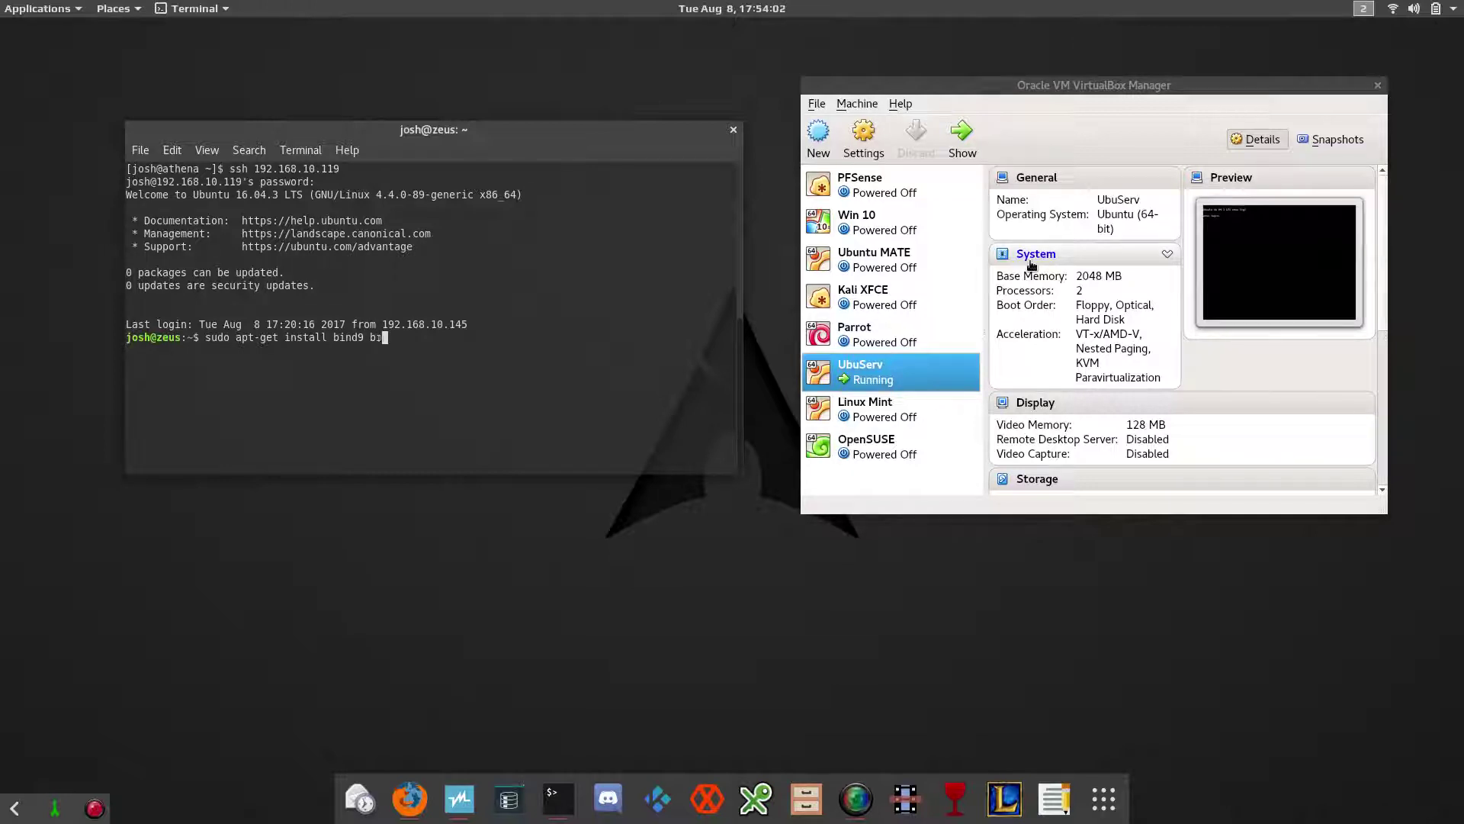
text(ind)
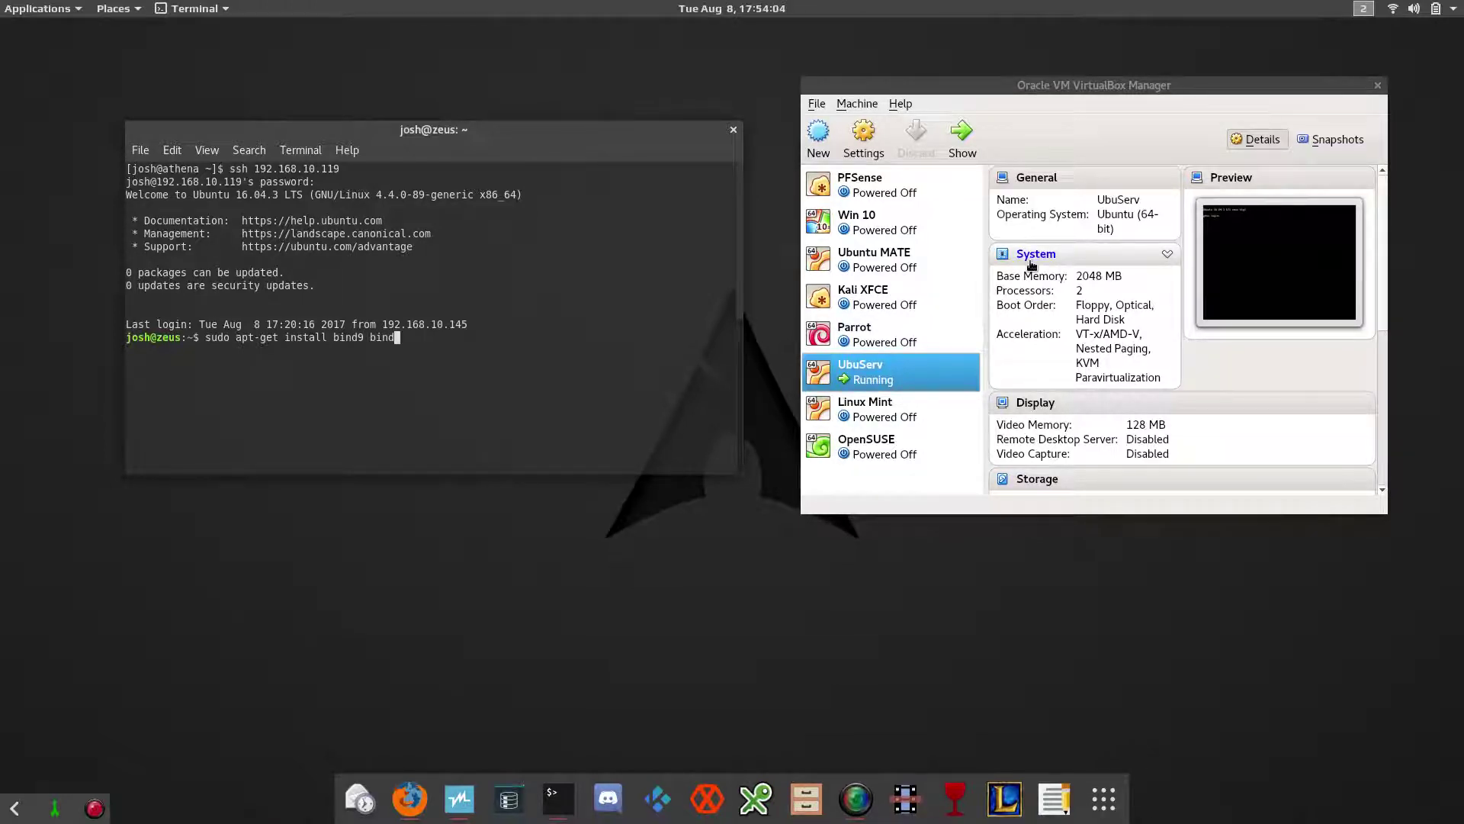
text(9)
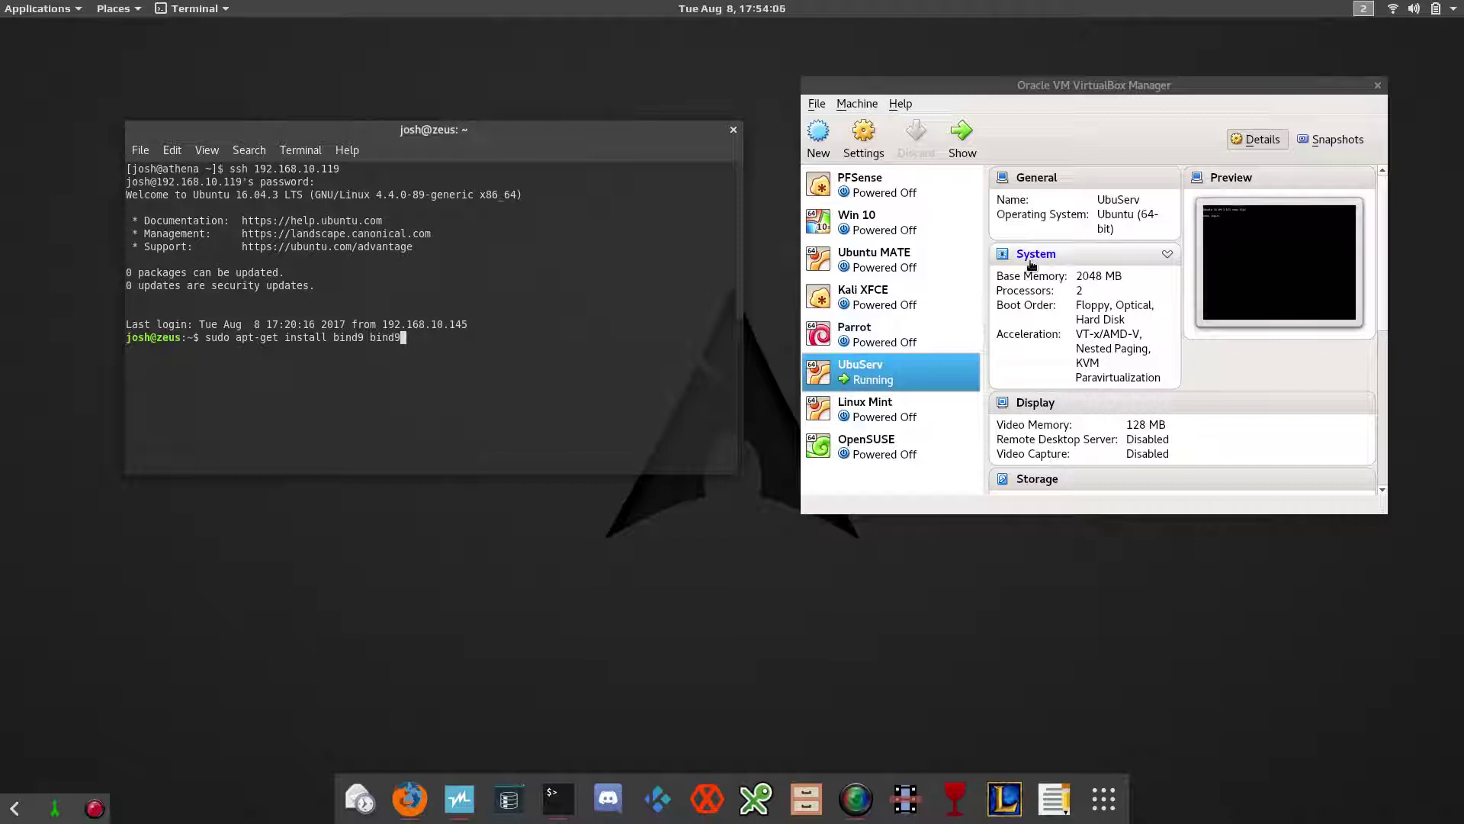
text(utils)
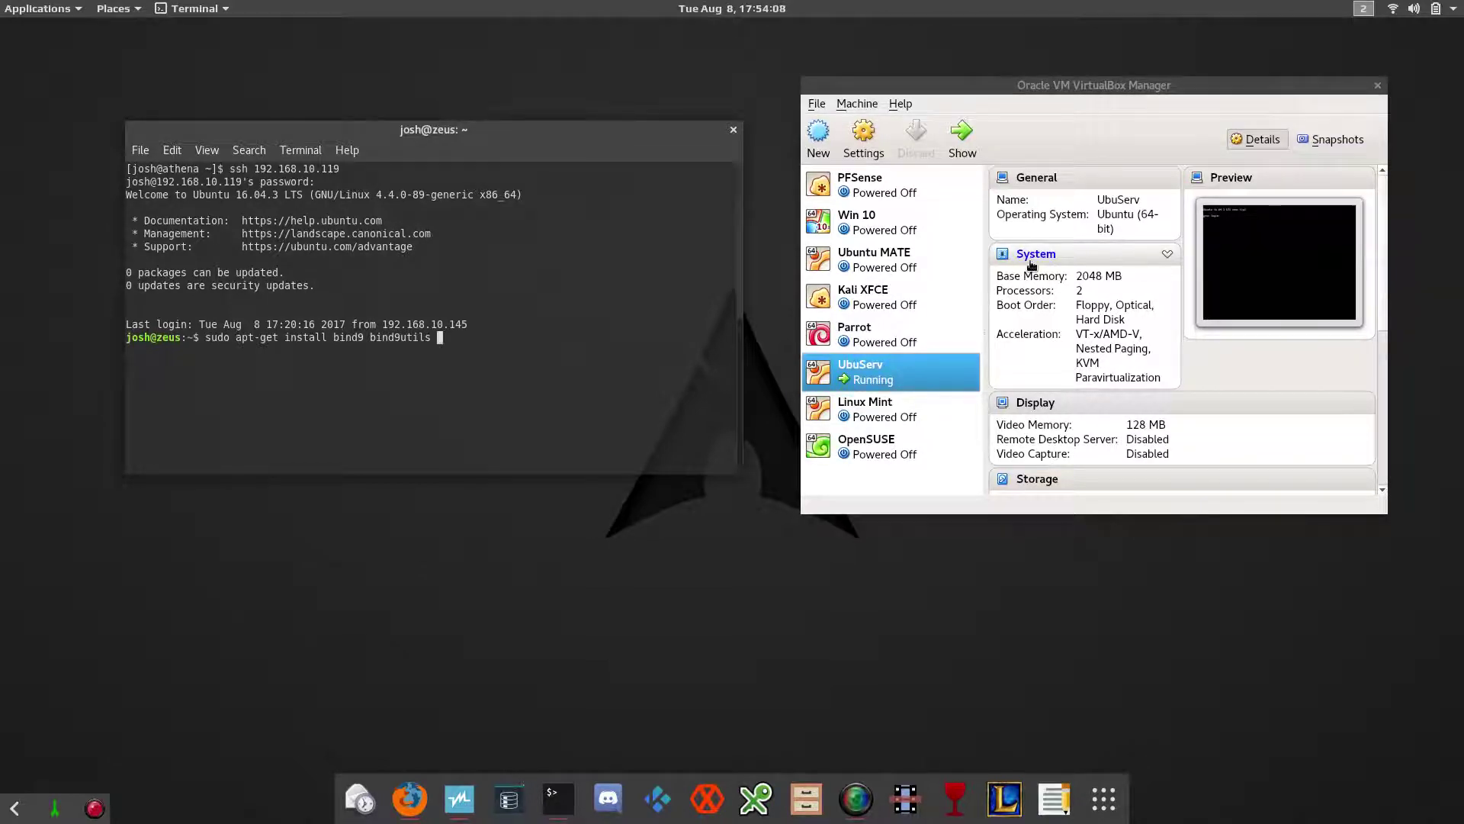
text(bind9-d)
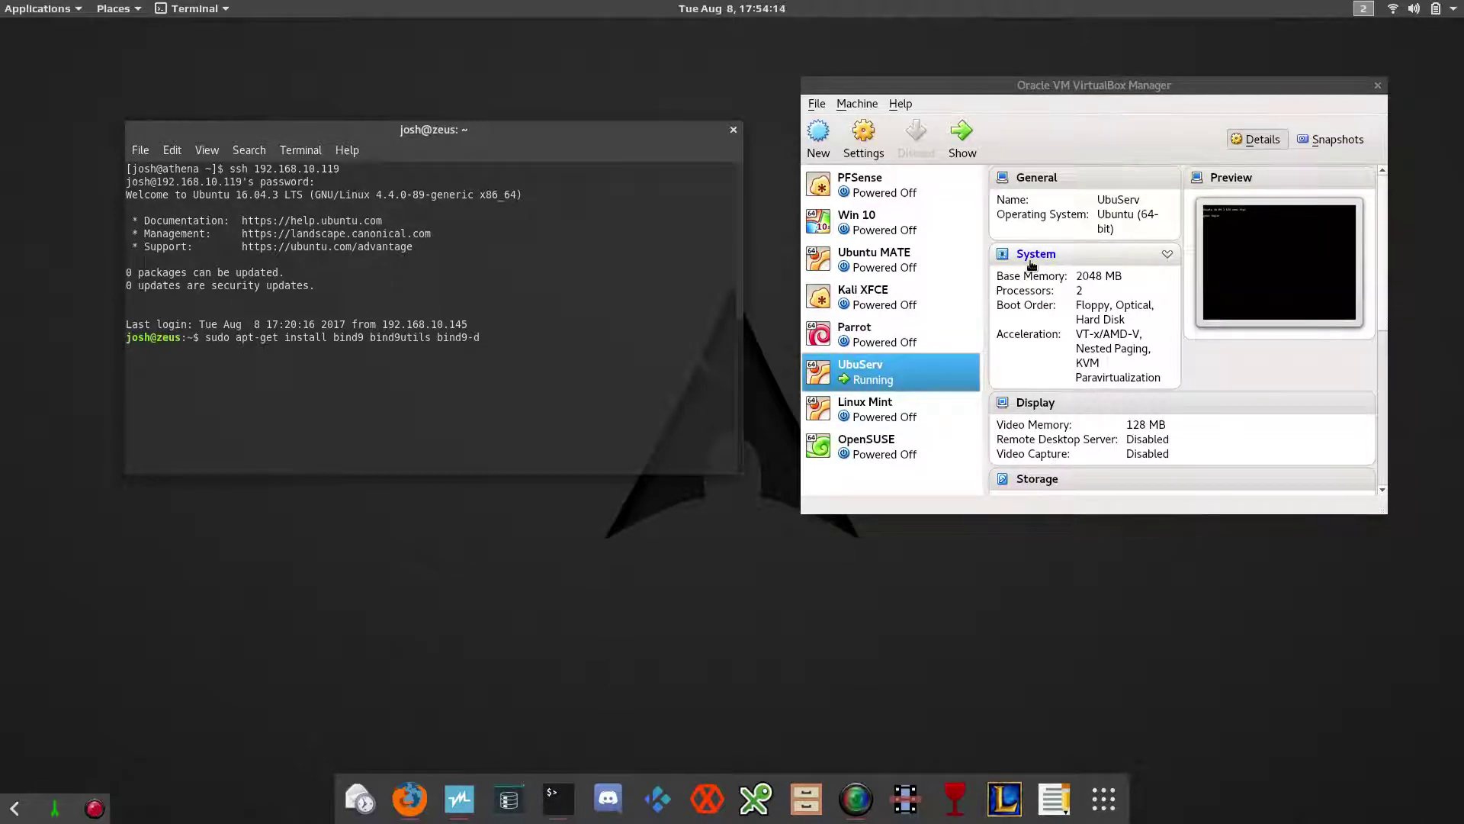
text(oc)
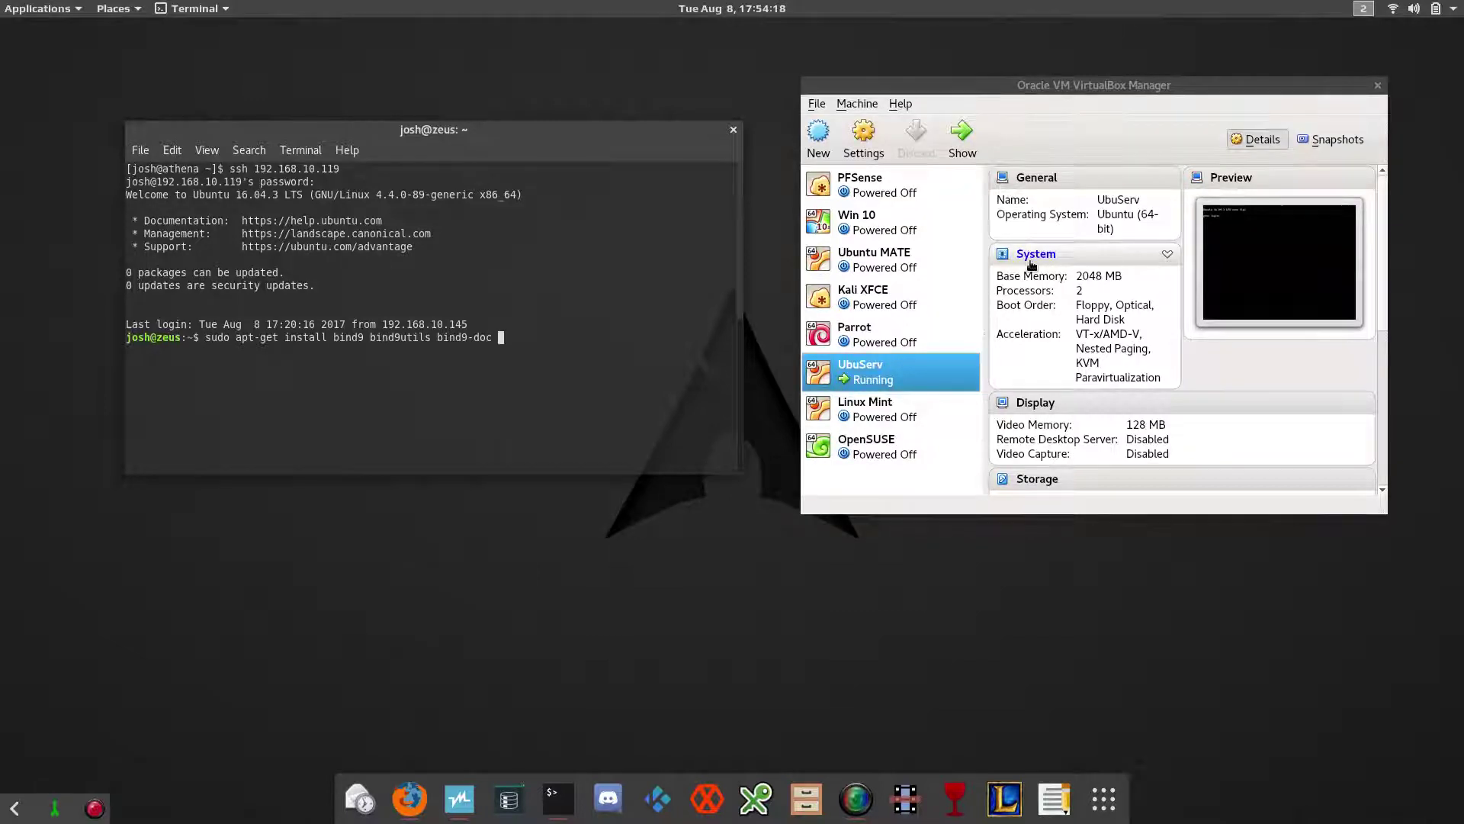
key(Return)
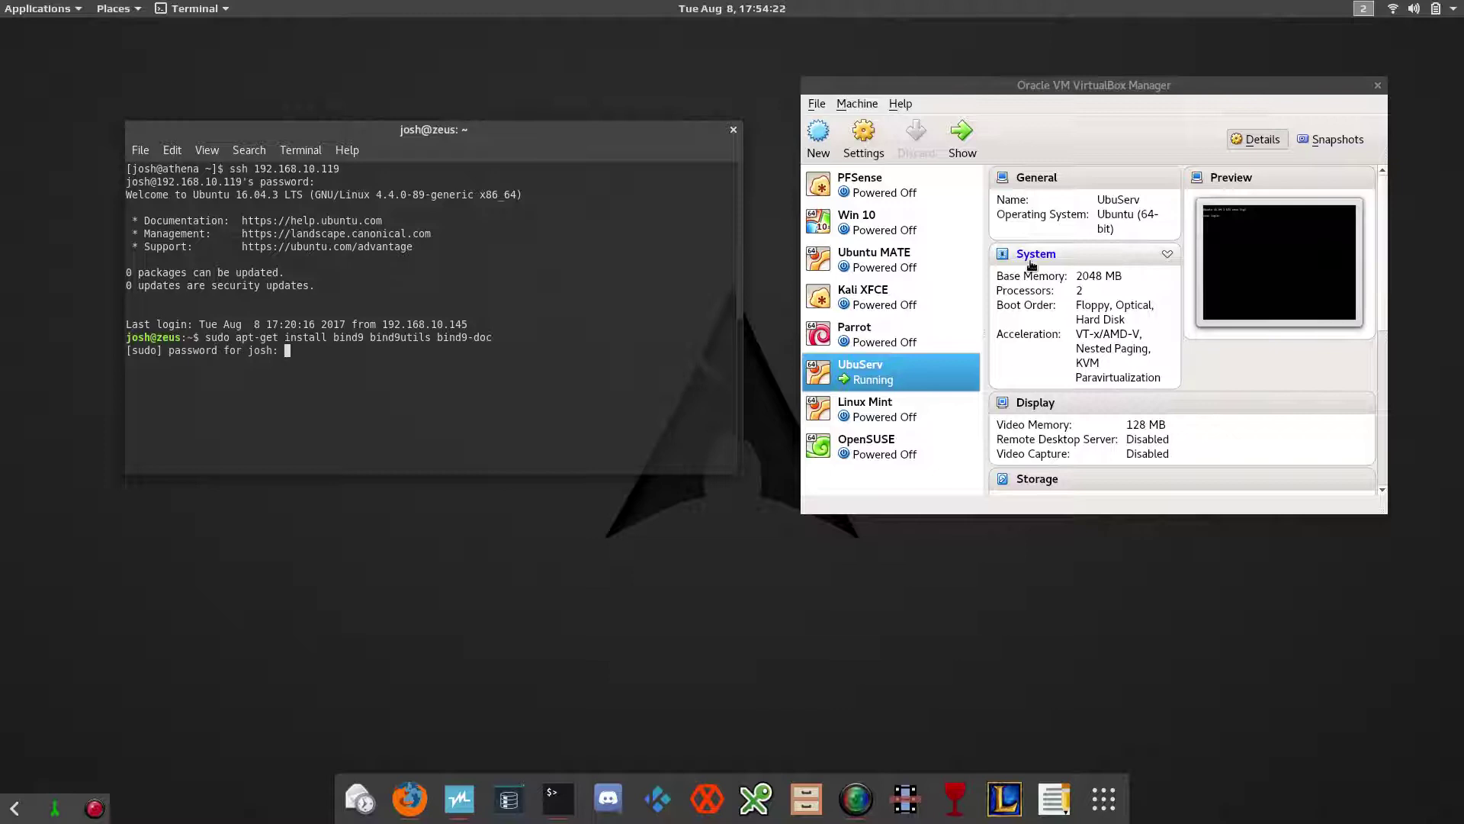
key(Return)
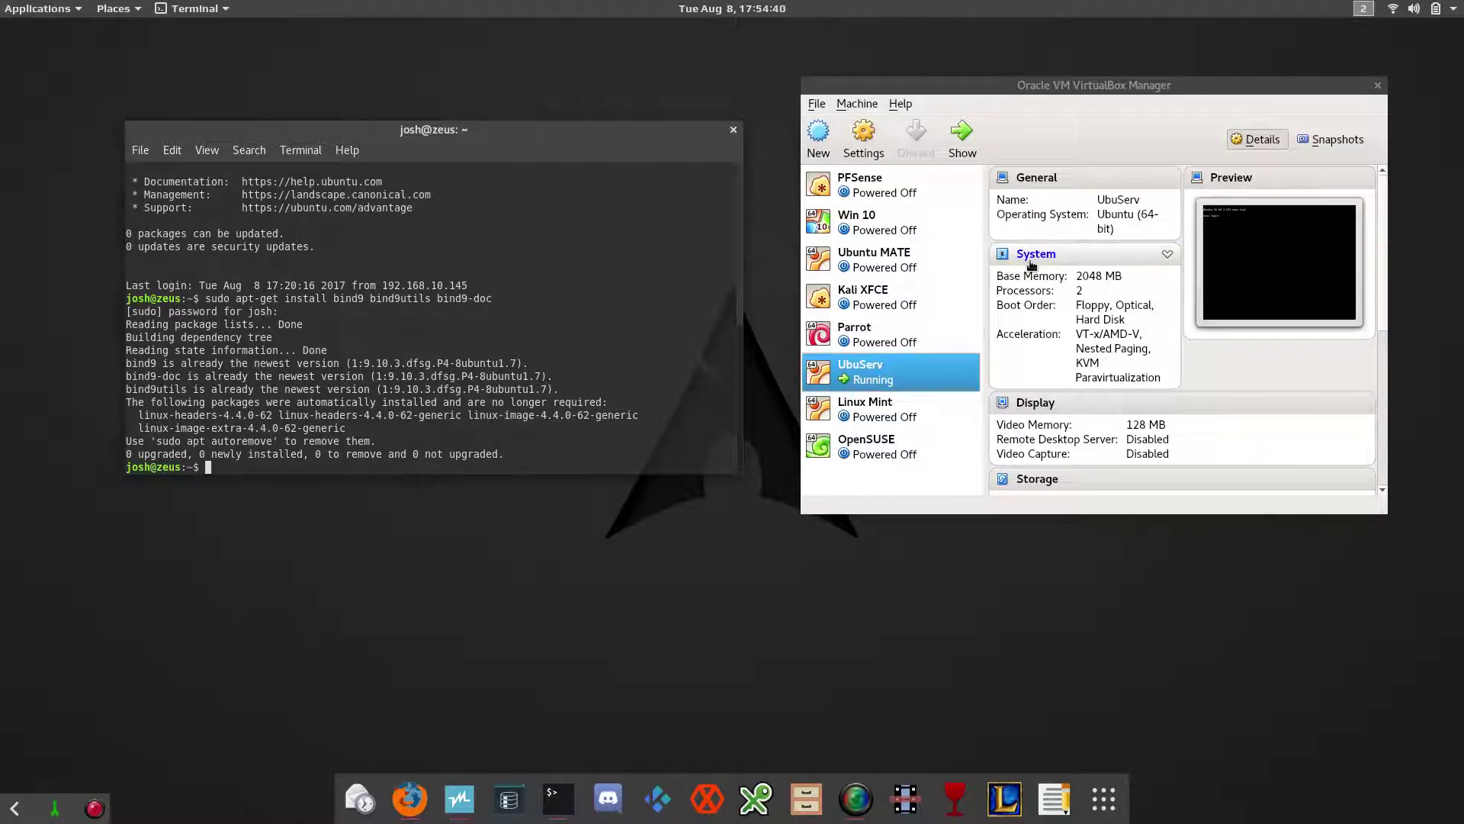
Step: Clear the screen and change into the /etc/bind directory
text(clear)
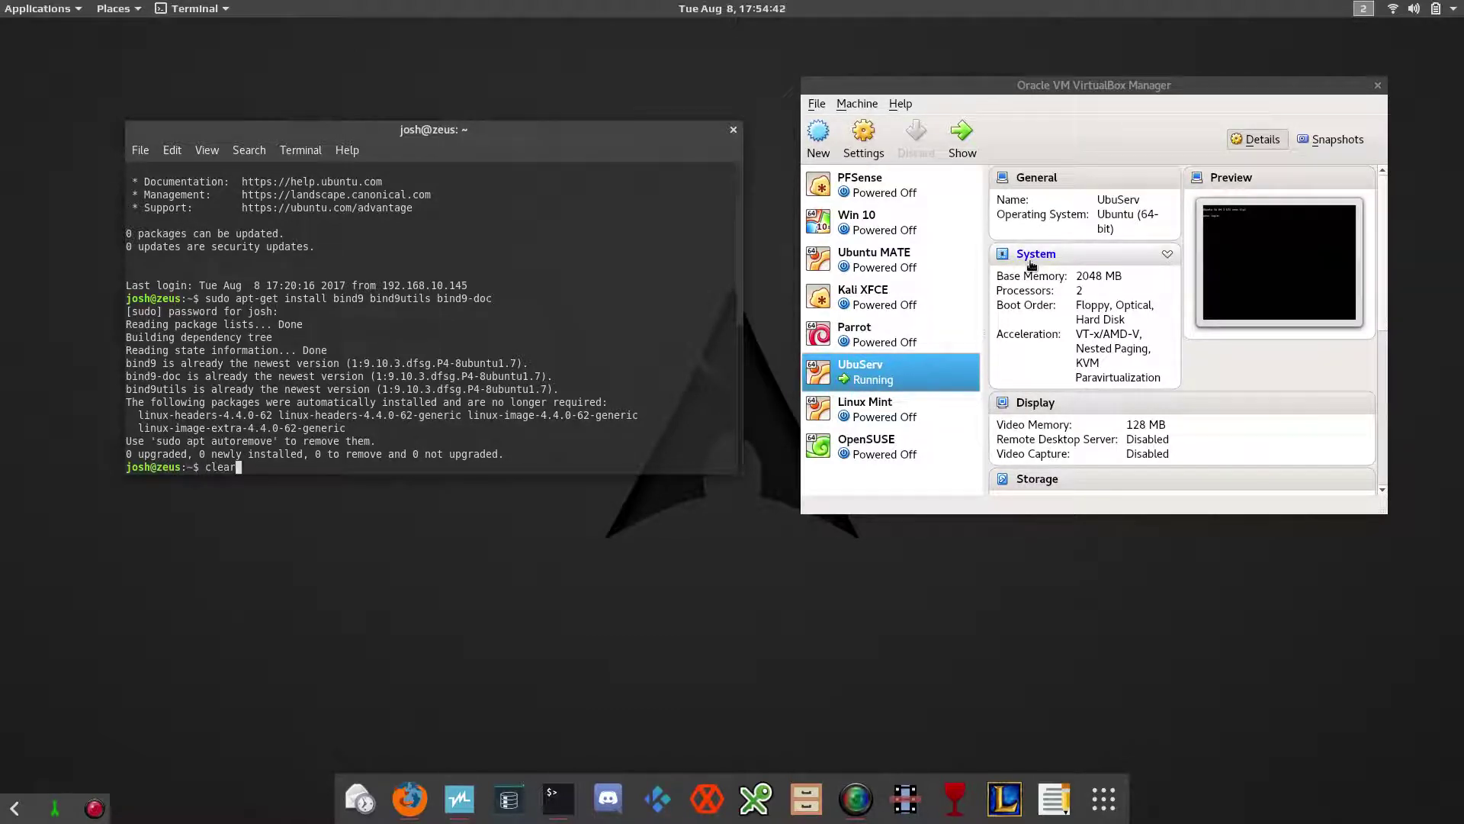
key(Return)
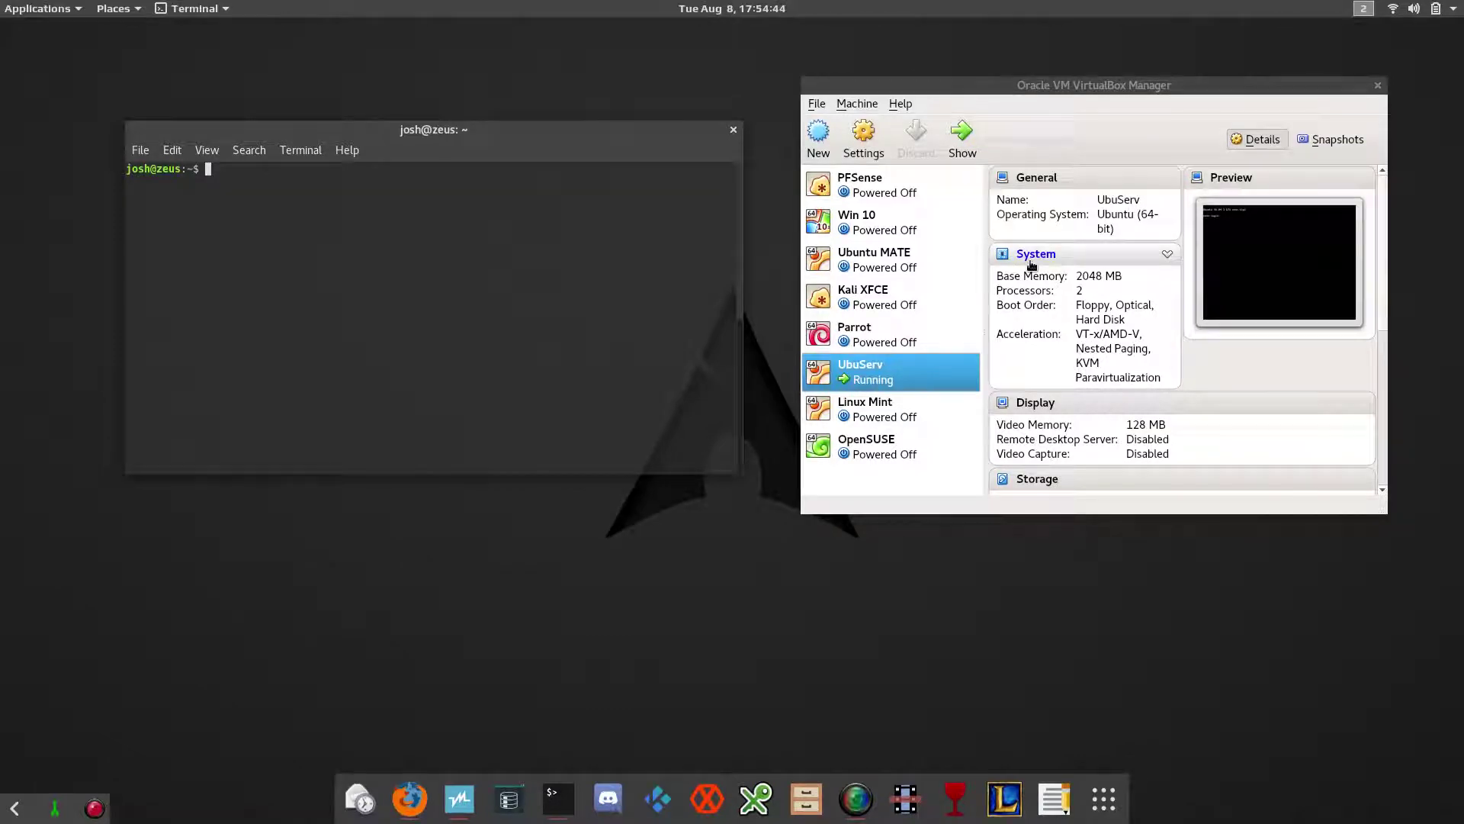
text(cd)
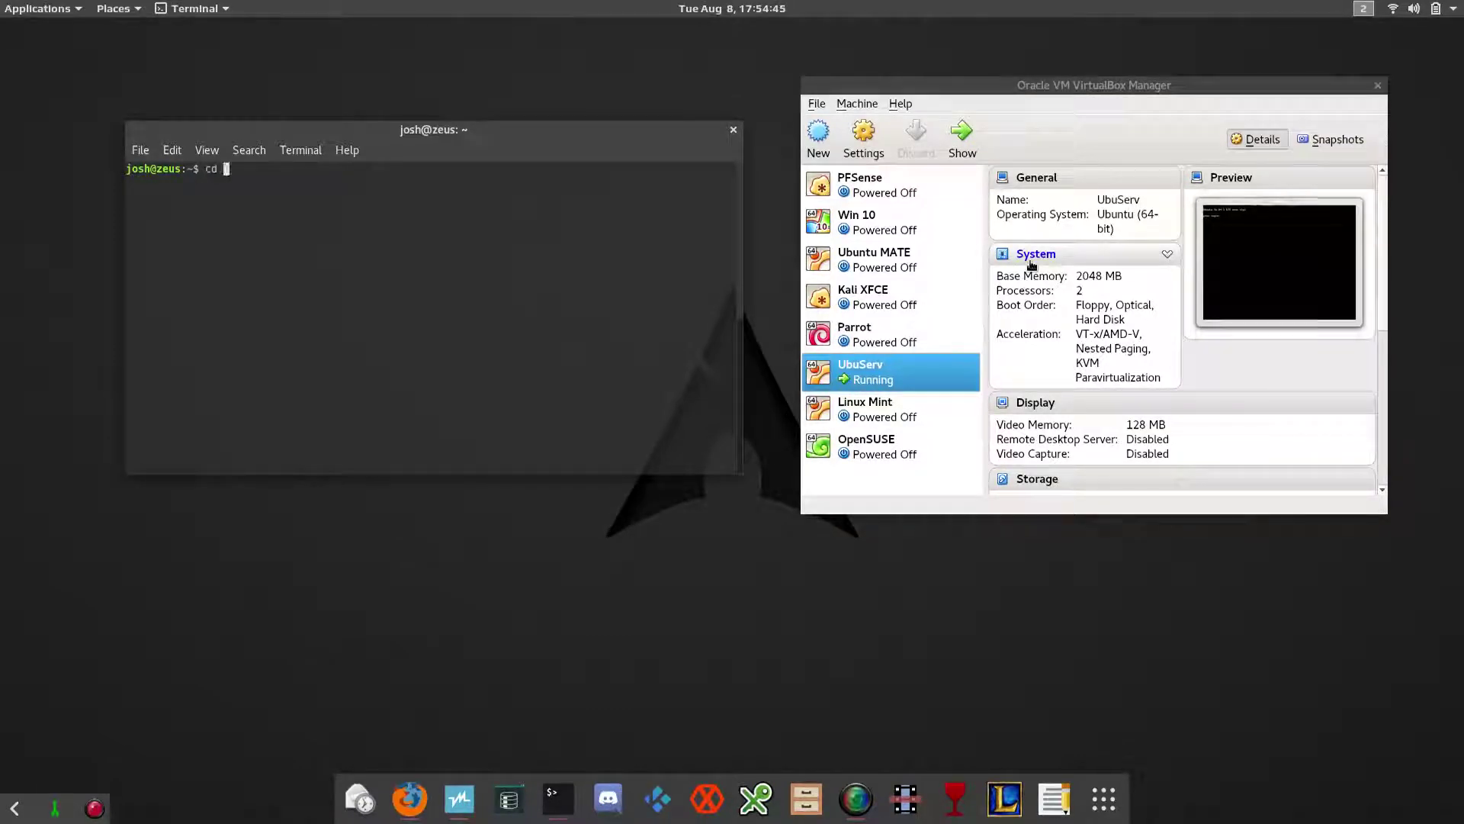
text(/etc/)
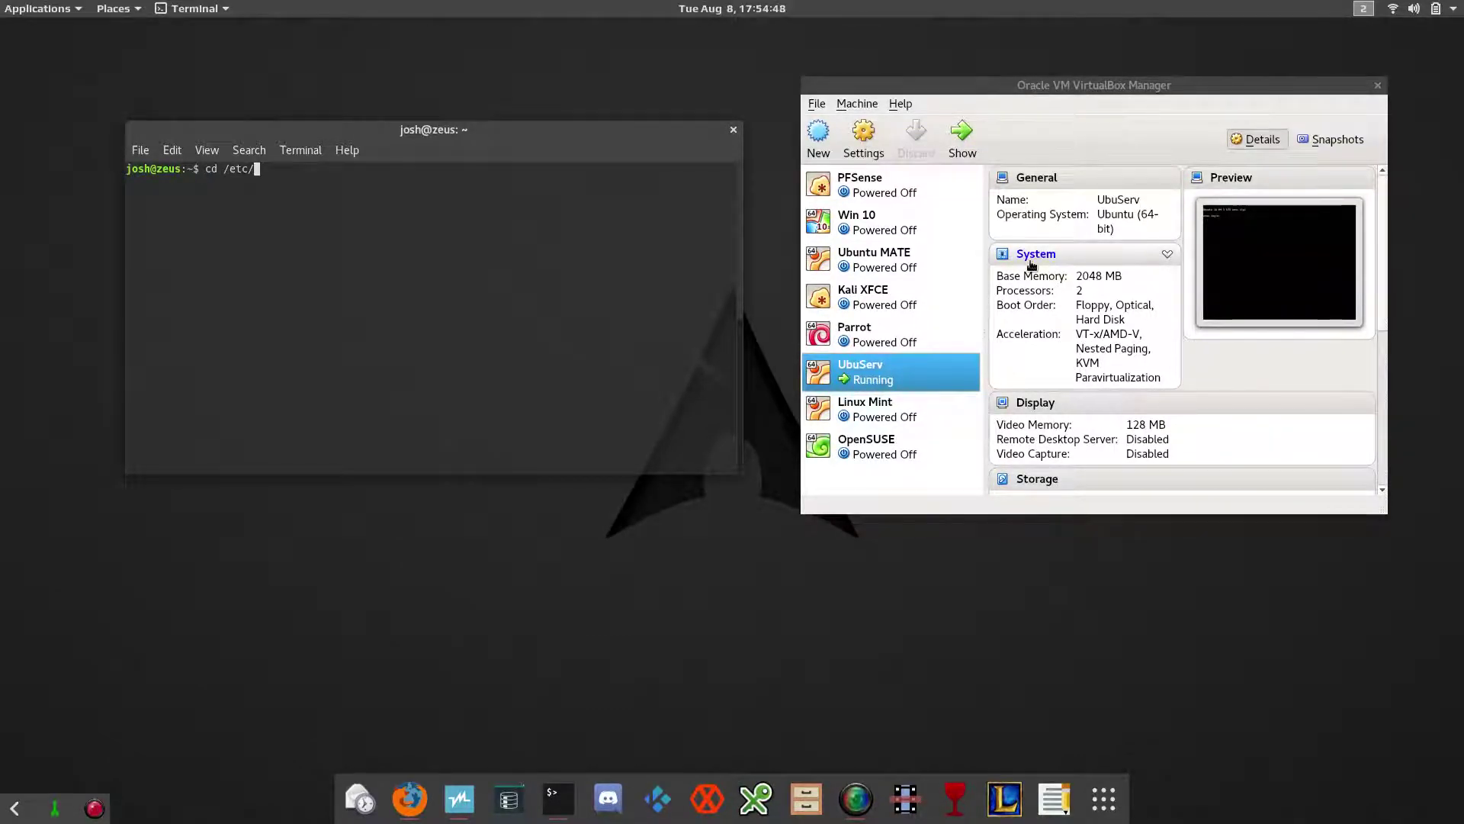
text(bind/)
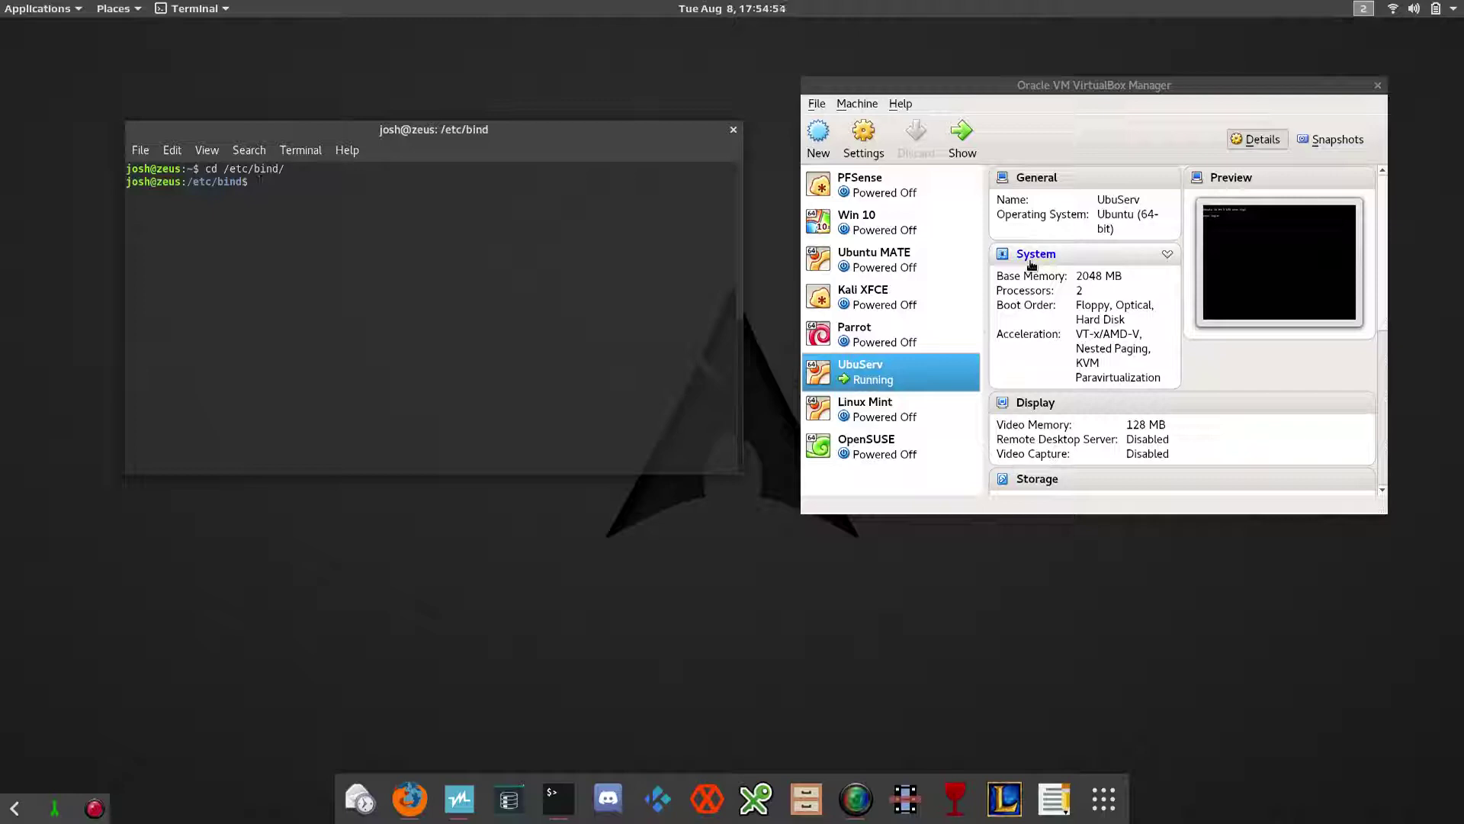
Step: Show a long listing (ls -l) of the BIND configuration files
text(ls -)
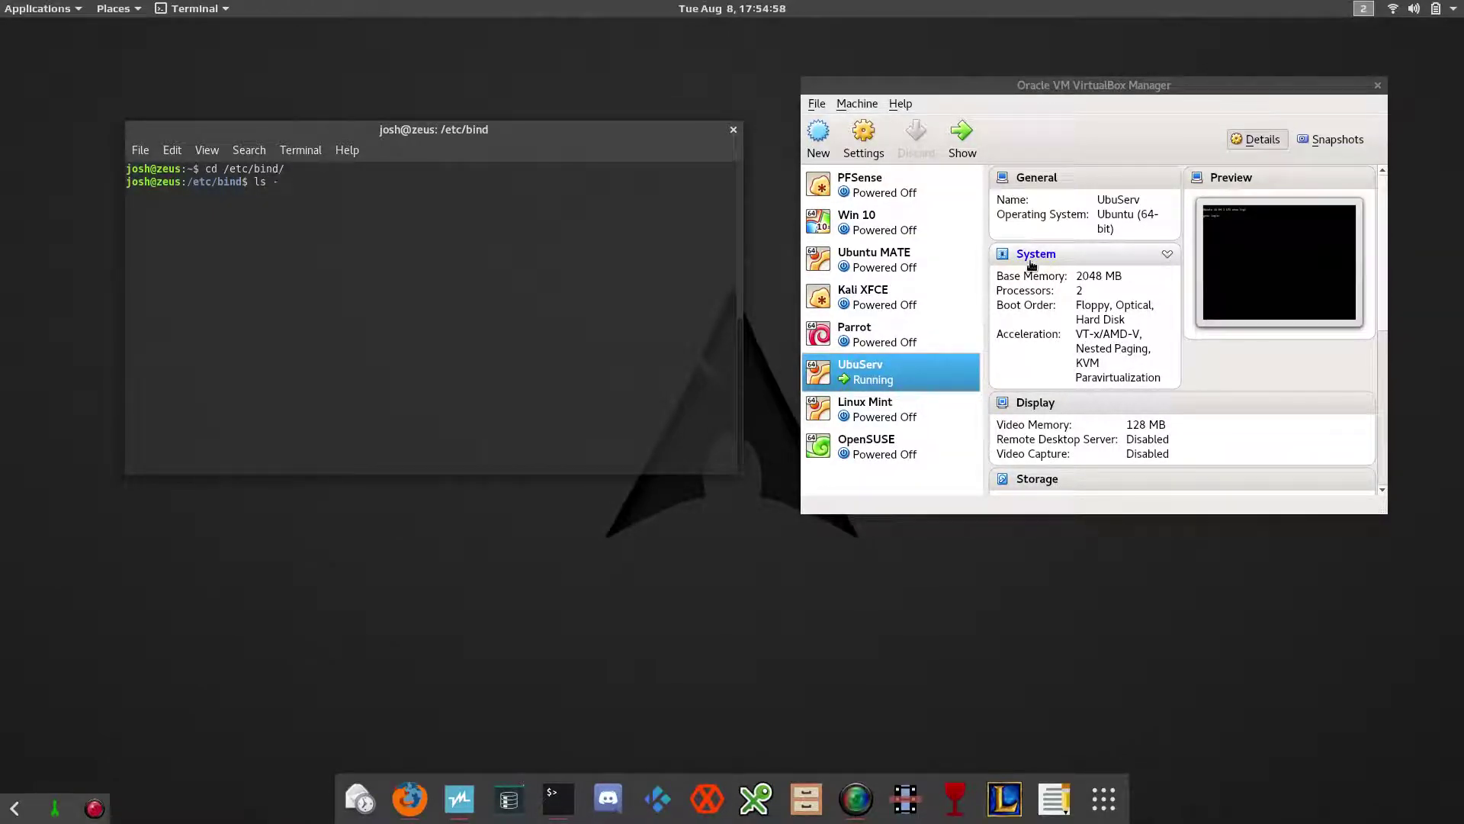
key(Return)
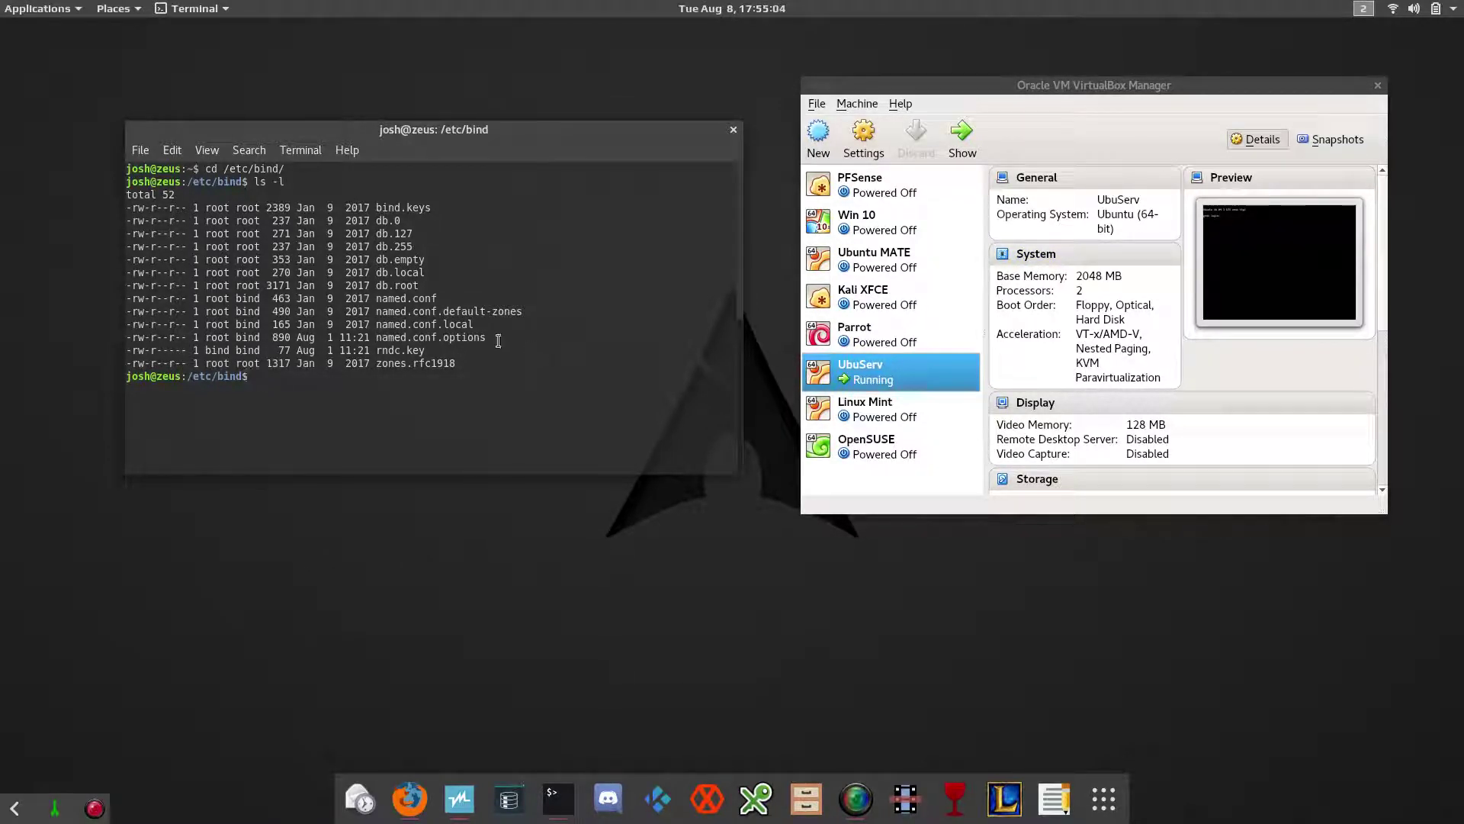
double_click(430, 337)
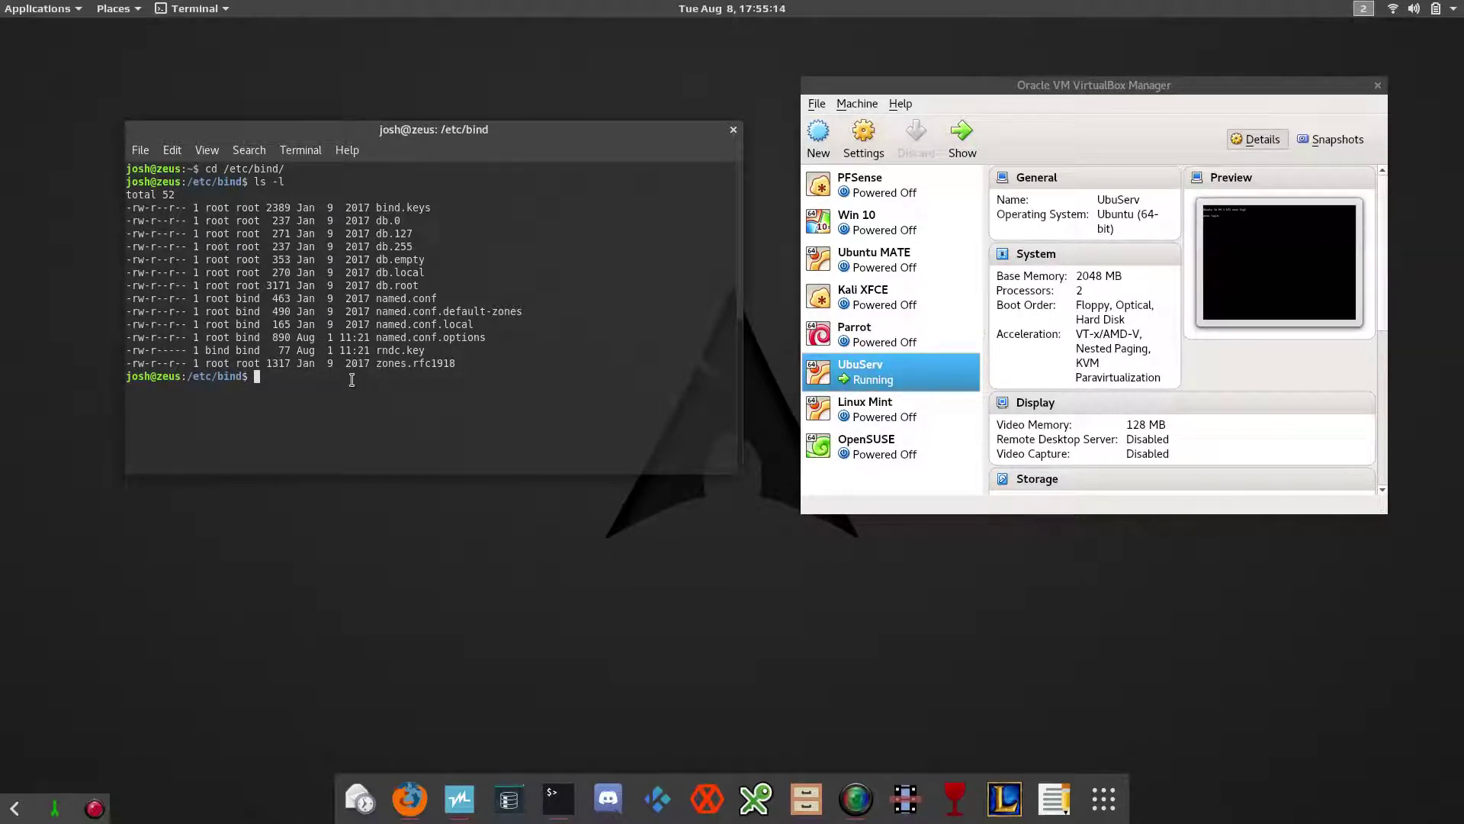
Step: Edit named.conf.options in nano with sudo and leave a blank line above the options block
text(sudo nano)
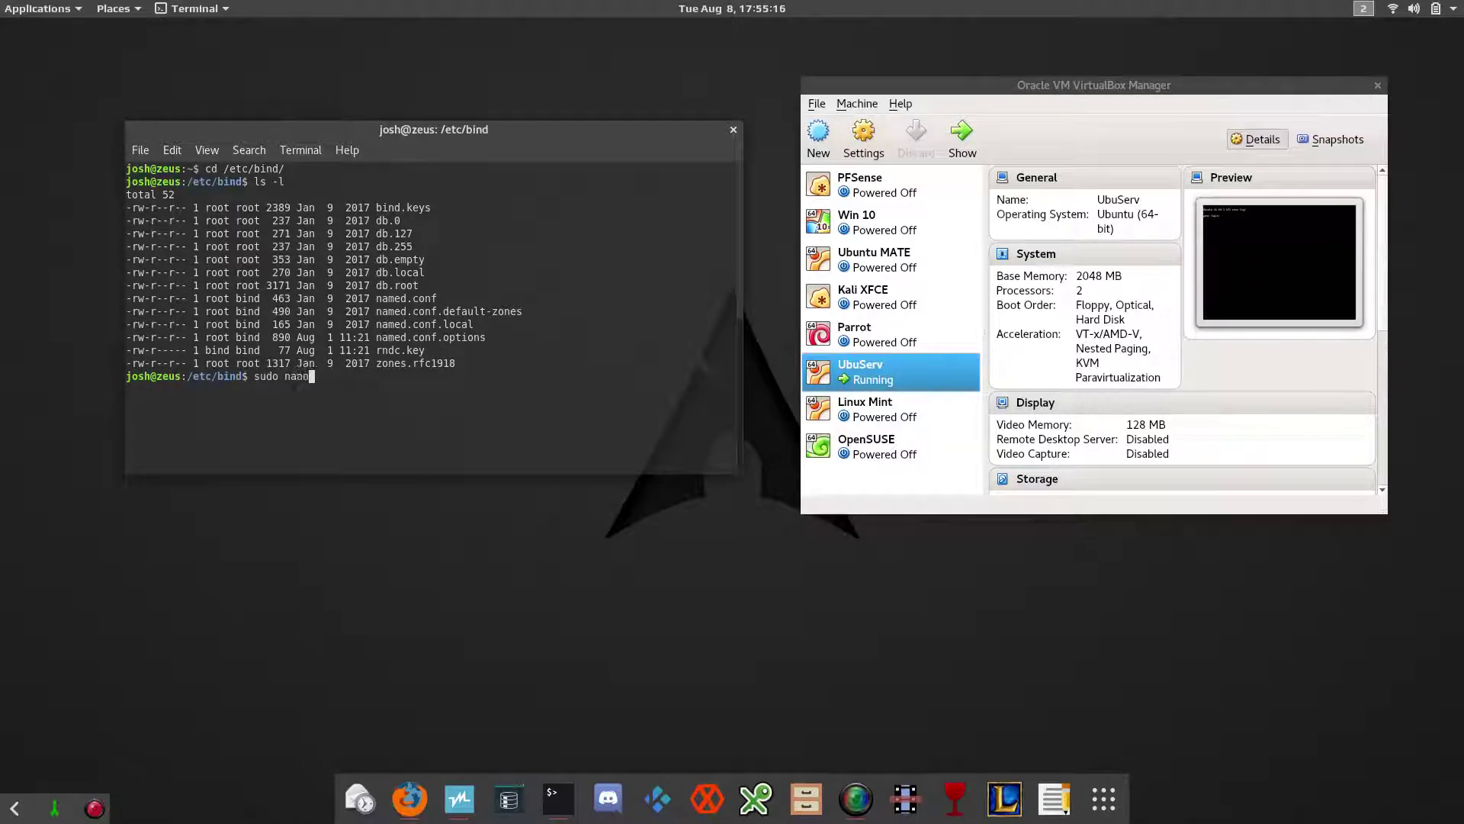
text(/)
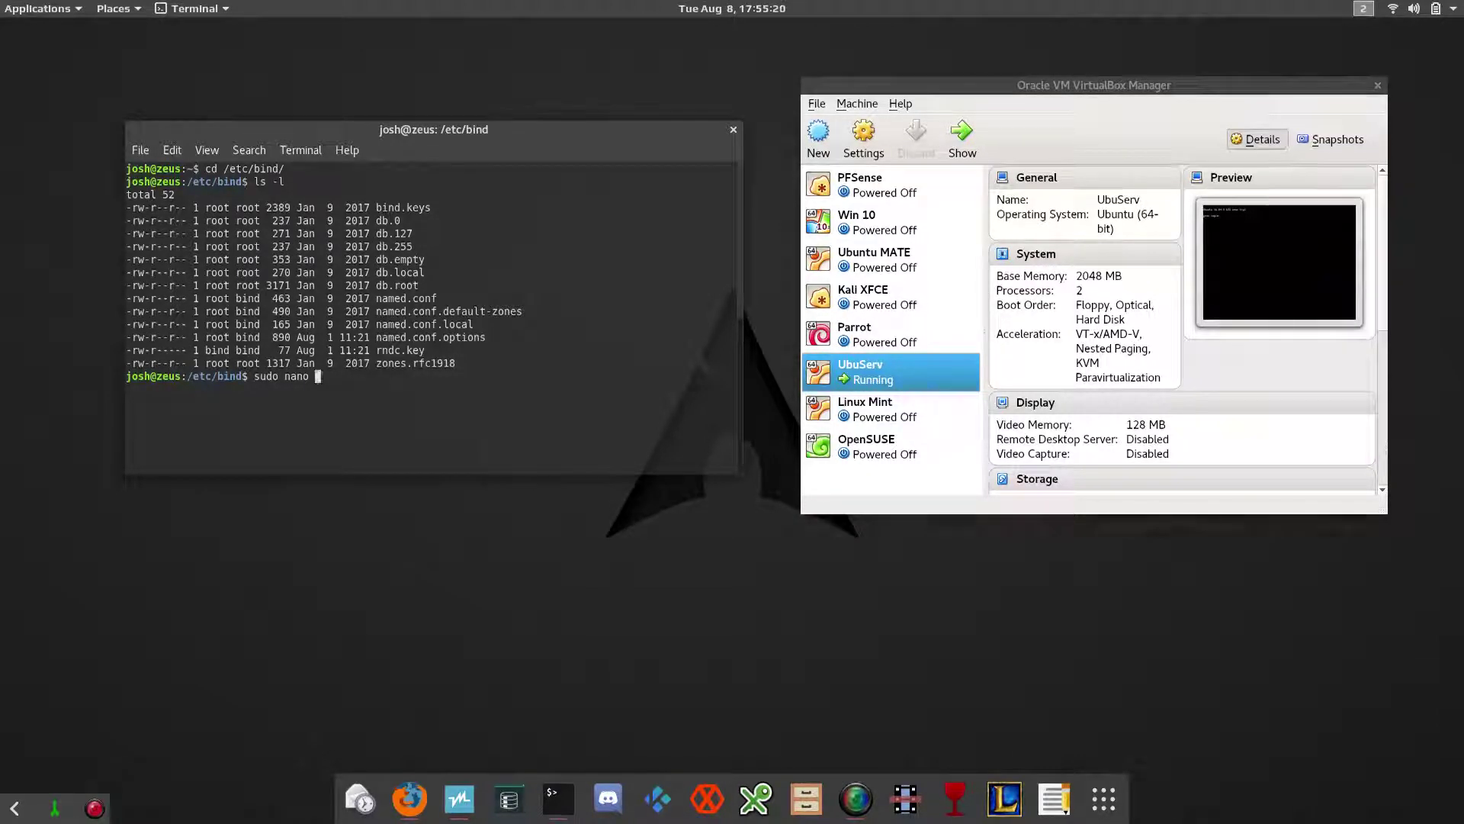
text(nam)
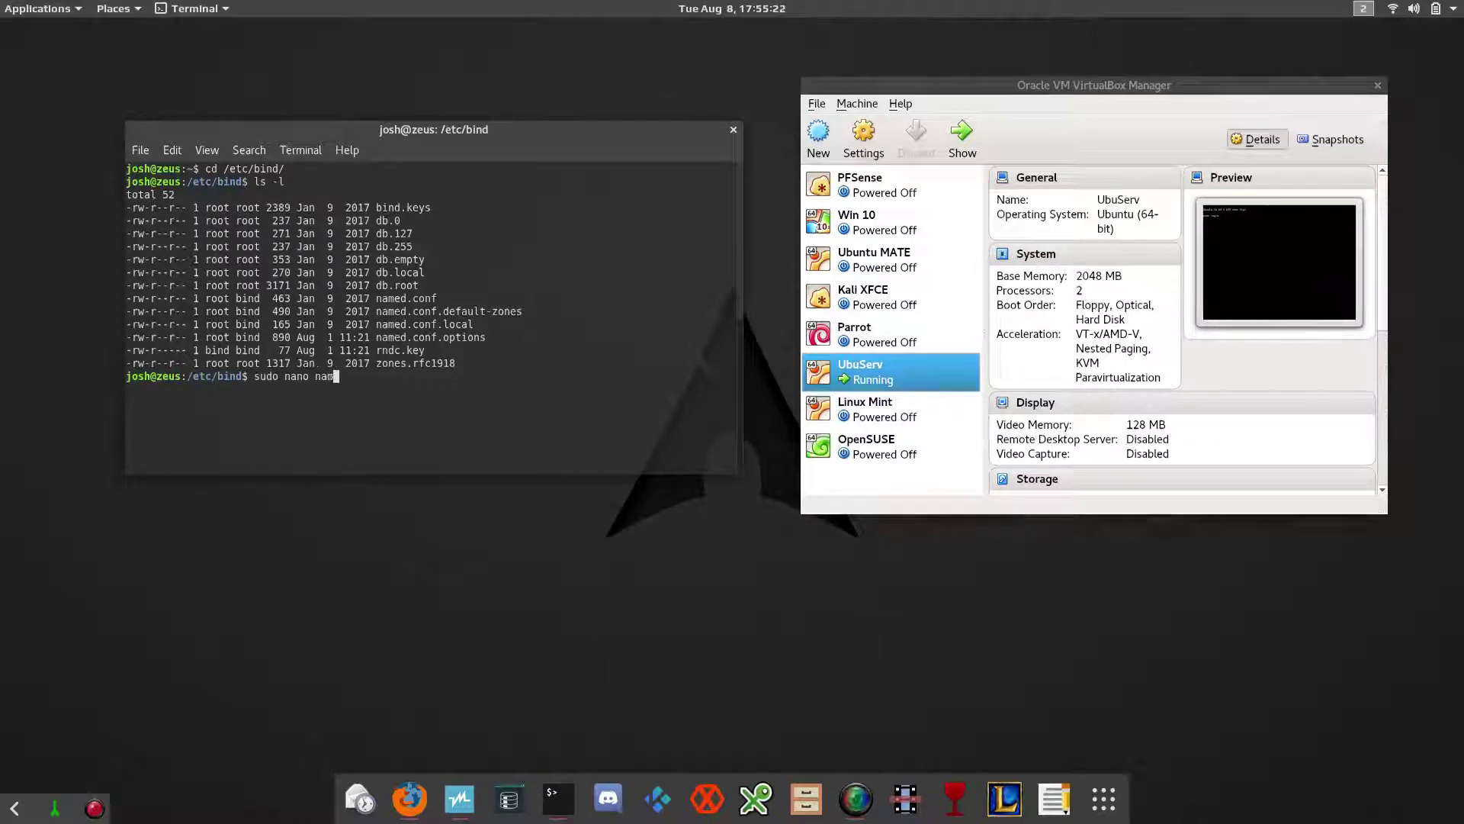
text(ed.conf.)
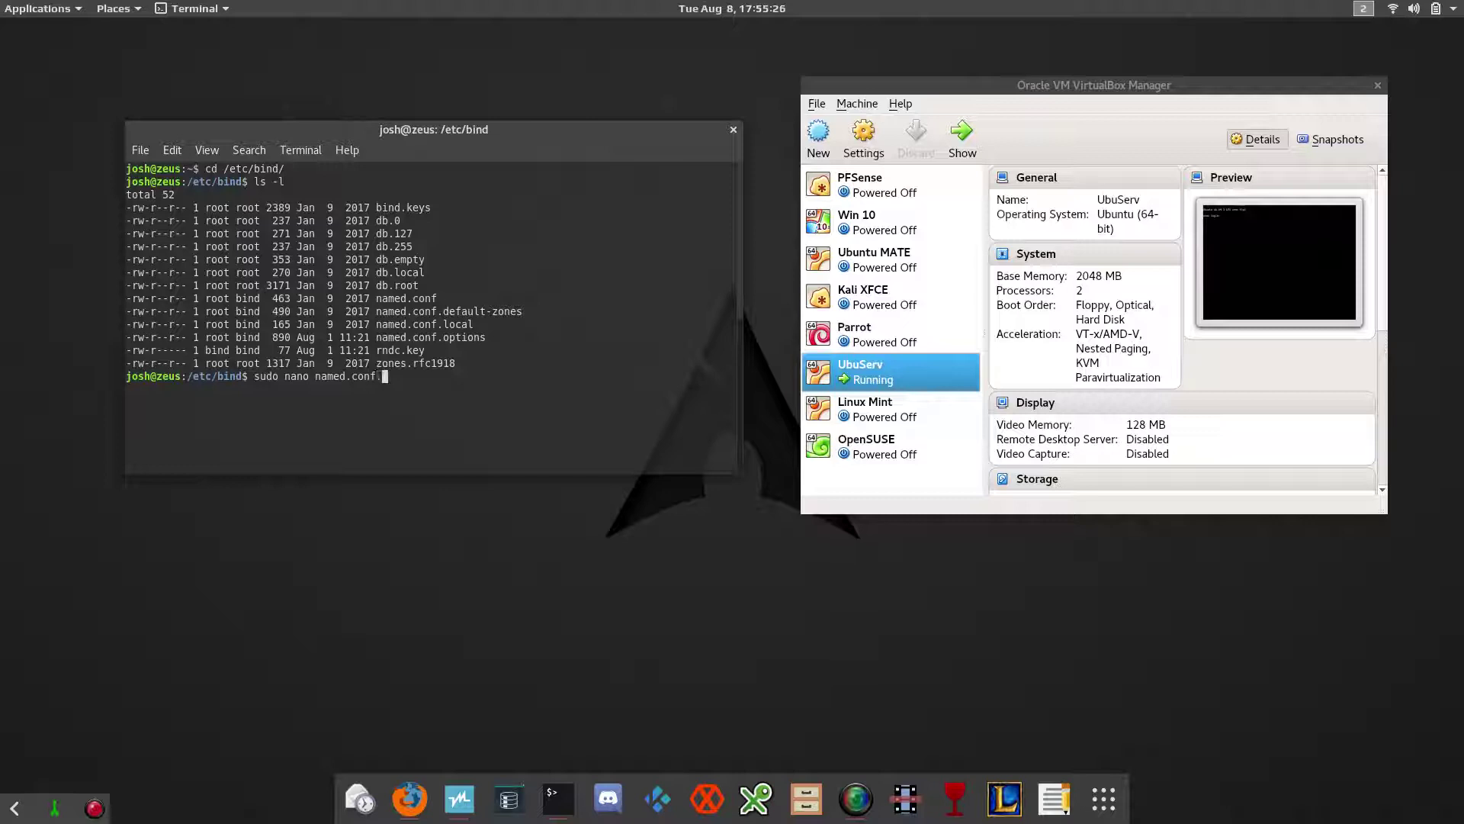
text(options)
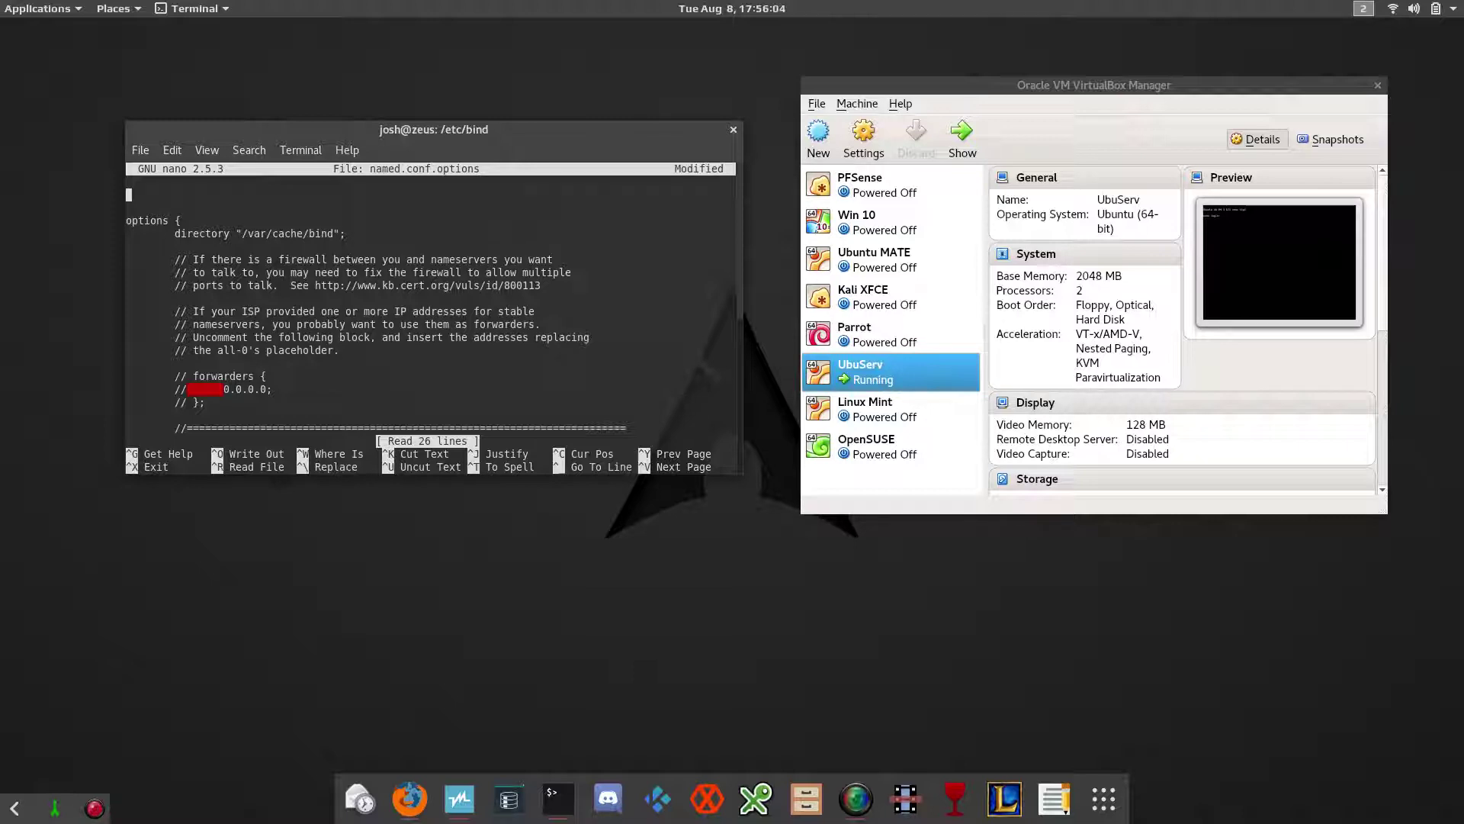
Step: Start an acl goodclients { }; block above the options block
text(ac)
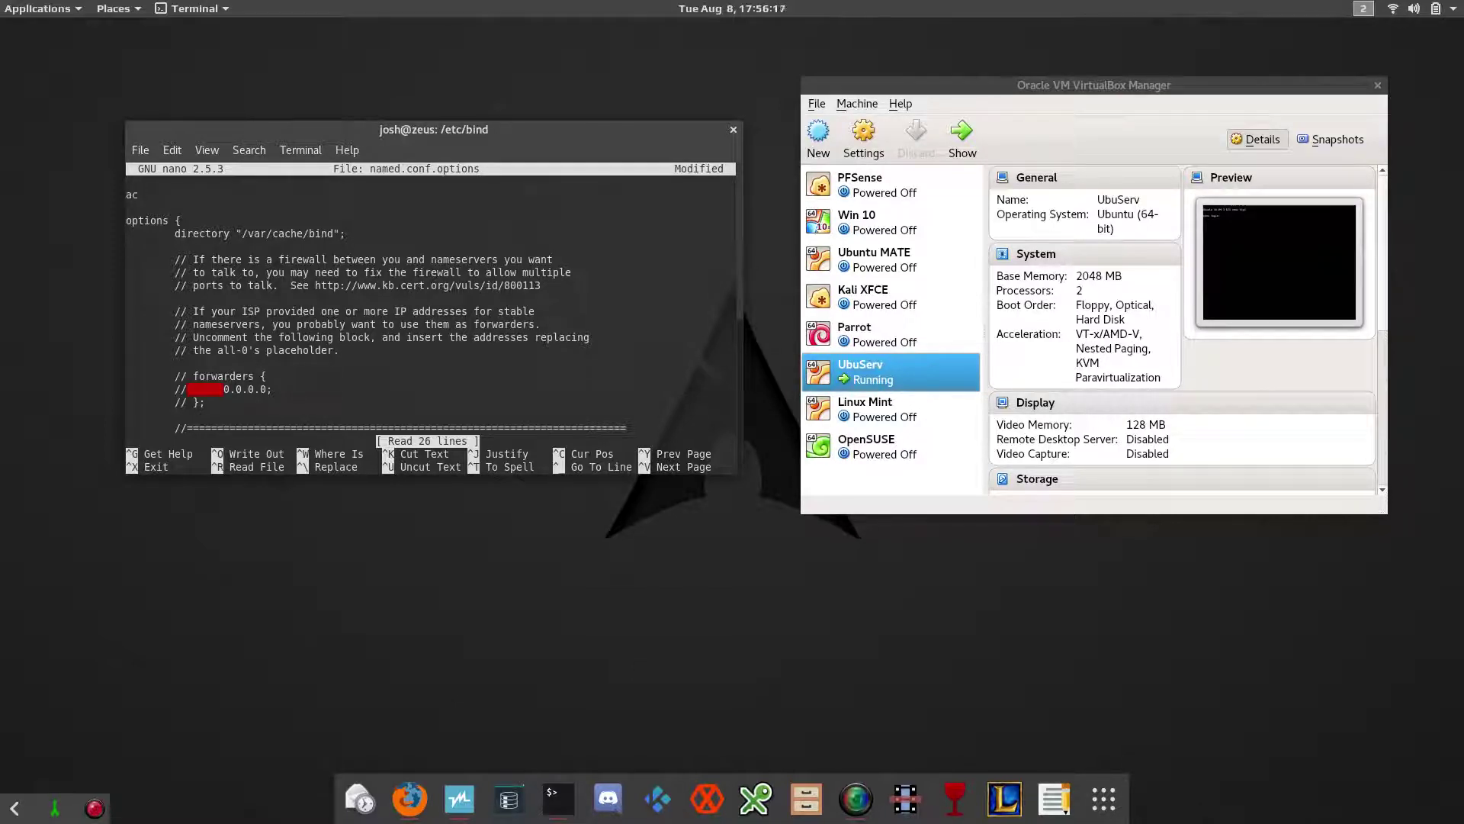
text(l)
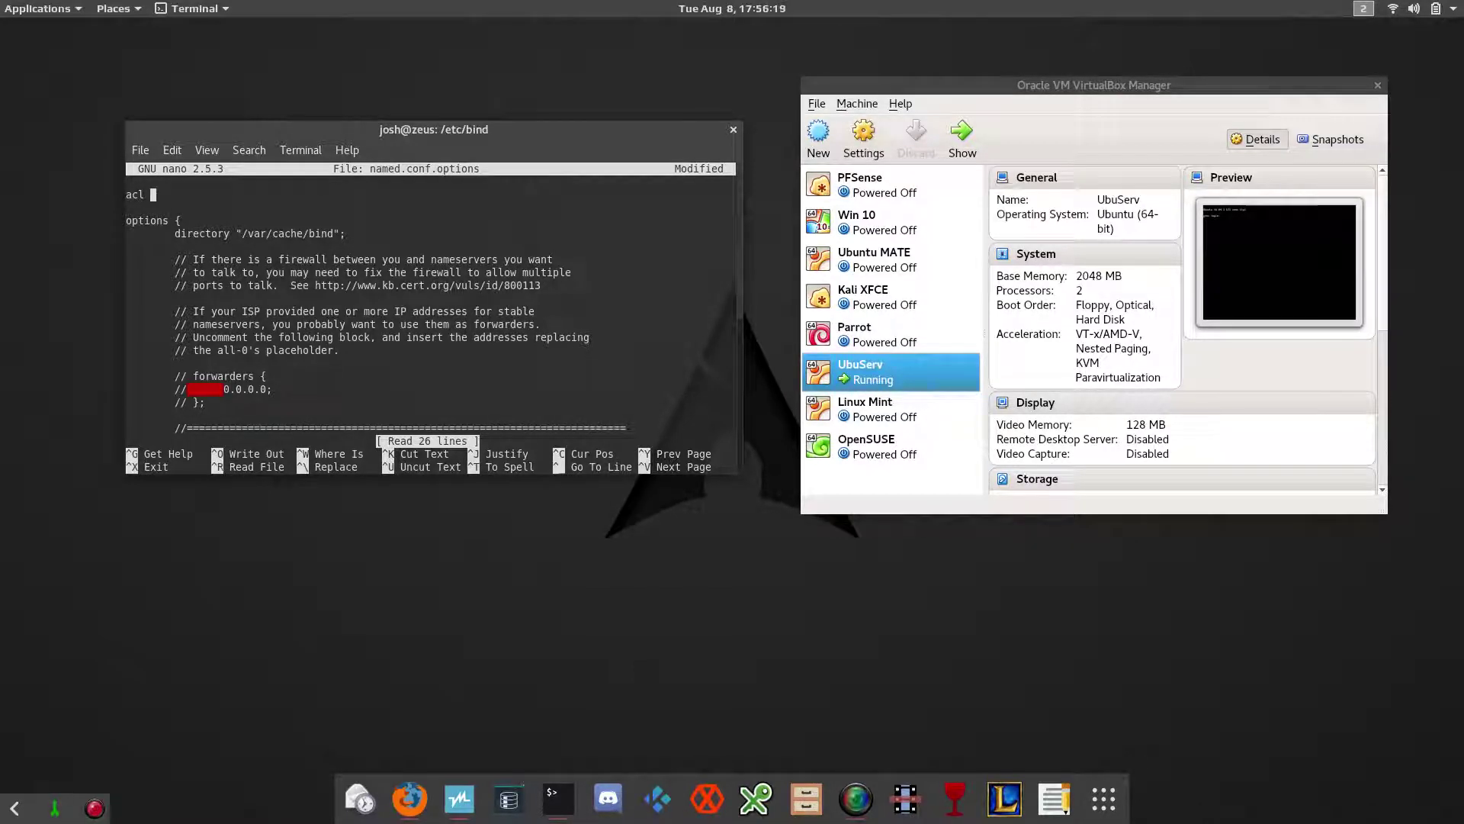
text(goo)
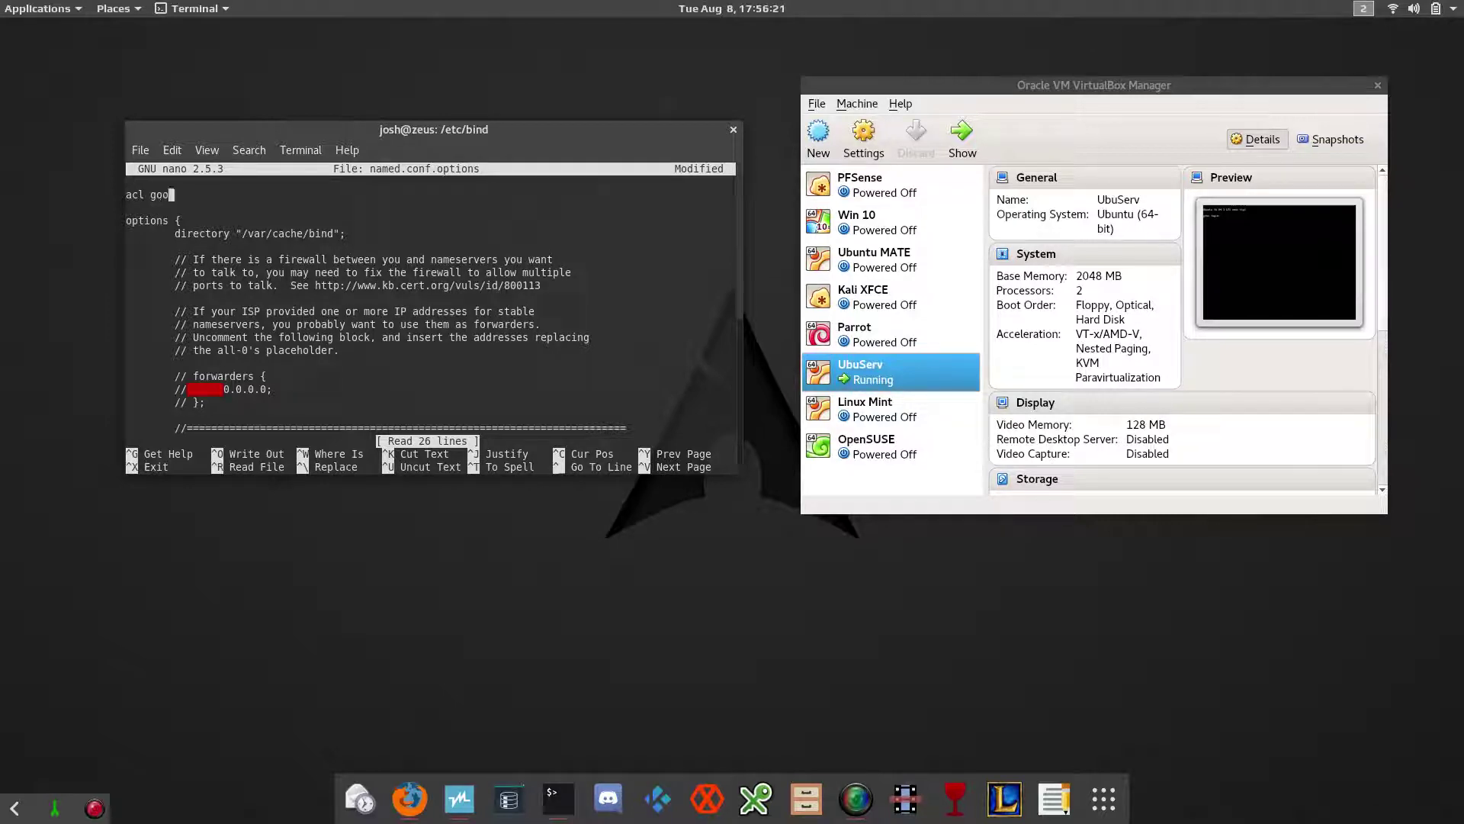
text(dclie)
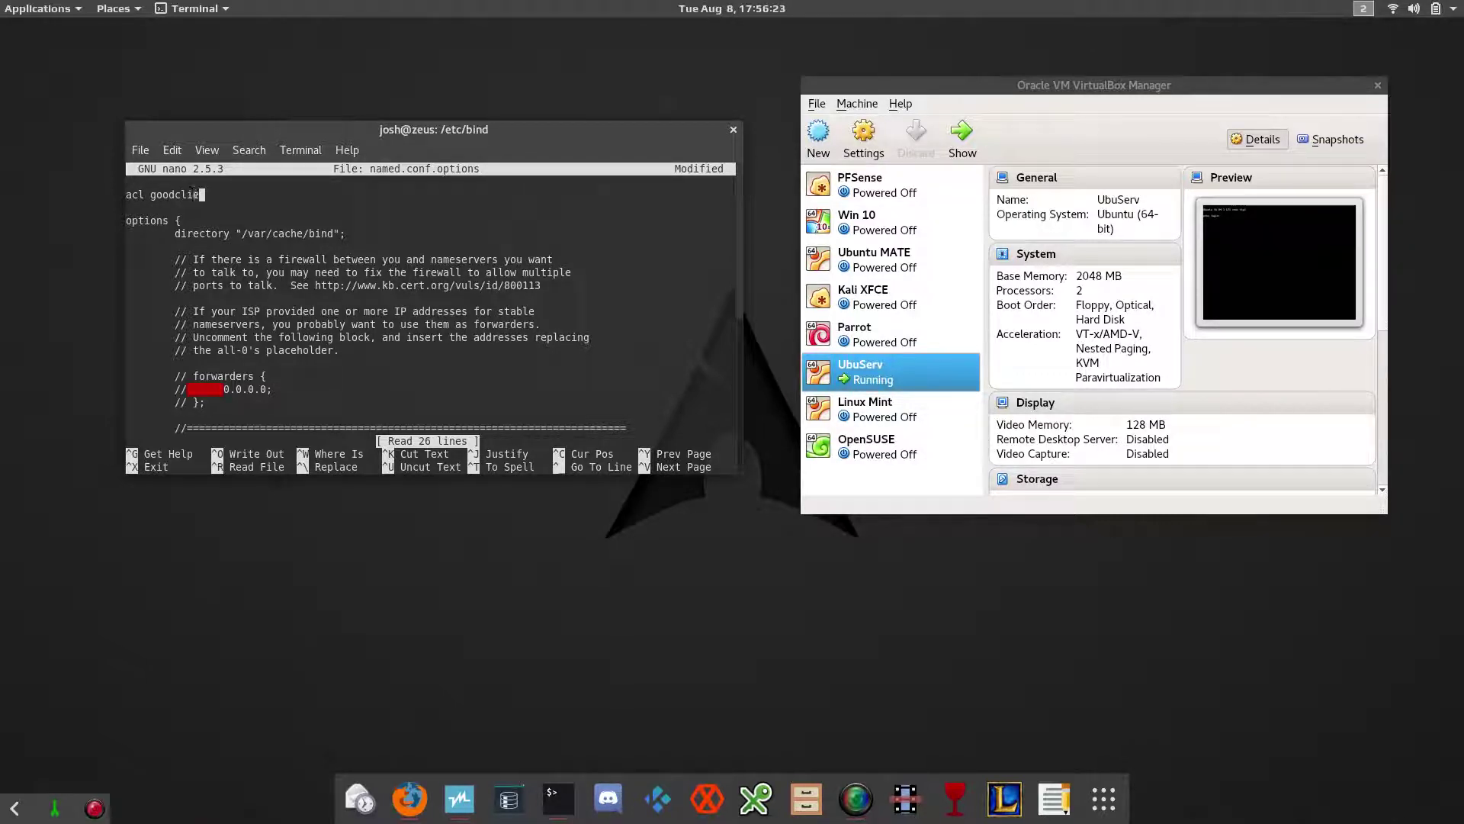
text(ts)
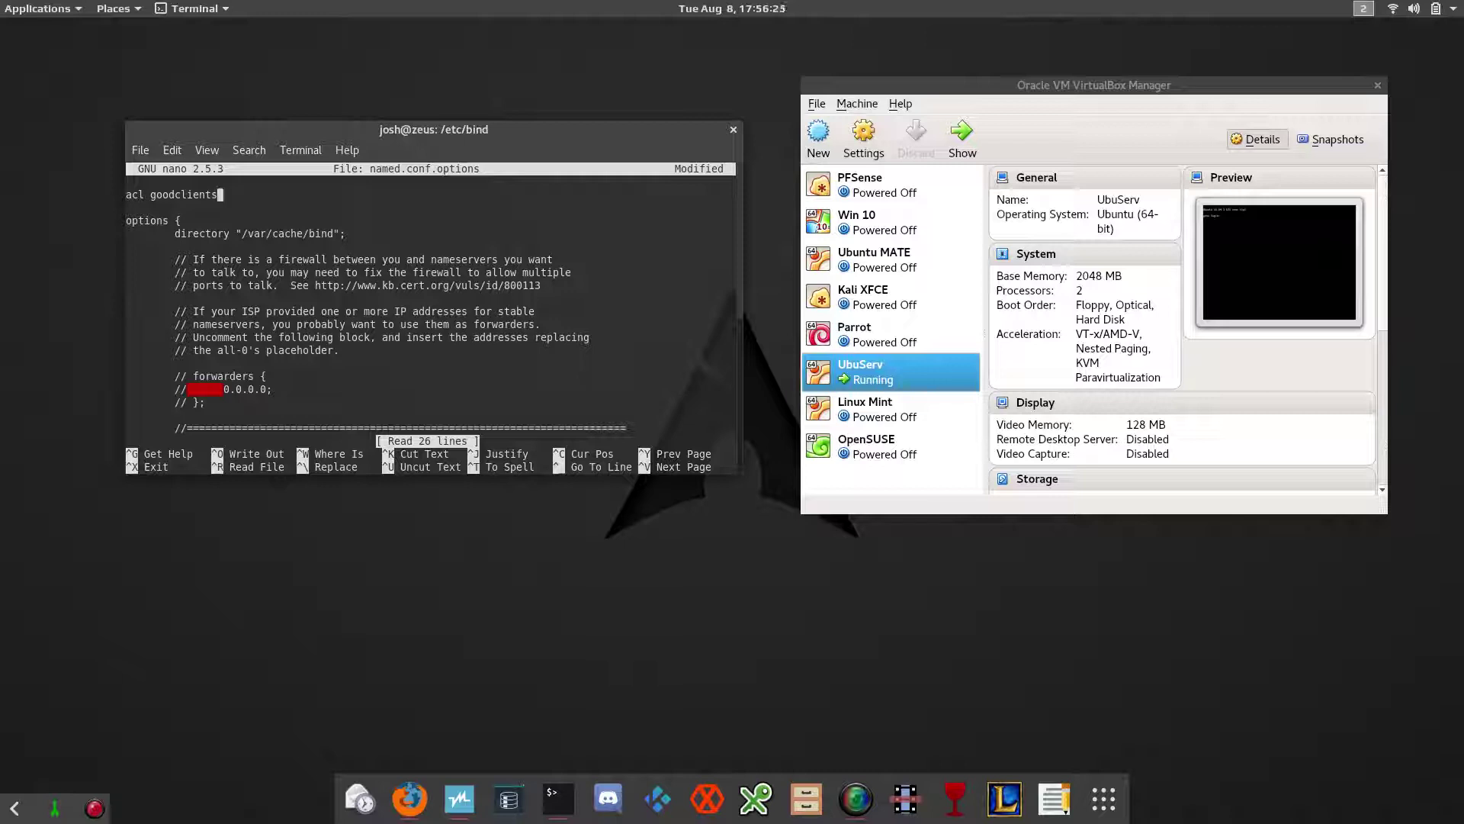
text({)
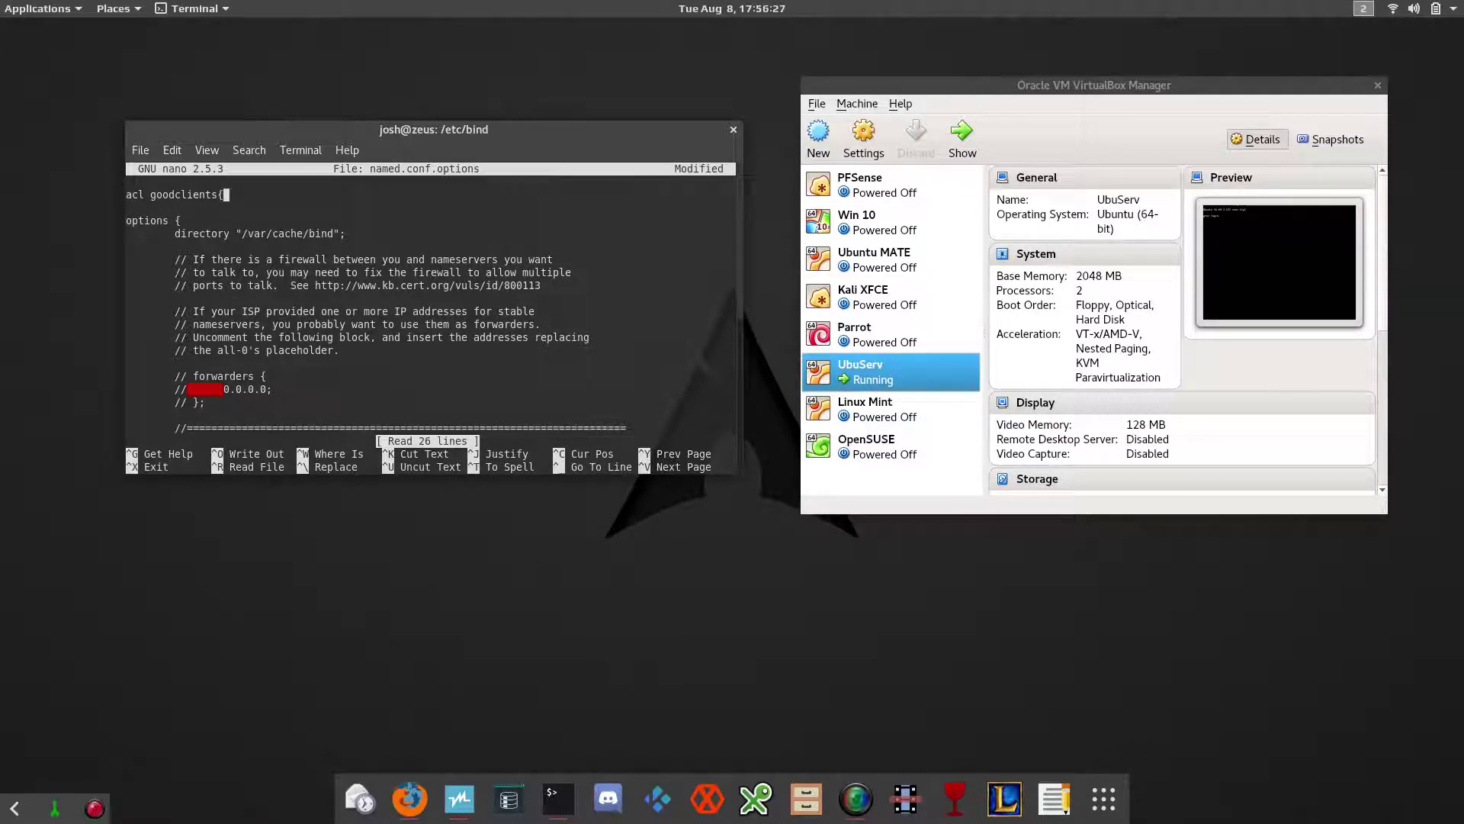
text(})
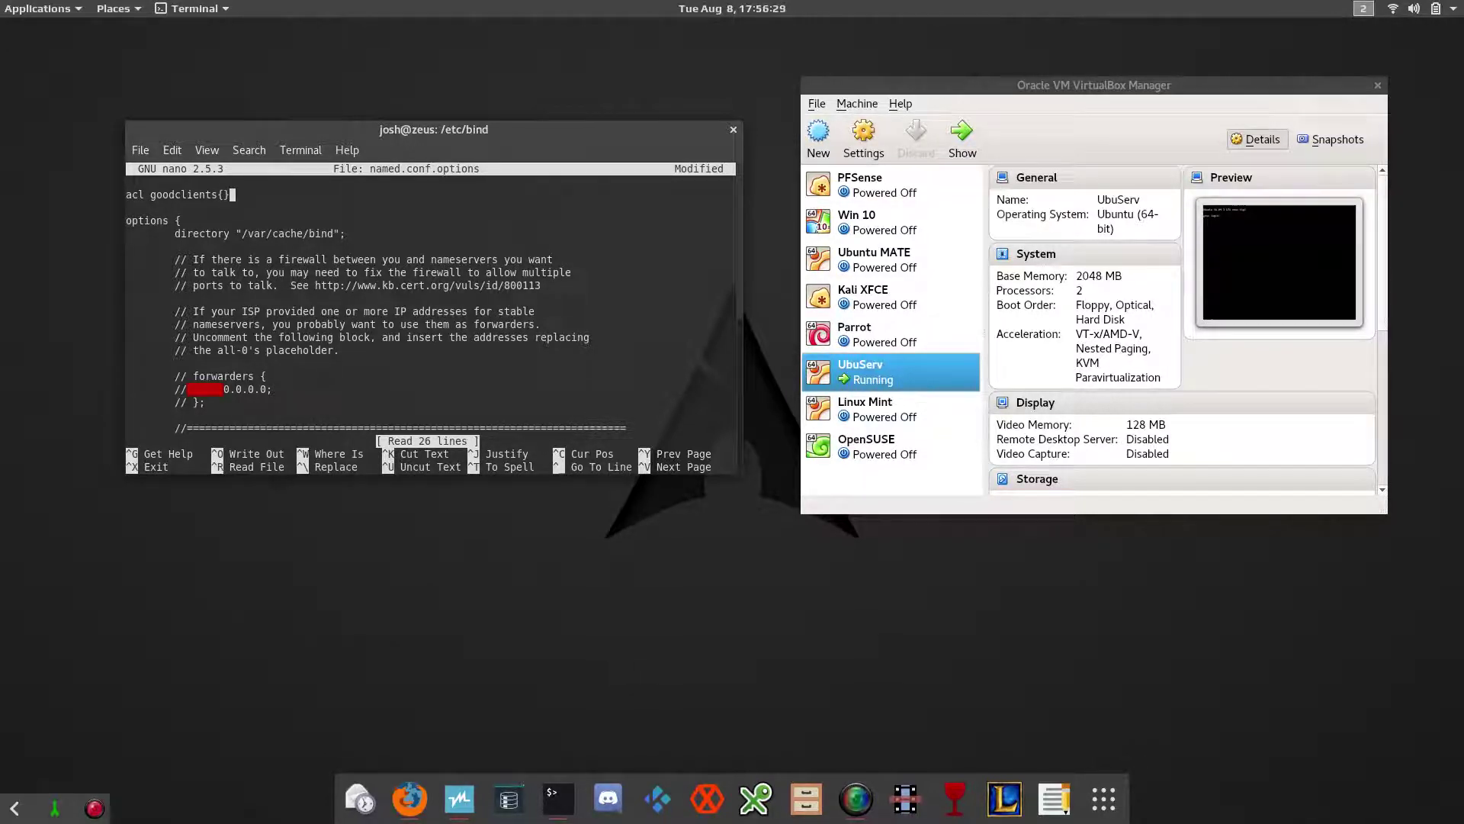
text(;)
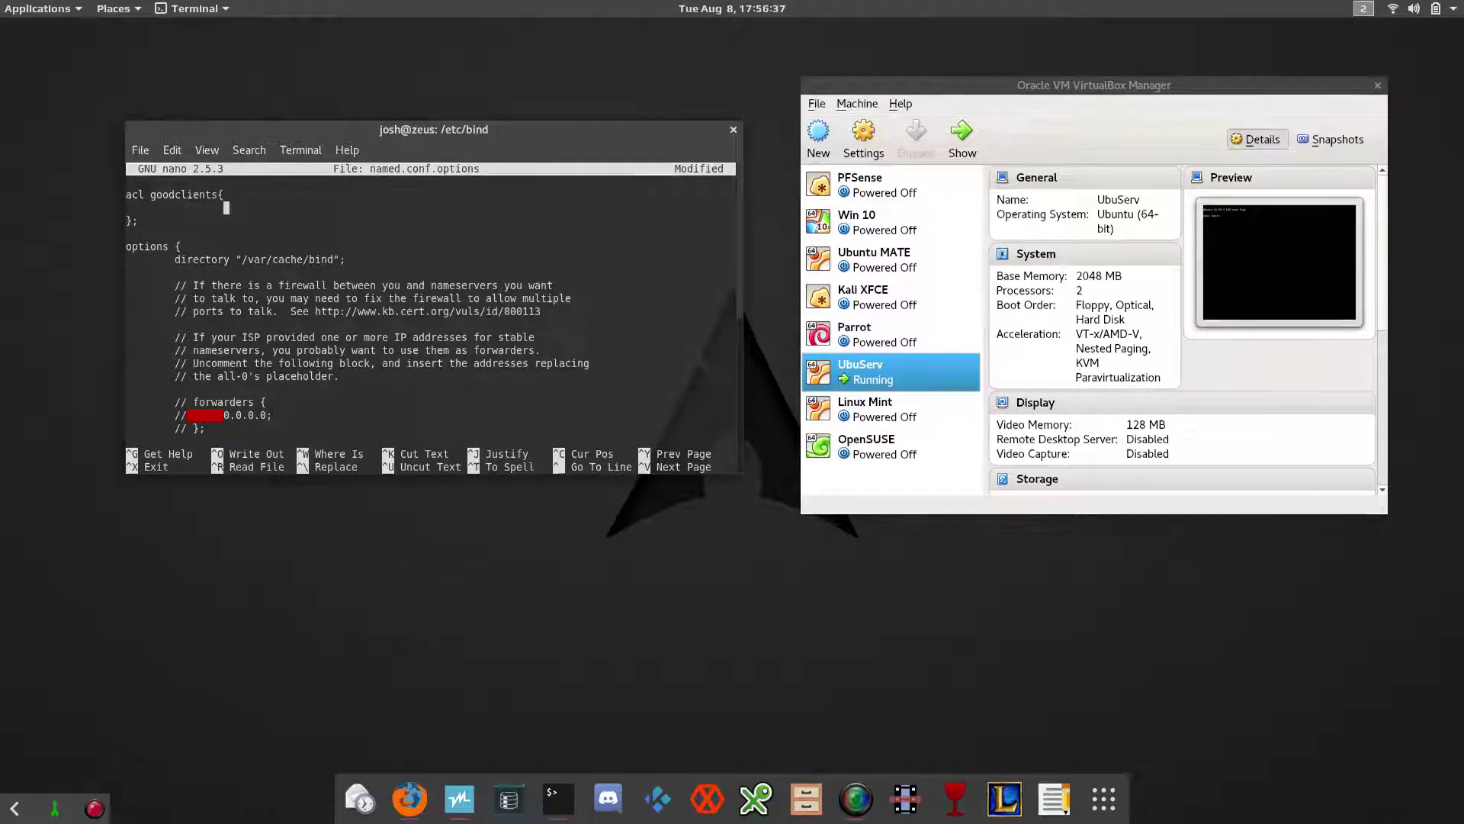
Step: List 192.168.10.0/24; localhost; localnets; inside the goodclients ACL
text(192.)
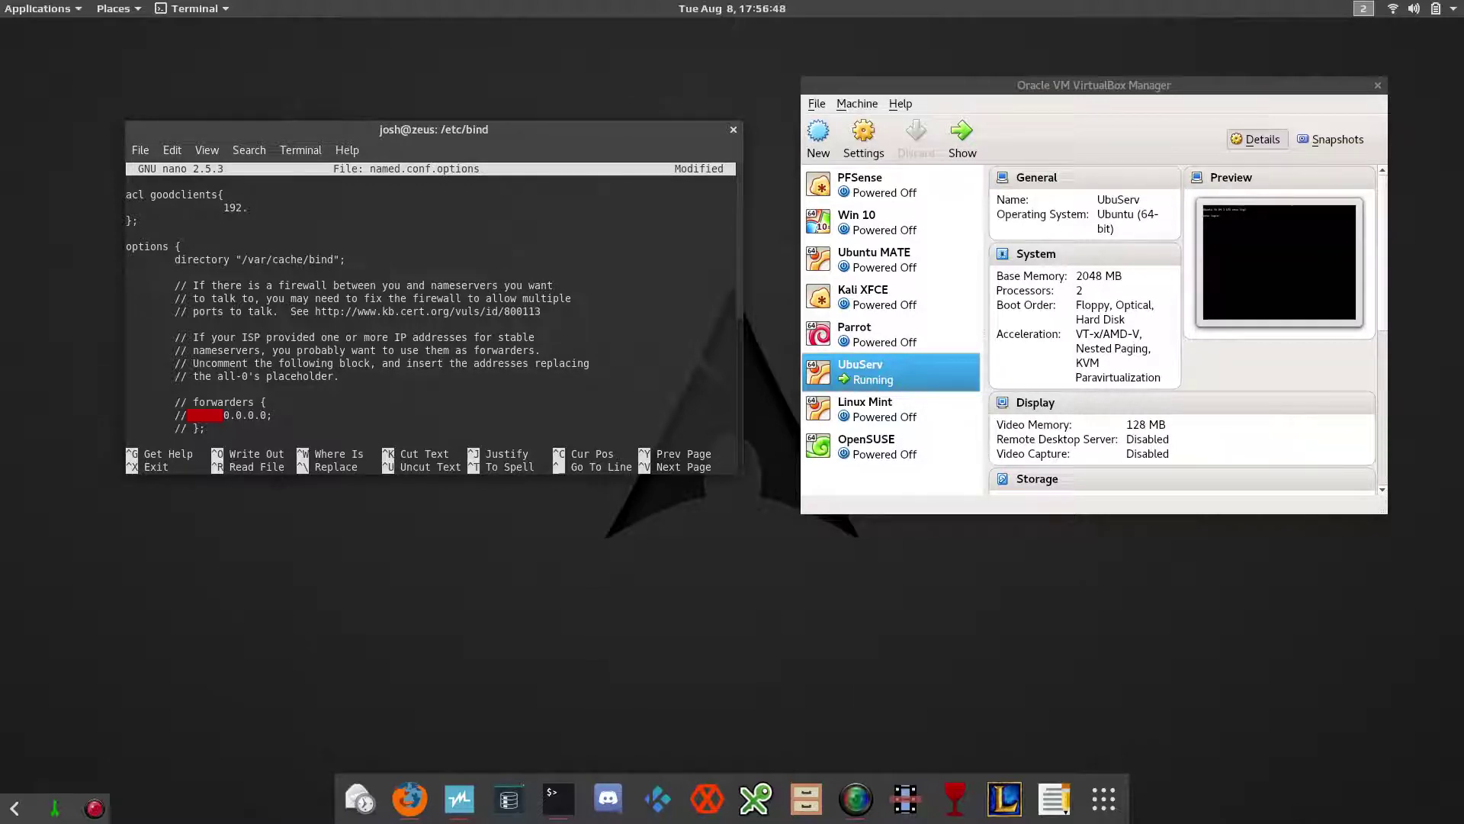
text(168)
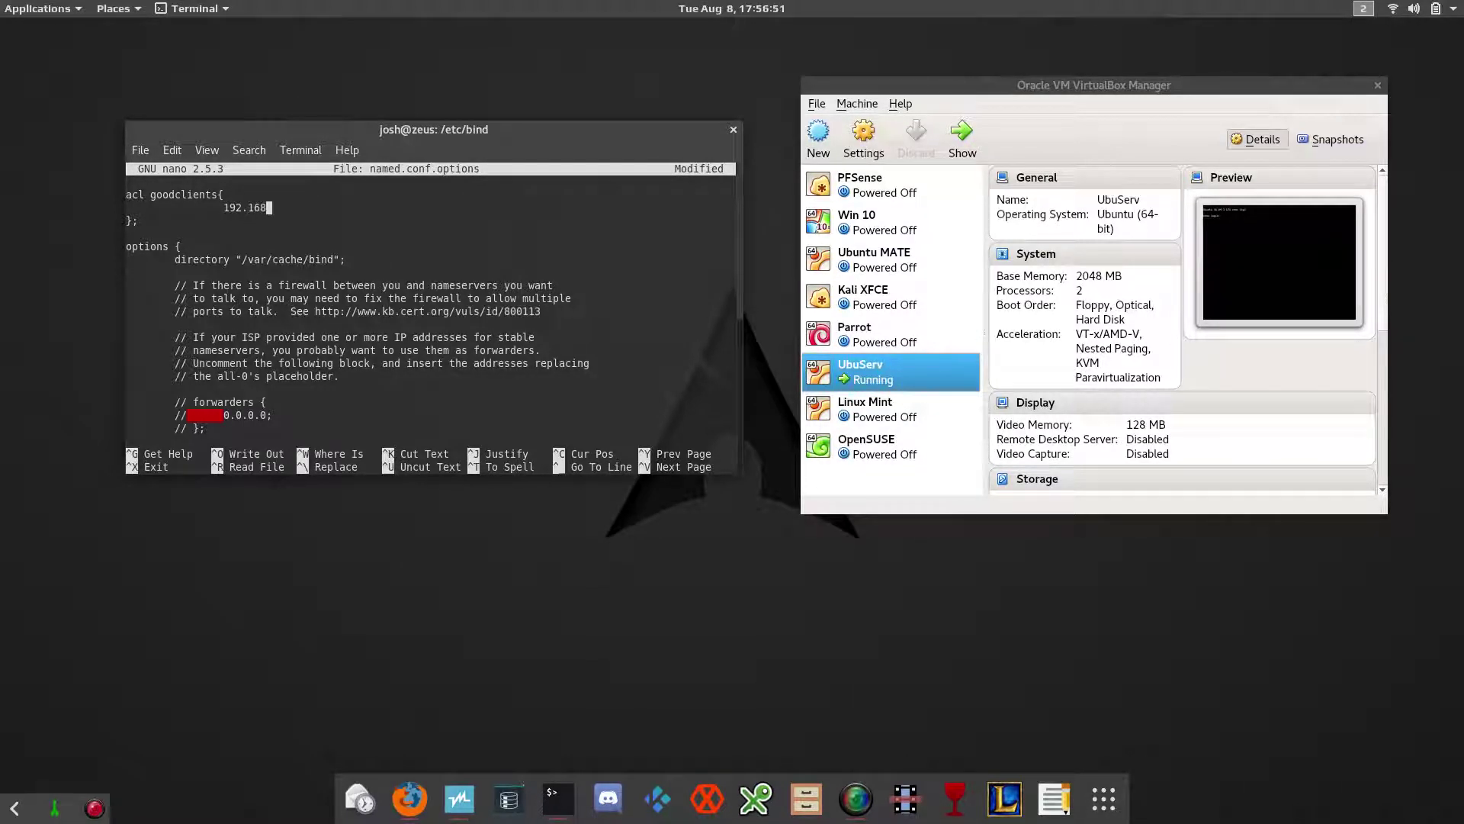
text(.10.0)
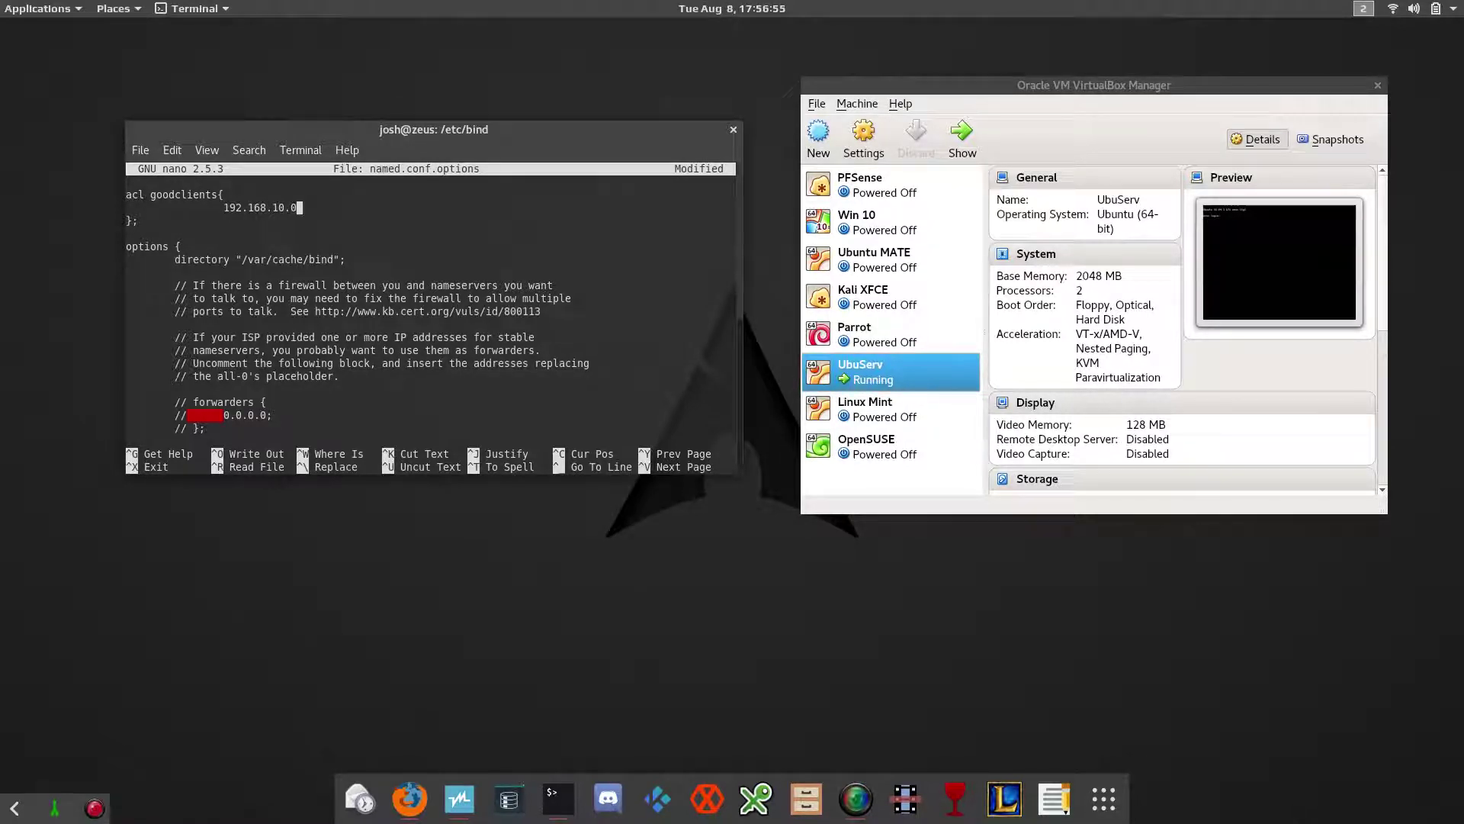
text(/)
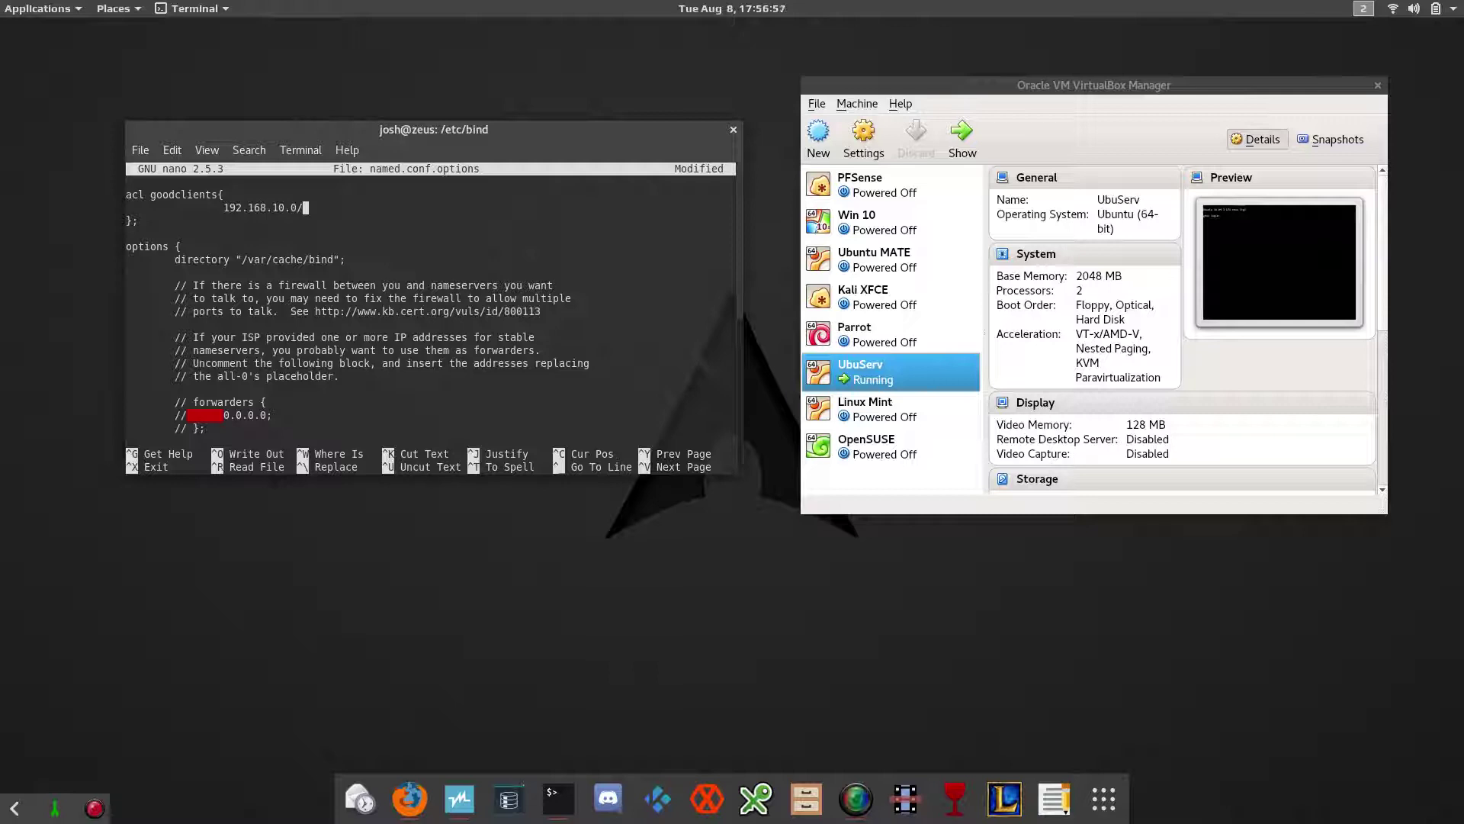
text(24)
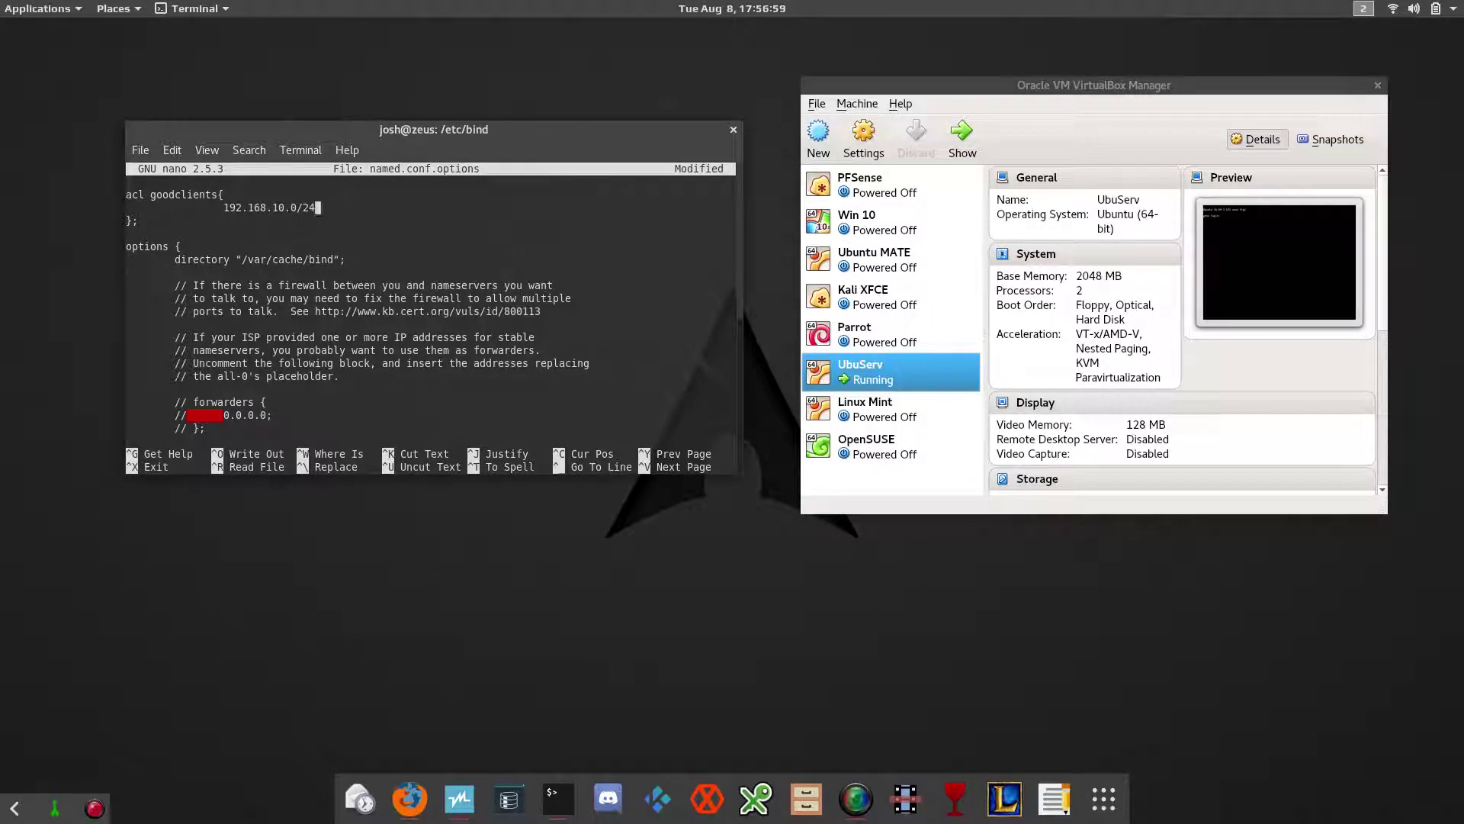
text(;)
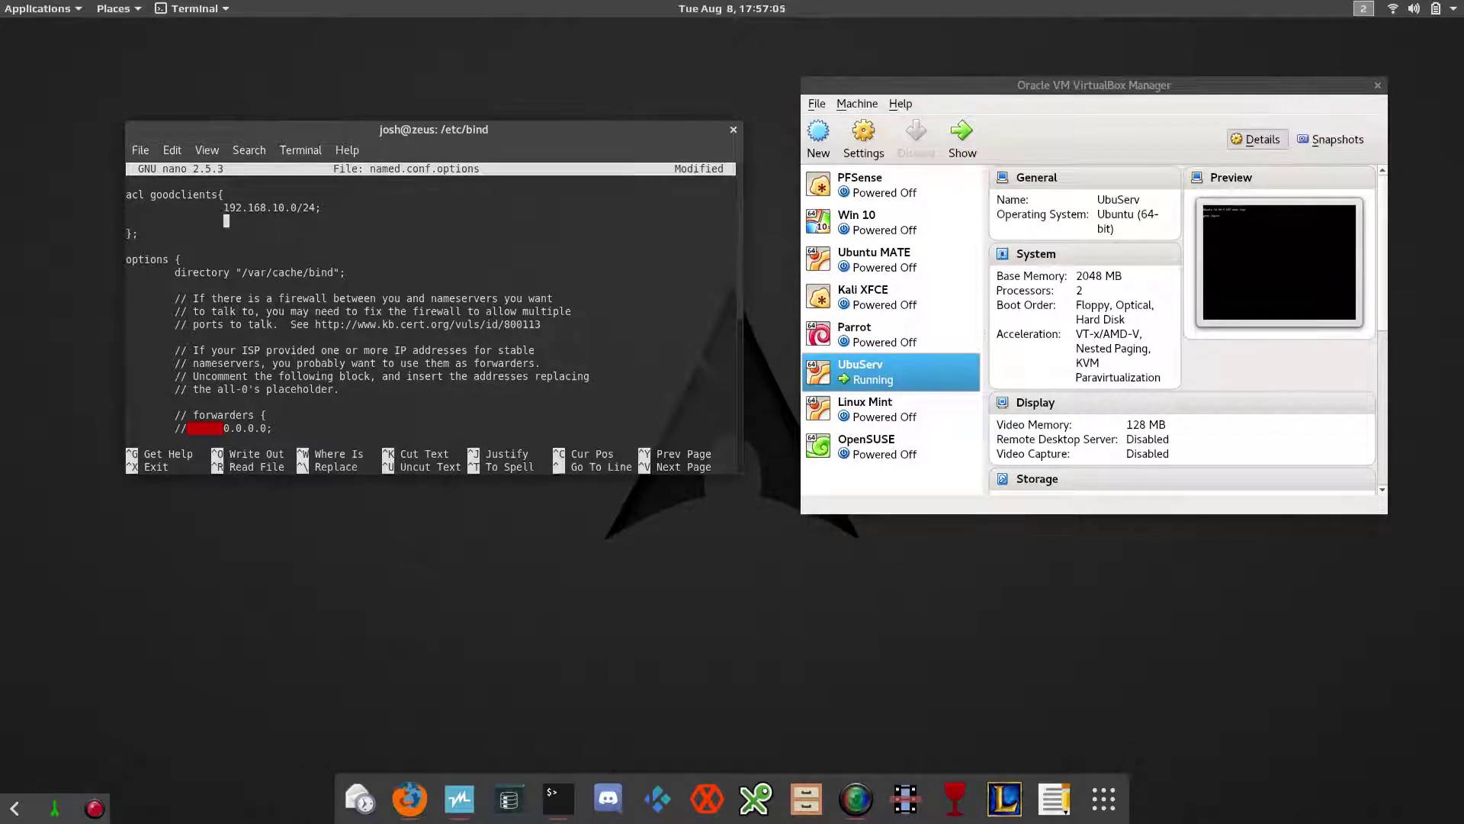
text(loc)
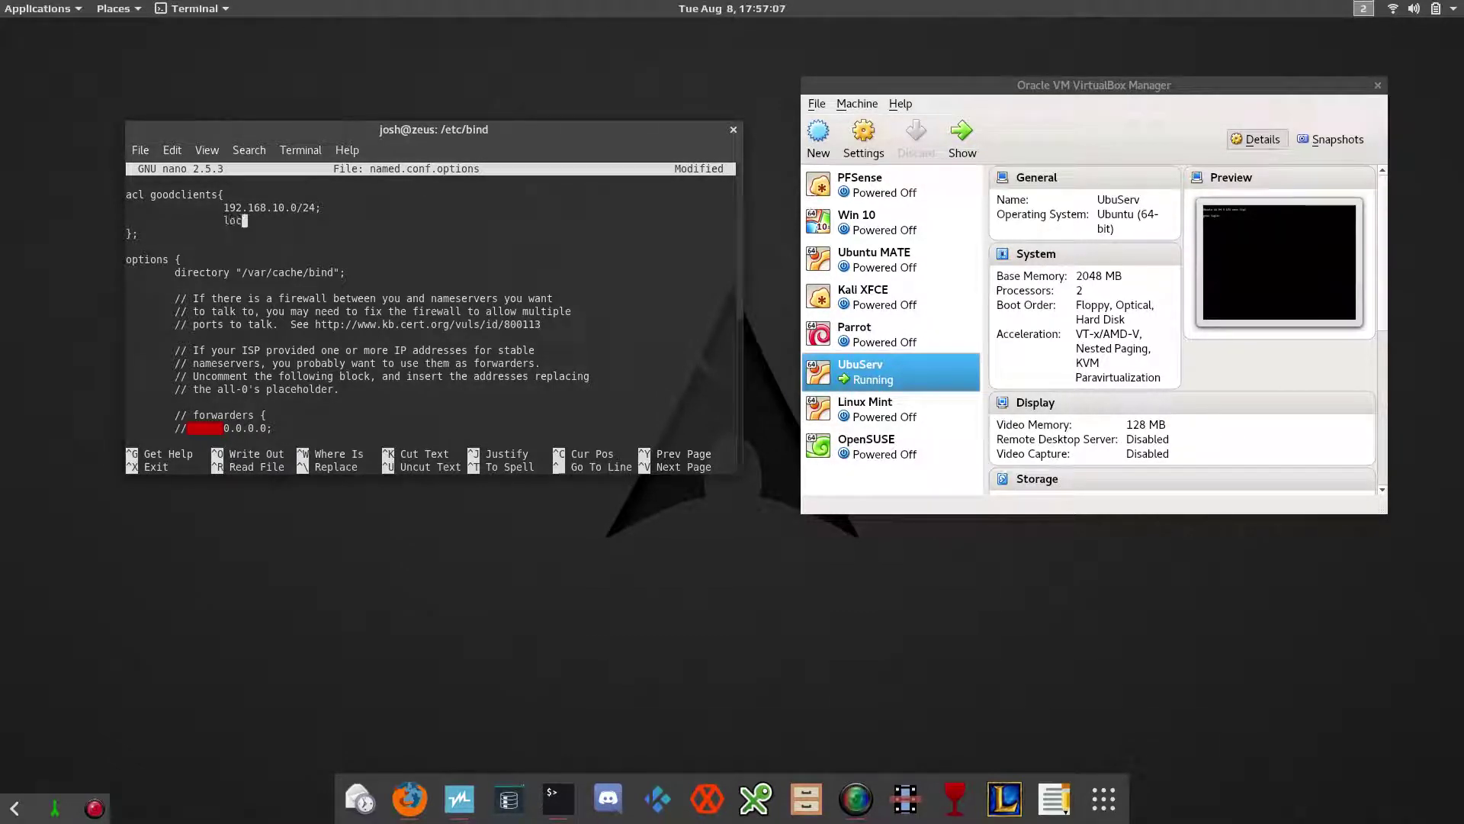
text(alhost;)
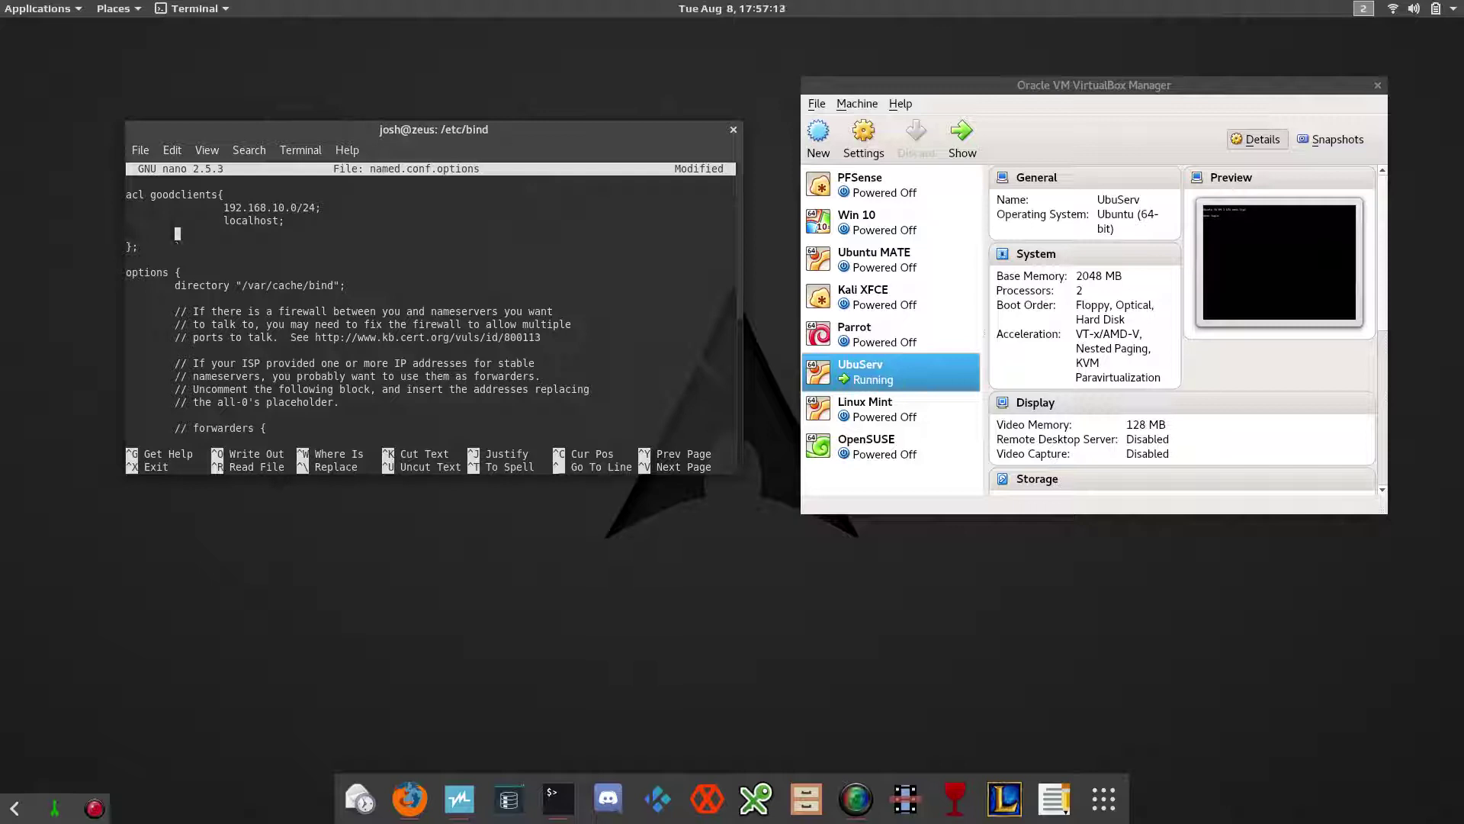
text(localnet)
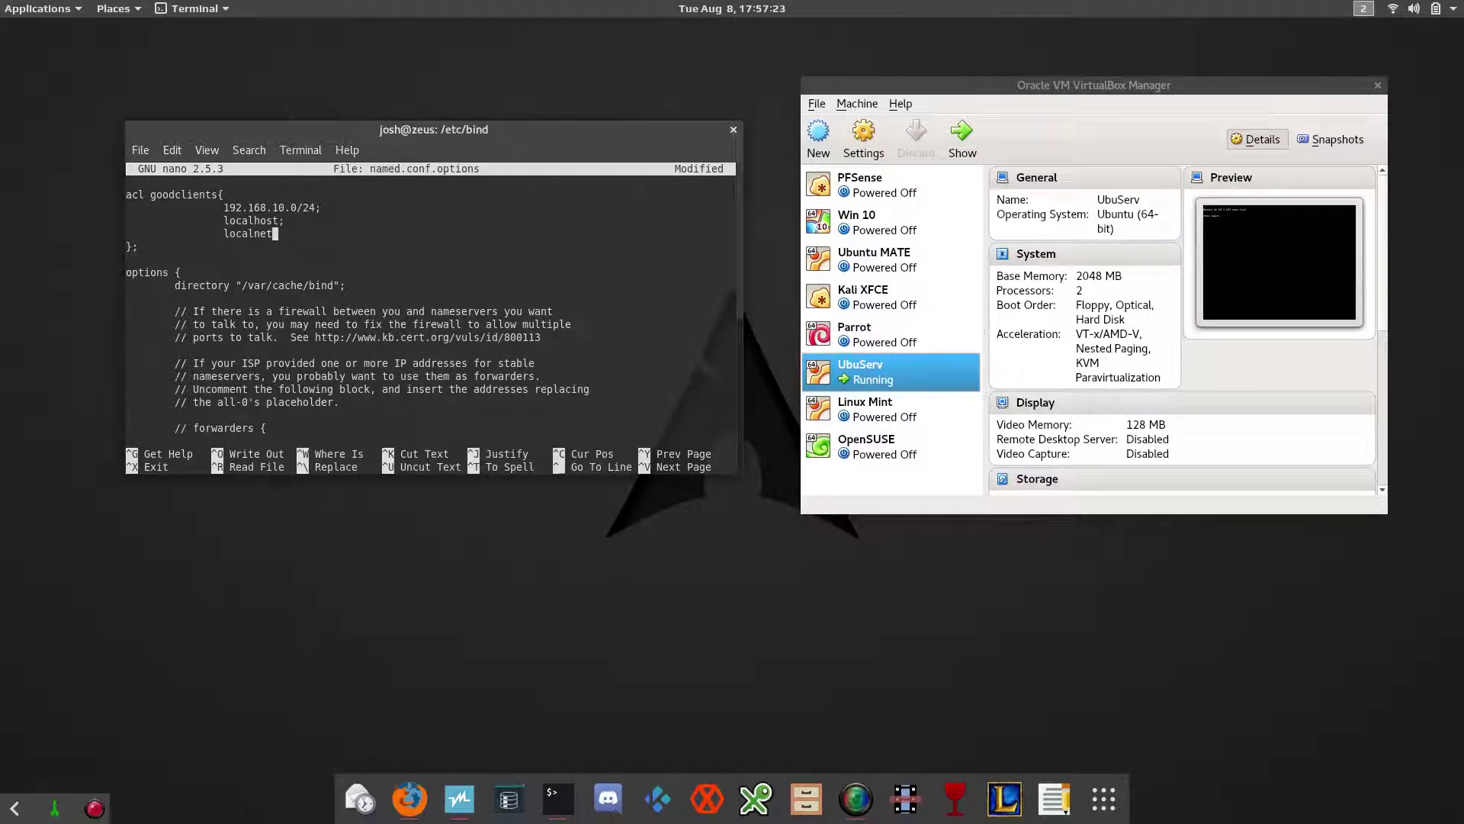
text(s)
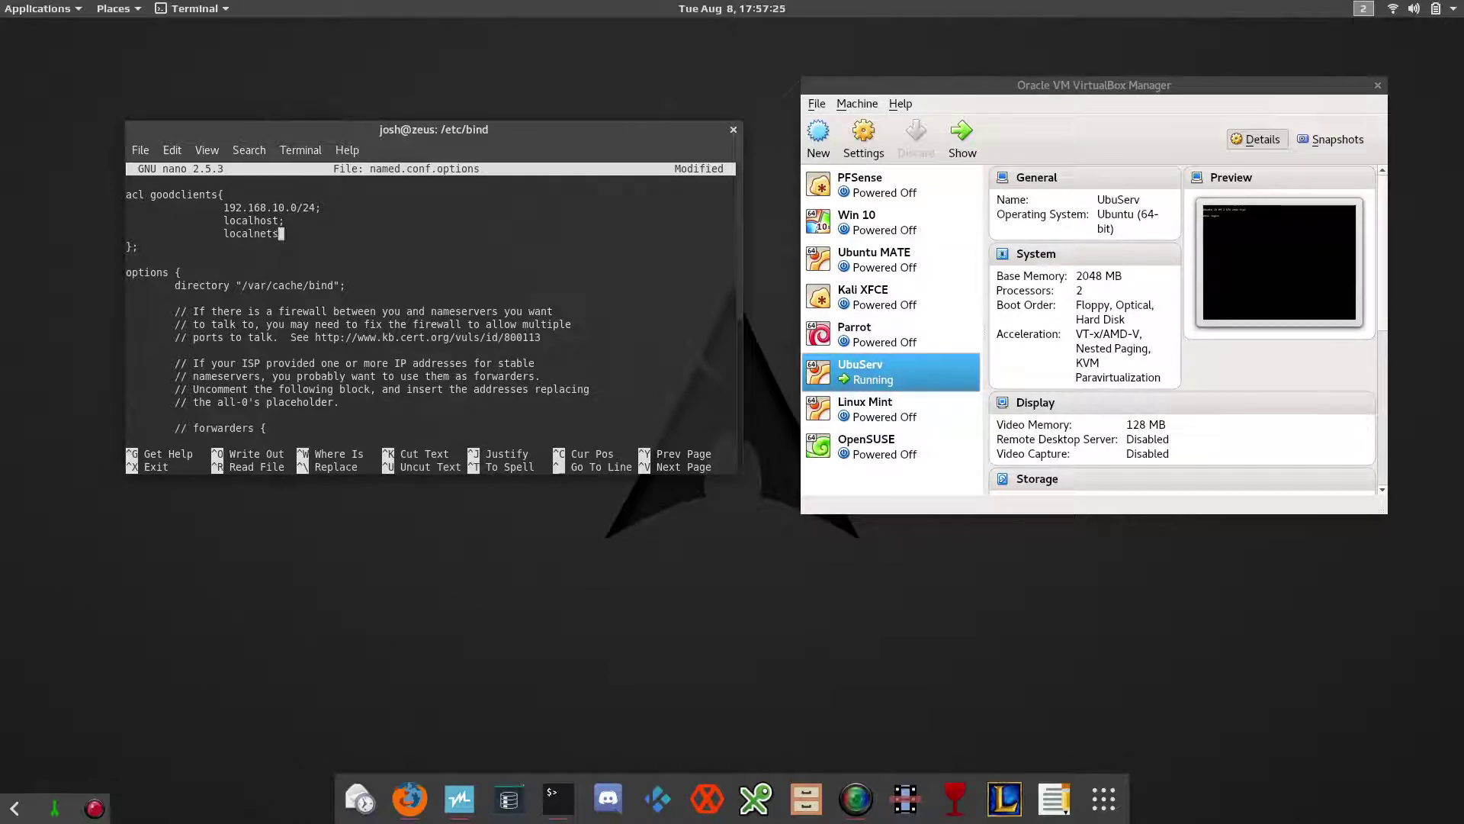
text(;)
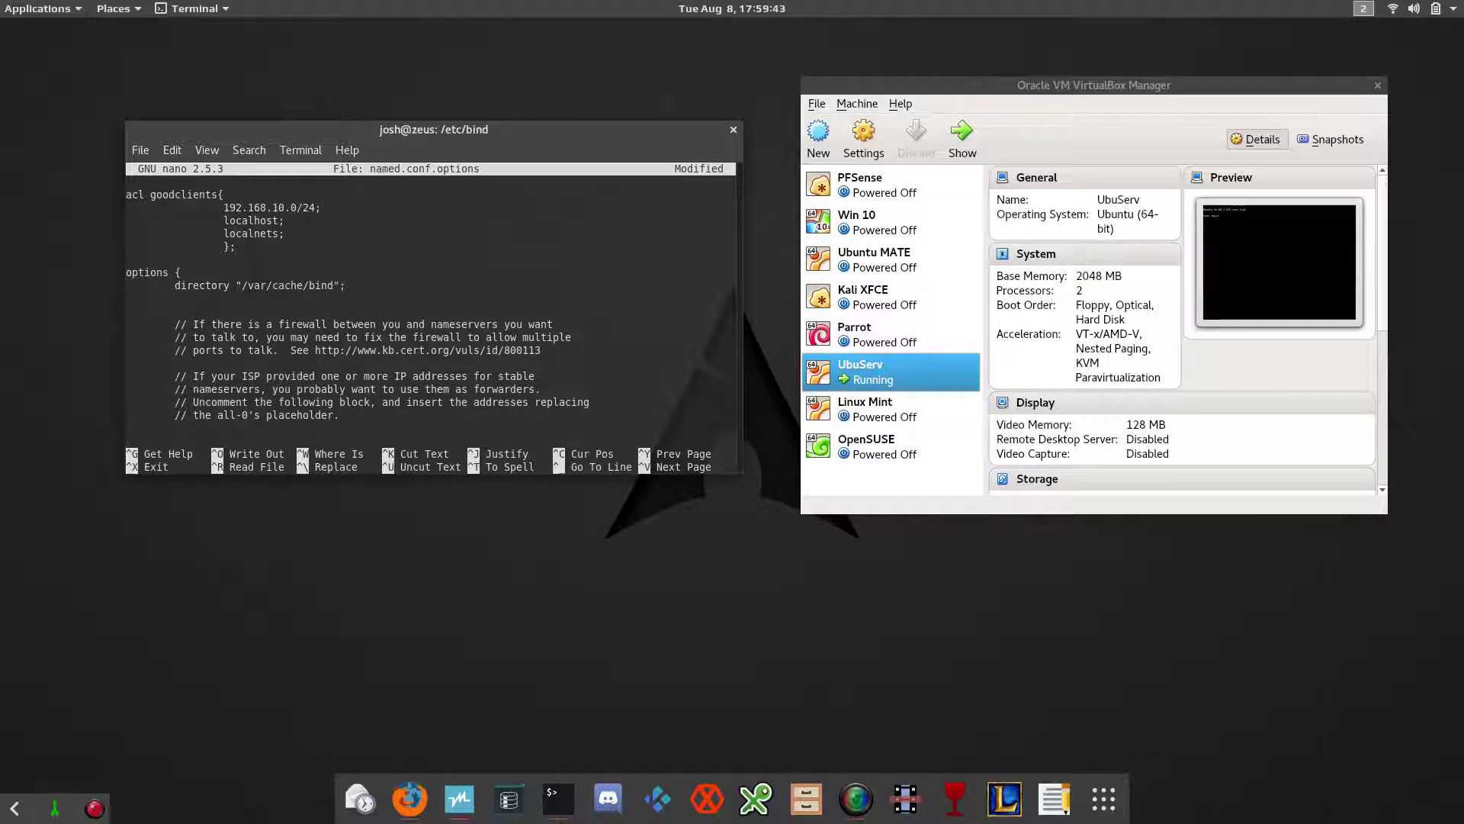
Step: Add recursion yes; below the directory line in the options block
text(R)
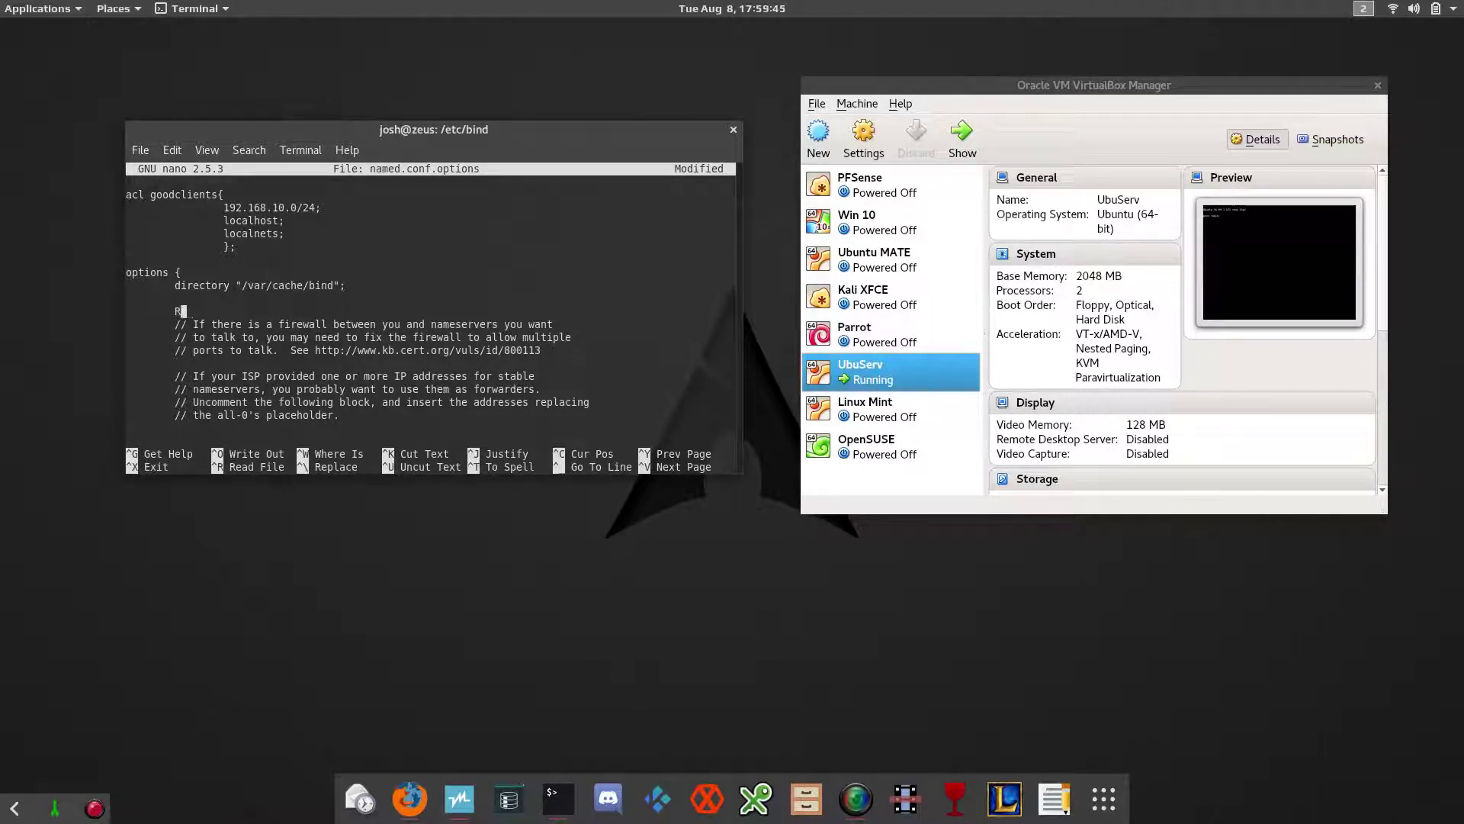
text(e)
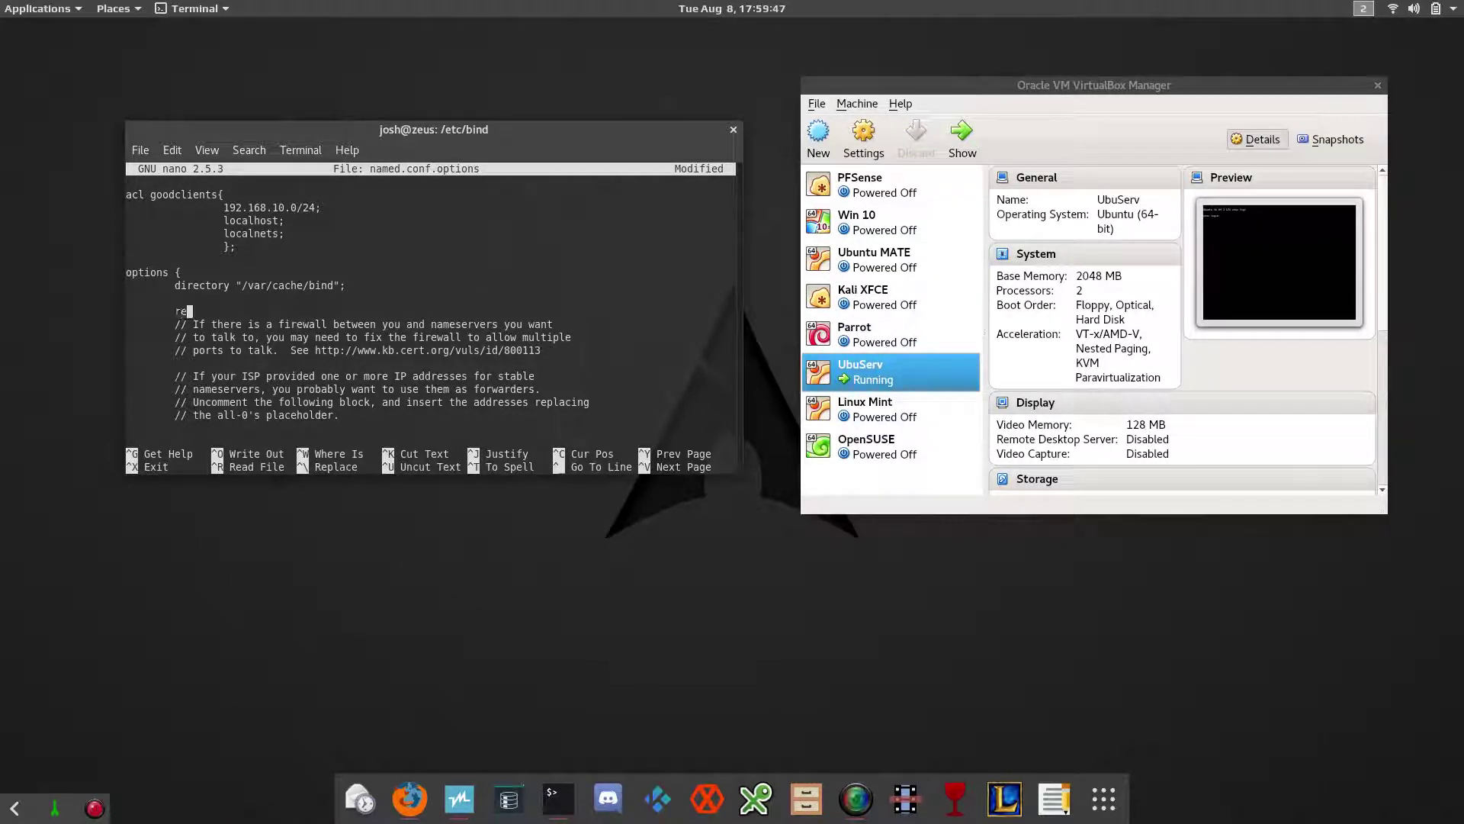
text(cursion)
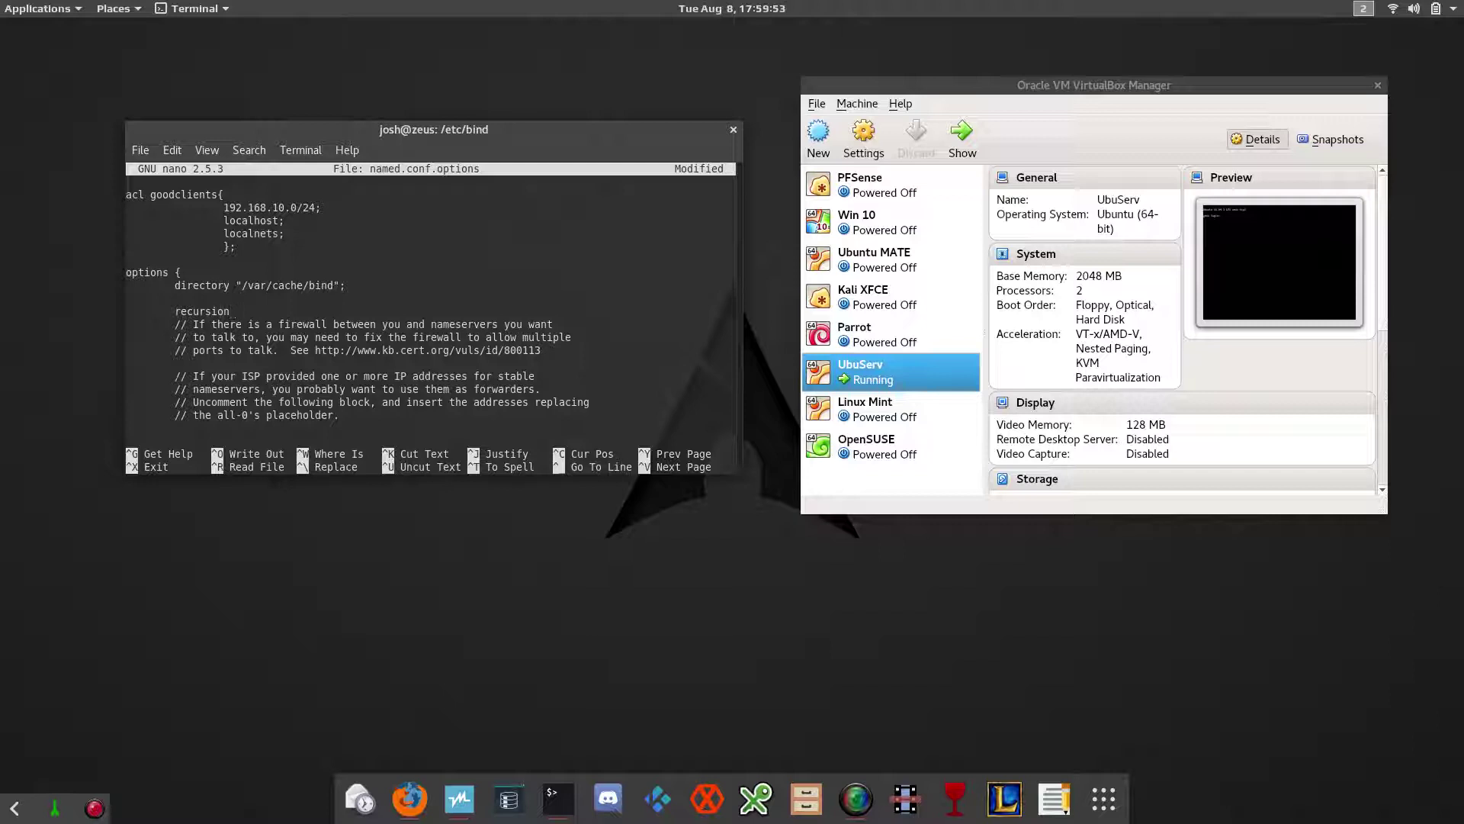
text(yes;)
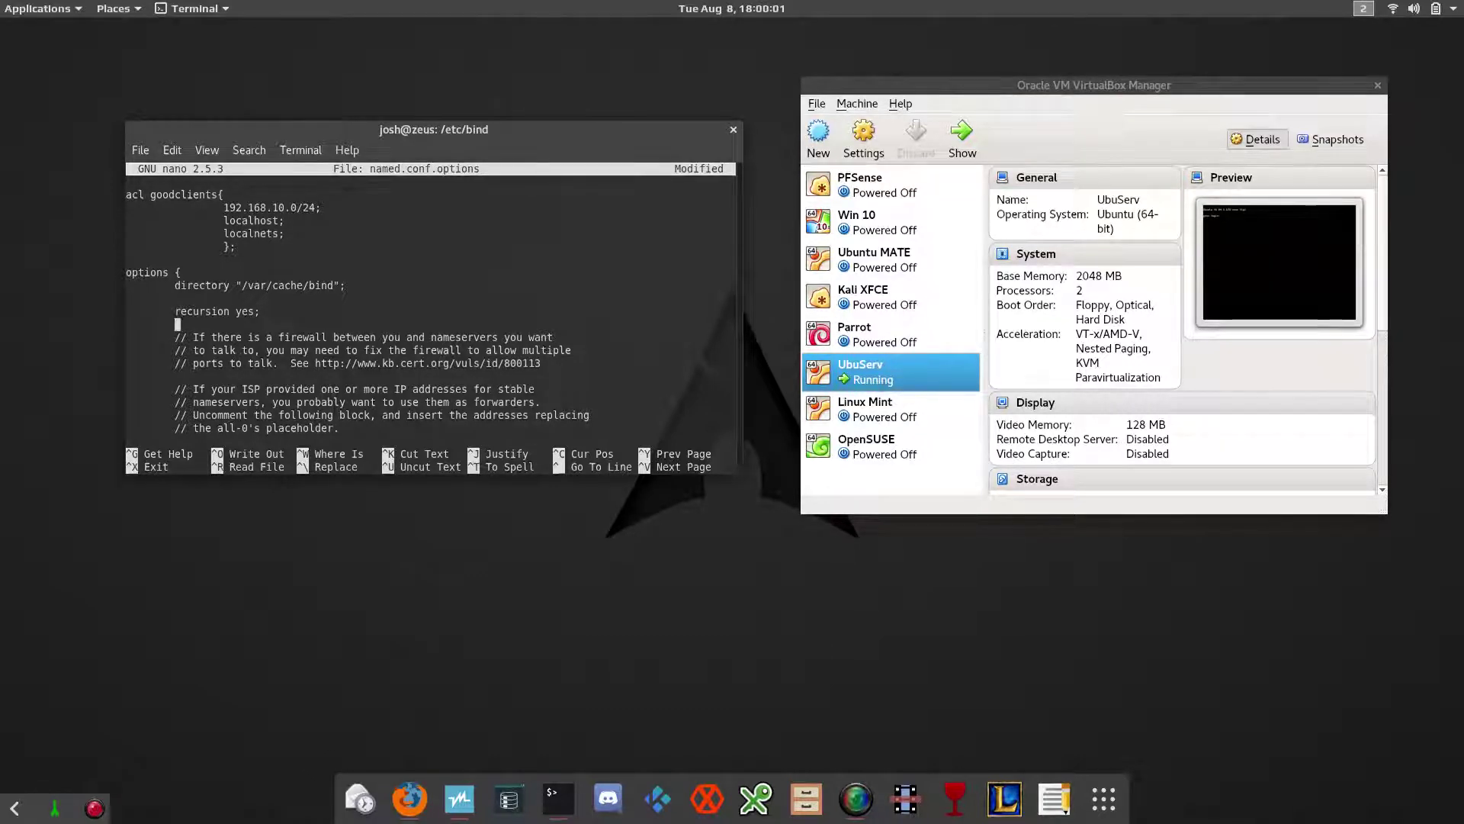
Step: Add allow query { goodclients; } to restrict queries to the ACL
text(allow)
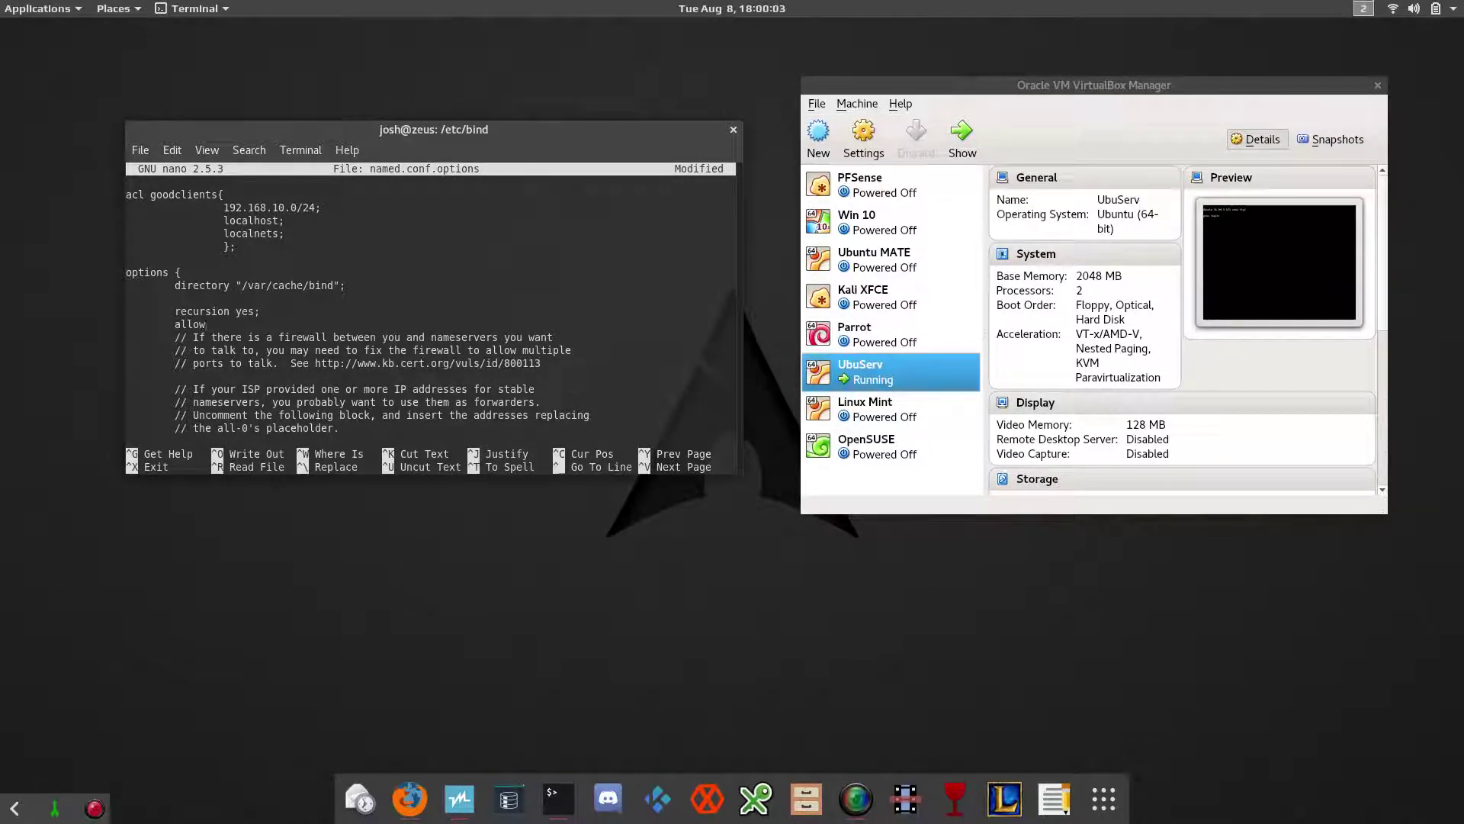
text(query)
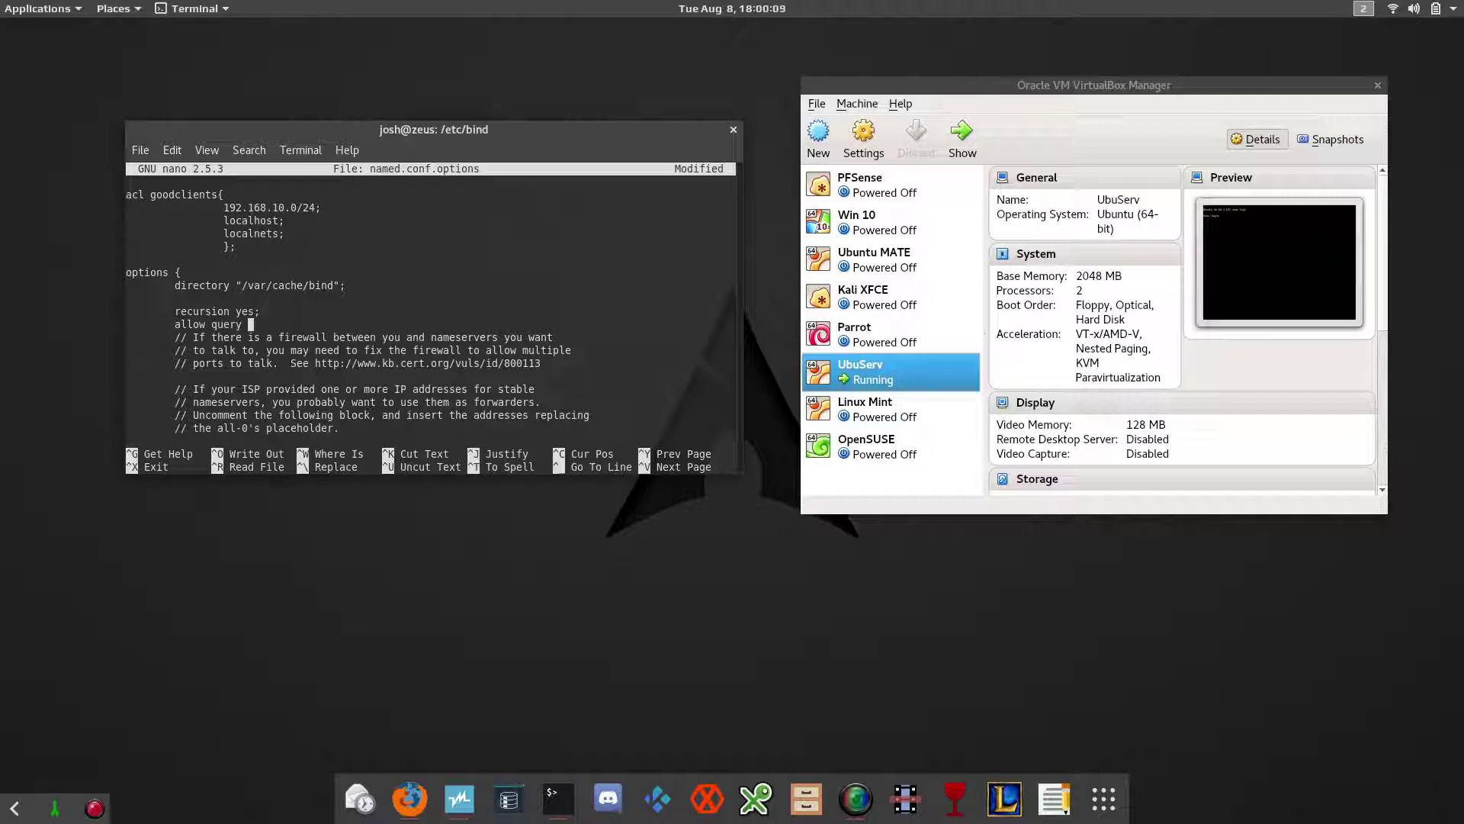
text({)
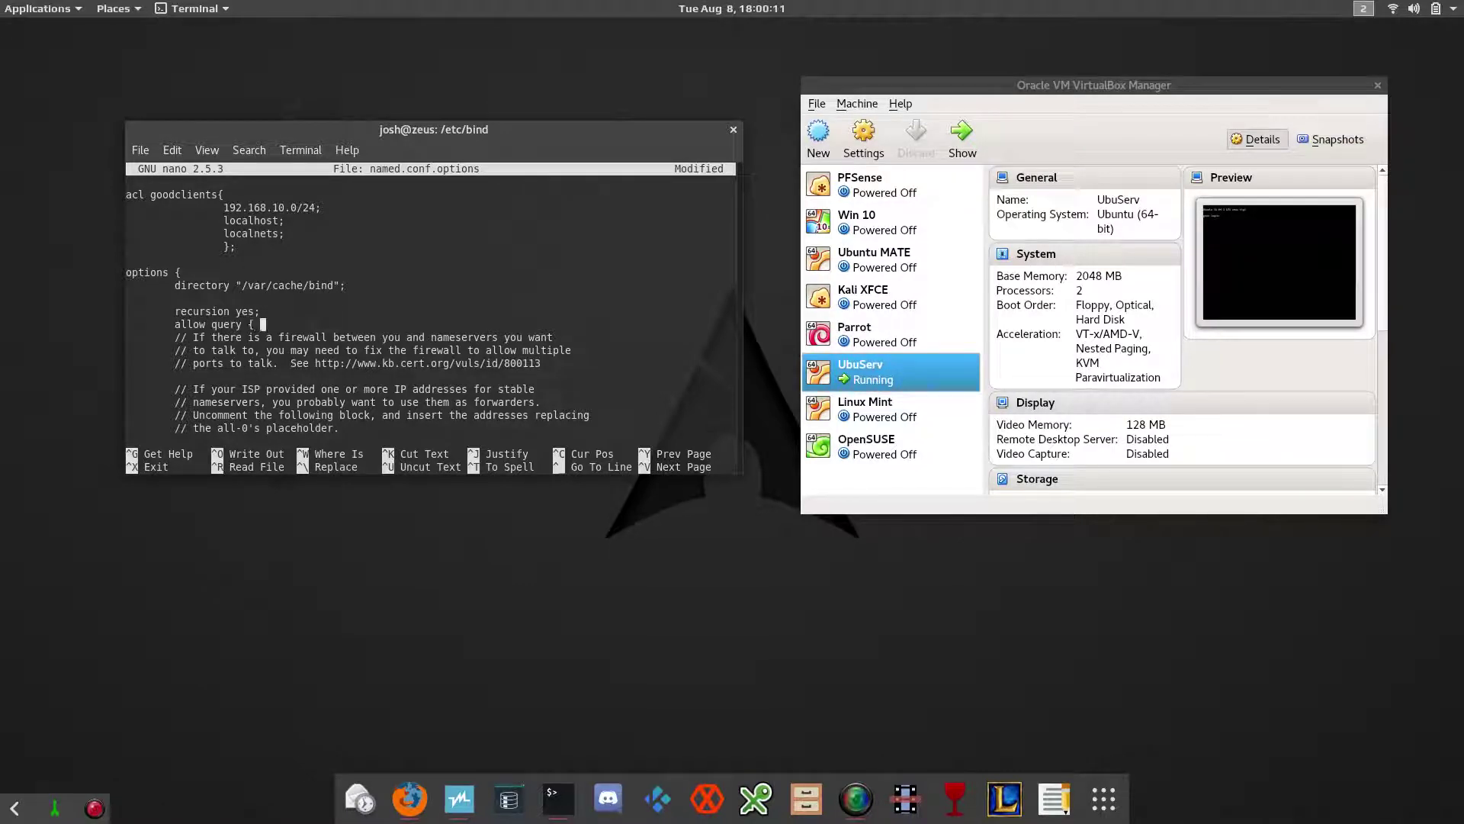
text(goodclients;)
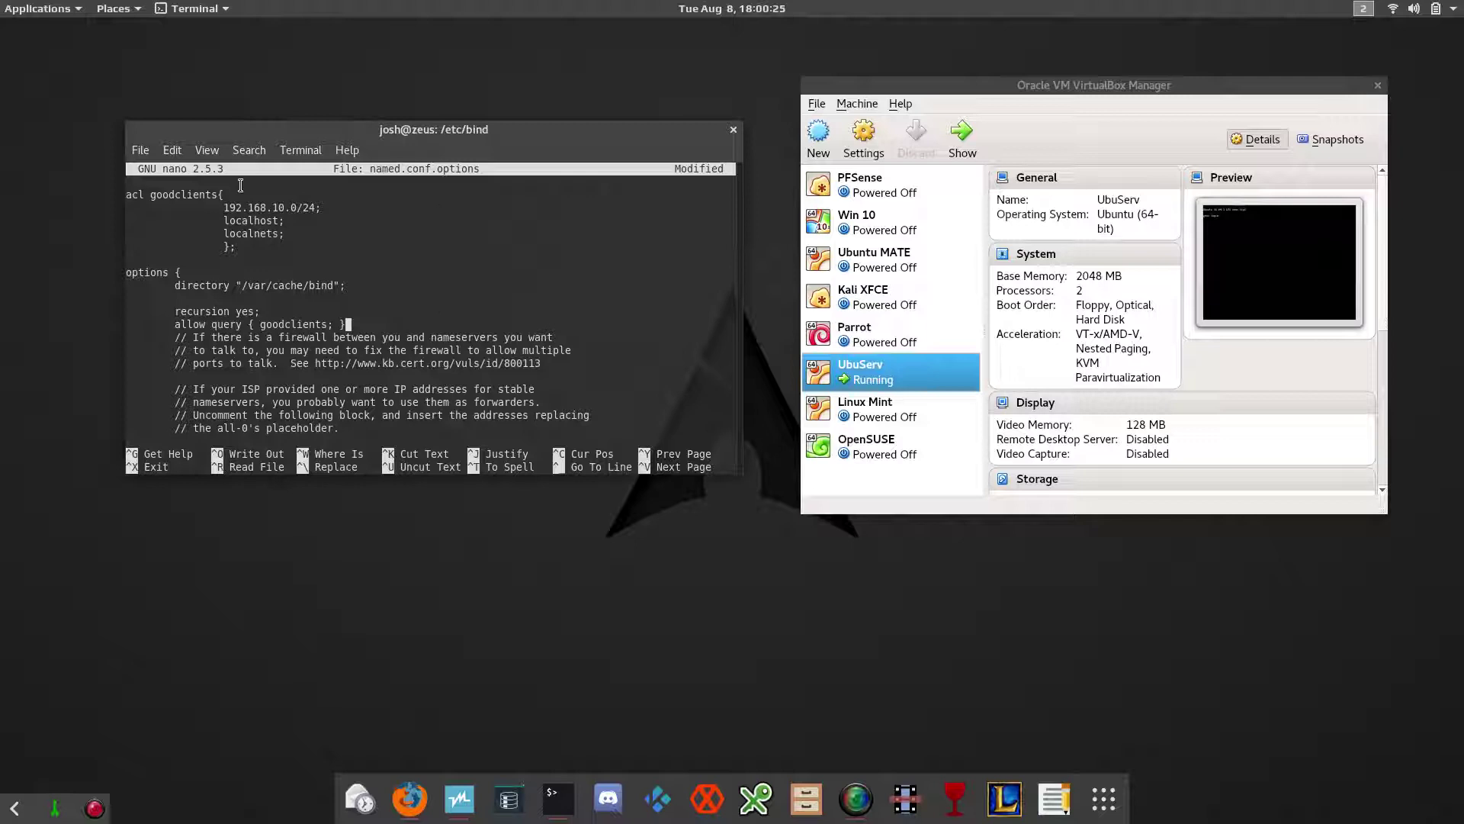
double_click(184, 194)
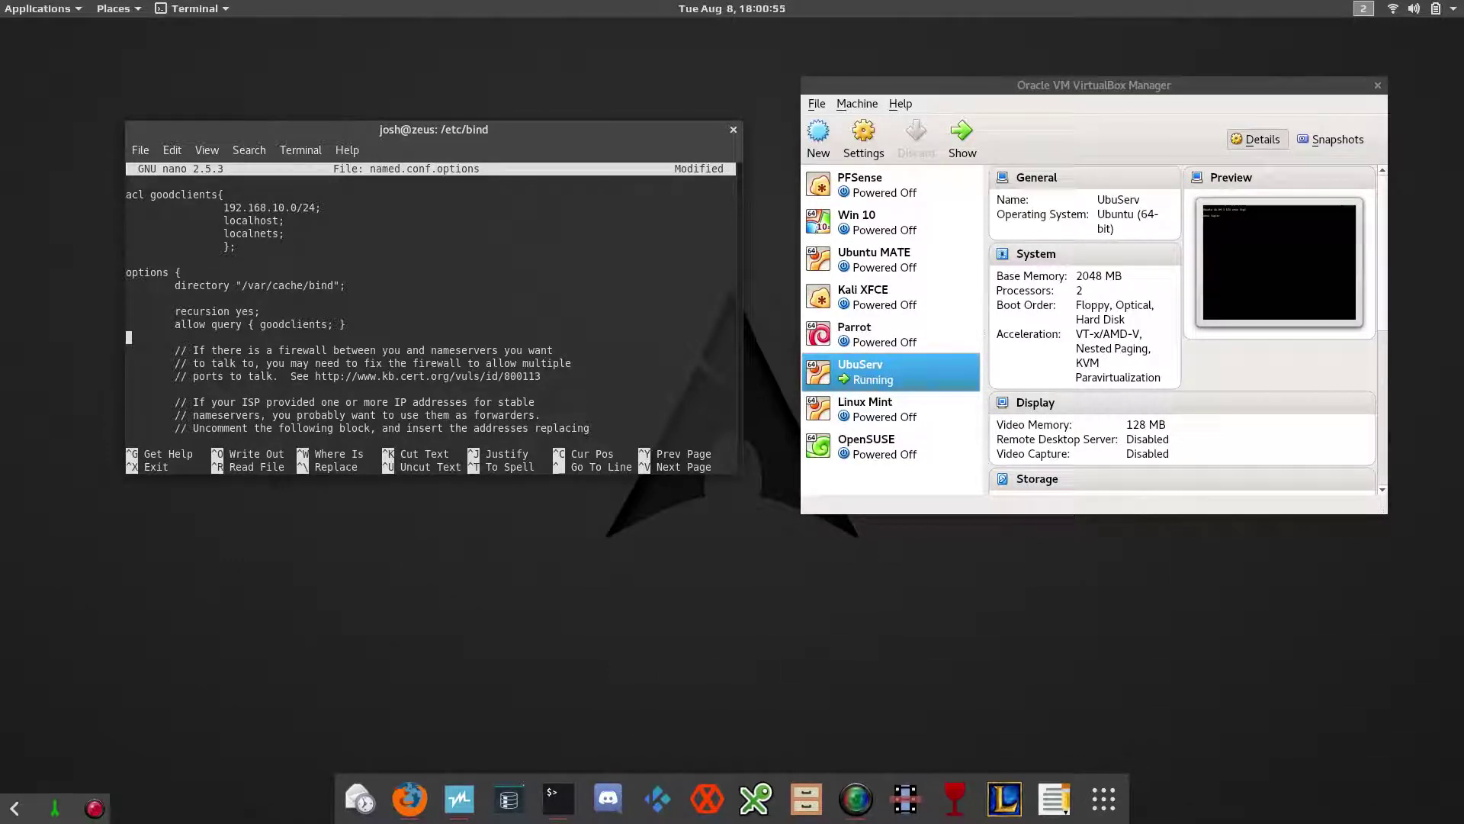
Step: Save the modified named.conf.options and exit nano to the /etc/bind prompt
key(ctrl+x)
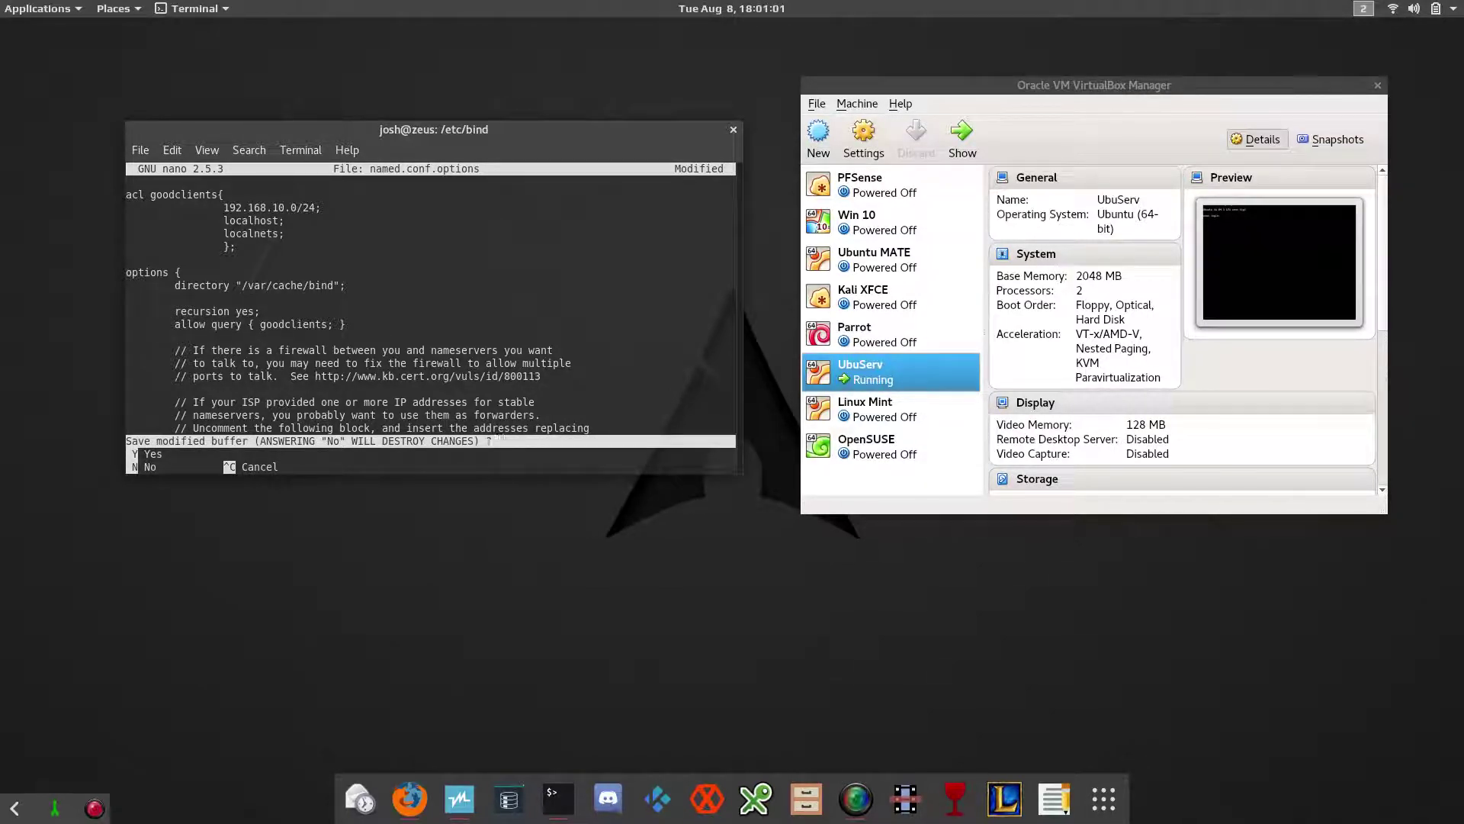
key(y)
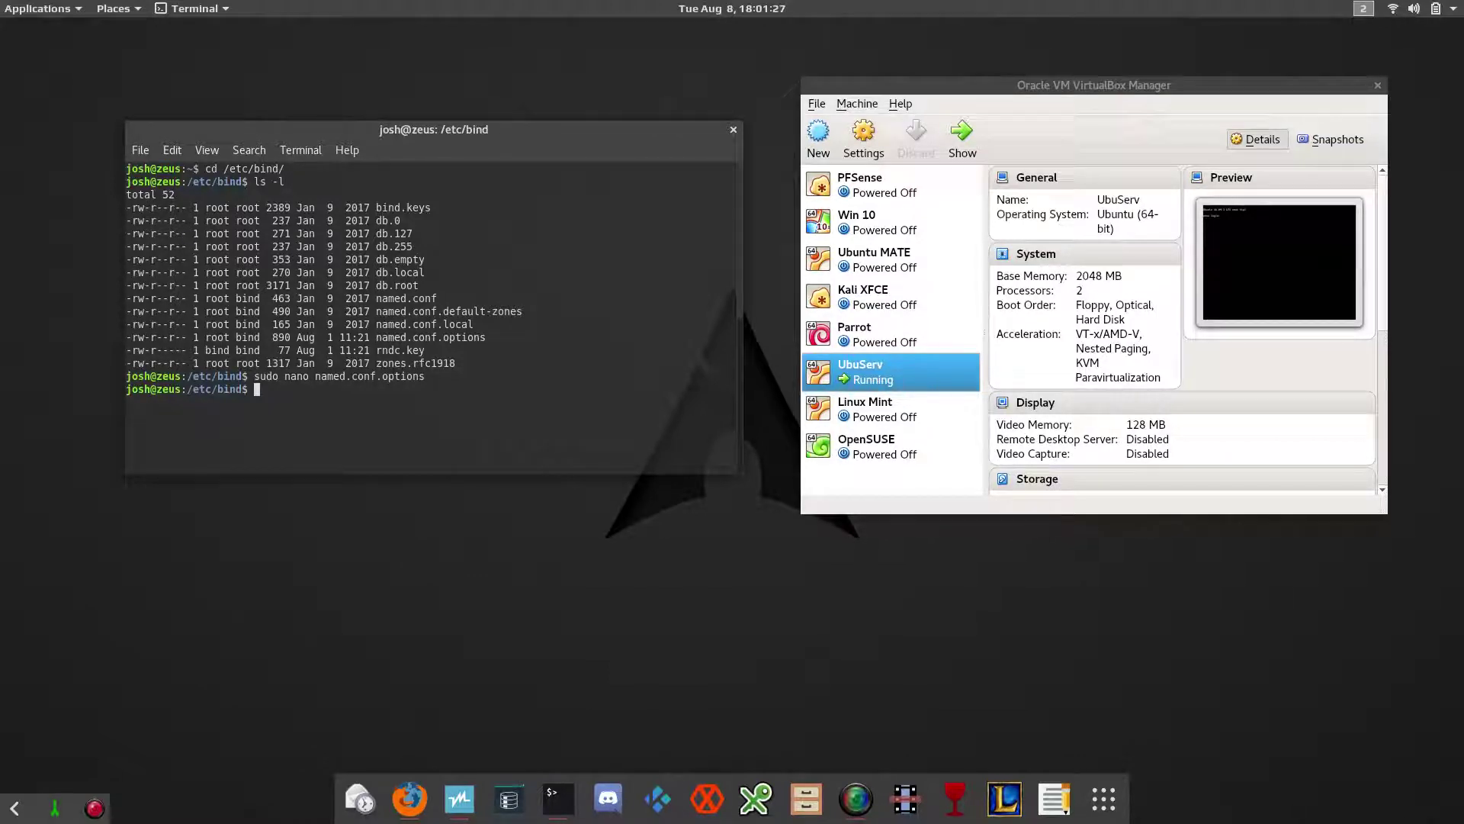
Step: Begin a sudo command at the fresh /etc/bind prompt after clearing the screen
text(sudo cp)
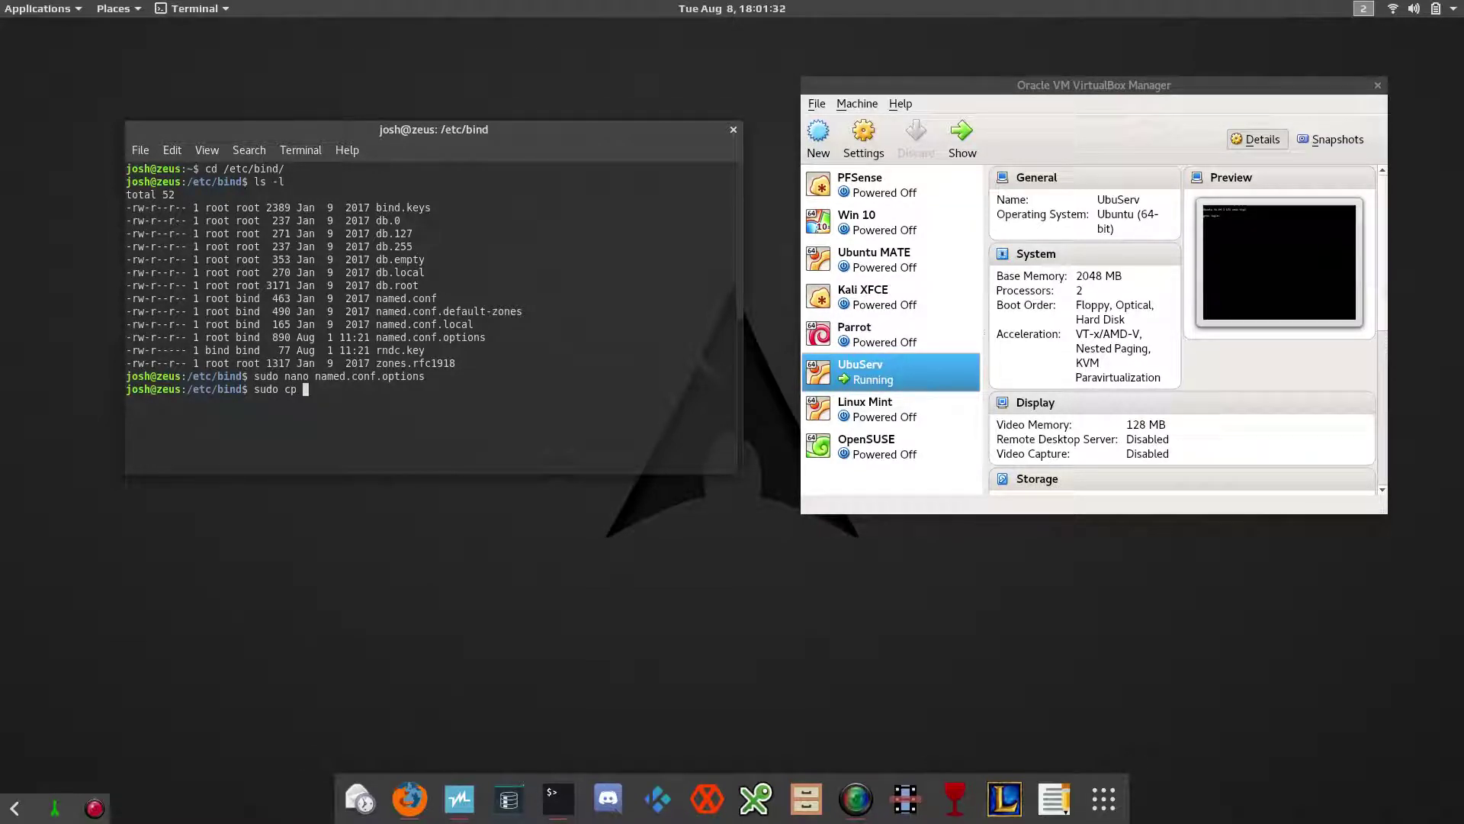
text(nam)
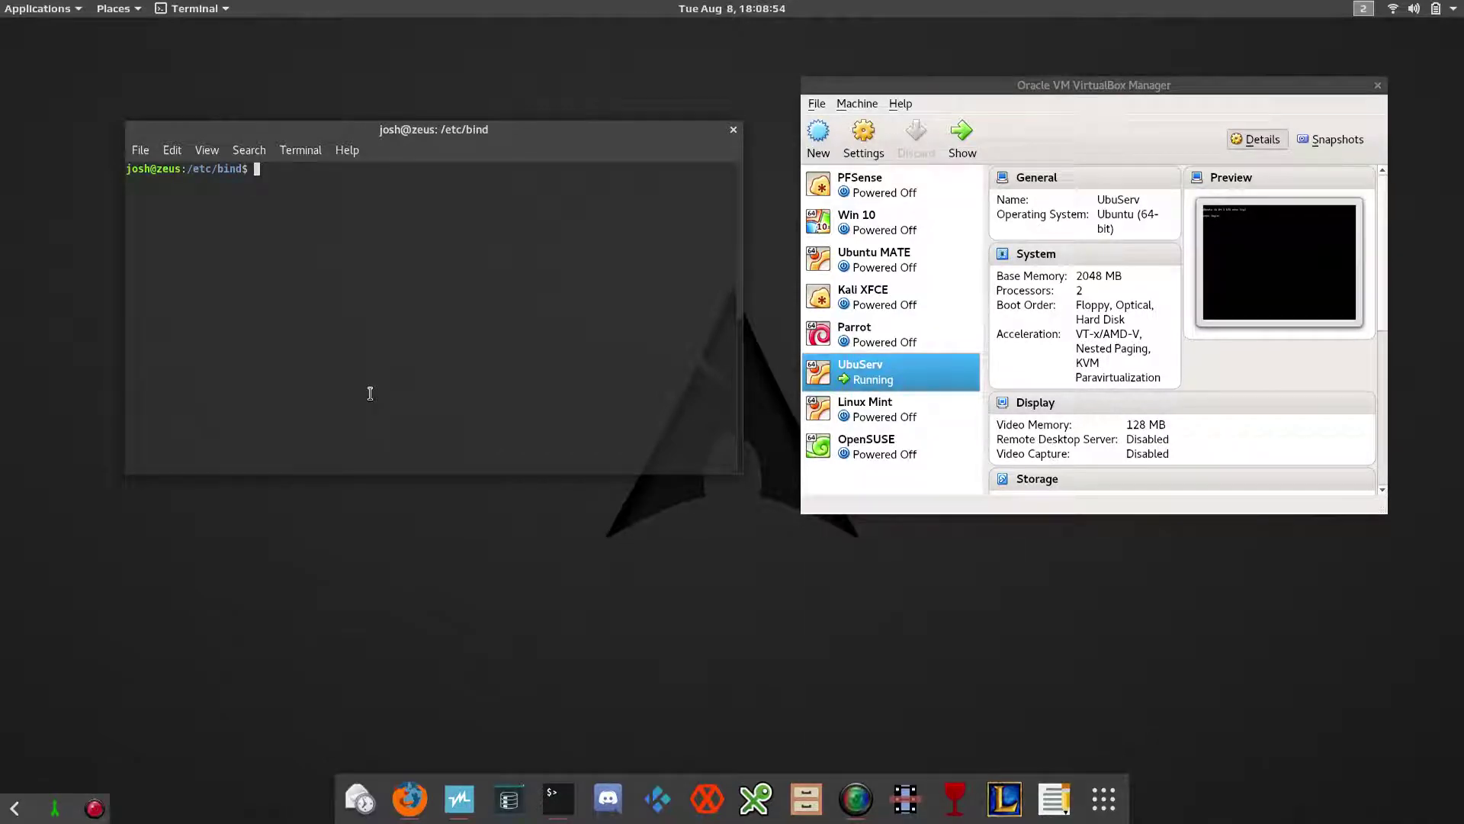
Step: Run sudo named-checkconf to validate the BIND configuration, reporting no errors
text(sudo nano named.conf.options)
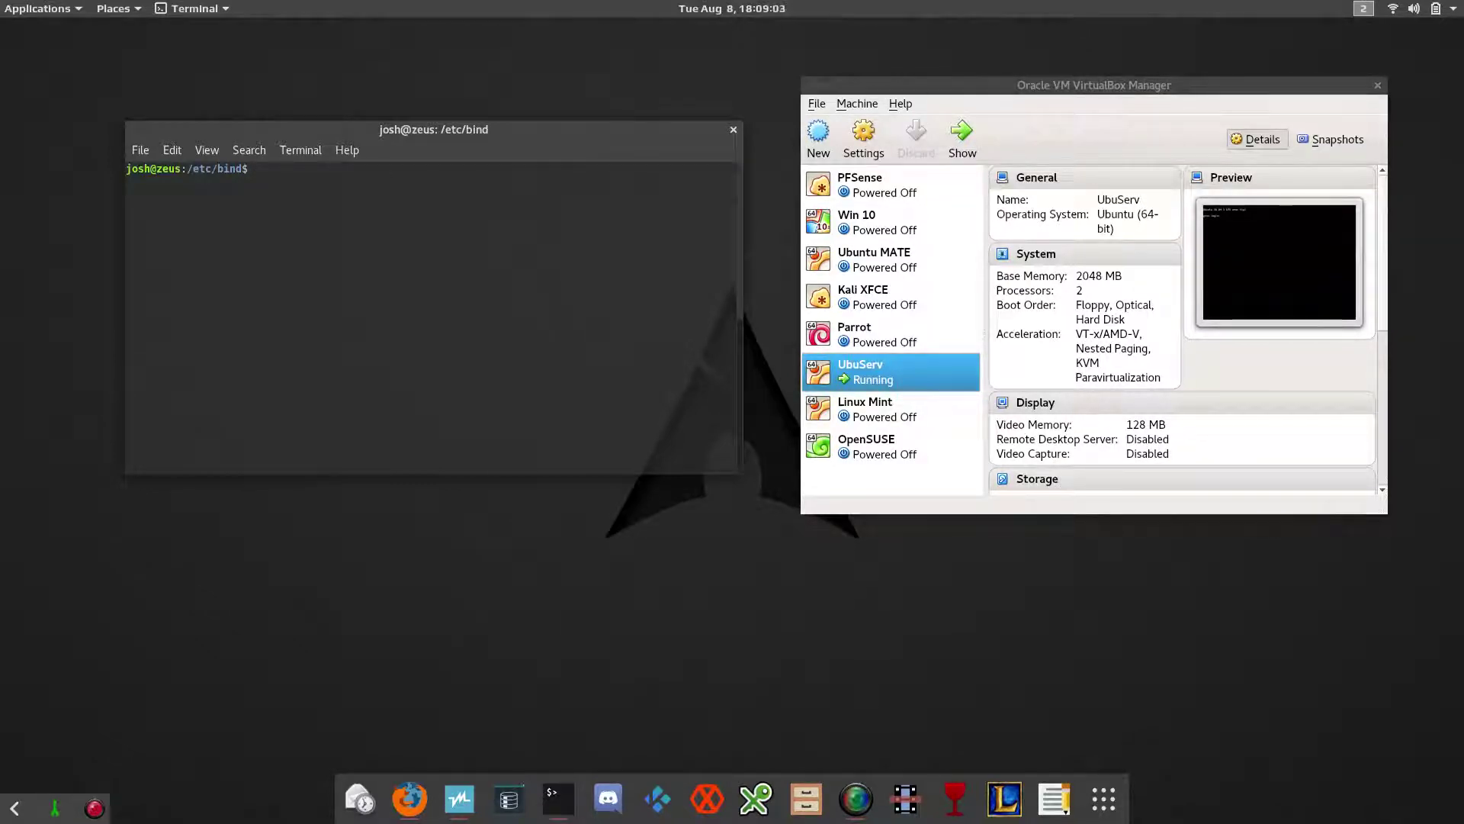
text(sudo)
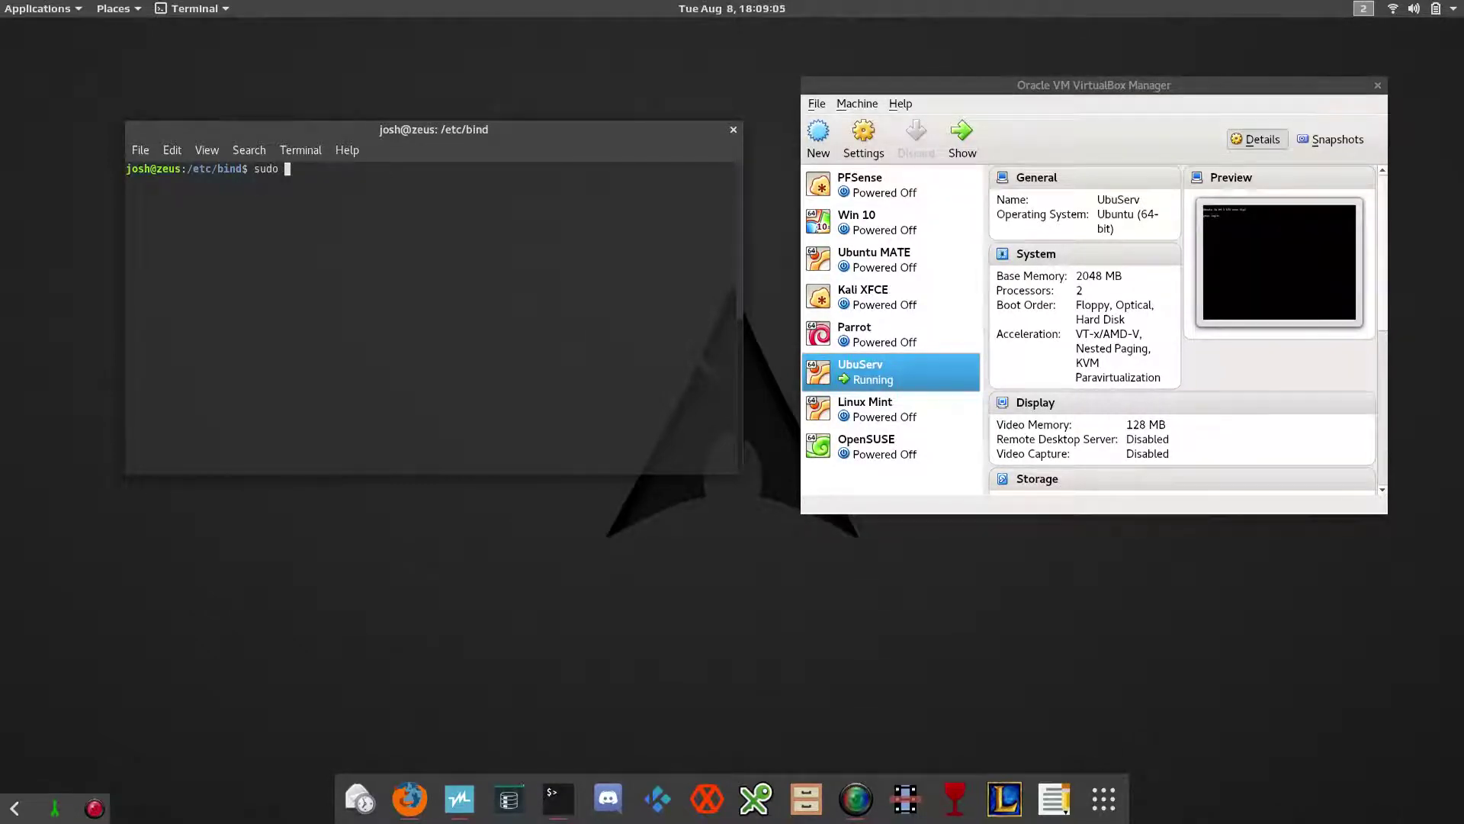
text(named)
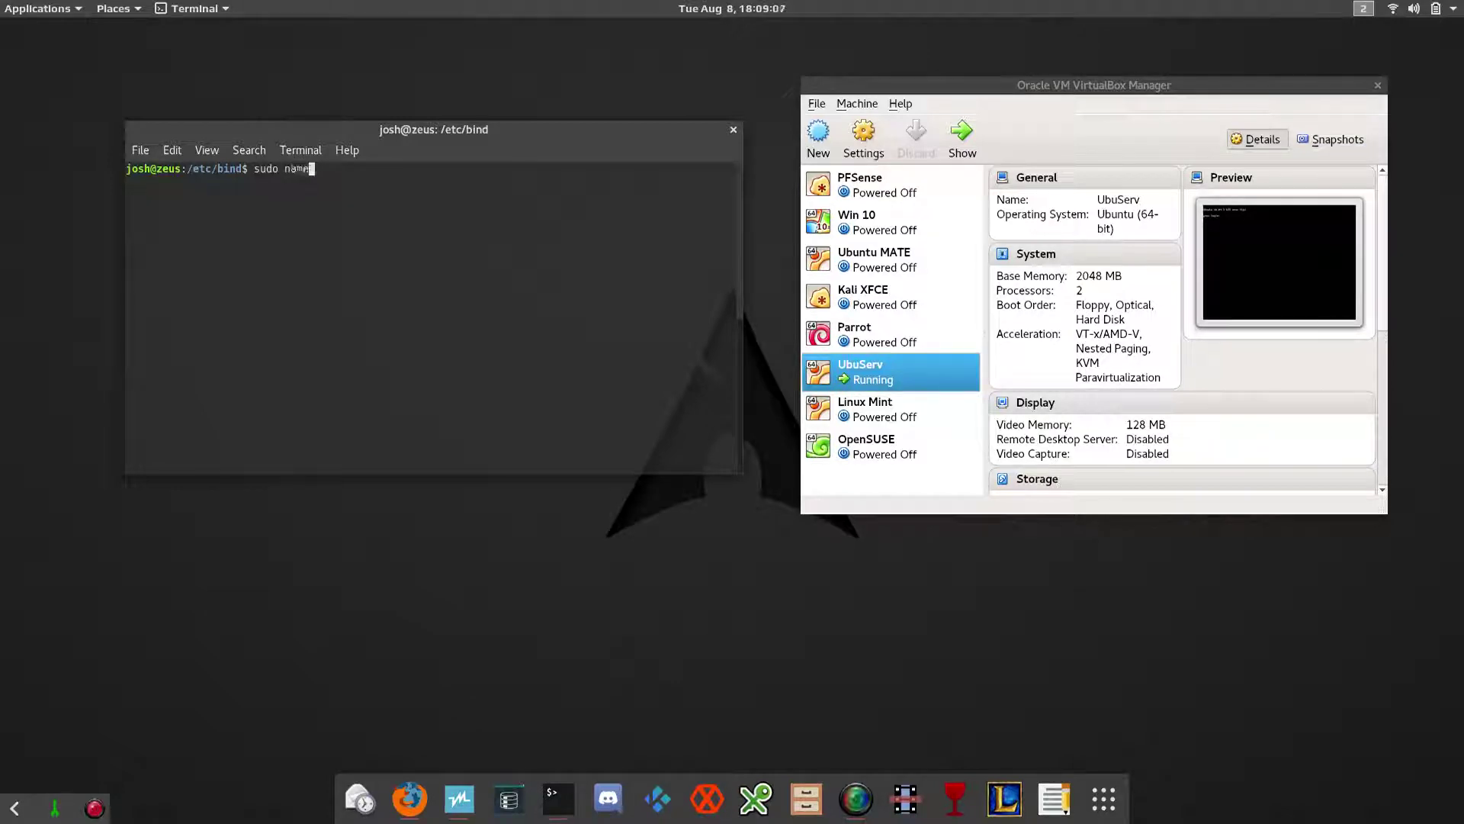
text(d-)
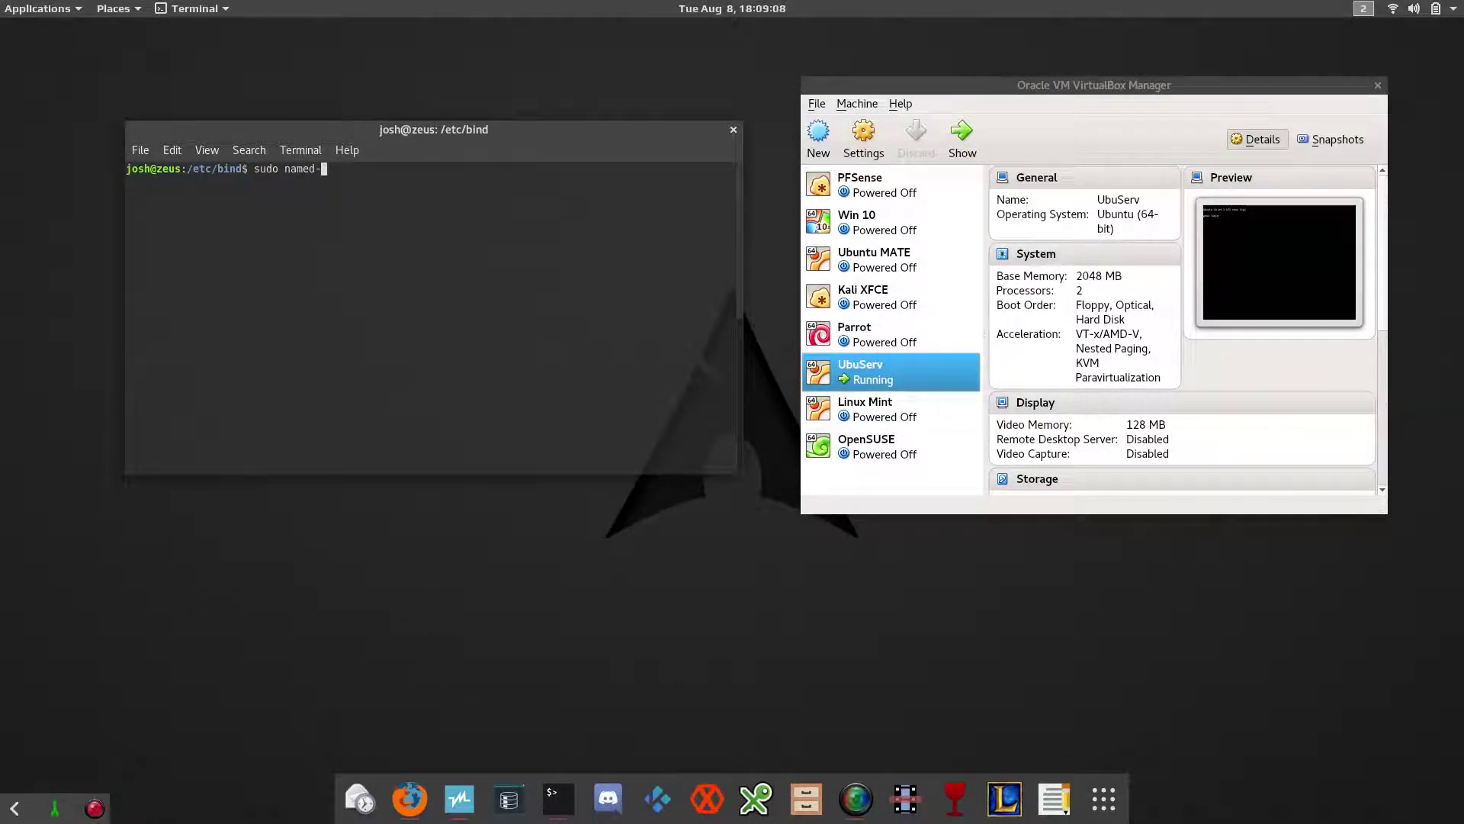
text(chb)
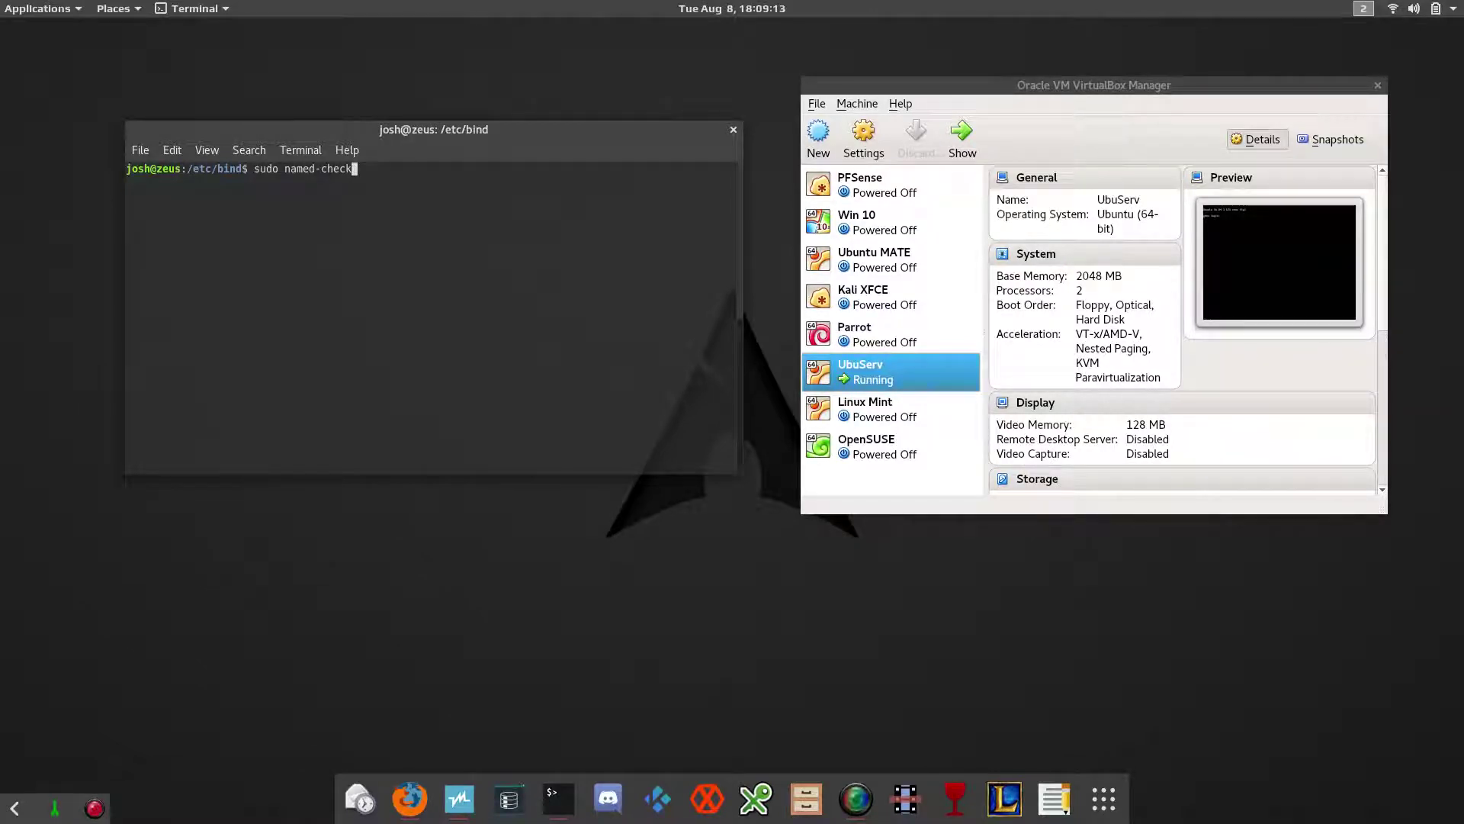
text(conf)
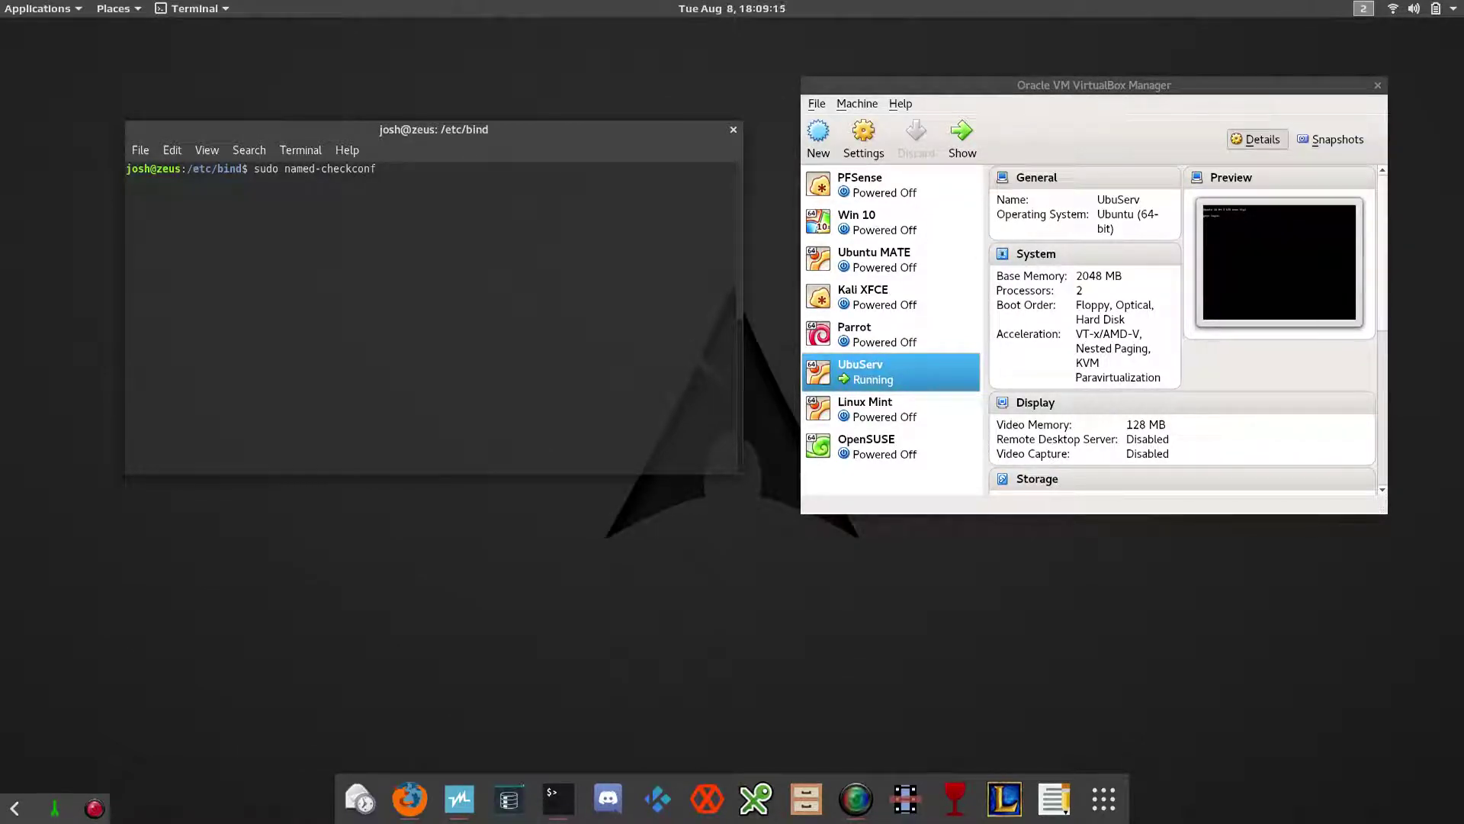
key(Return)
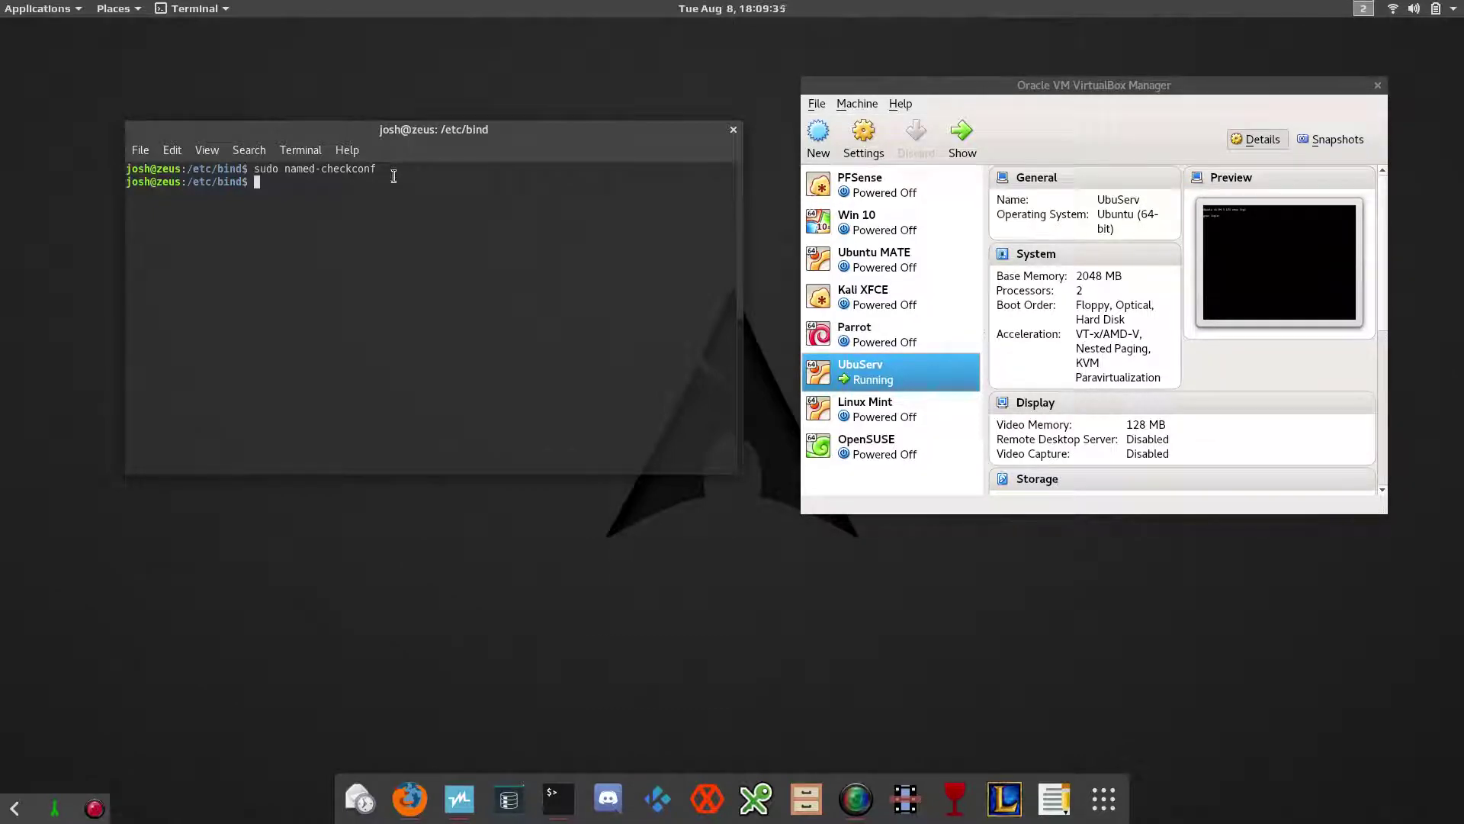
Step: Run sudo systemctl restart bind9 to apply the updated configuration
text(sudo)
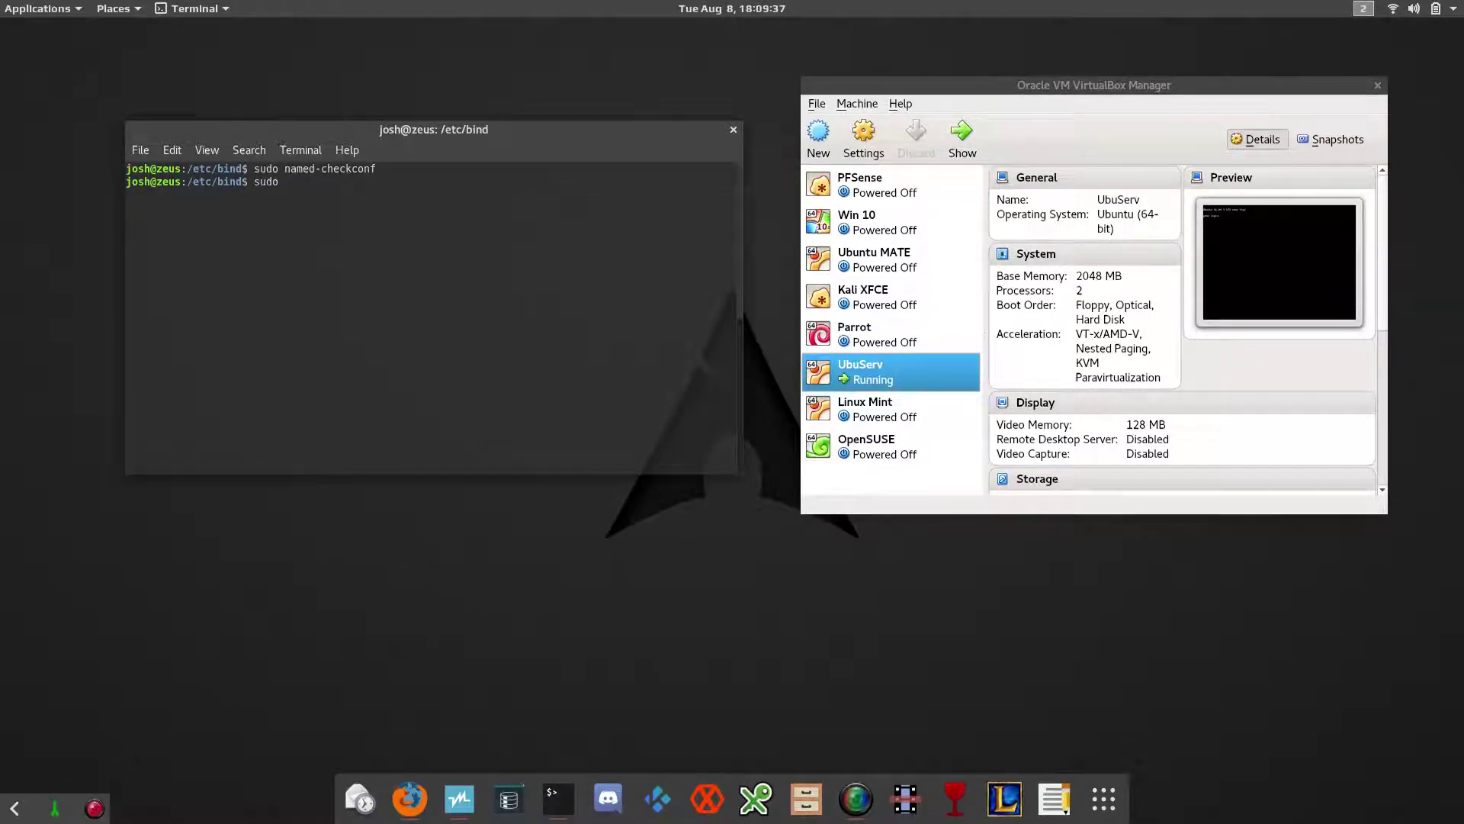
text(systemctl)
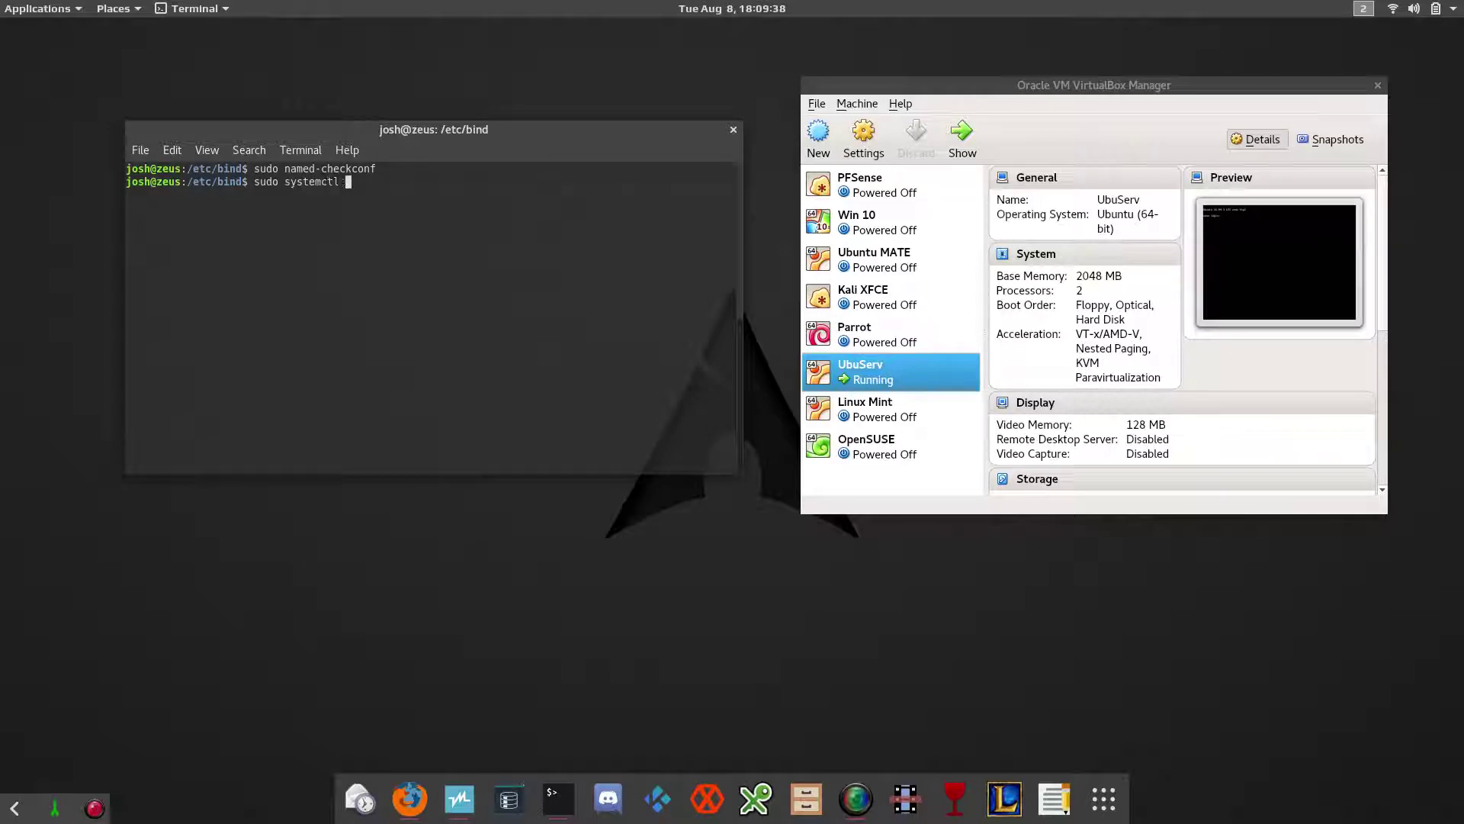
text(restart)
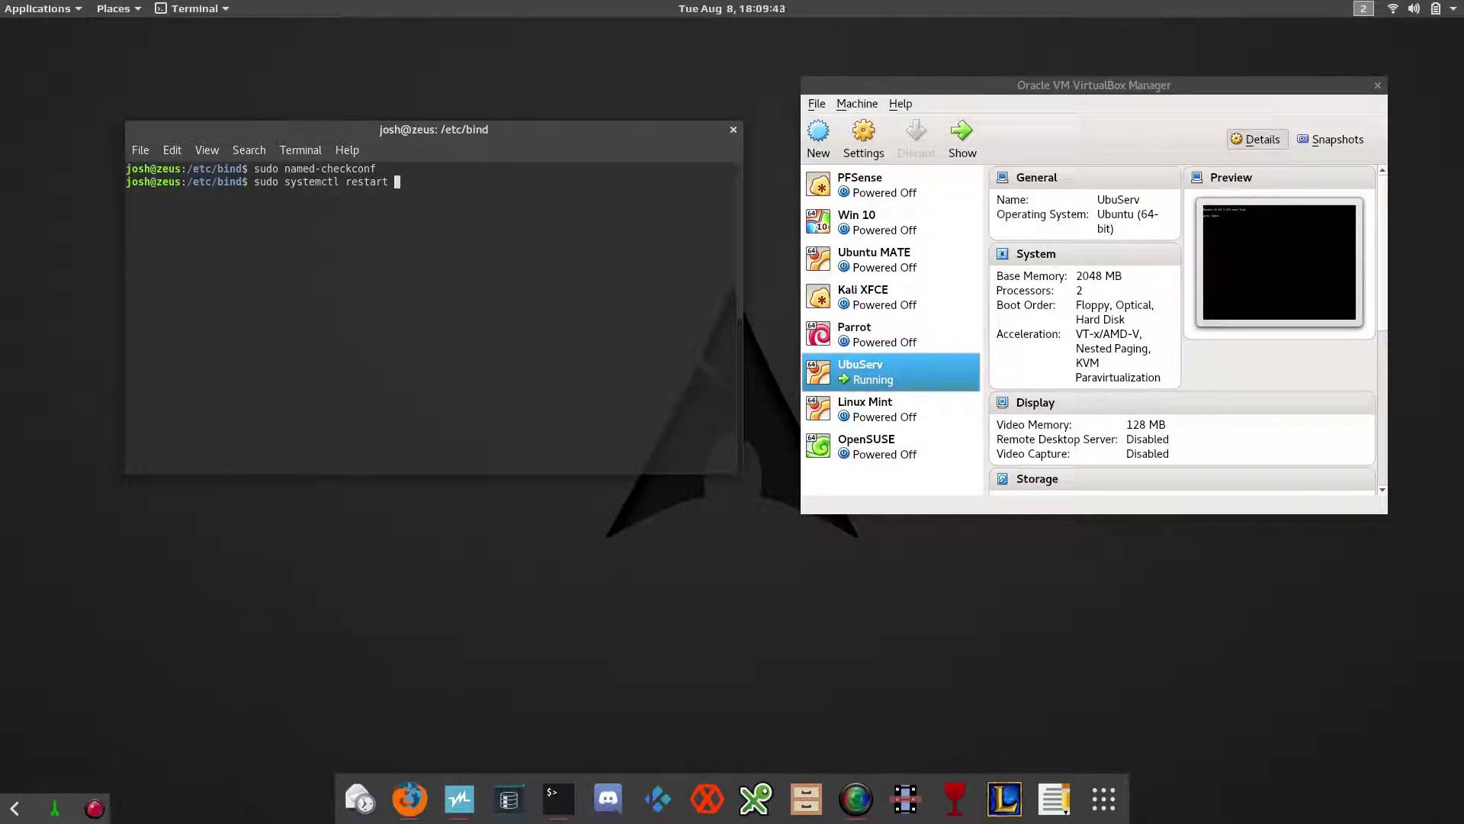
text(bind9)
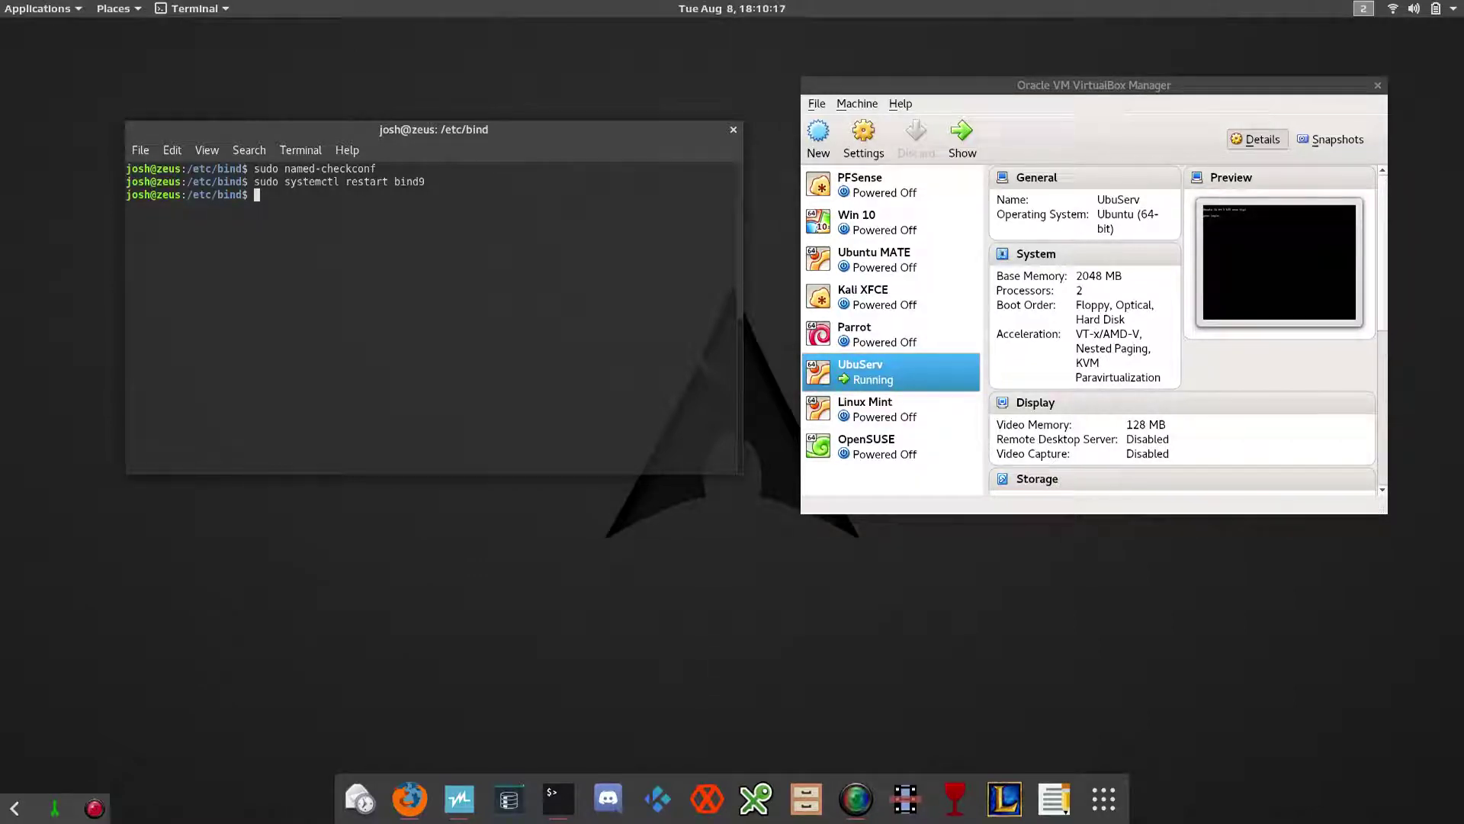
Step: Allow Bind9 through the firewall with sudo ufw allow Bind9
text(sudo ufw)
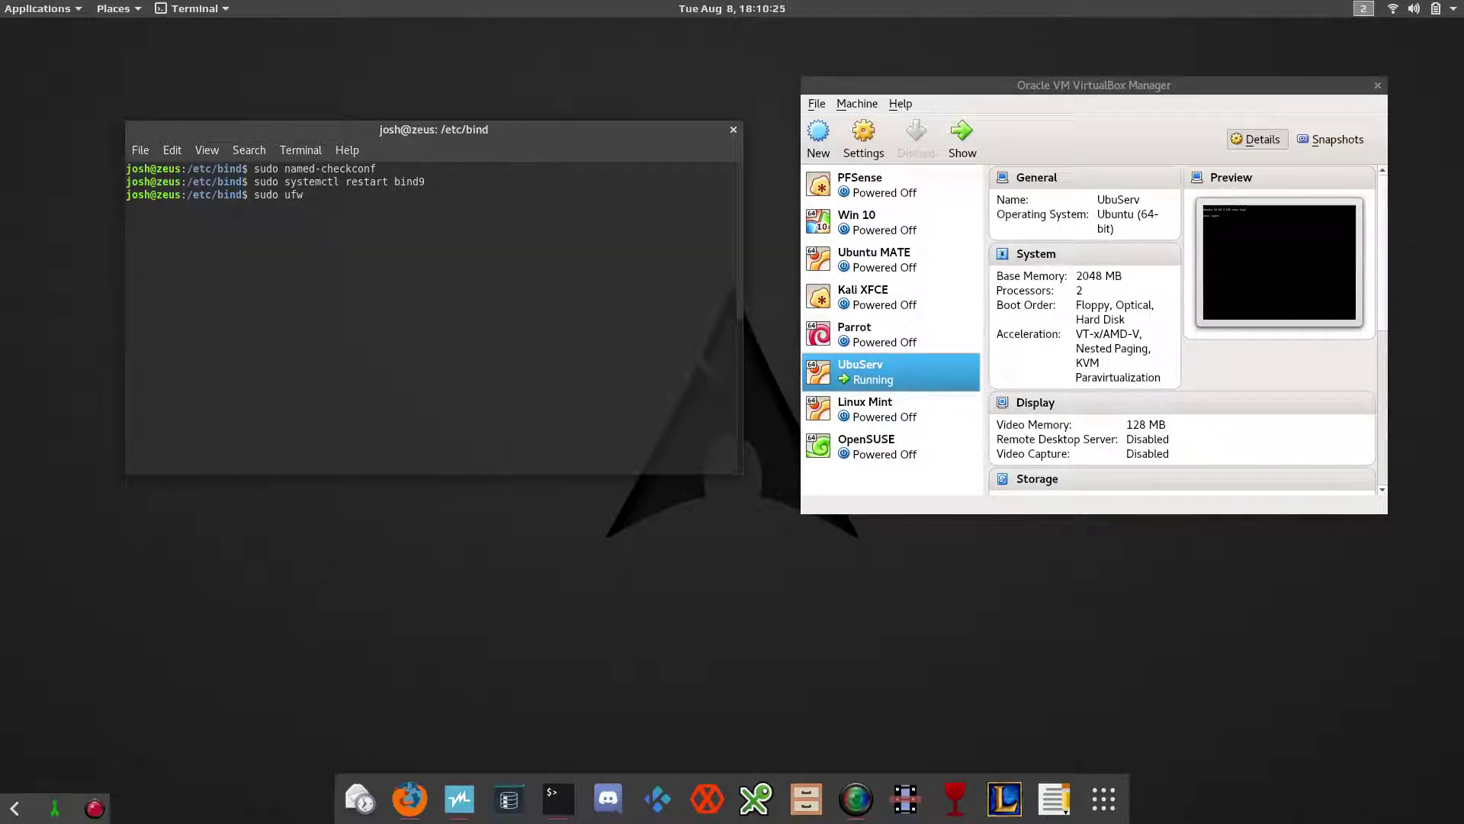
text(a)
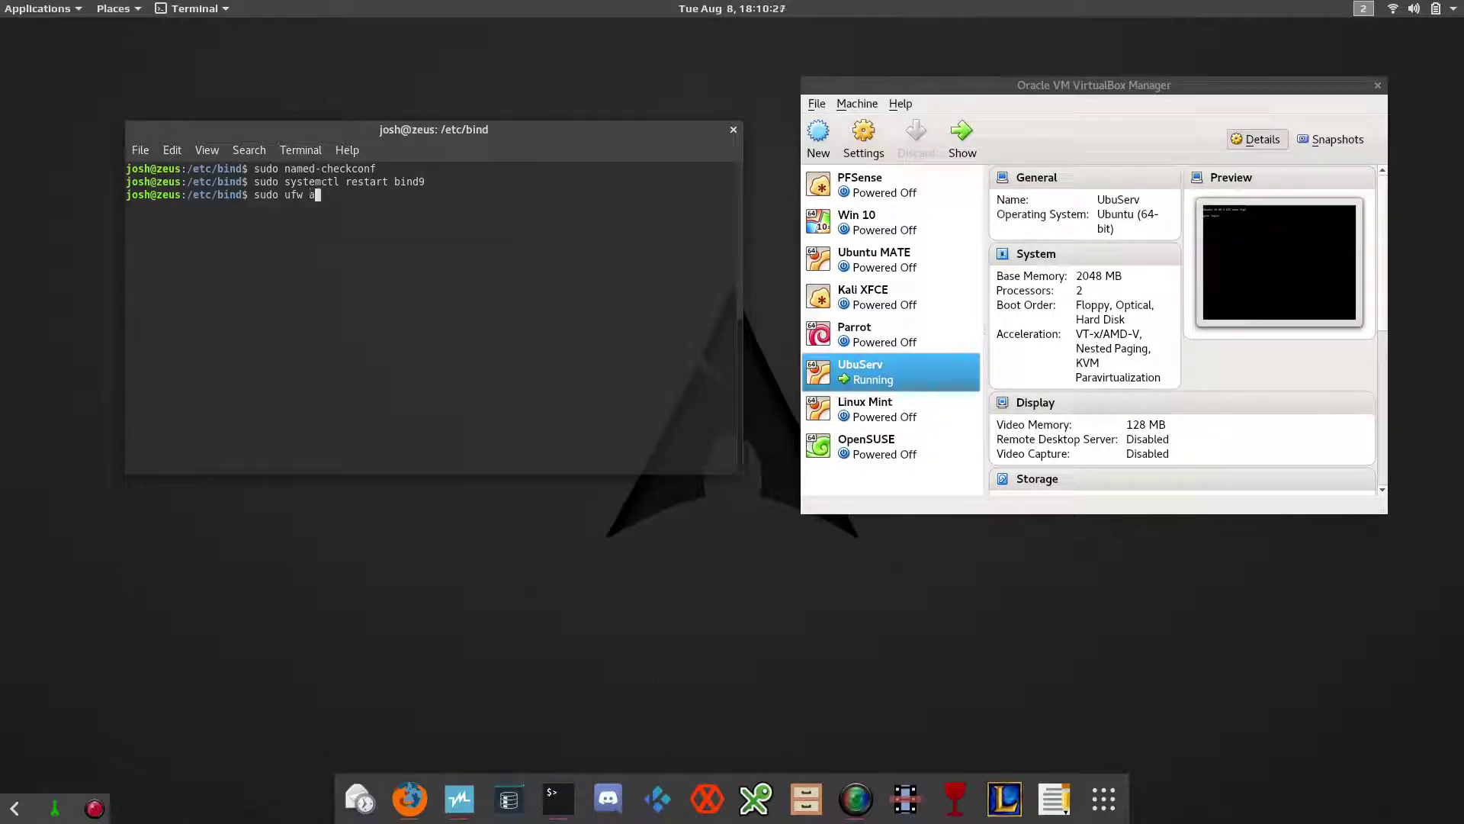
text(llo)
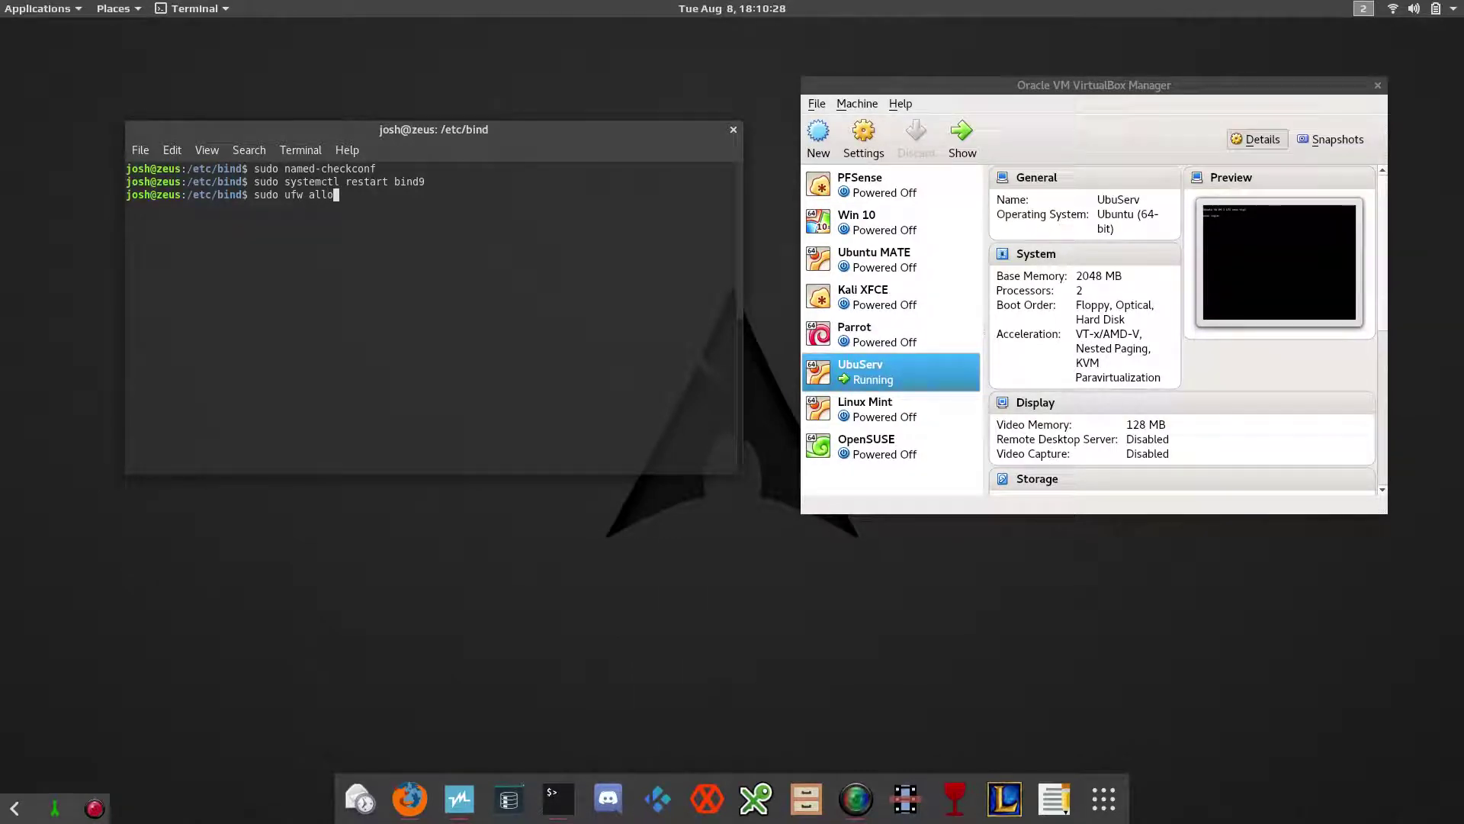
text(w)
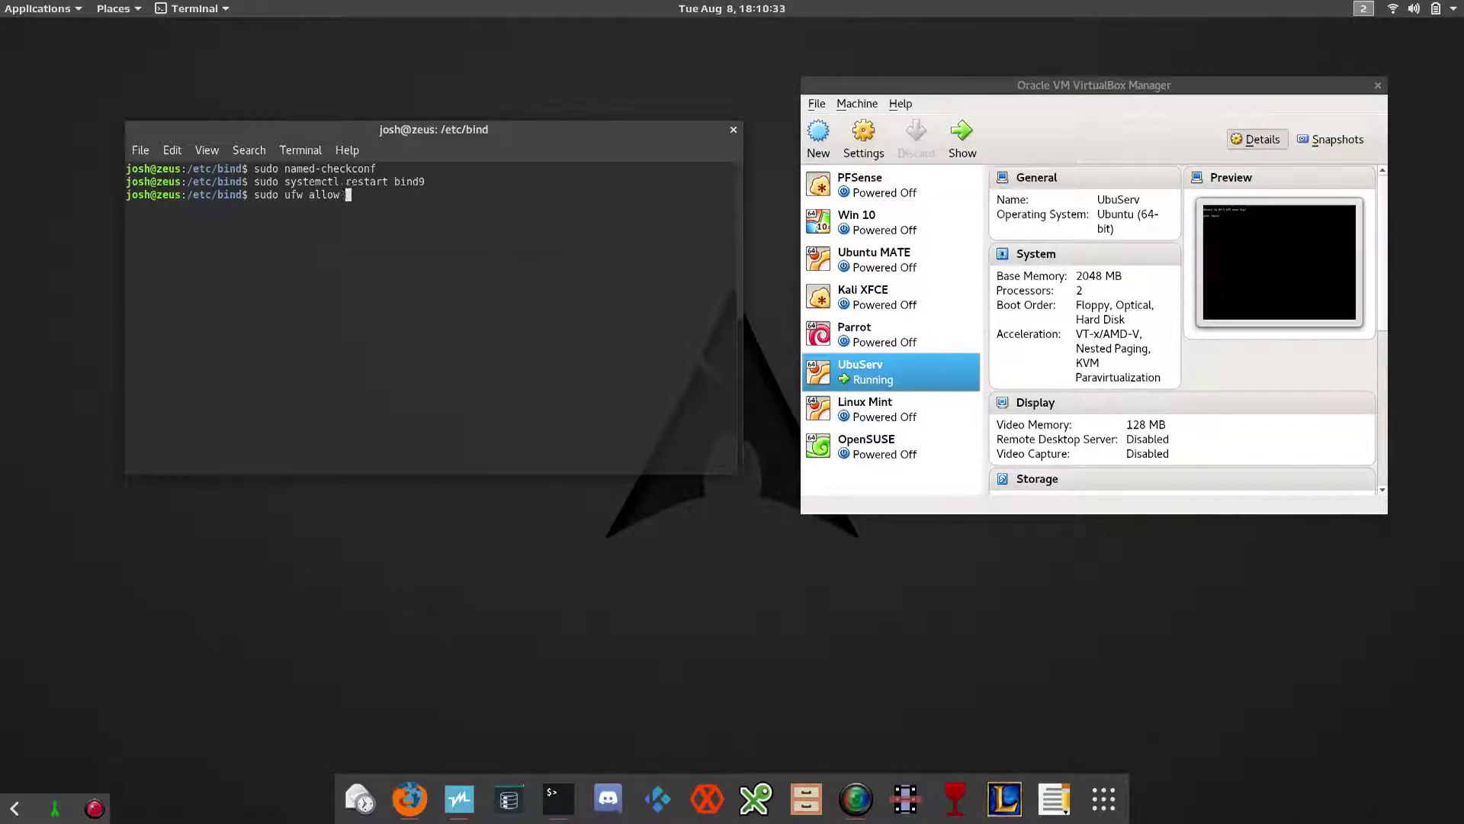
text(Bind9)
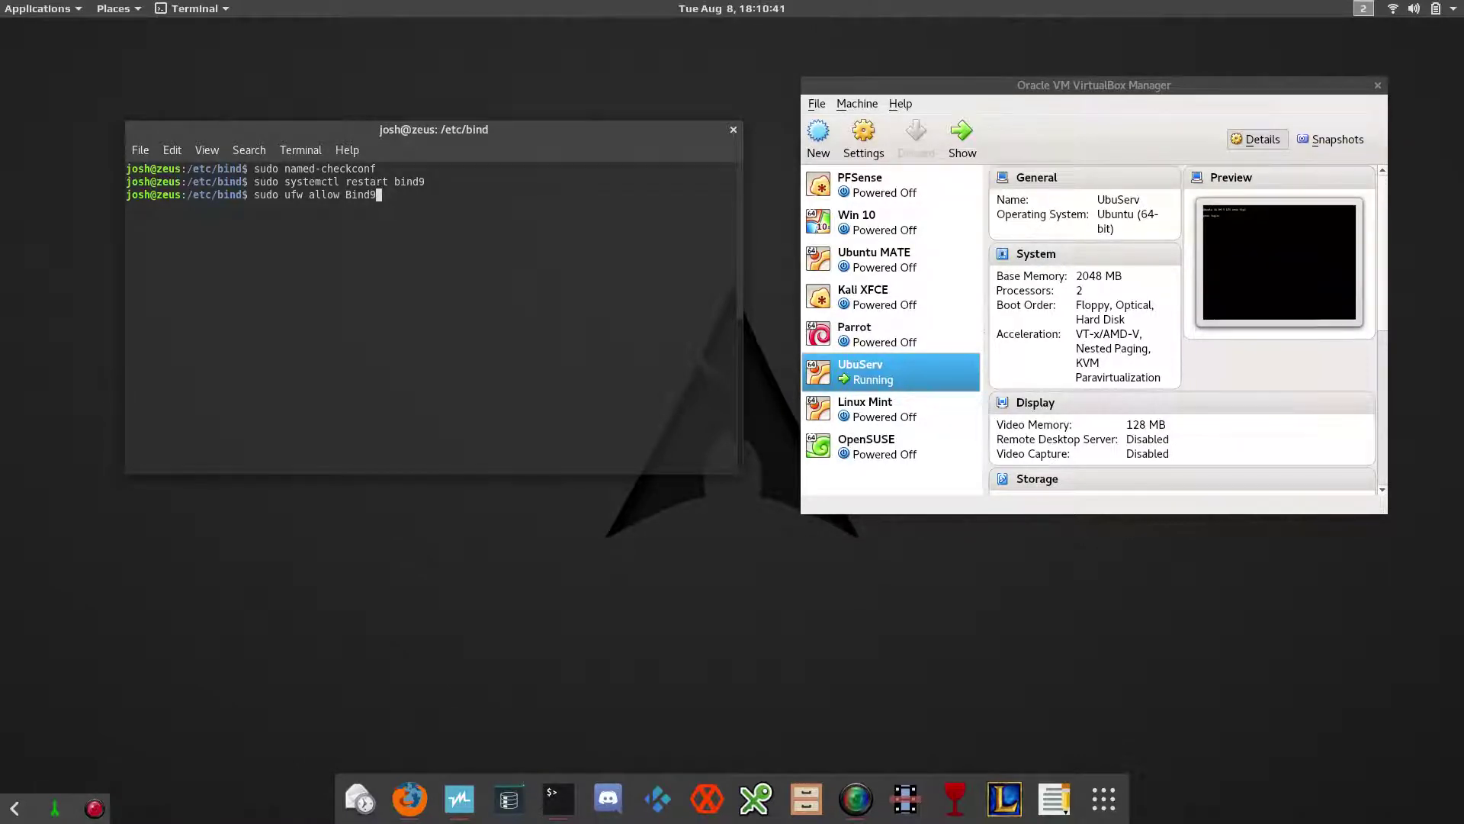
key(Return)
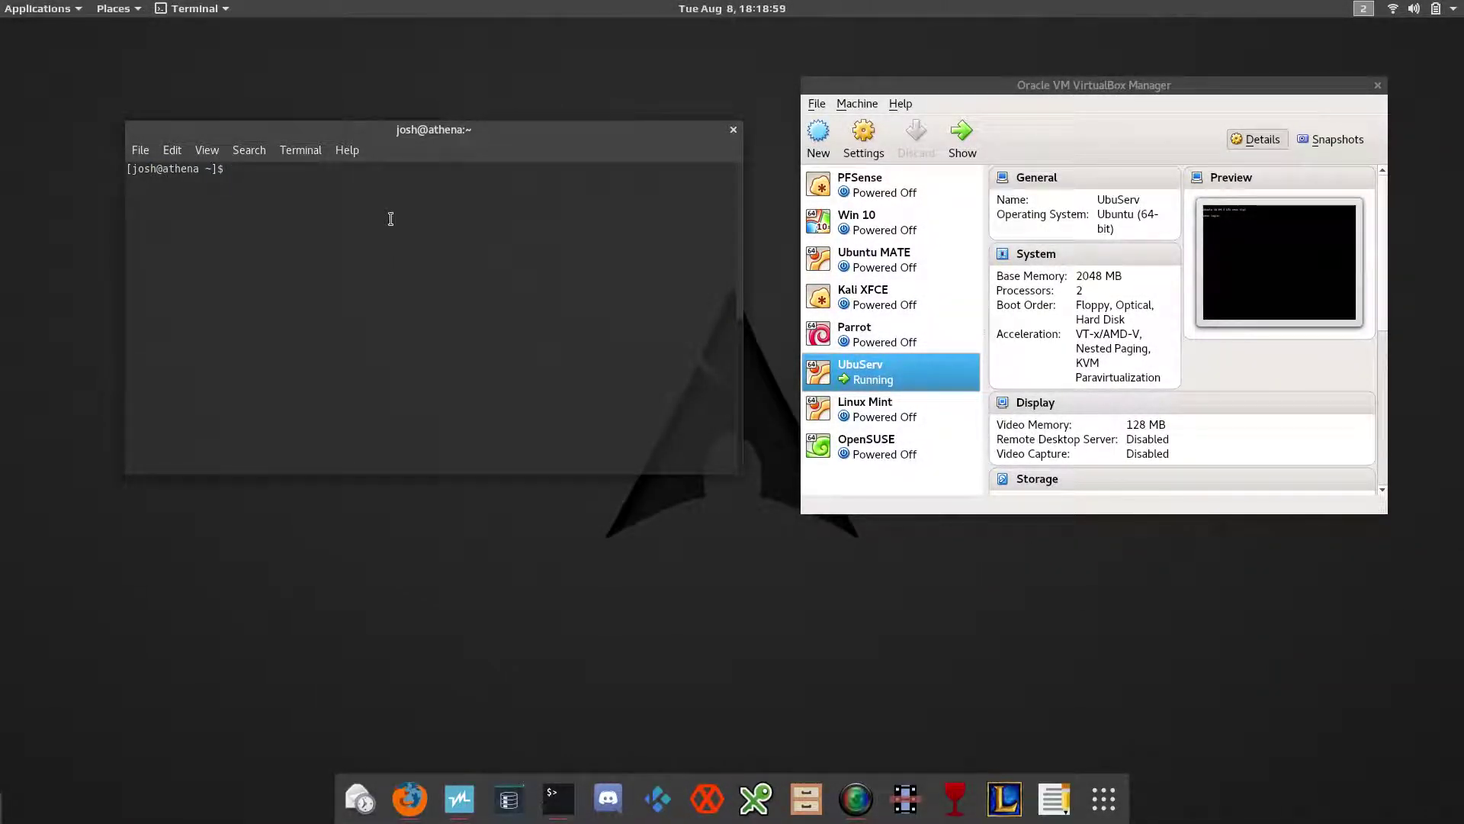
Step: Edit /etc/resolv.conf as root in nano
text(sudo)
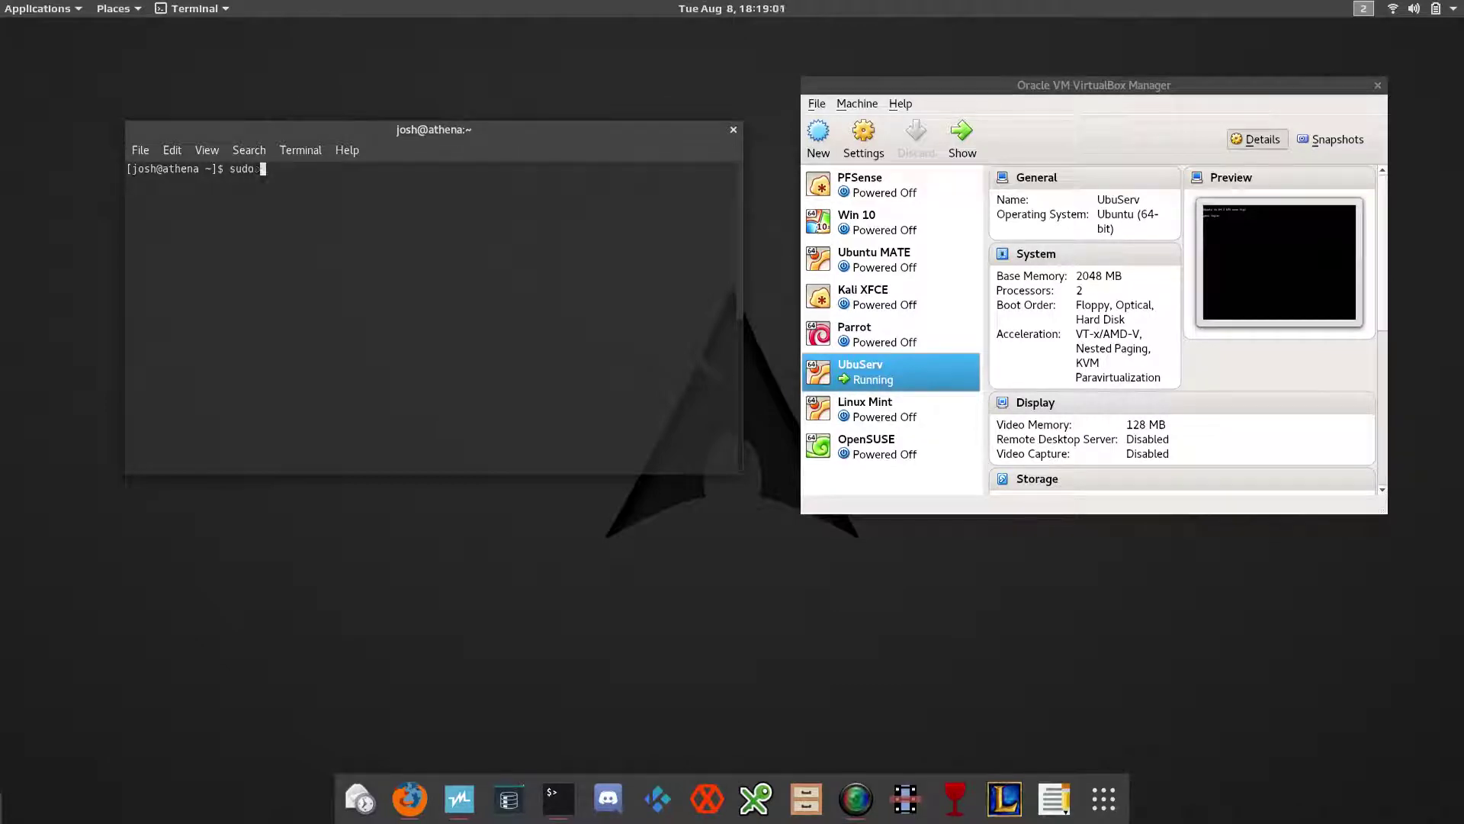
text(nano)
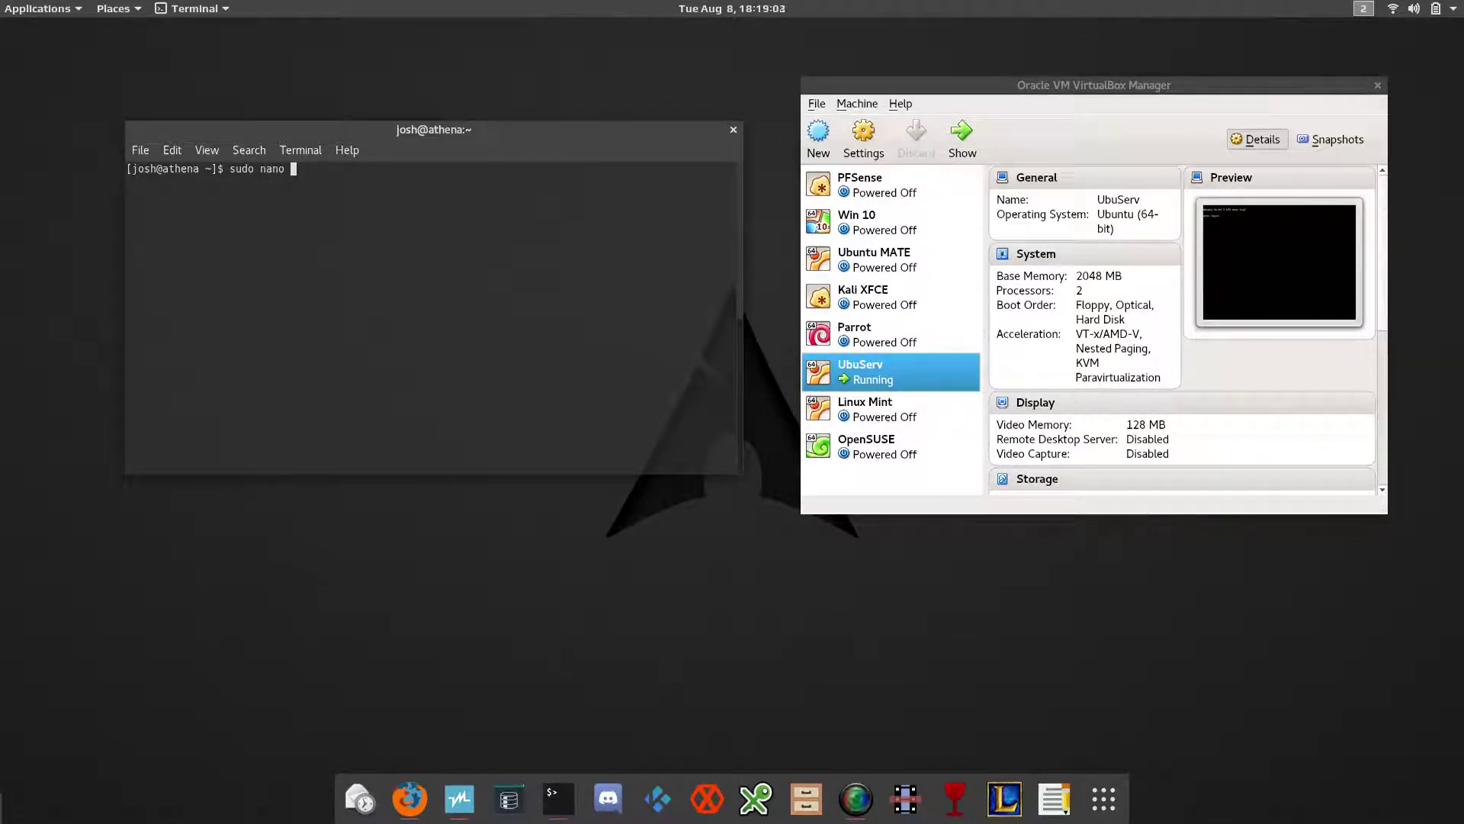
text(/etc/r)
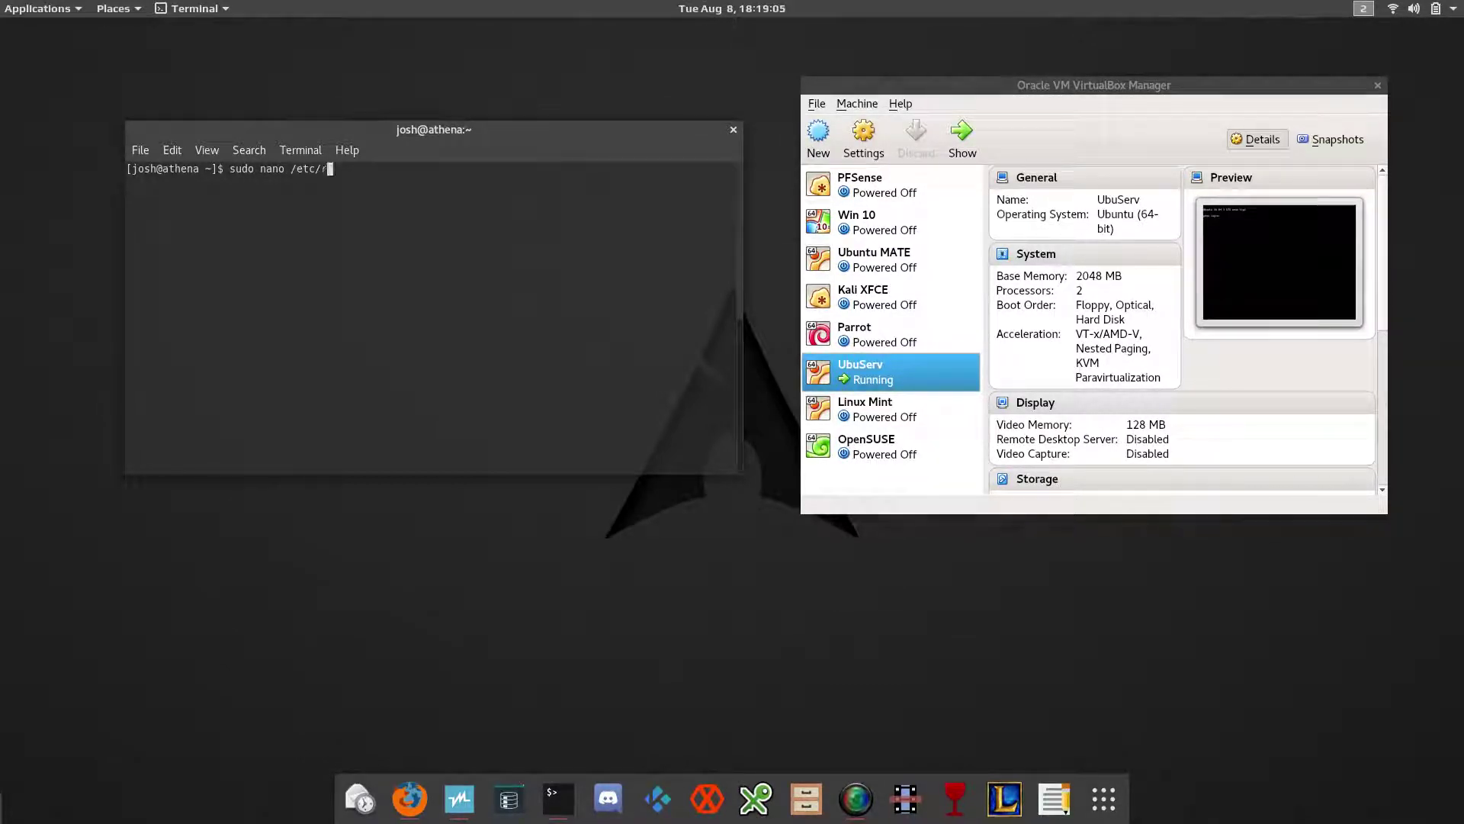
text(esolv)
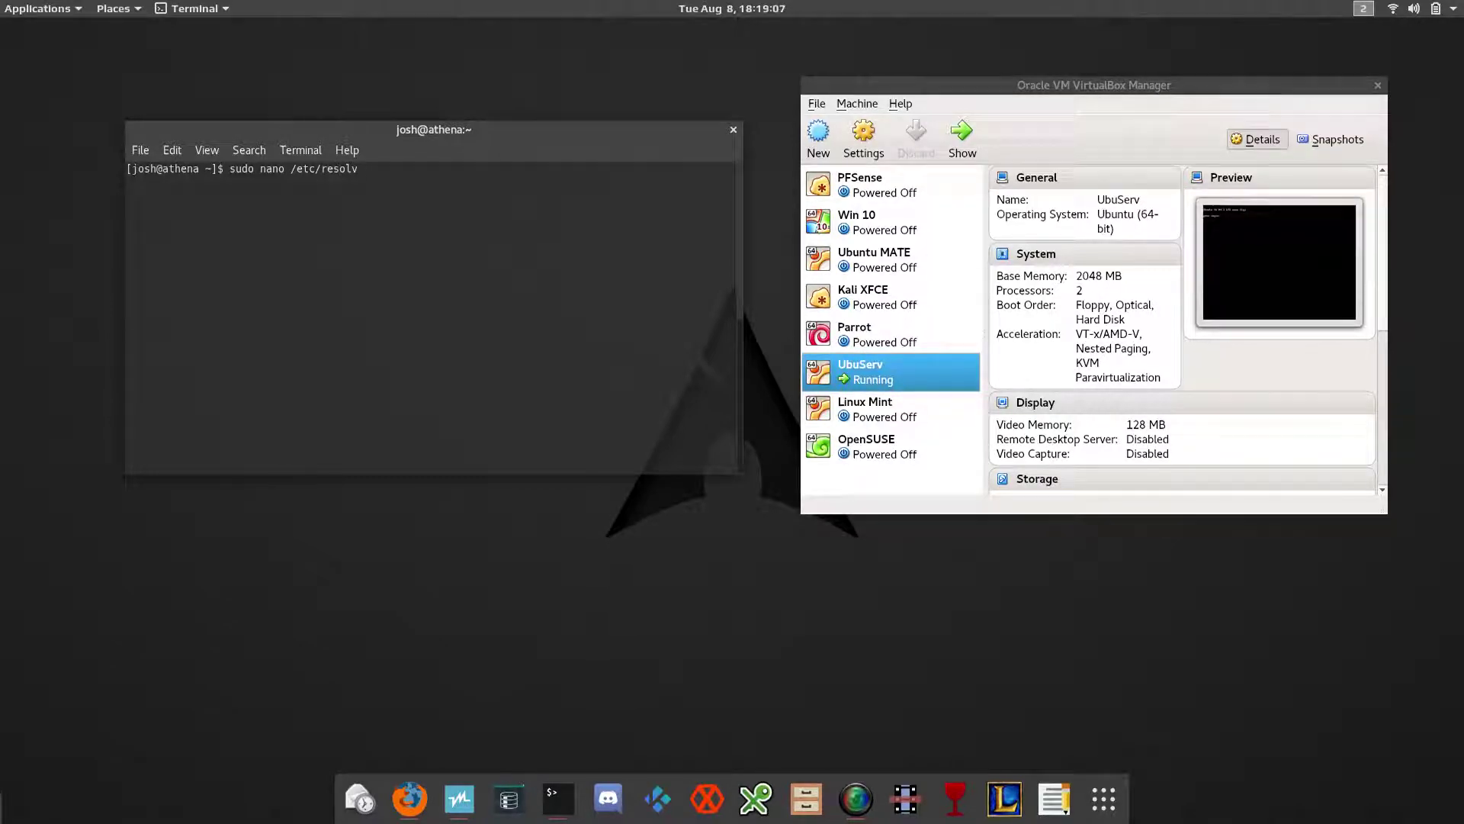
text(.conf)
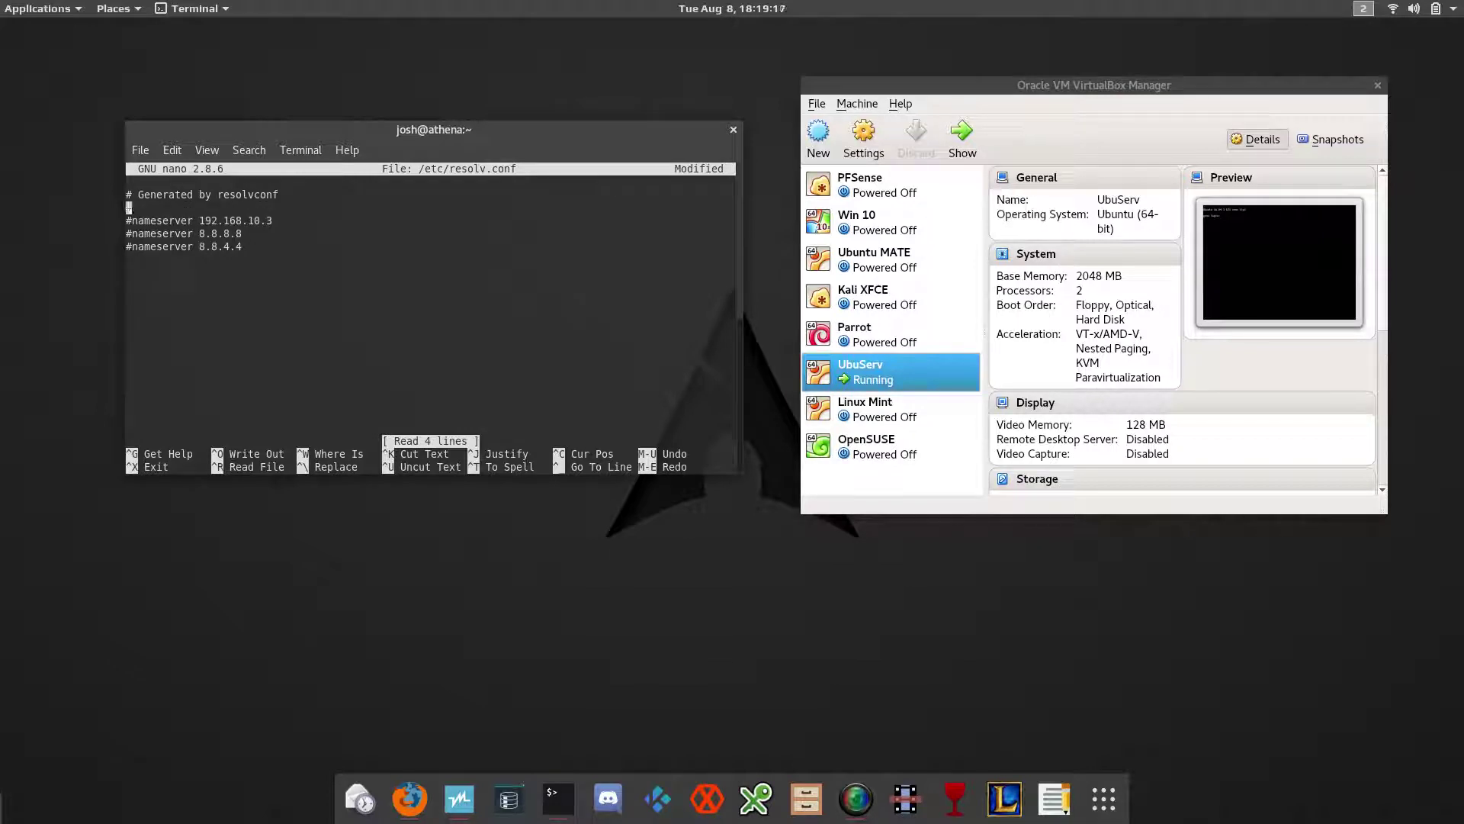
Step: Add the line 'nameserver 192.168.10.119' and save the file on exit
text(name)
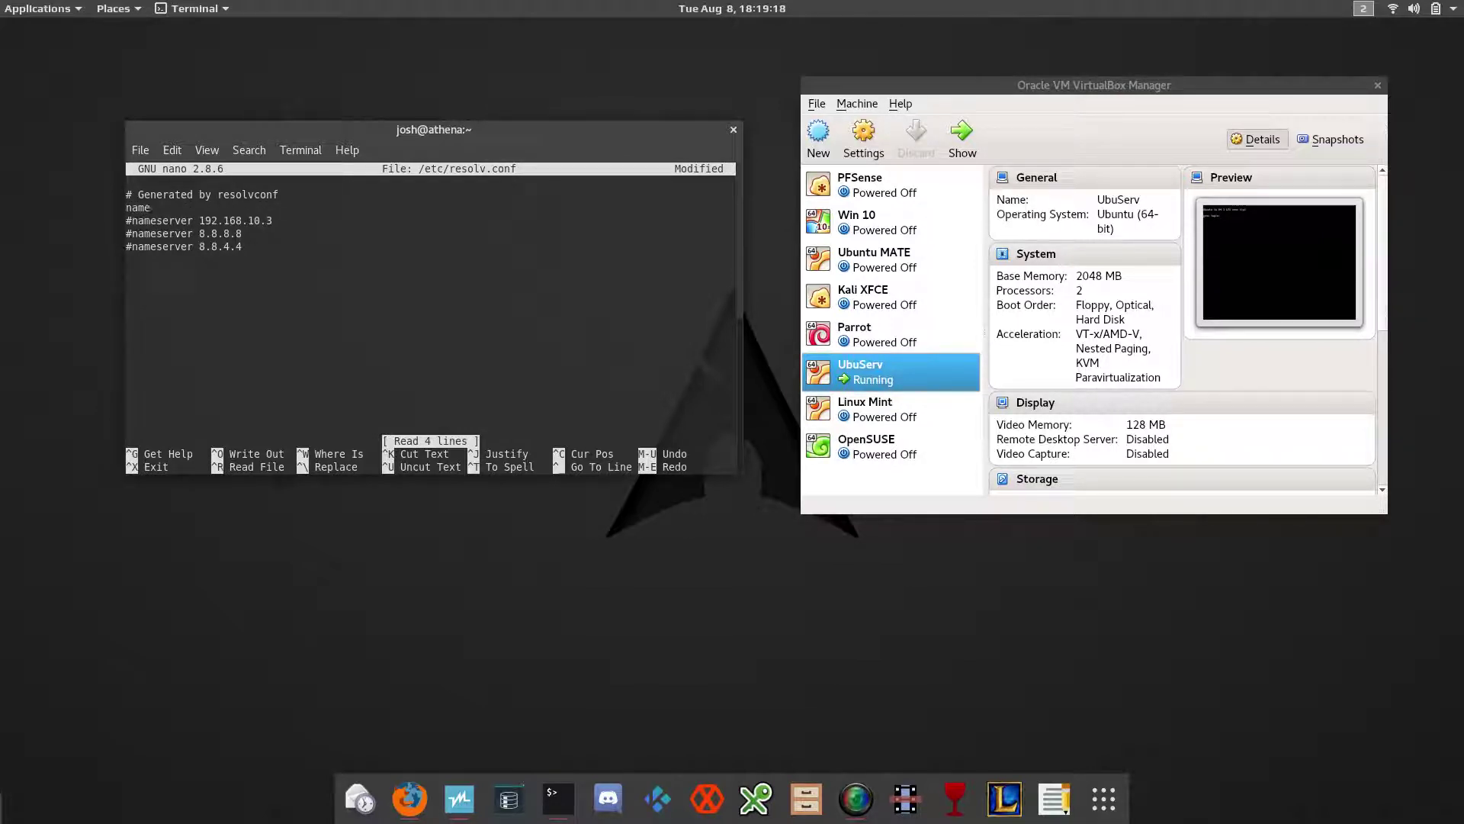
text(server 192.16)
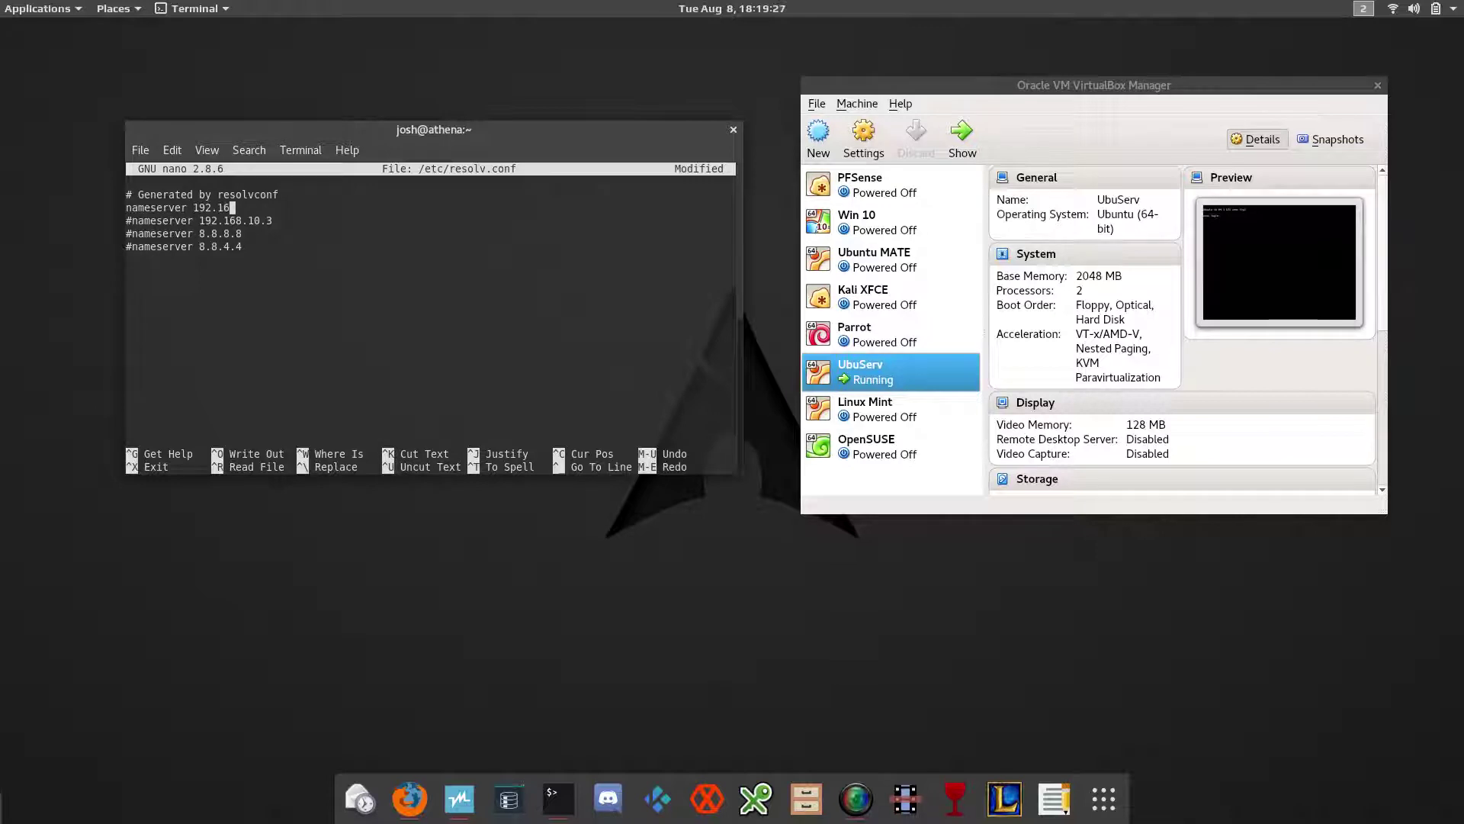
text(8.10.119)
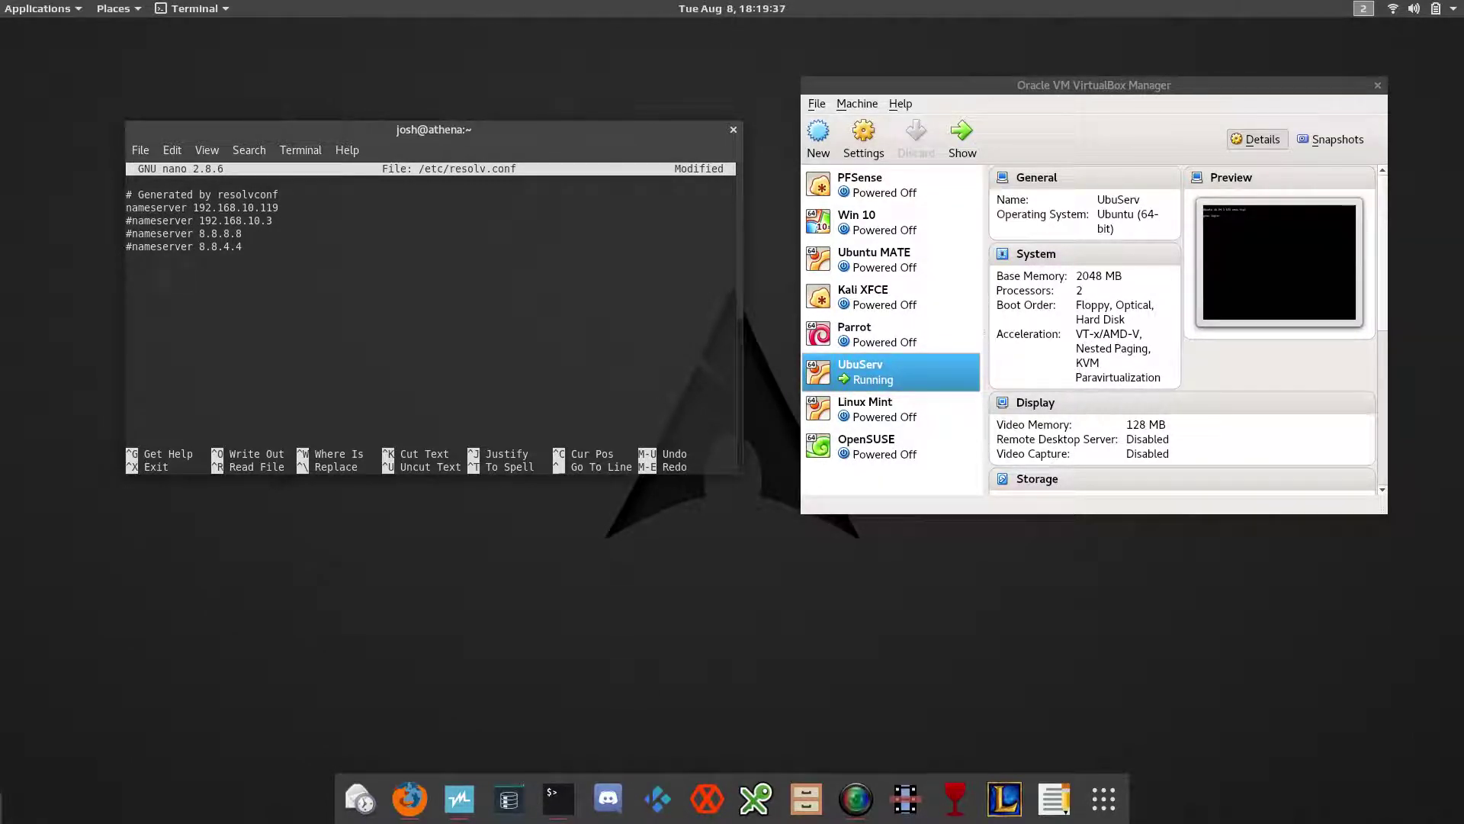
key(ctrl+x)
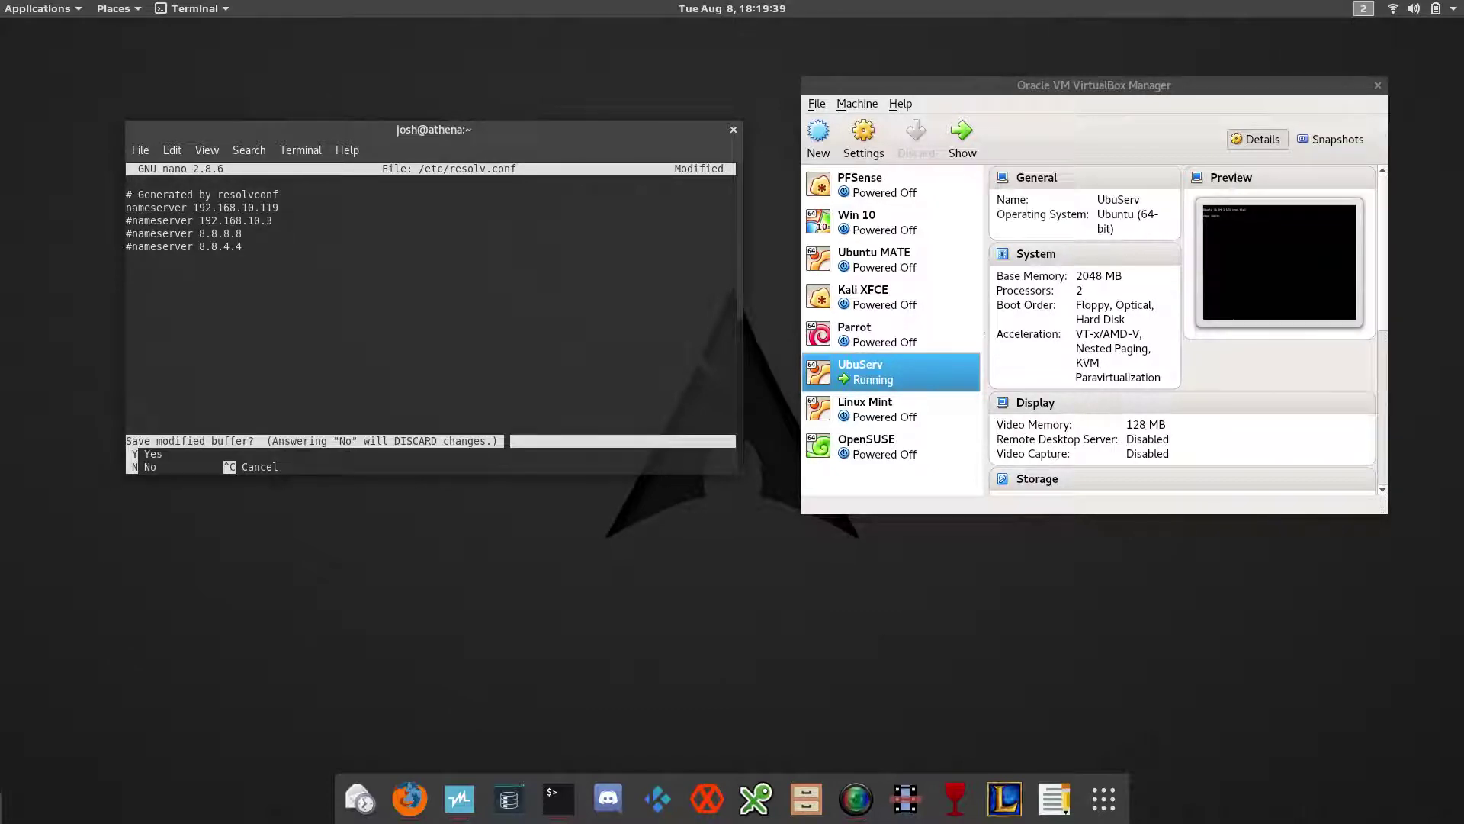
key(y)
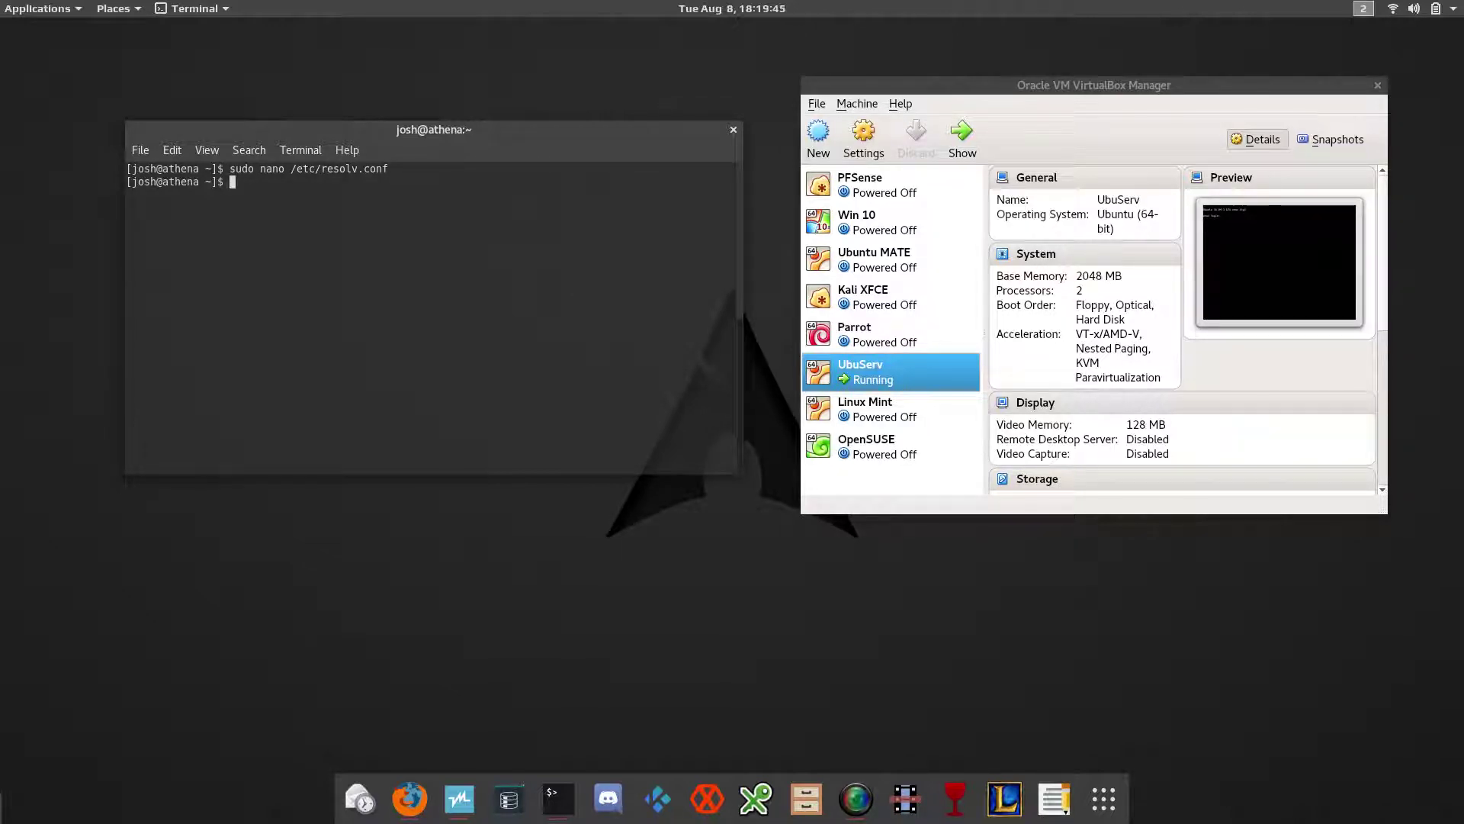
Step: Send a single ping to google.com with ping -c 1 to confirm connectivity
text(pin)
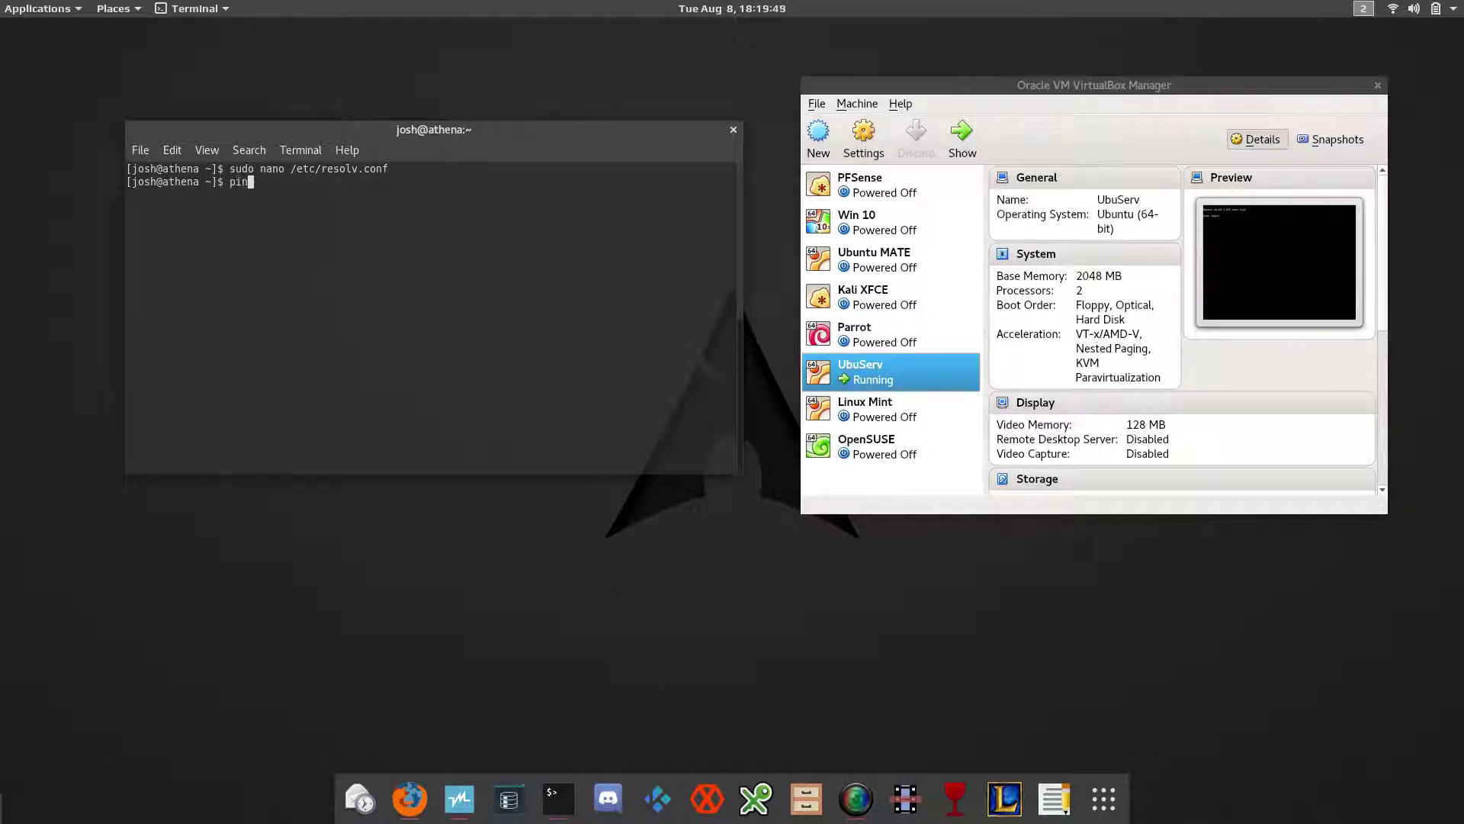
text(g)
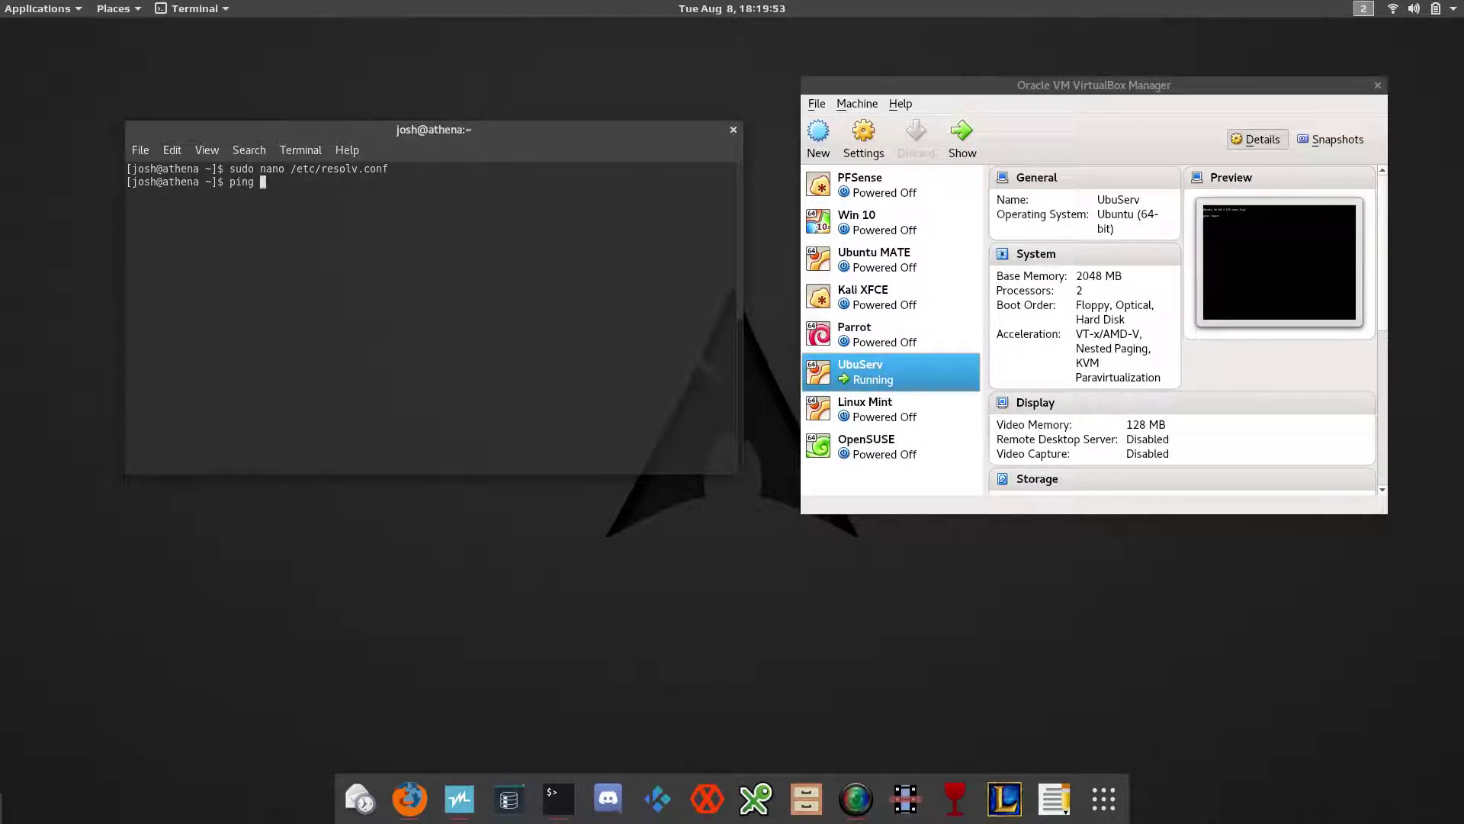
text(-c)
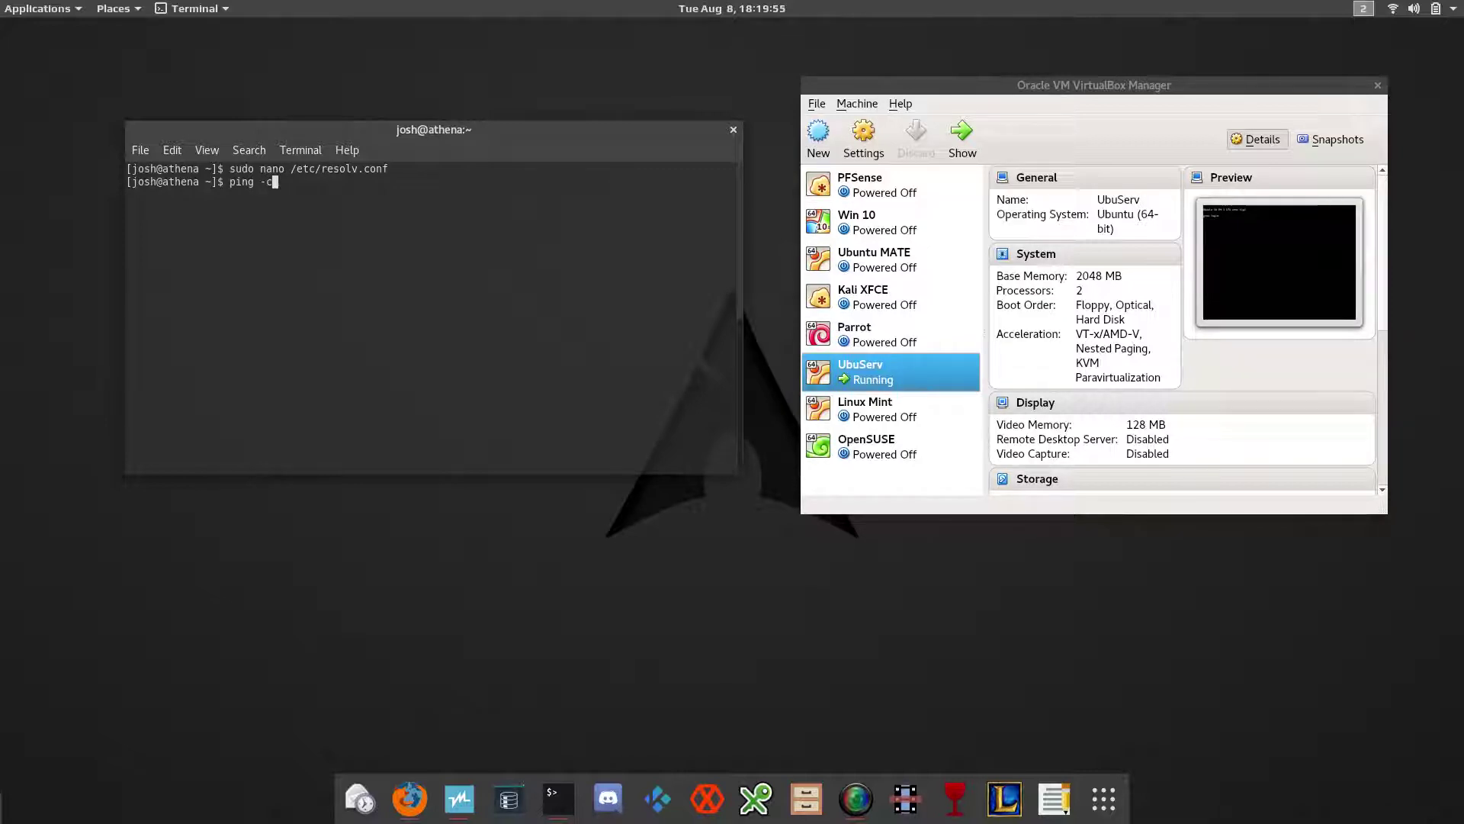
text(1)
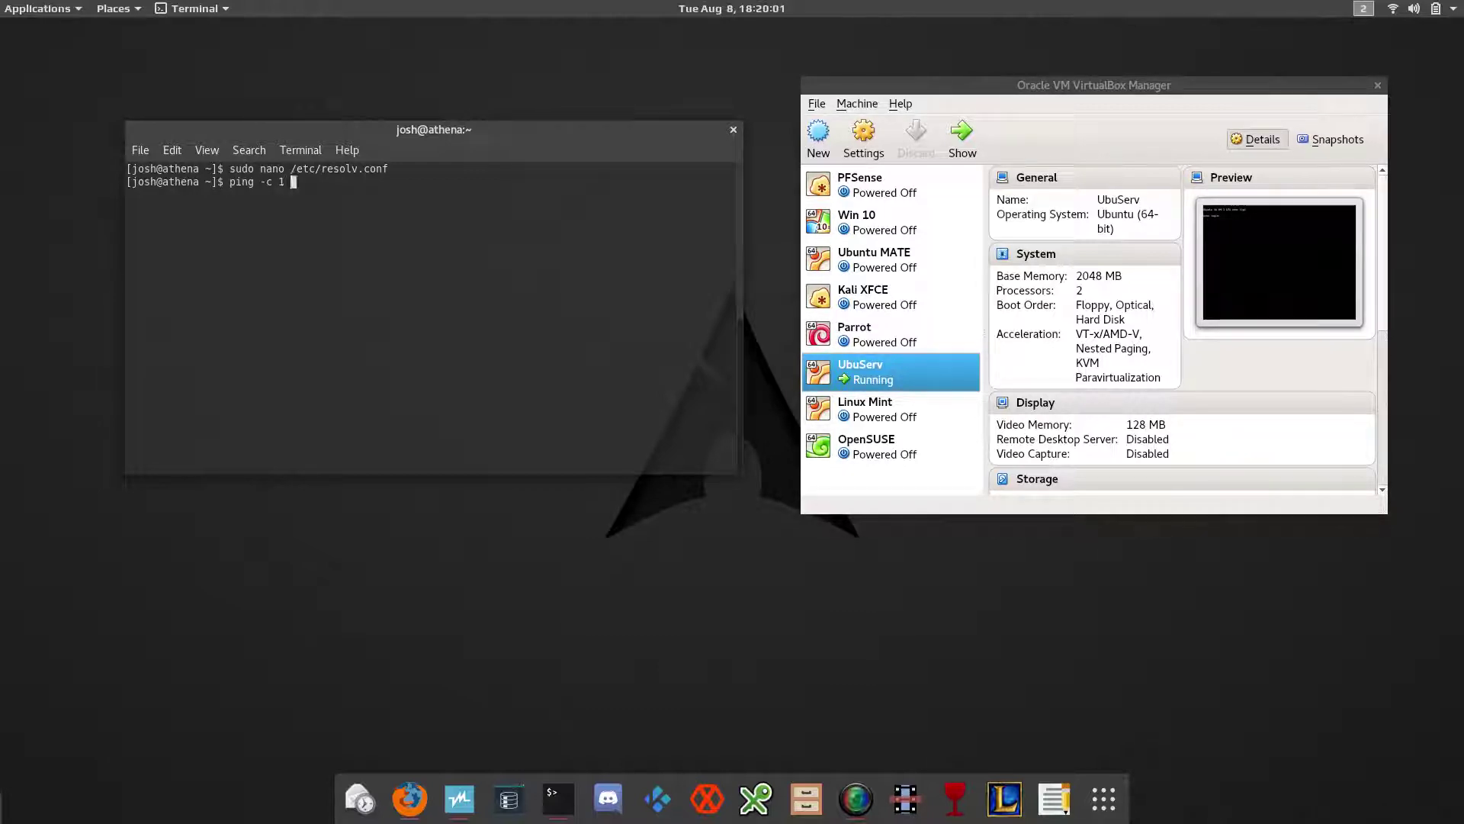
text(google.)
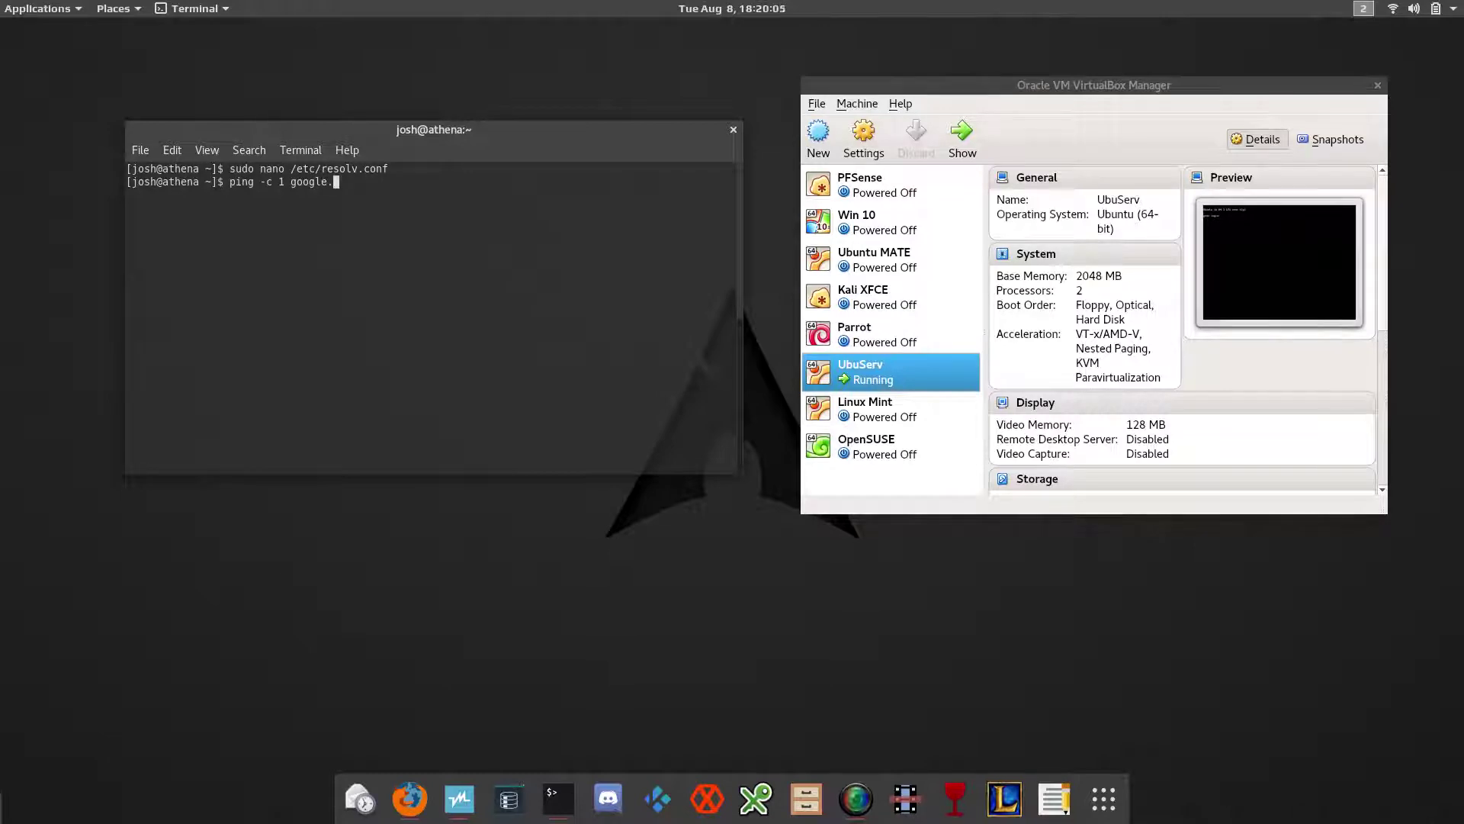
text(com)
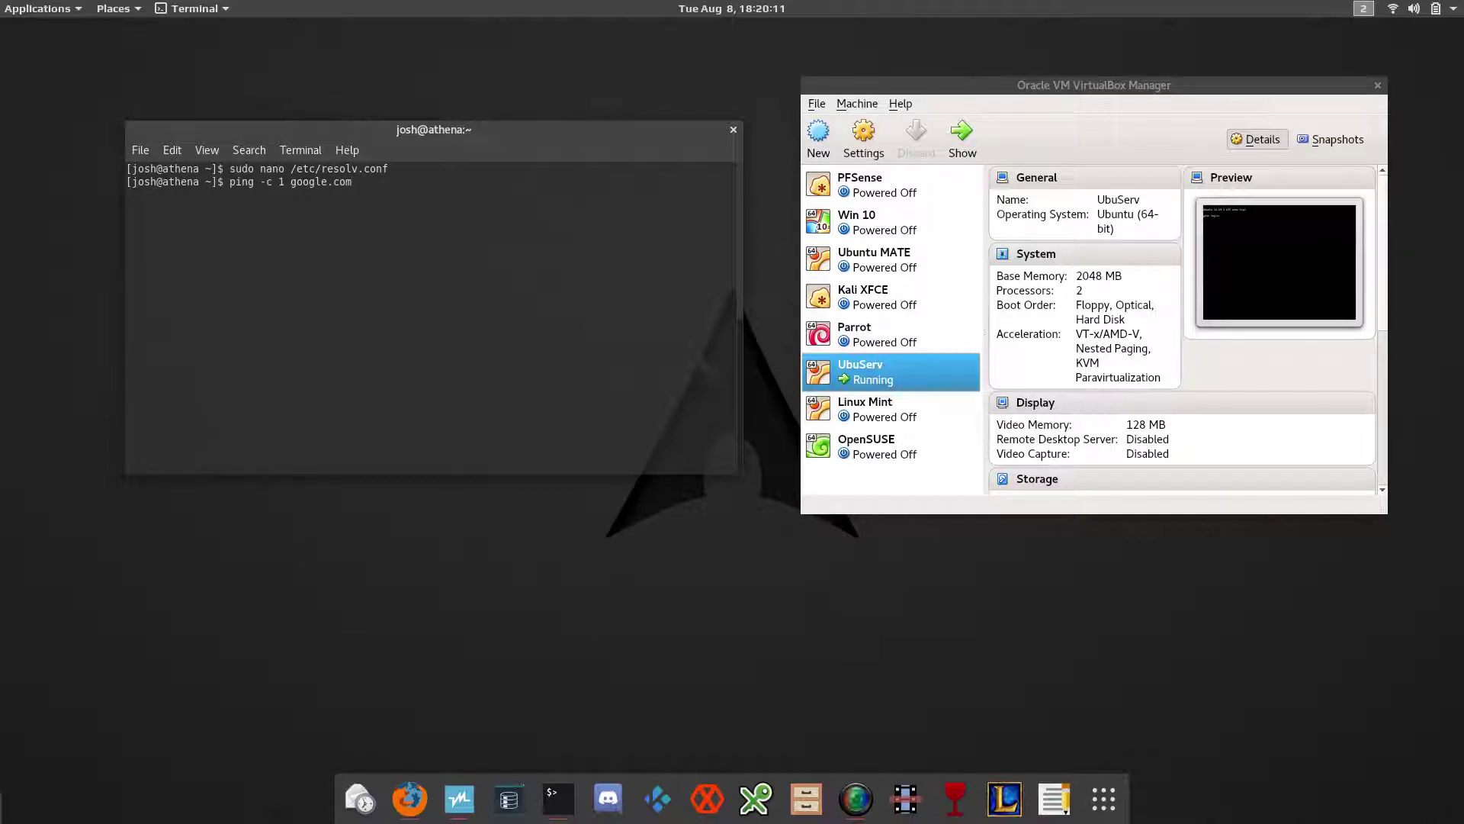
key(Return)
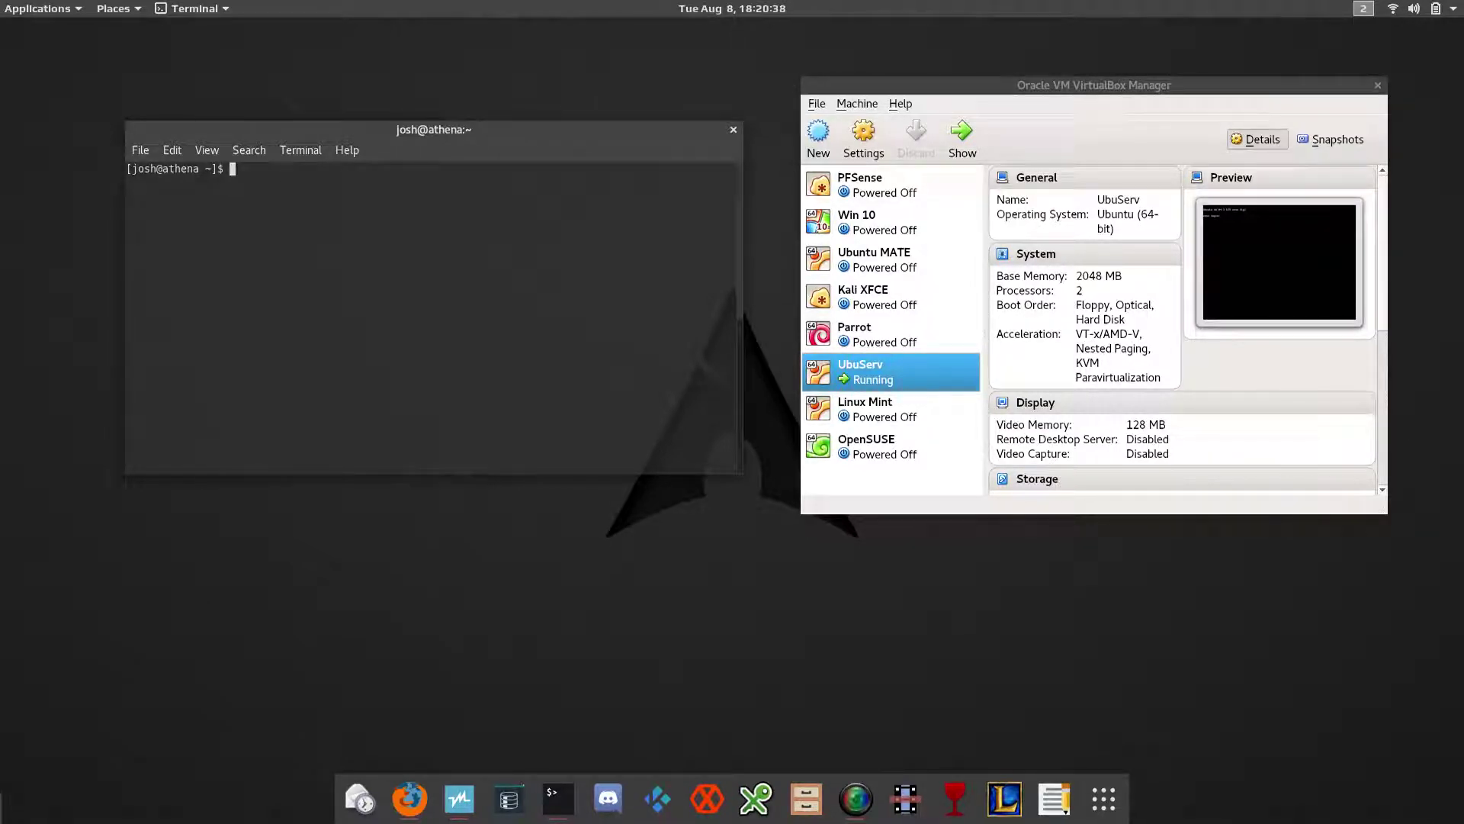
Step: Run dig keepittechie.com to resolve it through 192.168.10.119
text(u)
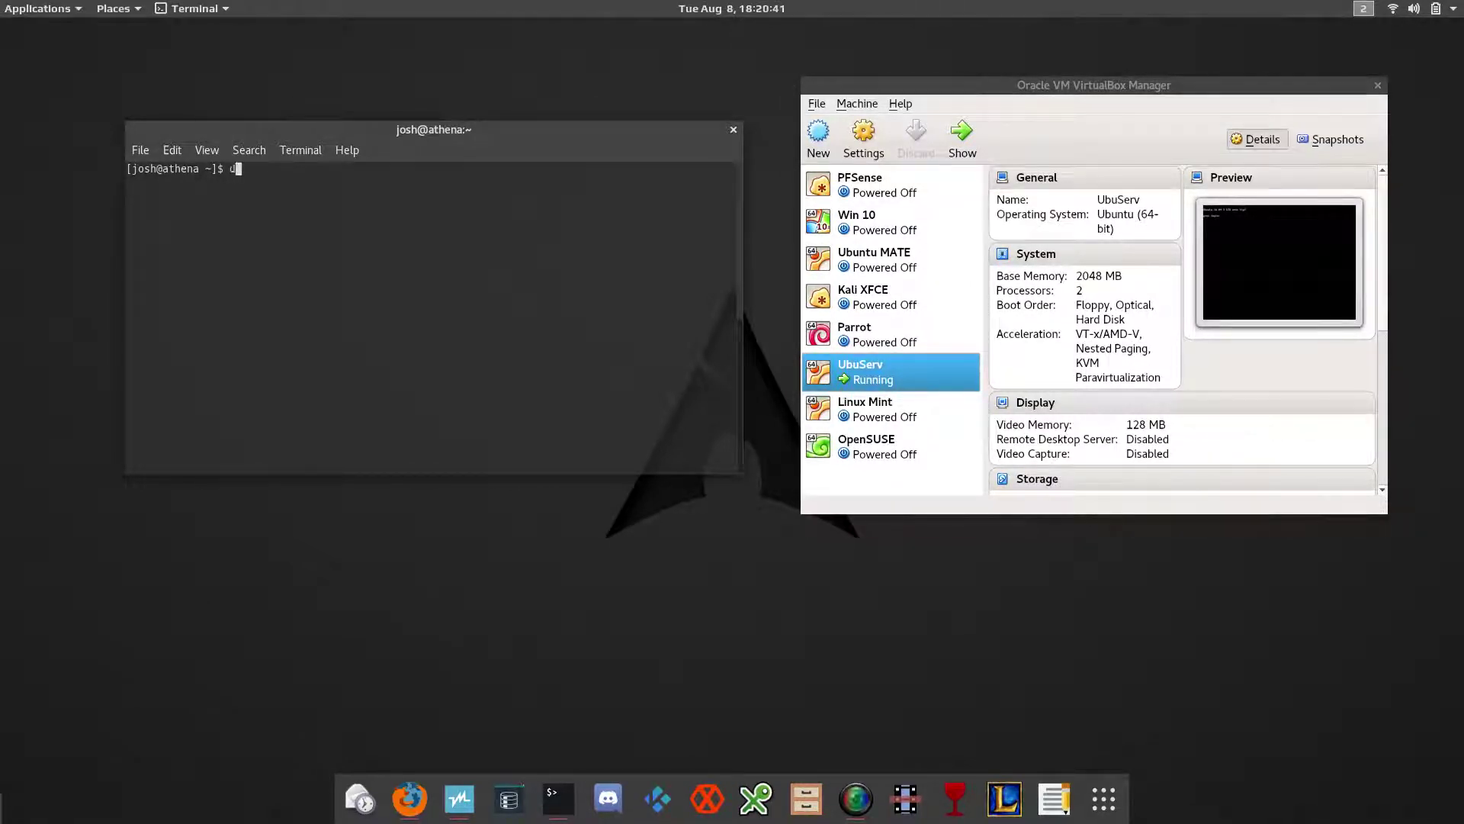
text(dig)
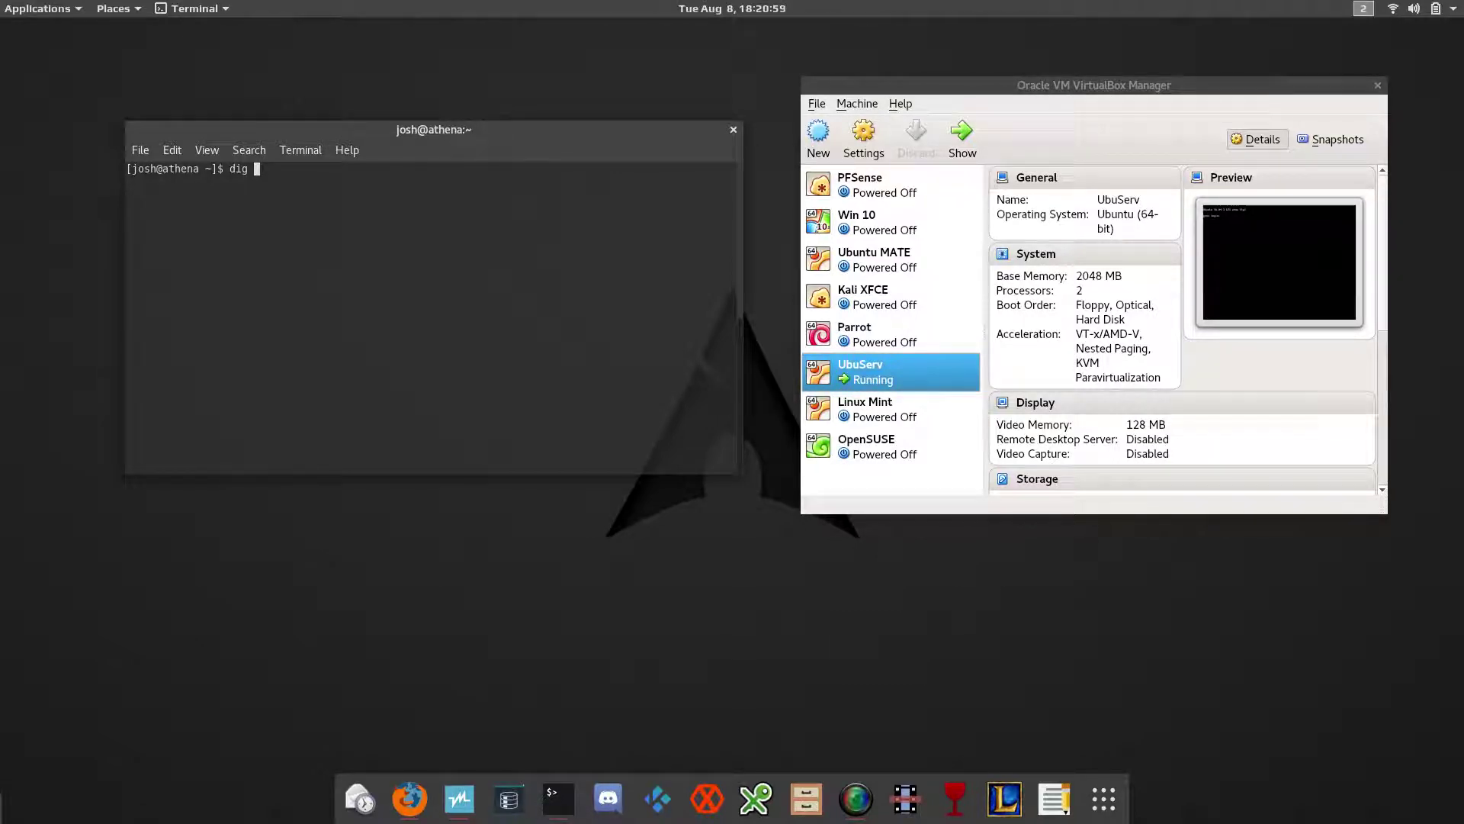
text(keep)
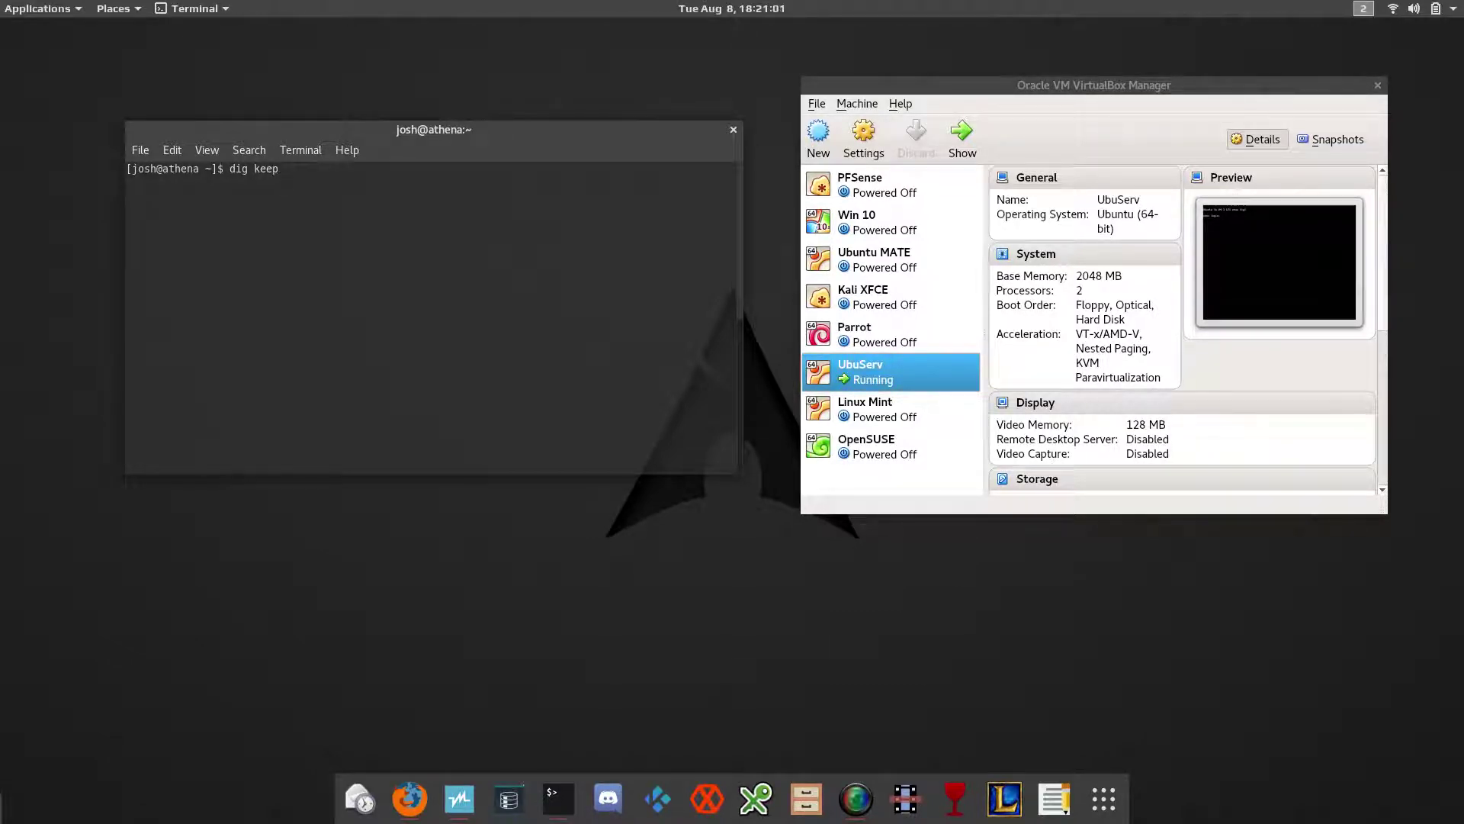
text(ittechie)
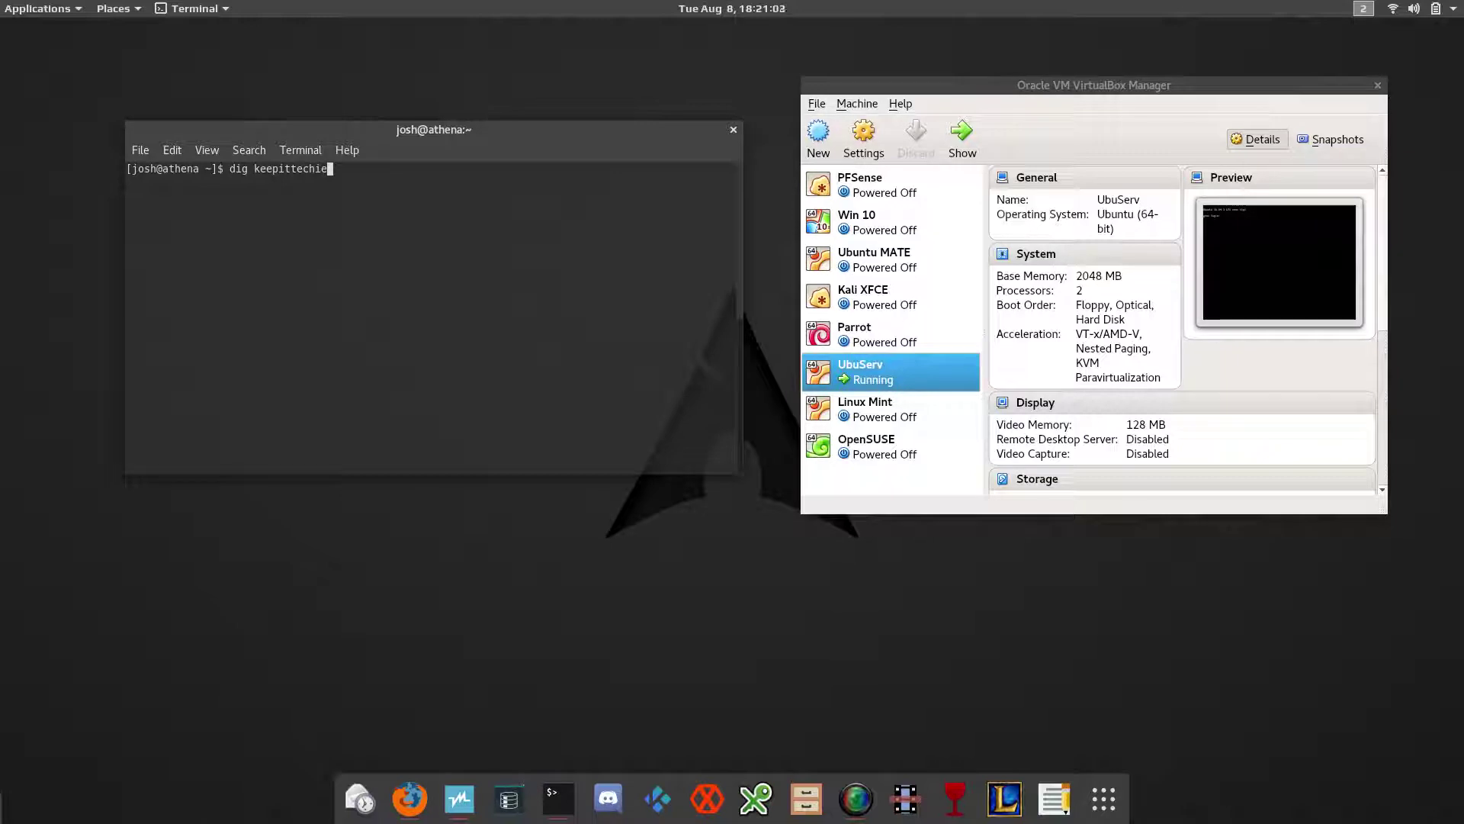
text(.com)
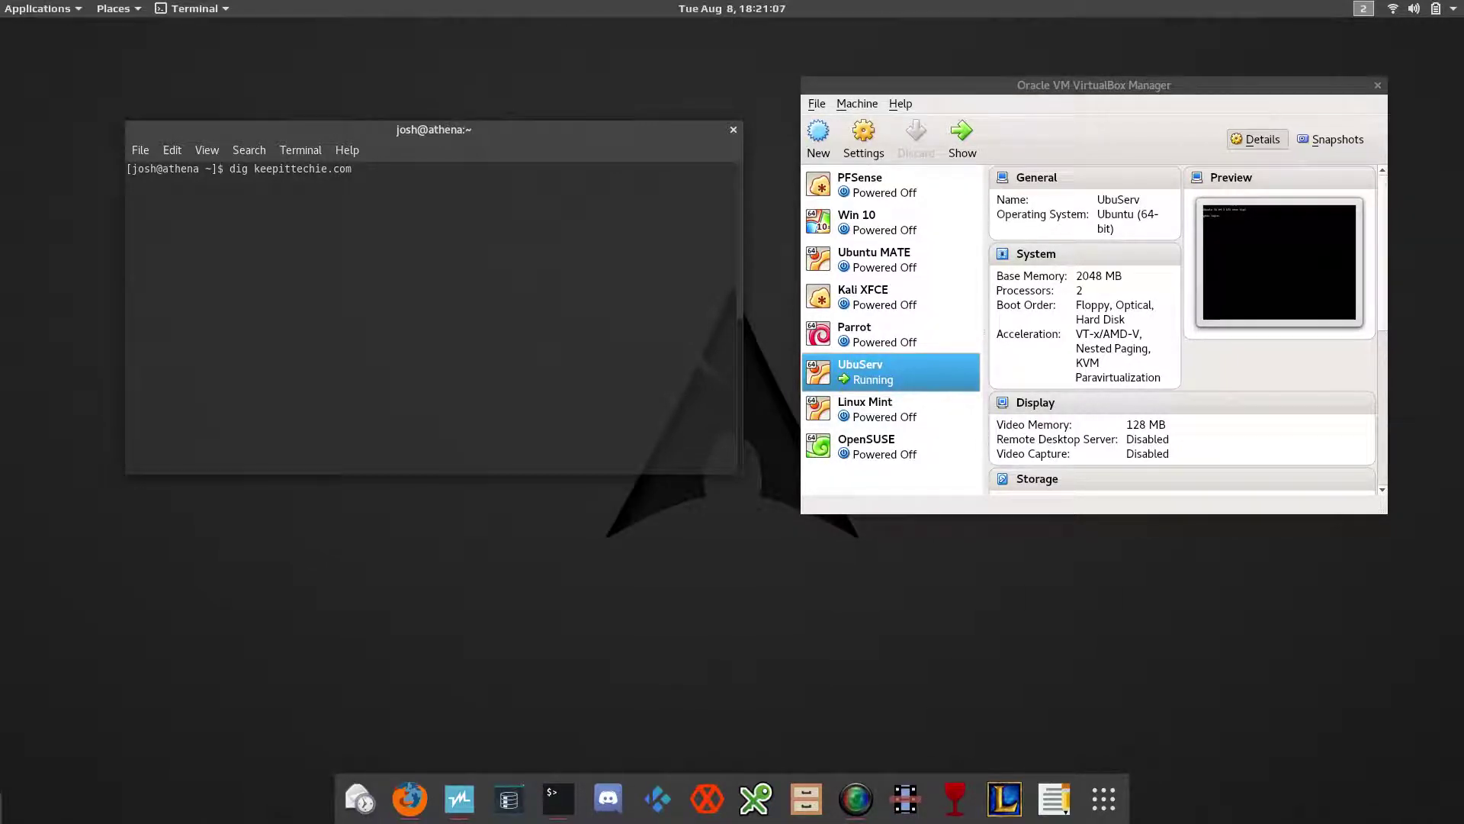
key(Return)
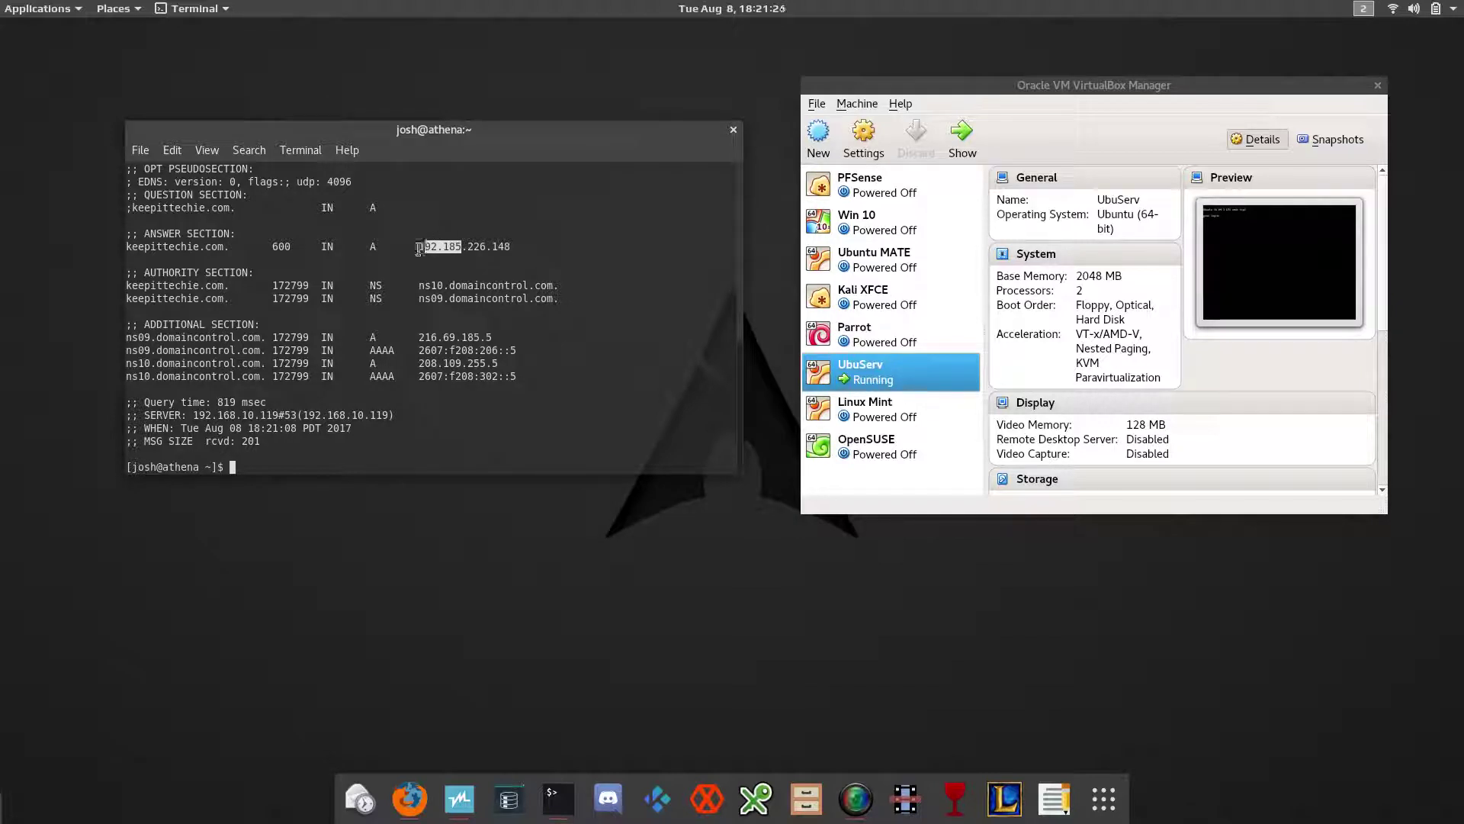
Step: Highlight the answer 192.185.226.148 and the 819 msec query time in the output
drag(418, 245, 513, 246)
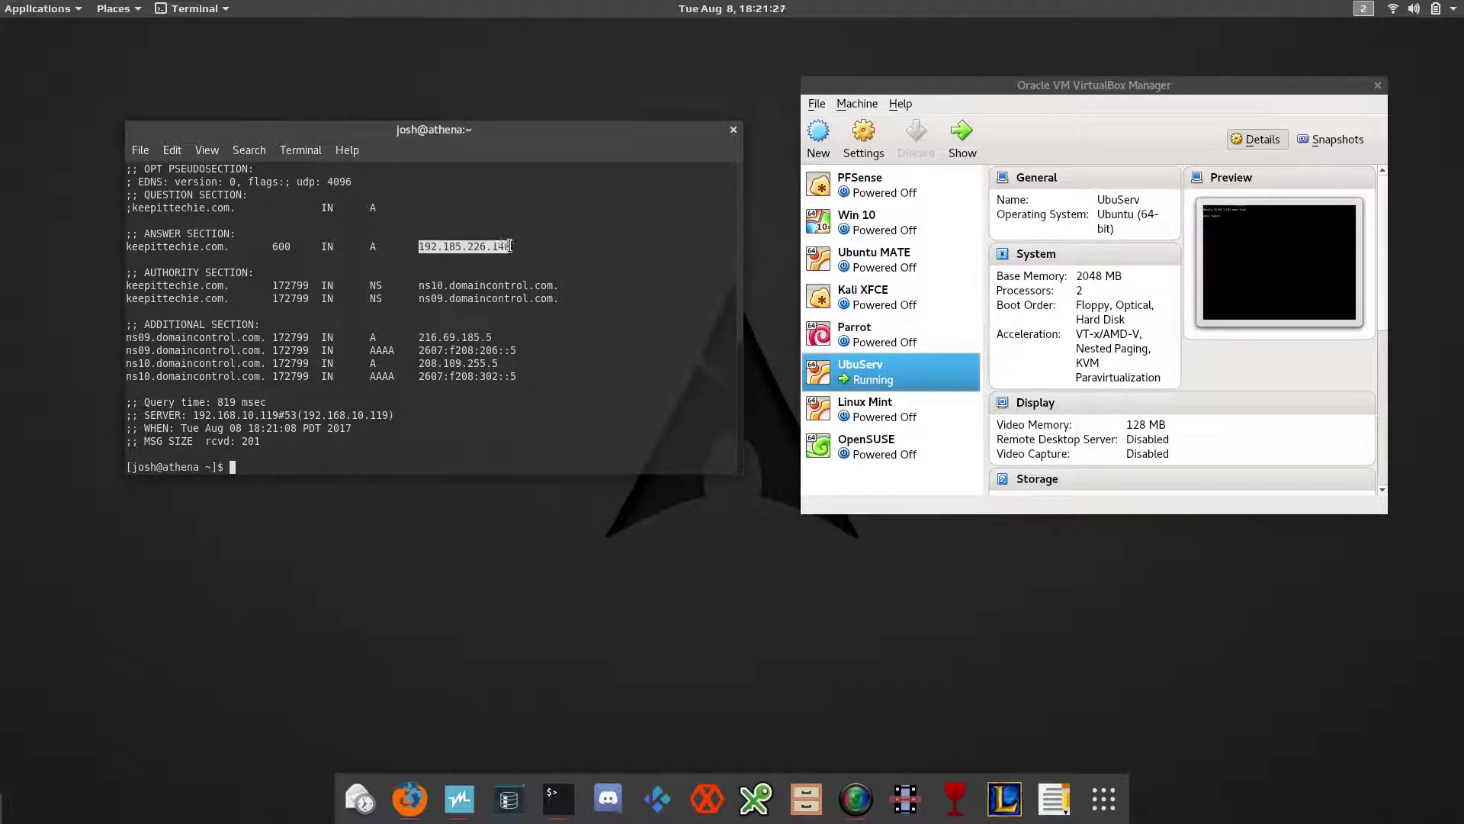
right_click(504, 260)
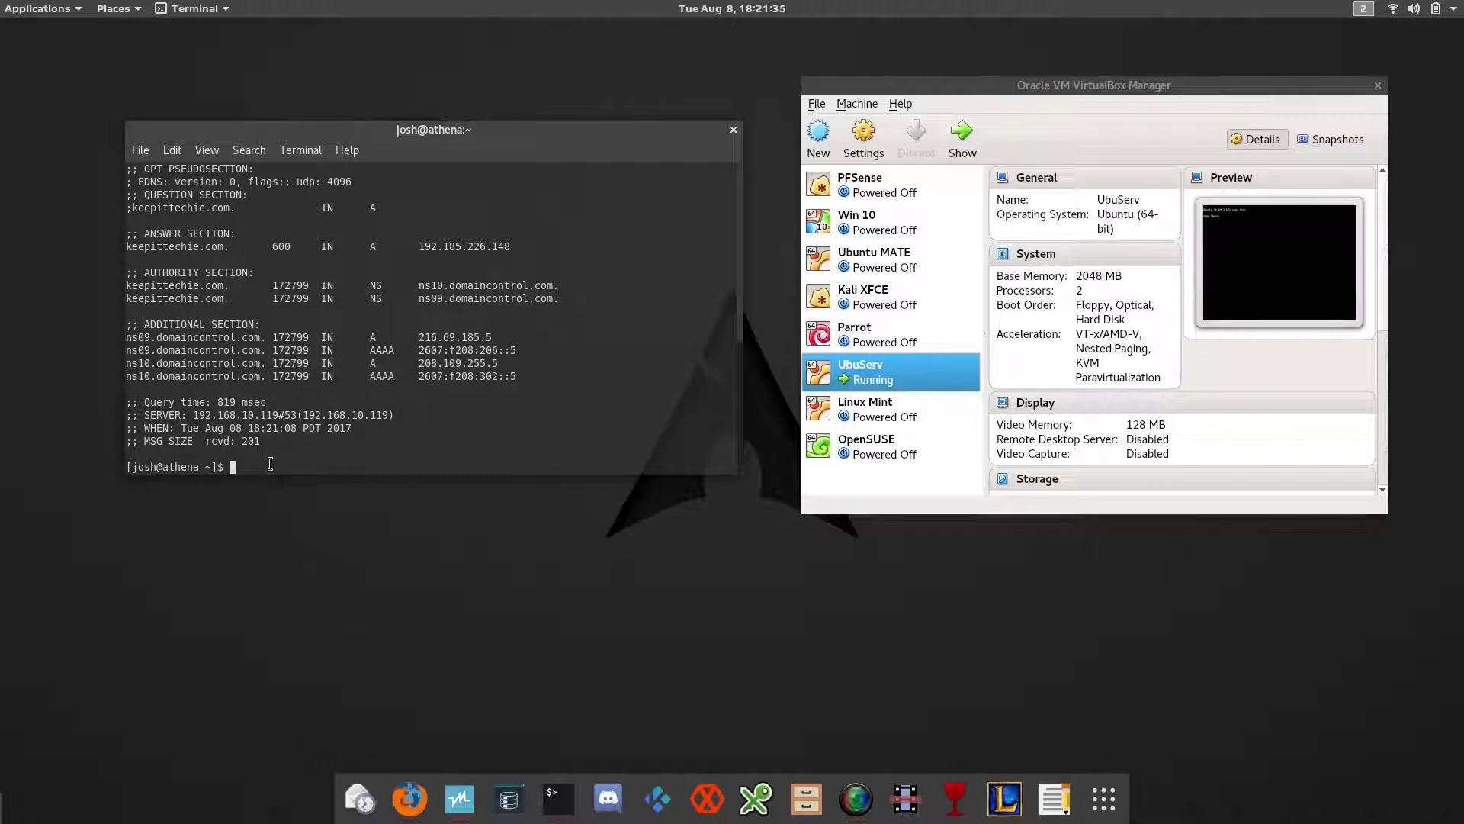
double_click(227, 401)
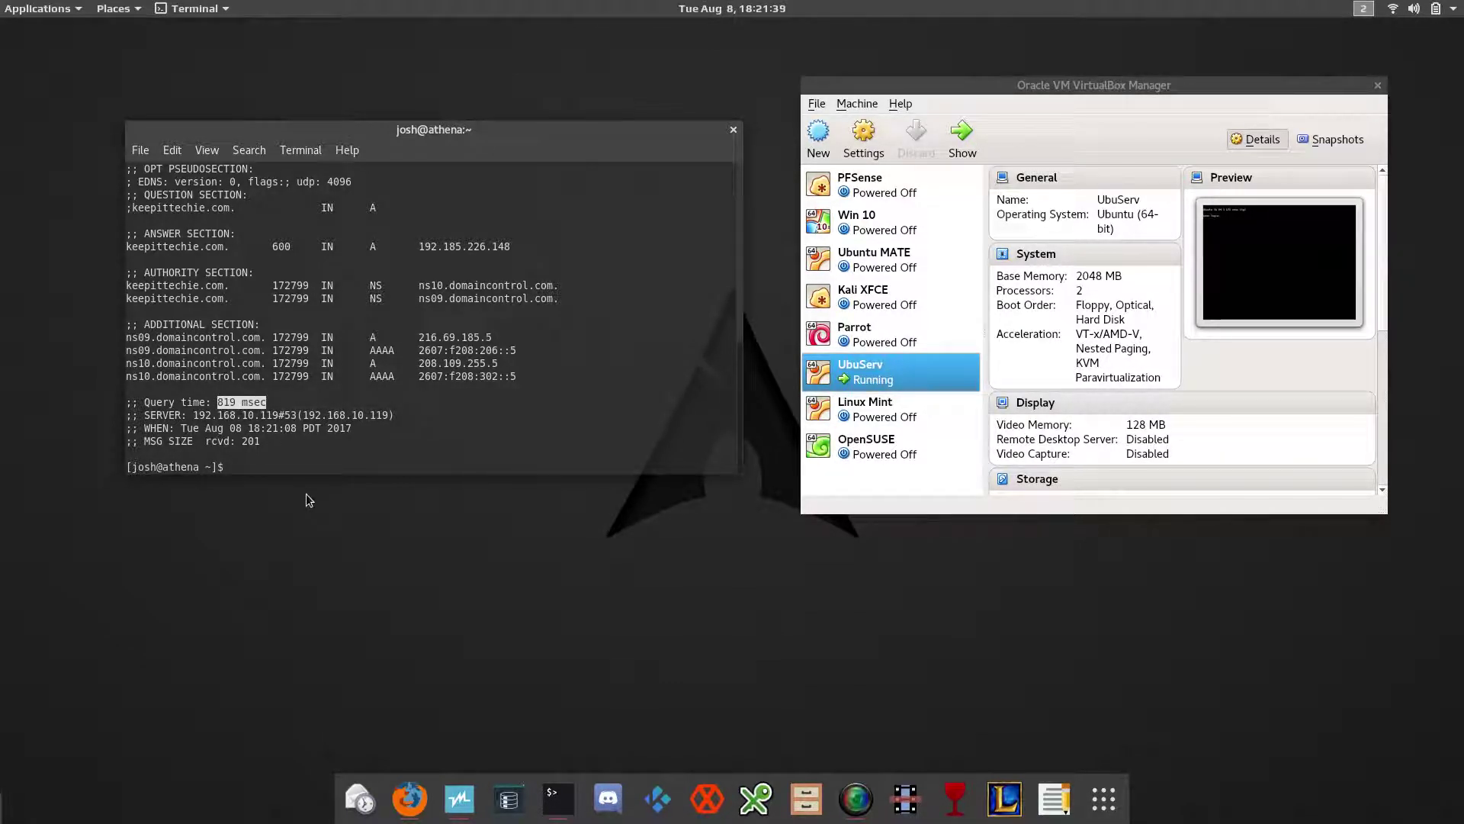
click(323, 456)
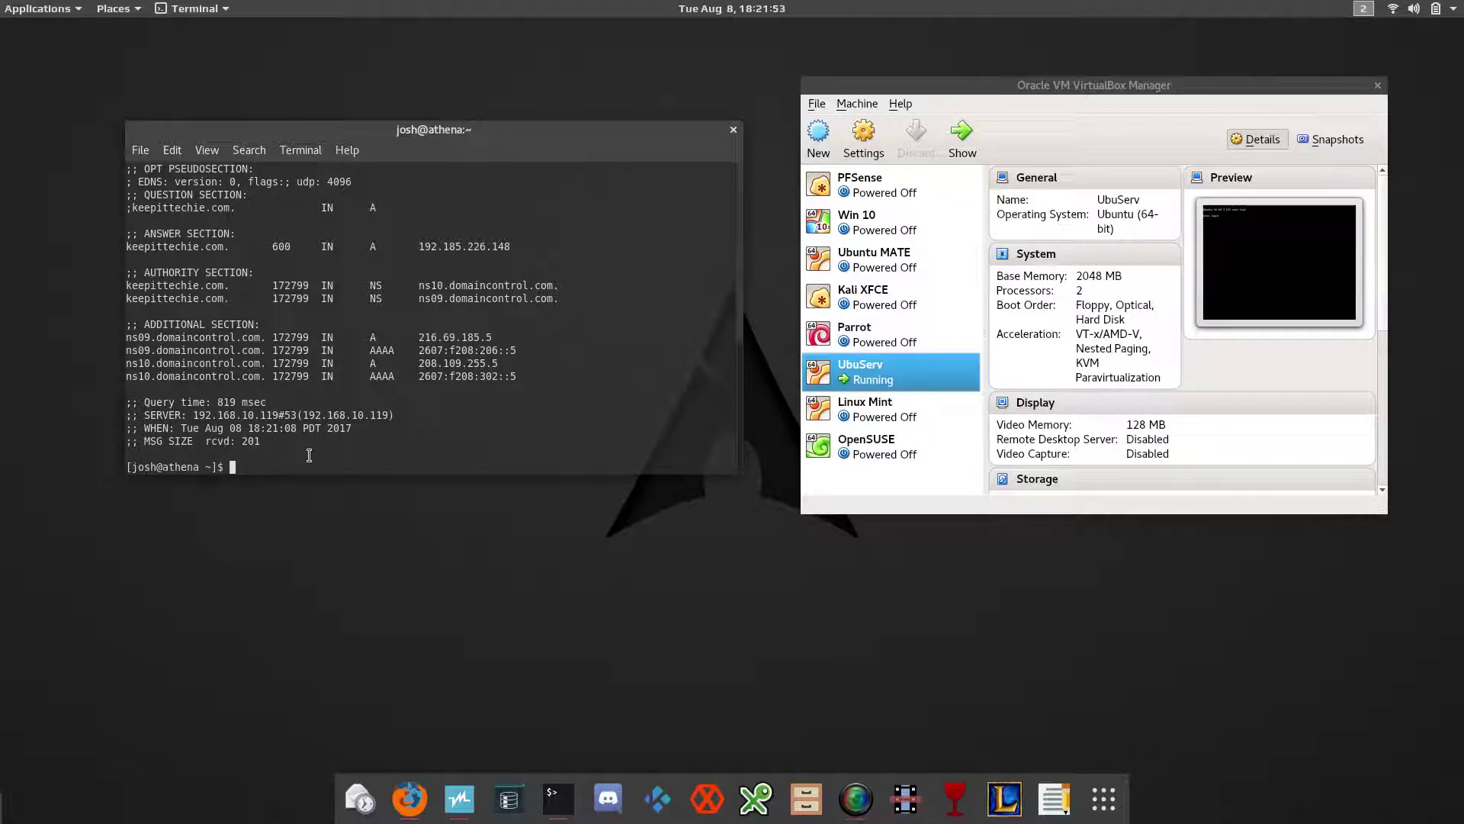
Step: Repeat dig keepittechie.com for a cached 0 msec answer, comparing it with the earlier 819 msec
text(dig keepittechie.com)
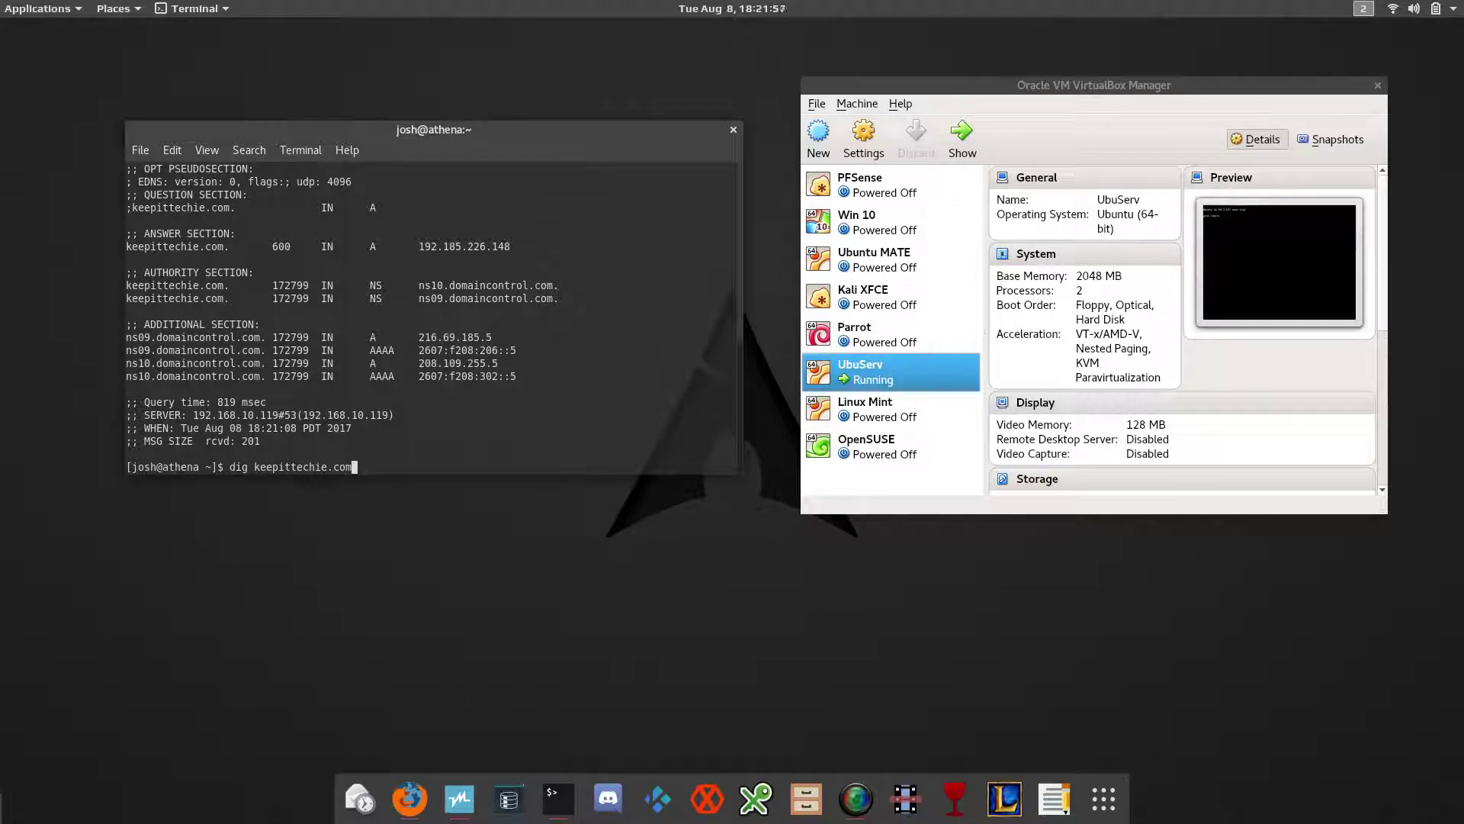
key(Return)
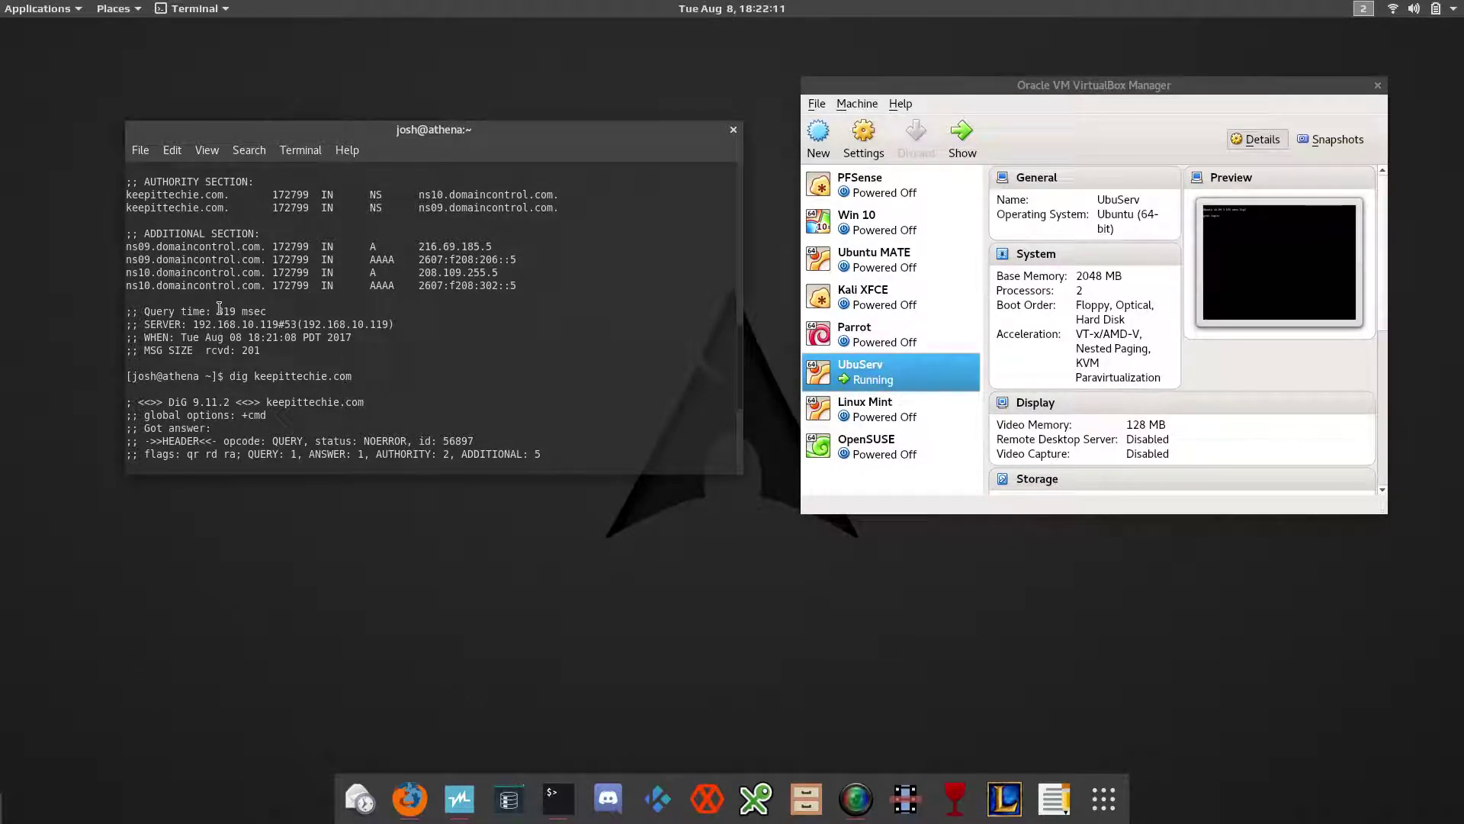
double_click(227, 311)
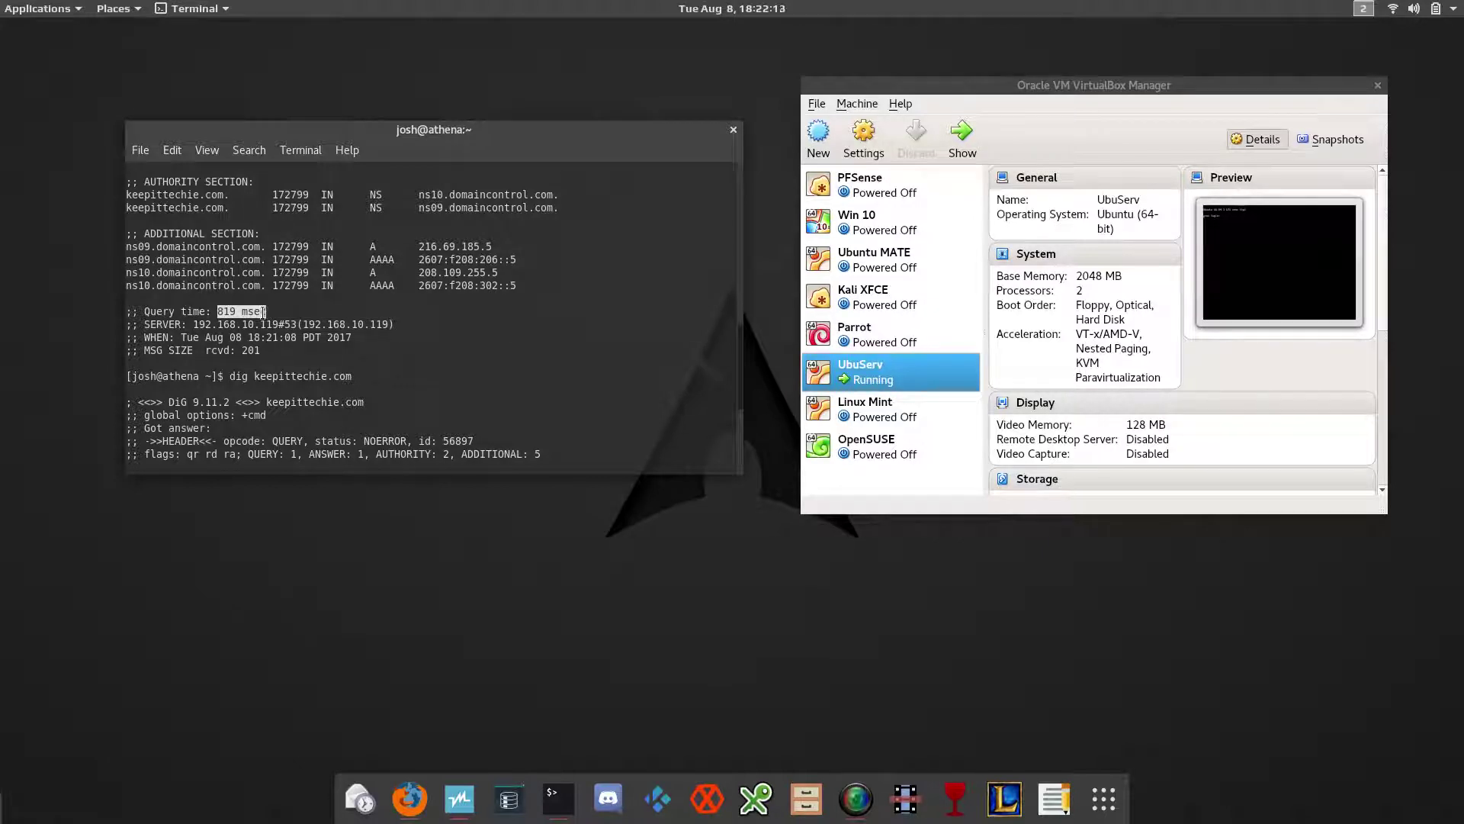
key(Return)
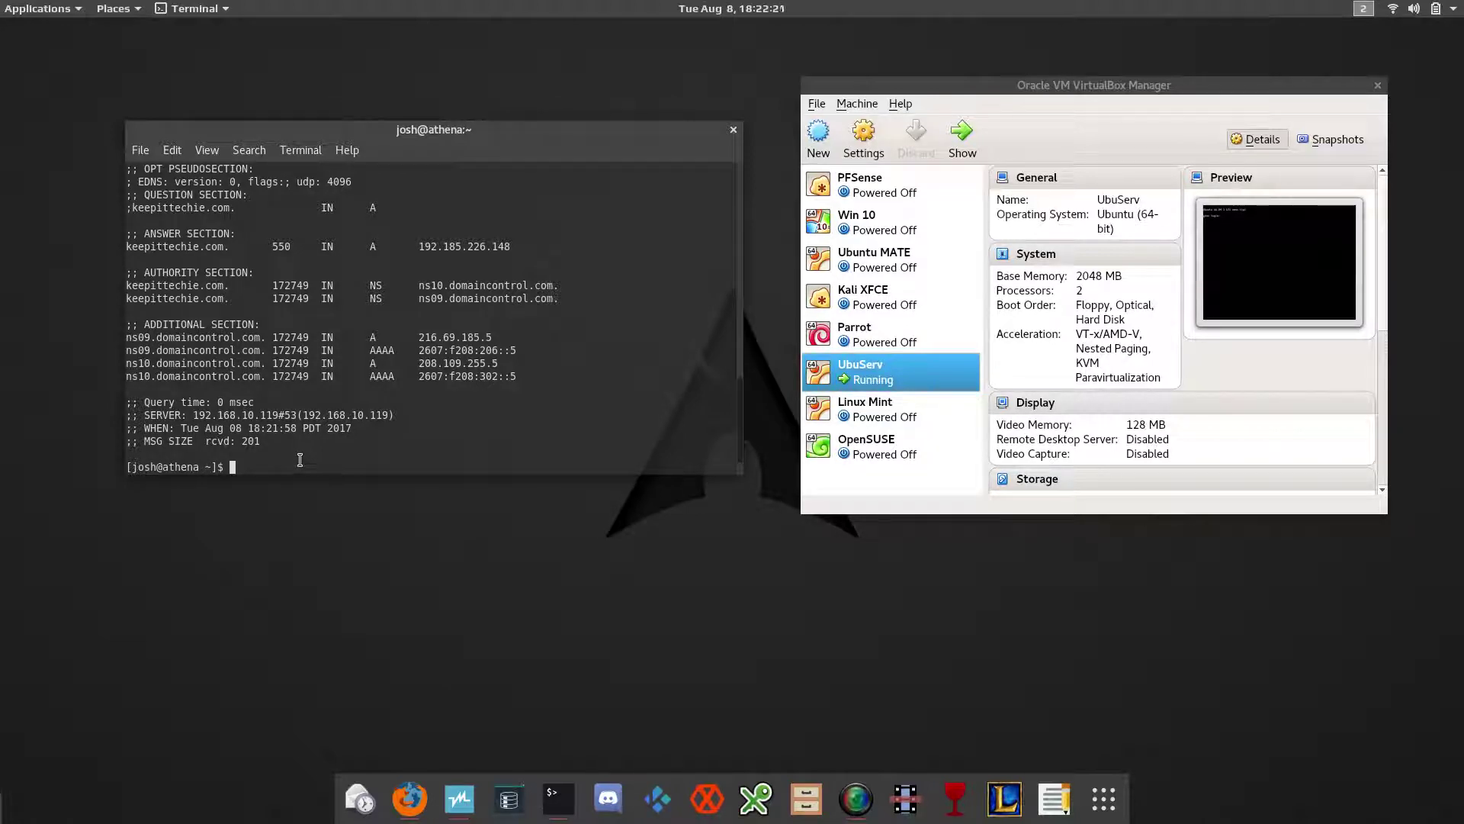
Step: Run dig aol.com twice: 472 msec first, then 0 msec from cache
text(dig)
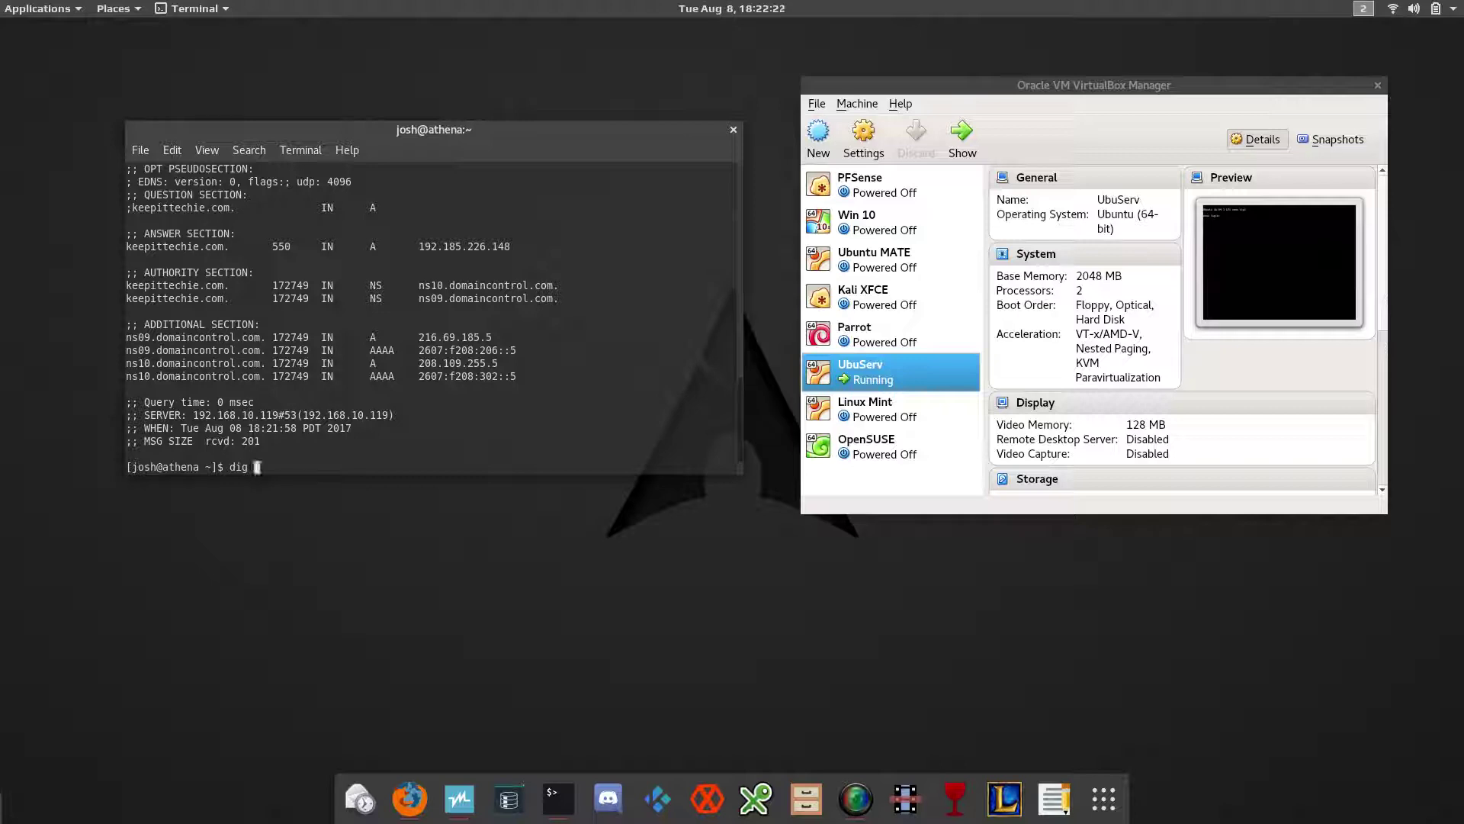
text(aol)
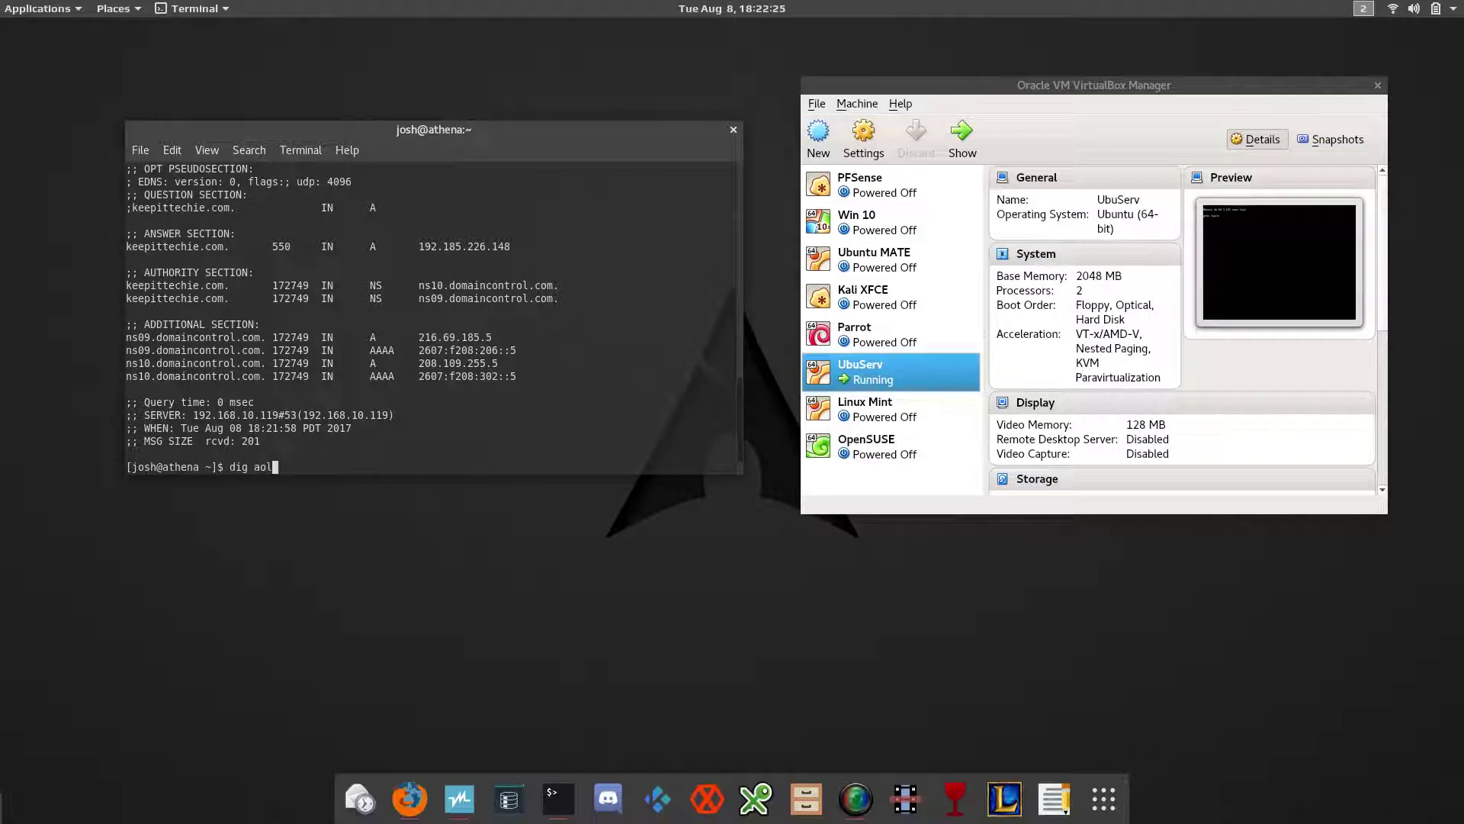
key(Return)
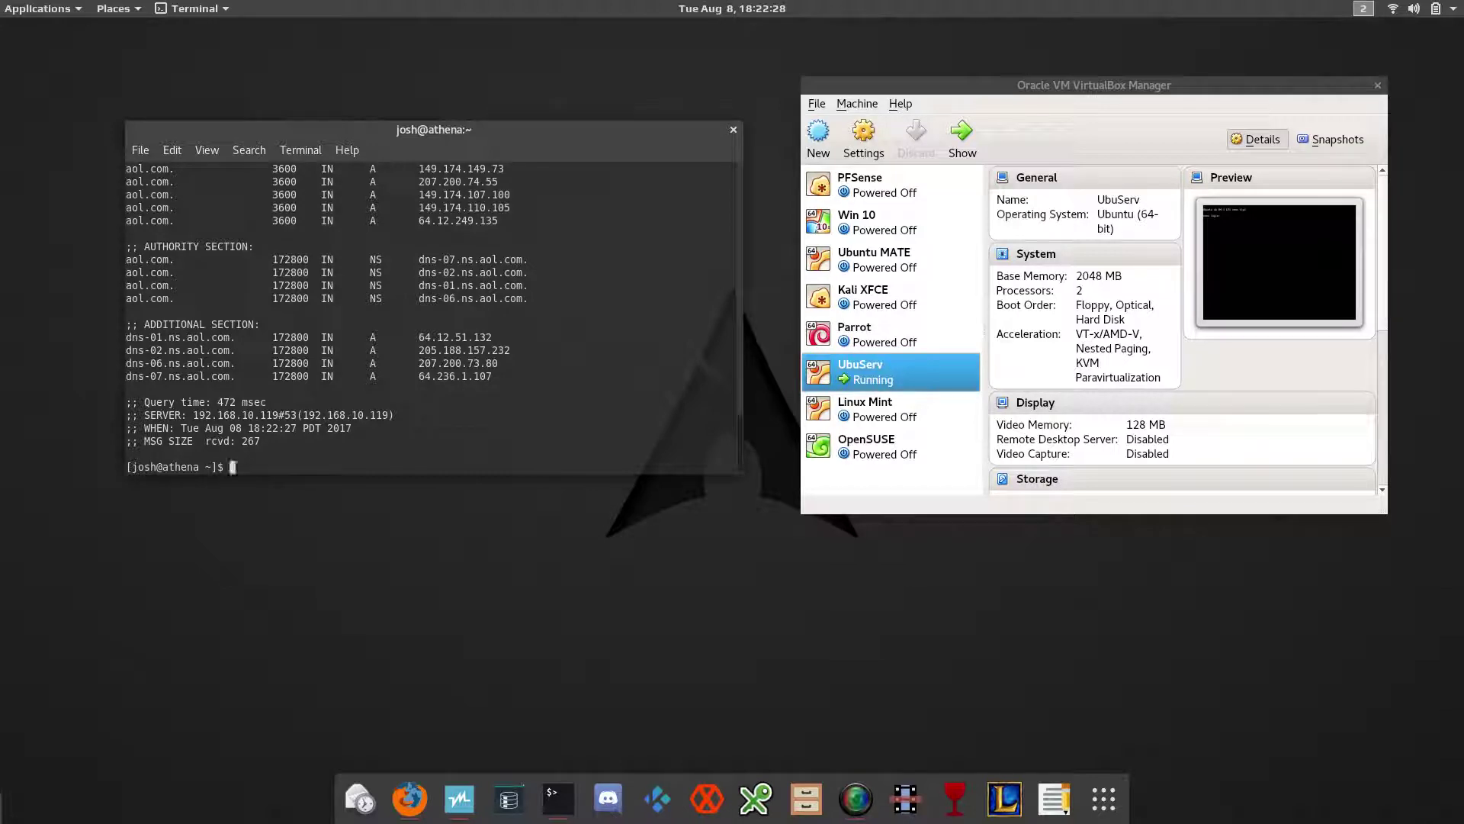
text(dig aol.com)
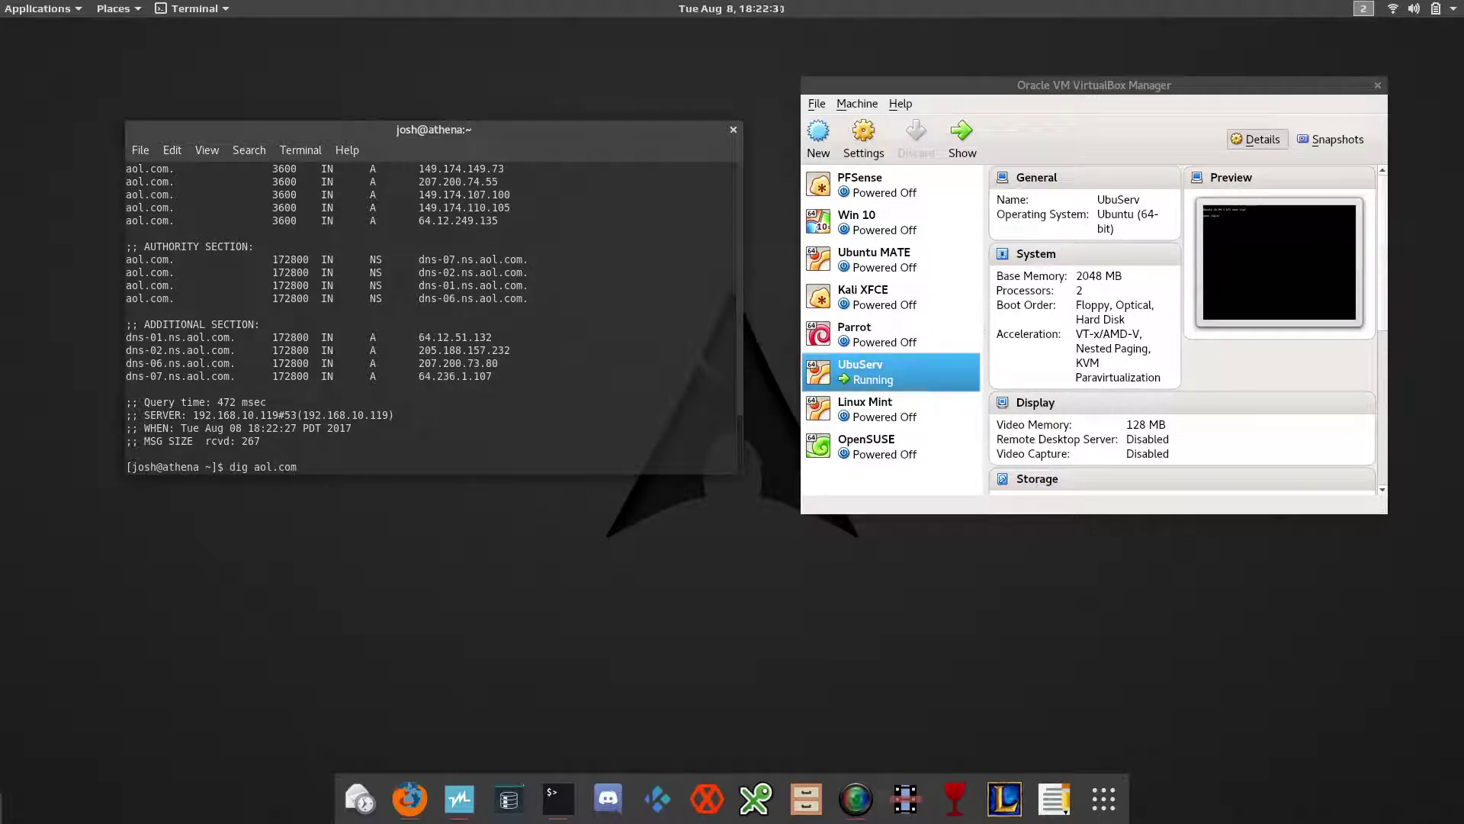
key(Return)
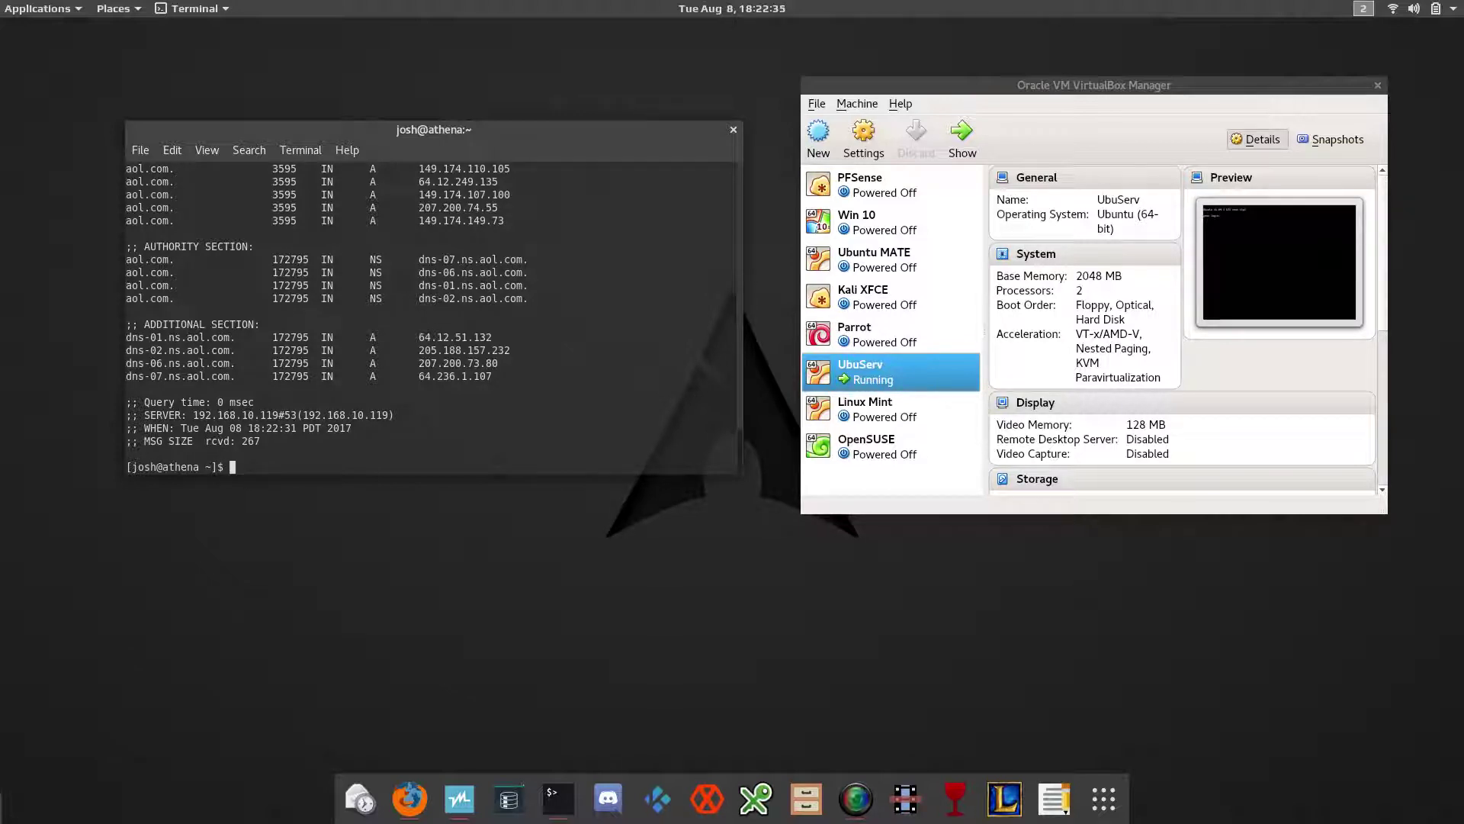
text(d)
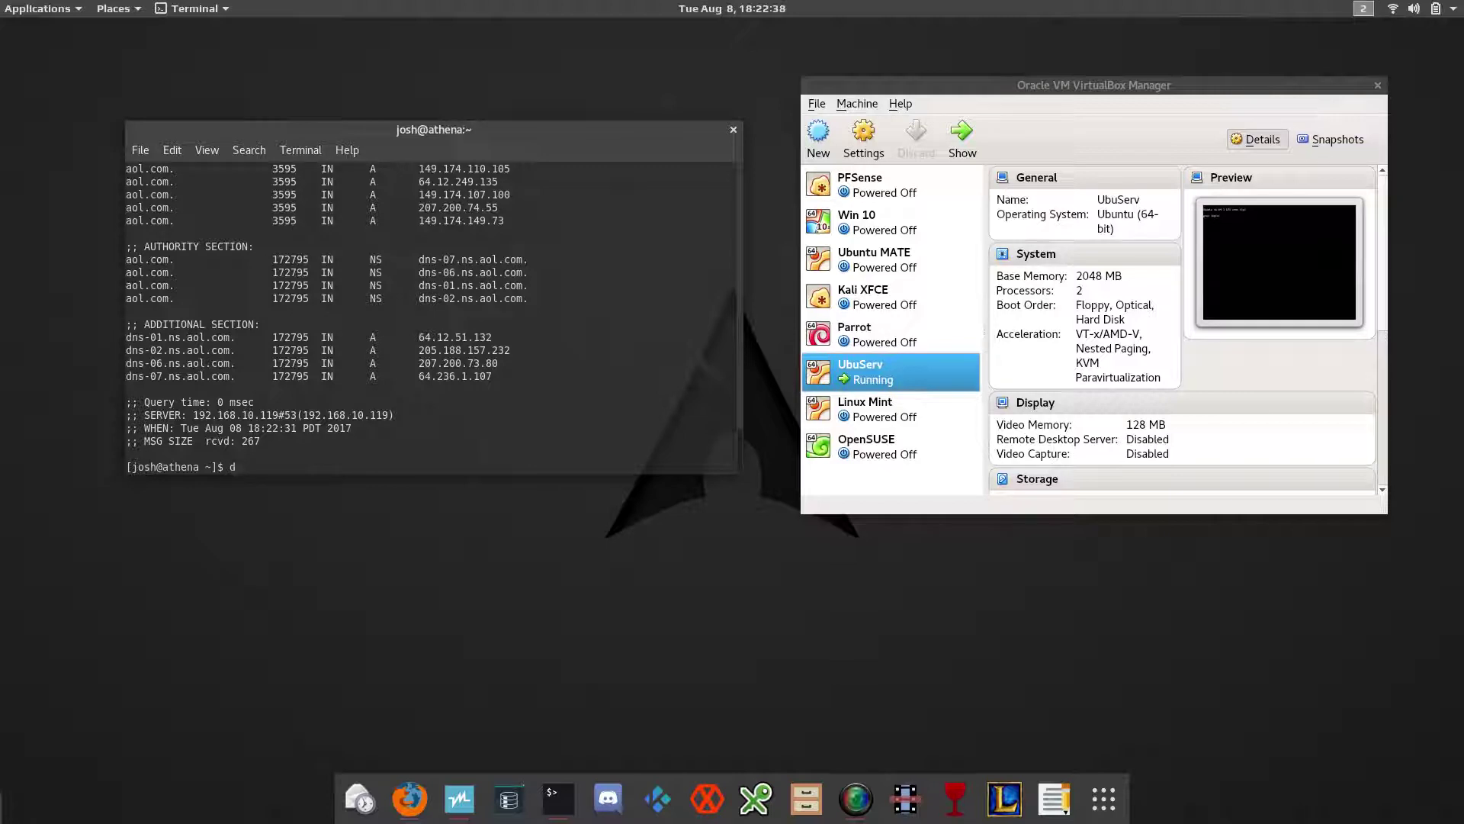
Step: Start a reverse lookup with dig -x and bring up the paste menu for the address
text(ig aol.com)
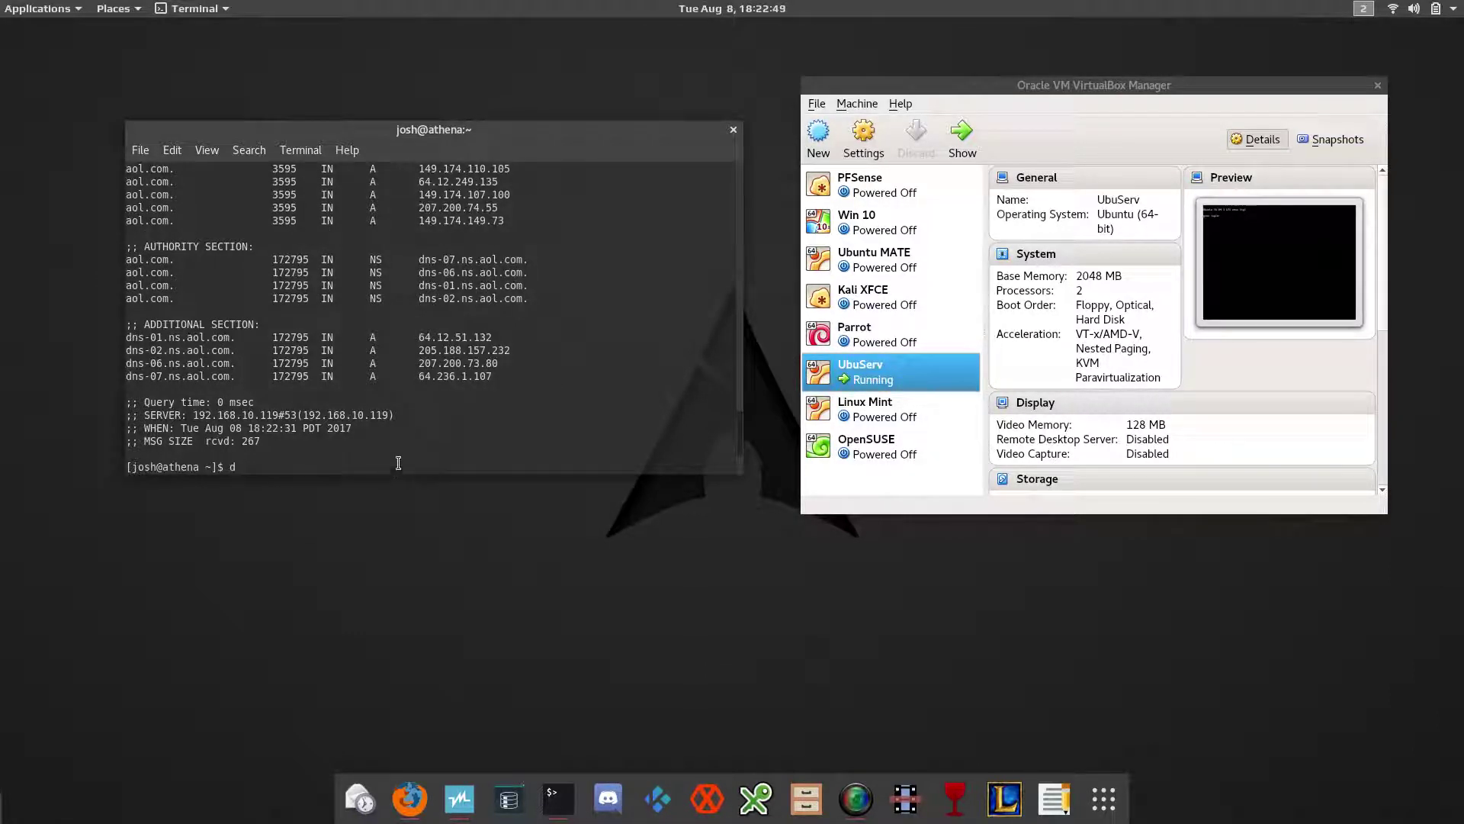
text(ig)
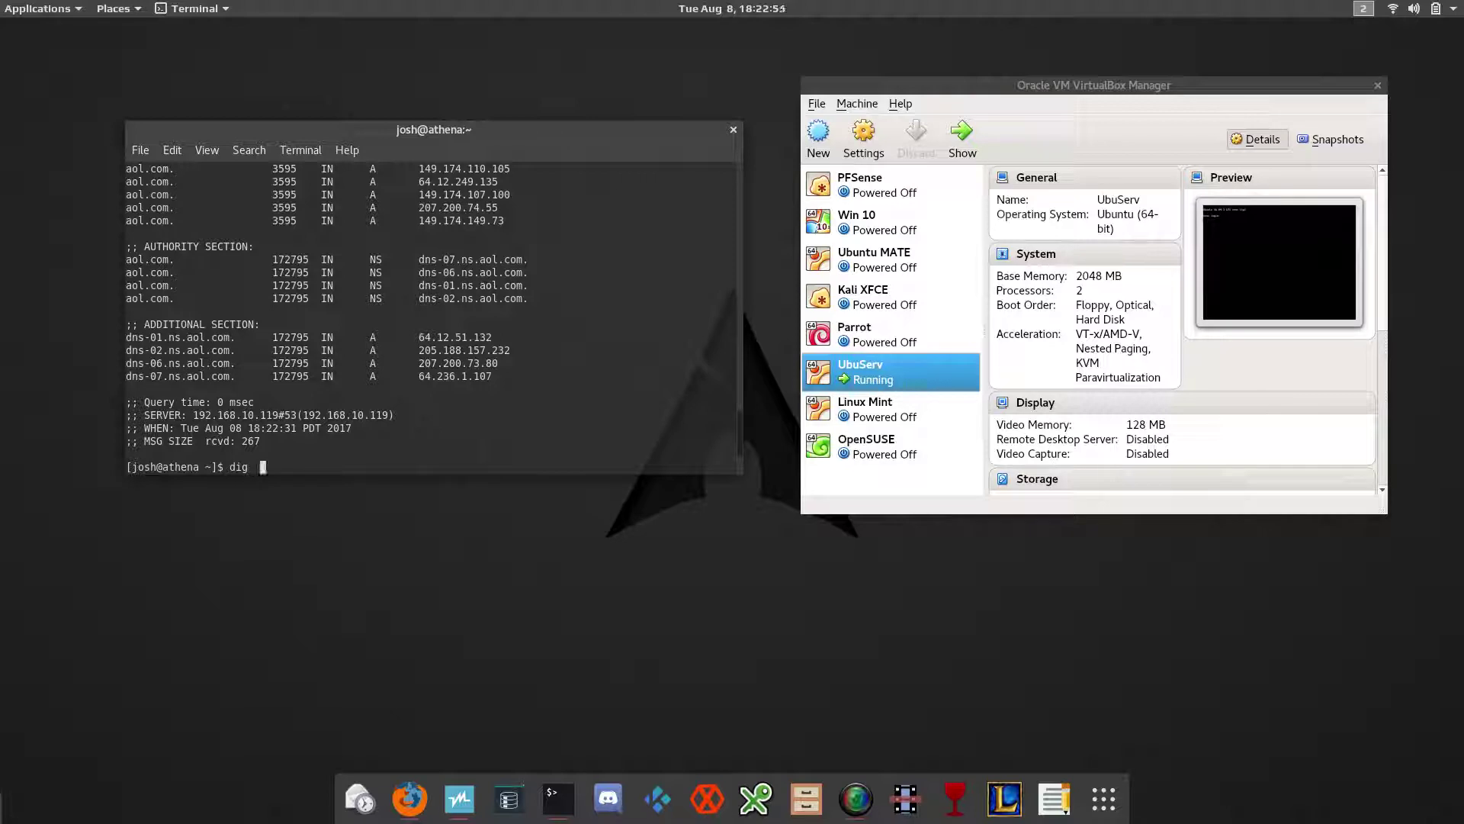
text(-x)
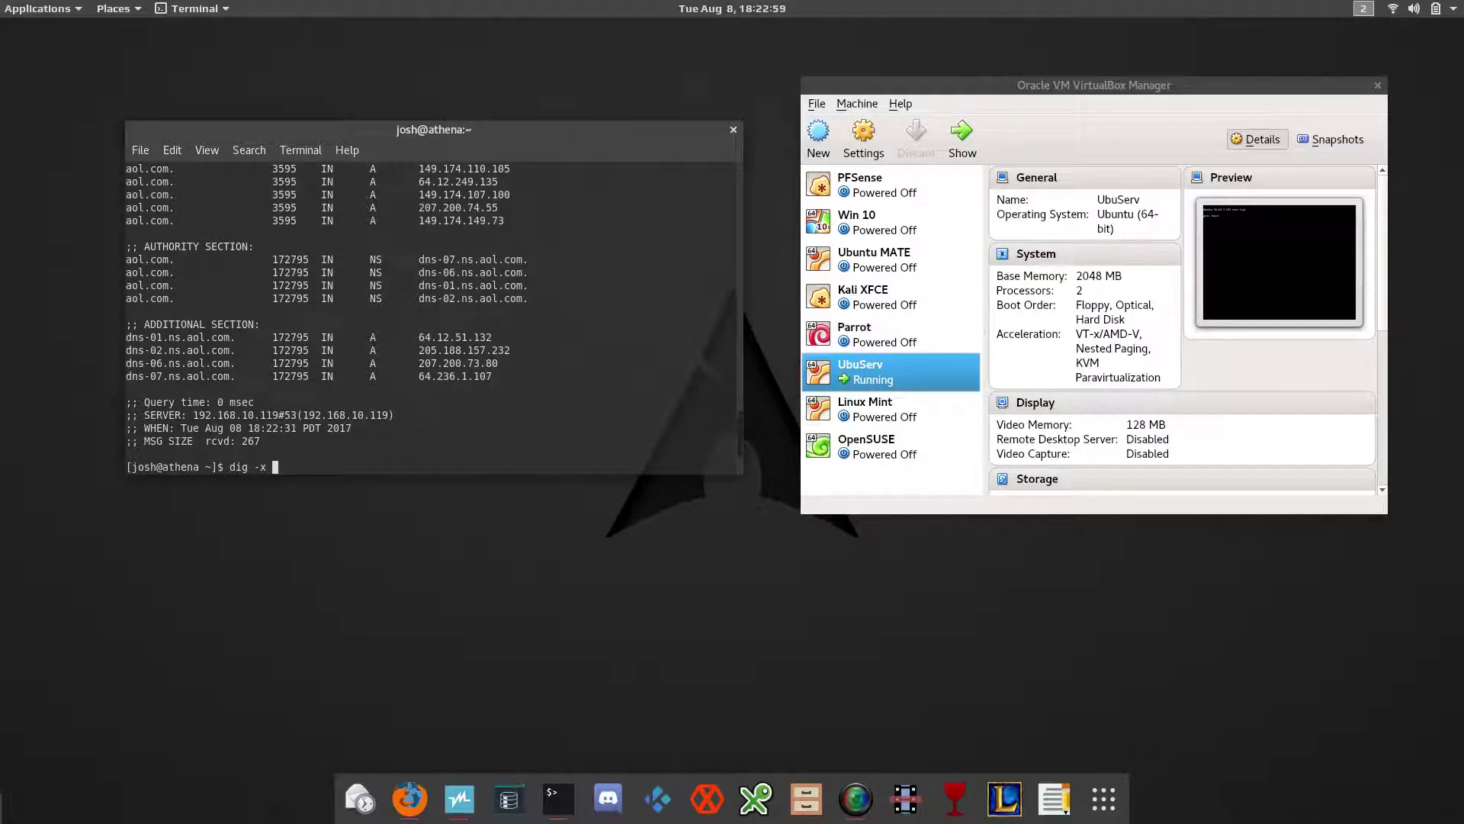
right_click(329, 472)
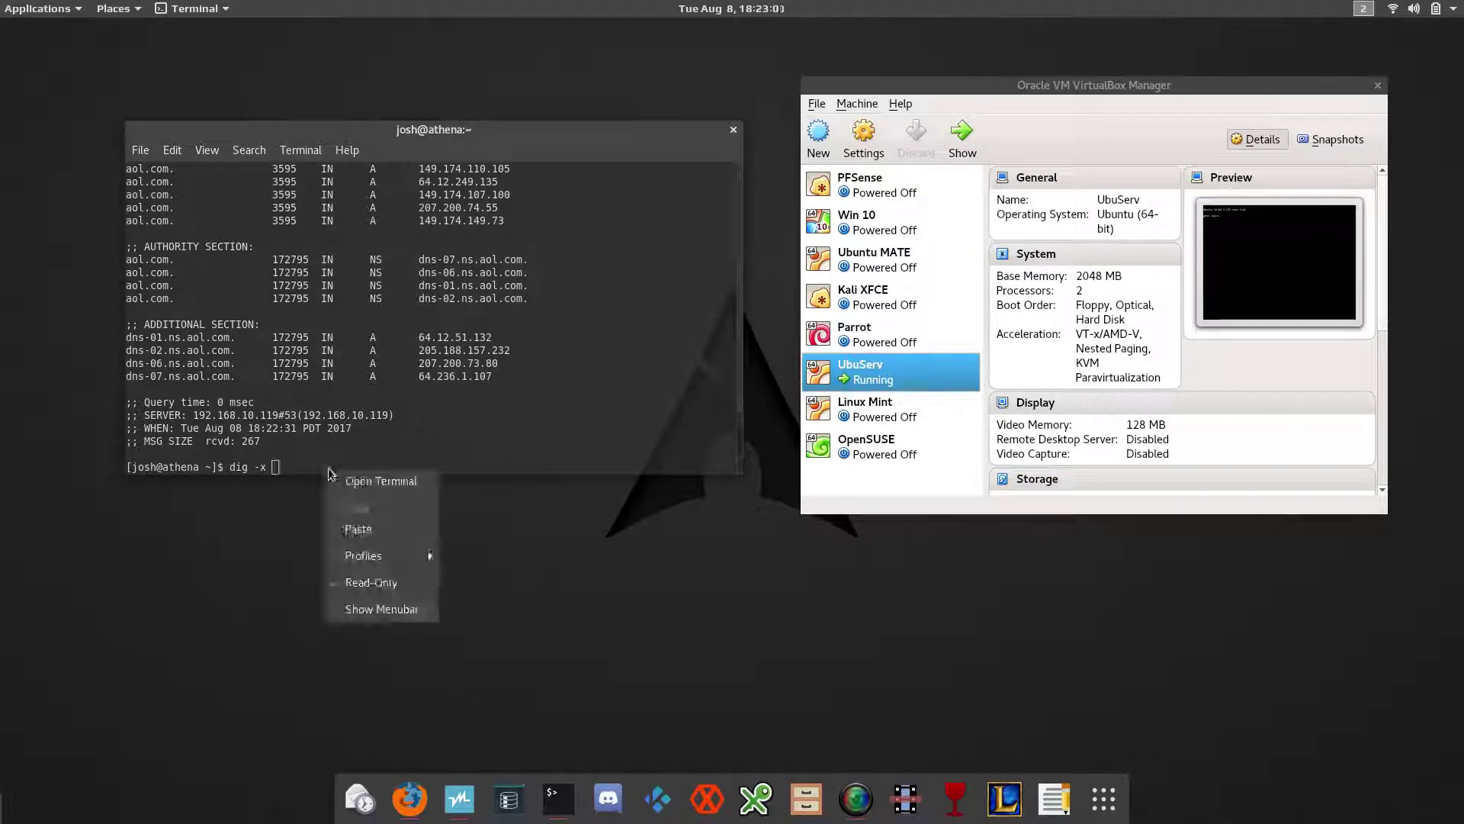